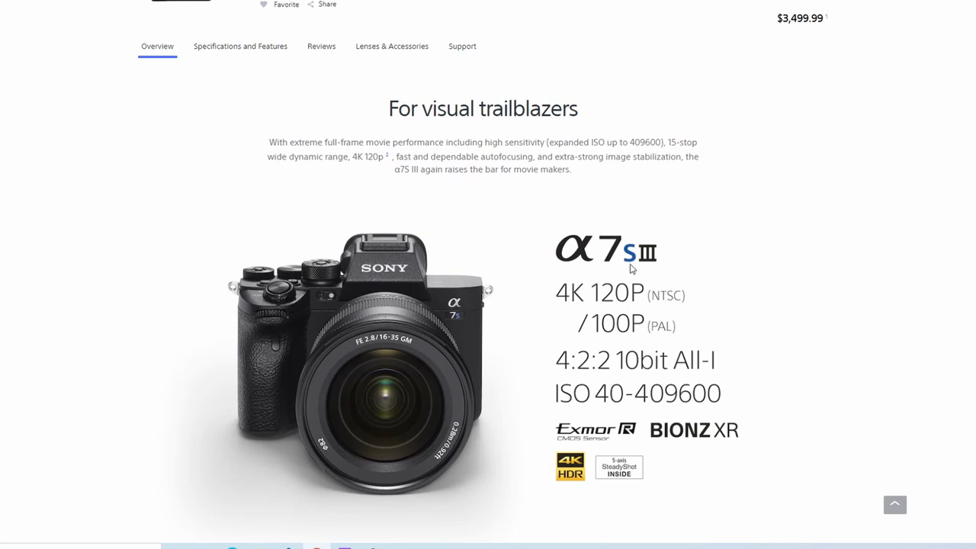
mouse_move(488, 279)
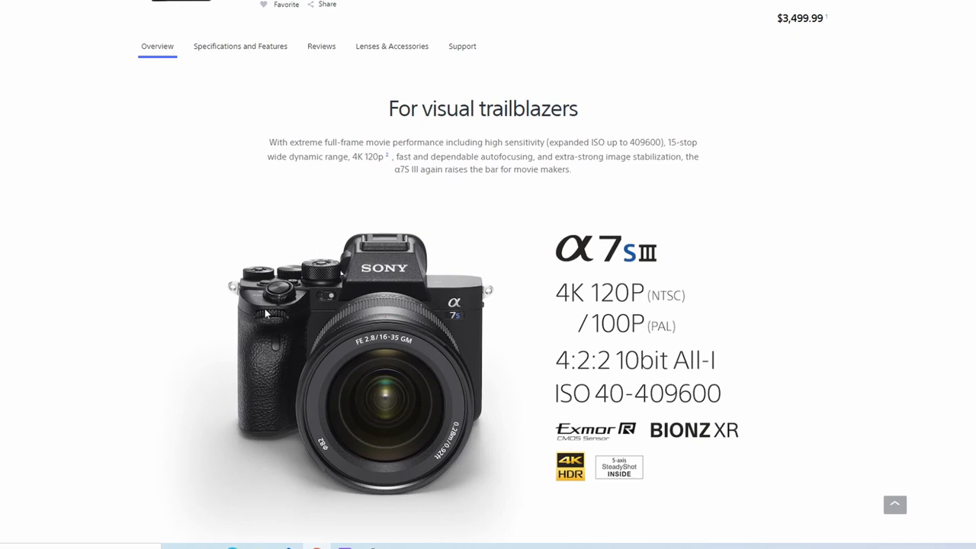
mouse_move(736, 305)
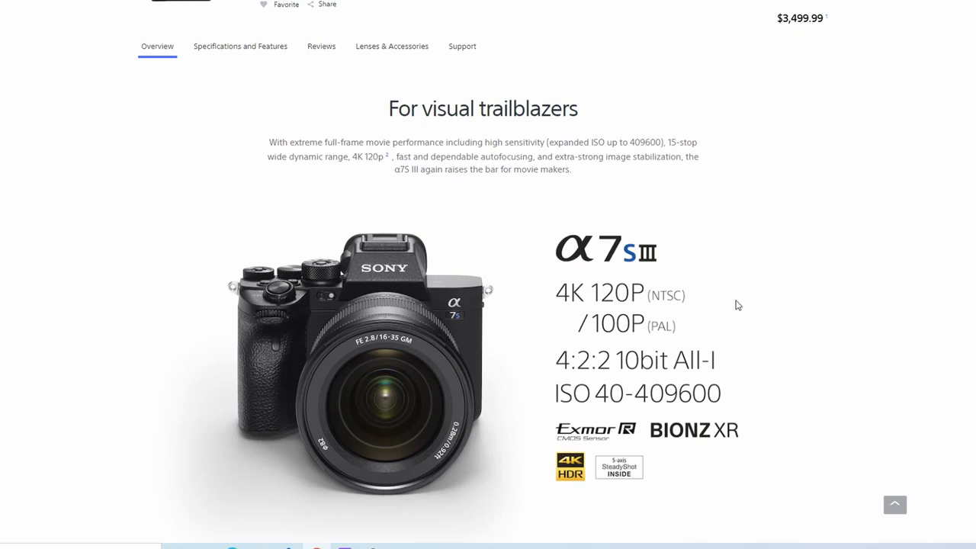
mouse_move(110, 29)
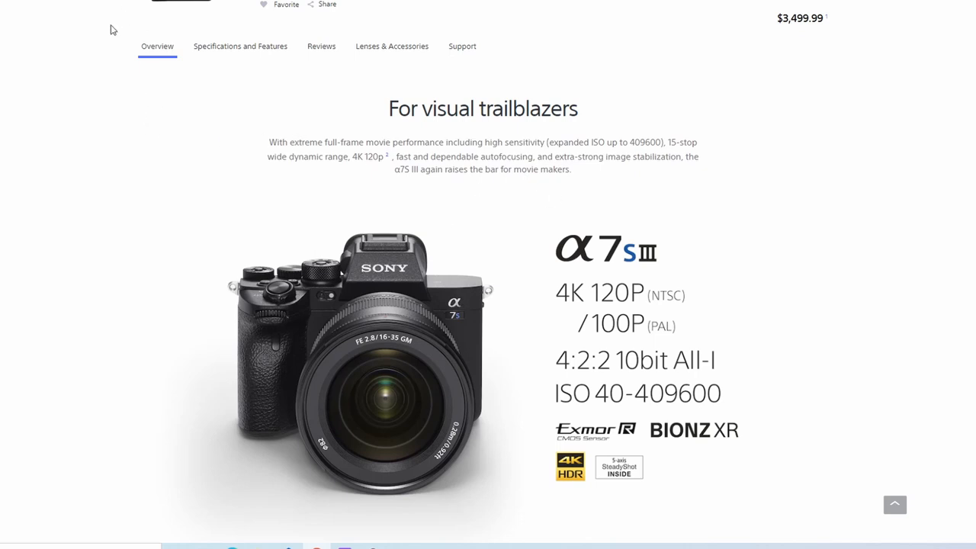
Step: Select the word 'trailblazers' in the For visual trailblazers heading
scroll("up", 3)
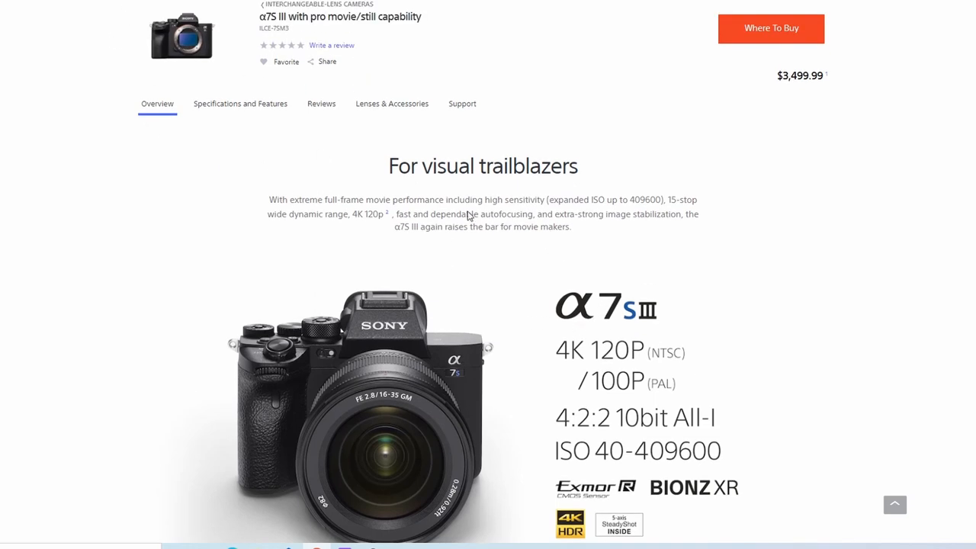
scroll("down", 3)
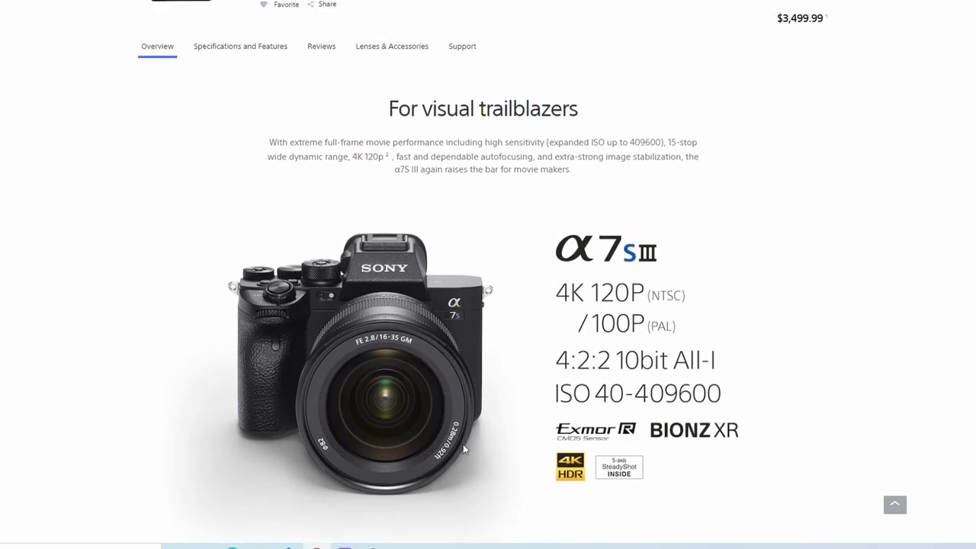
mouse_move(649, 301)
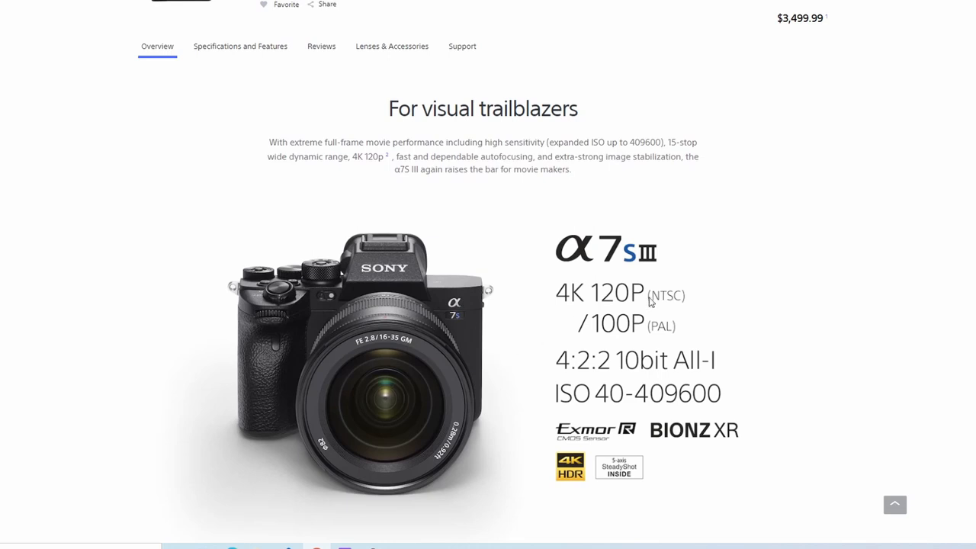
mouse_move(486, 317)
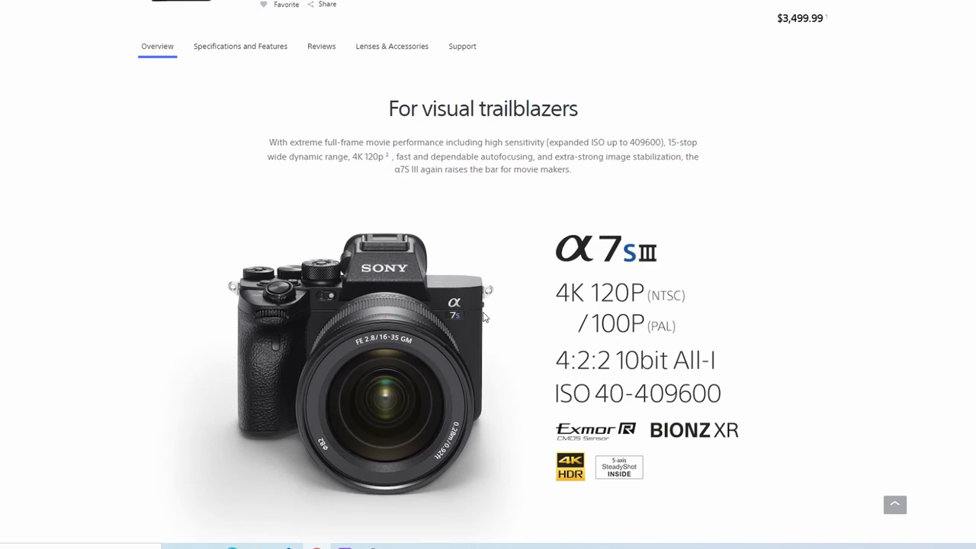
mouse_move(510, 318)
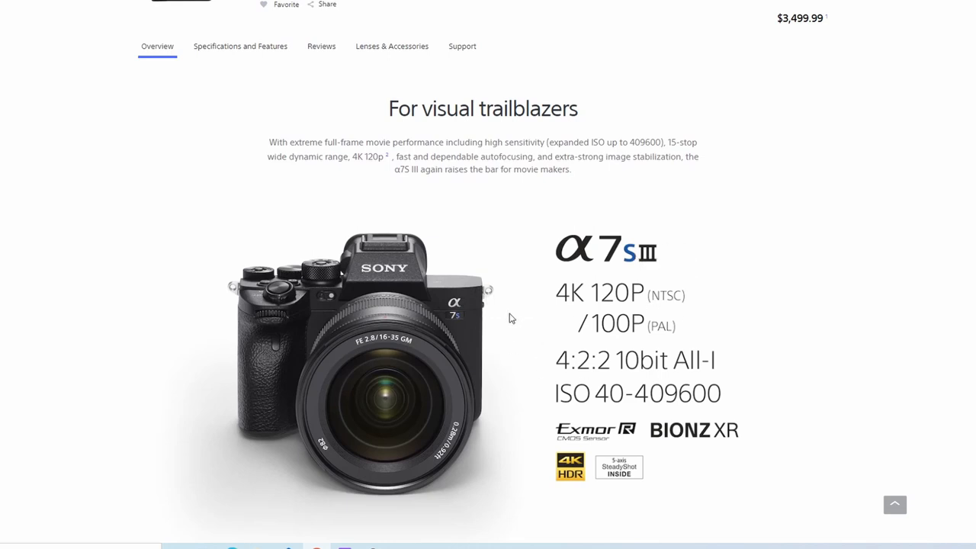
mouse_move(500, 285)
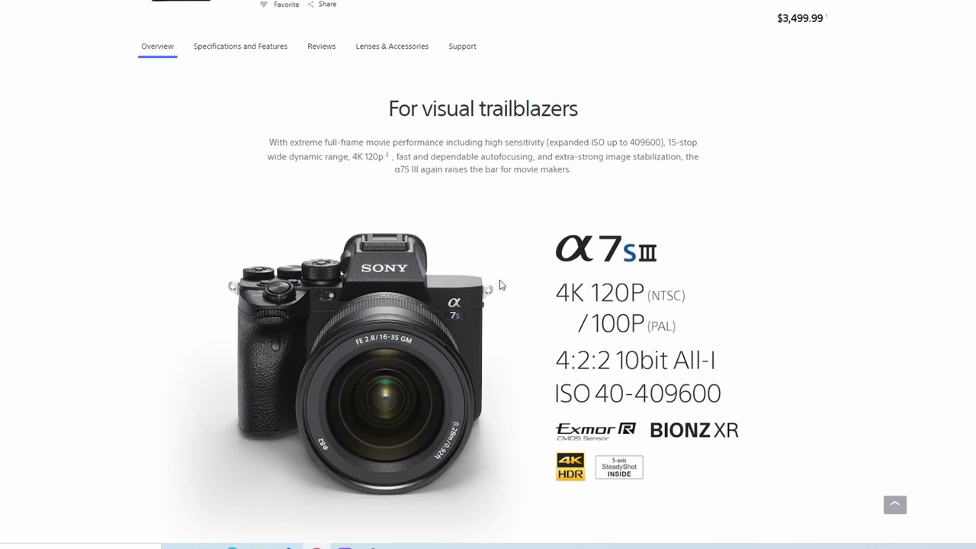
mouse_move(494, 280)
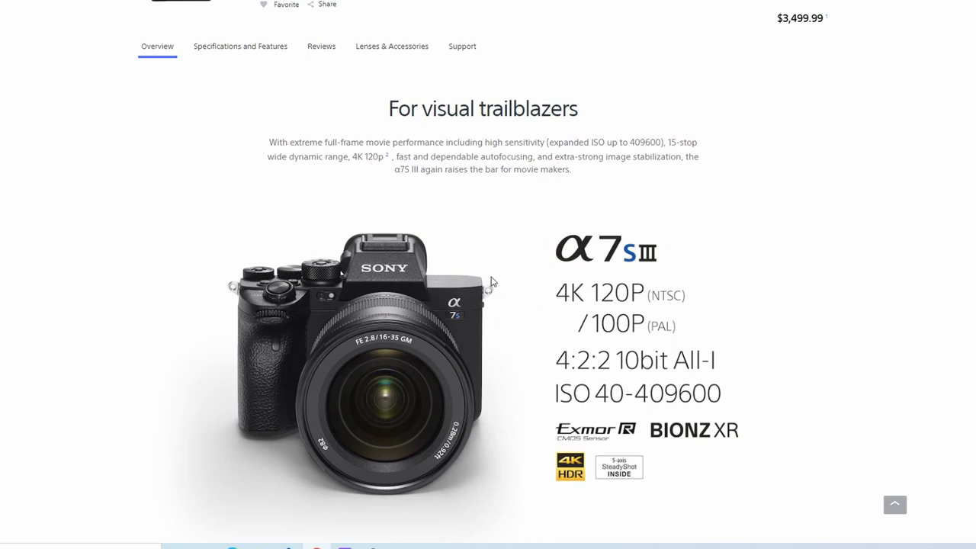
mouse_move(488, 285)
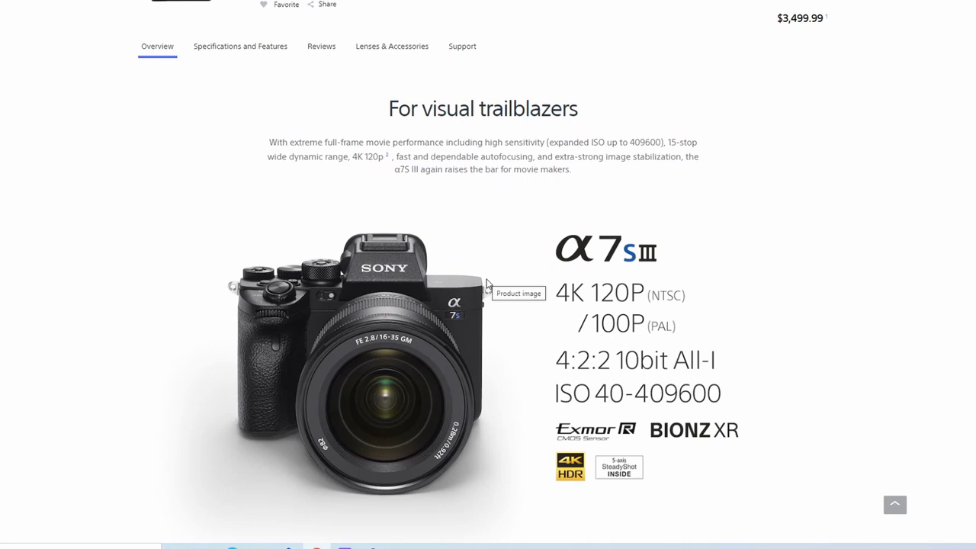
mouse_move(598, 228)
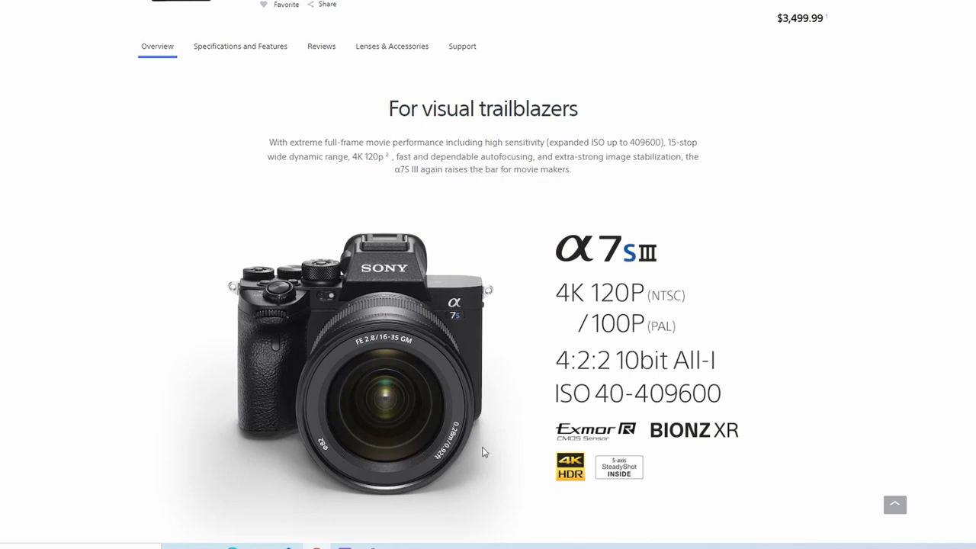
mouse_move(339, 107)
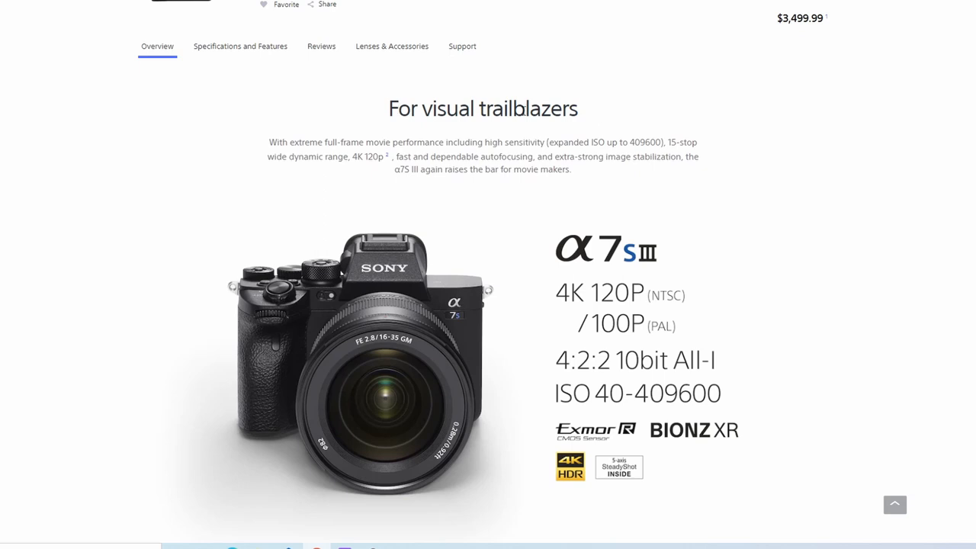
double_click(531, 108)
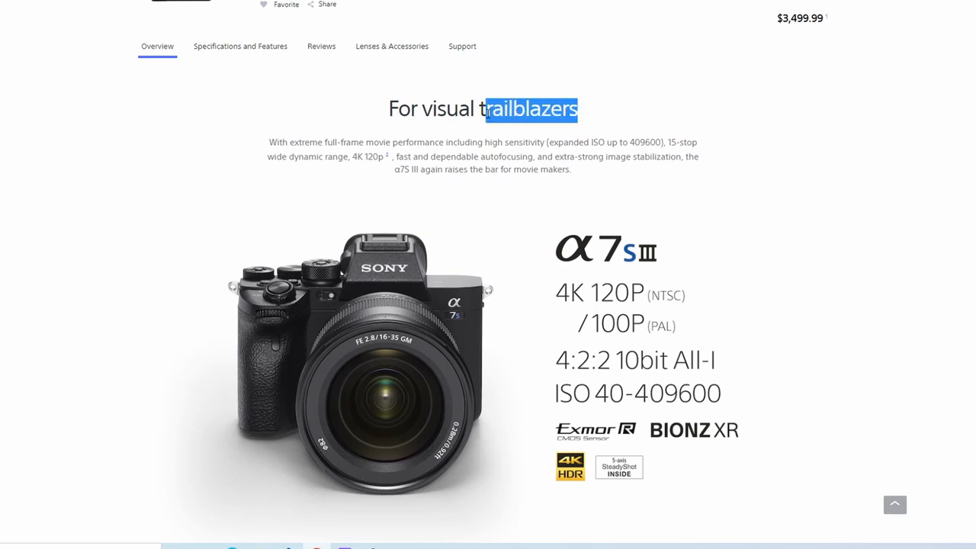
Step: Search Google for 'trailblazers definition' and read the pioneer or innovator result
double_click(527, 108)
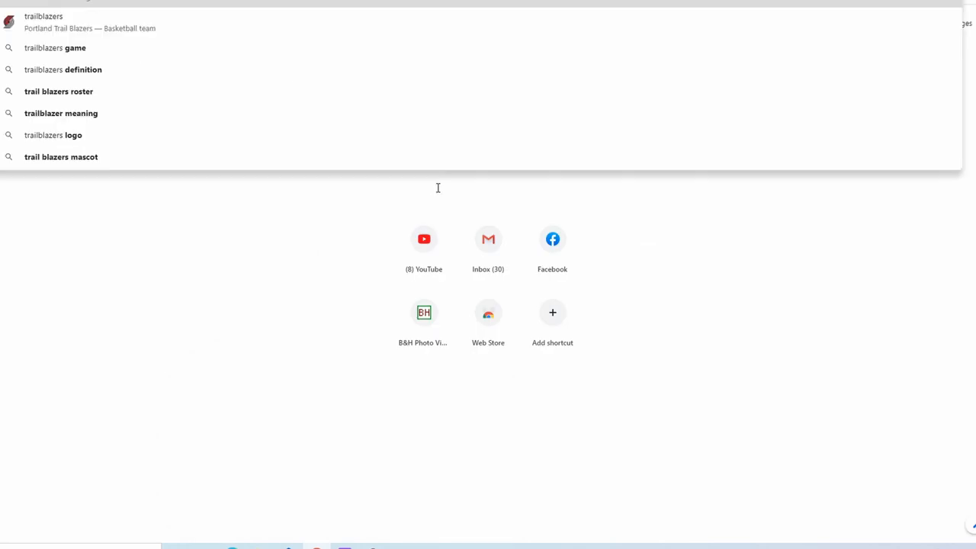
left_click(63, 69)
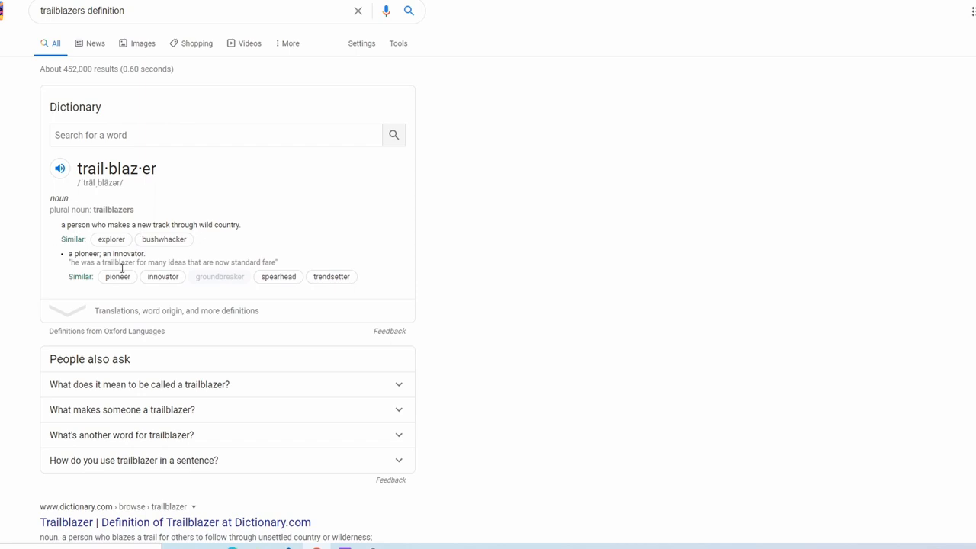
double_click(116, 253)
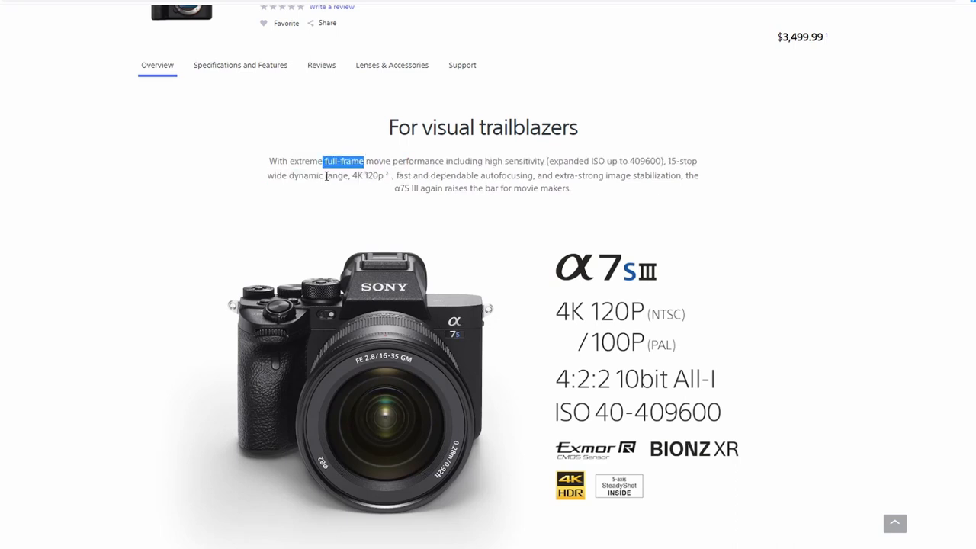
mouse_move(353, 172)
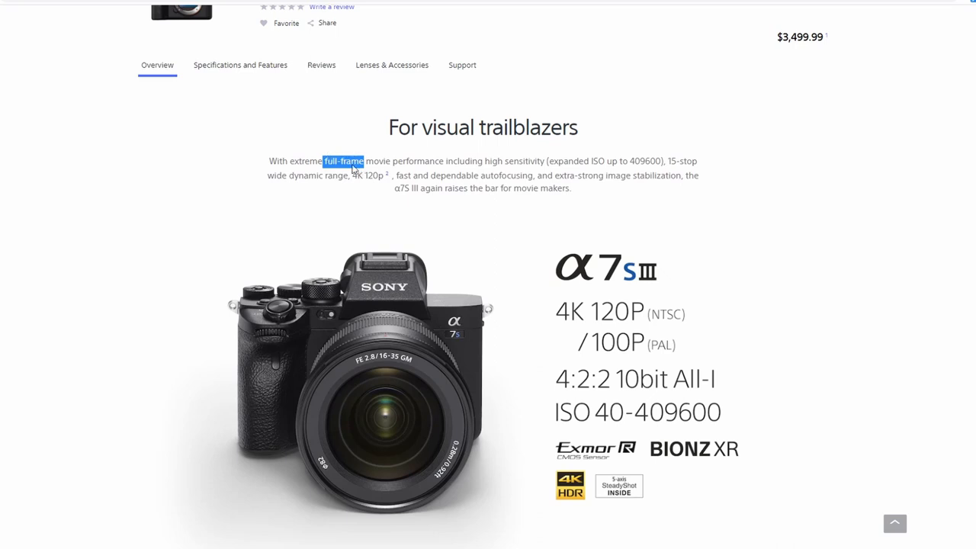
mouse_move(371, 224)
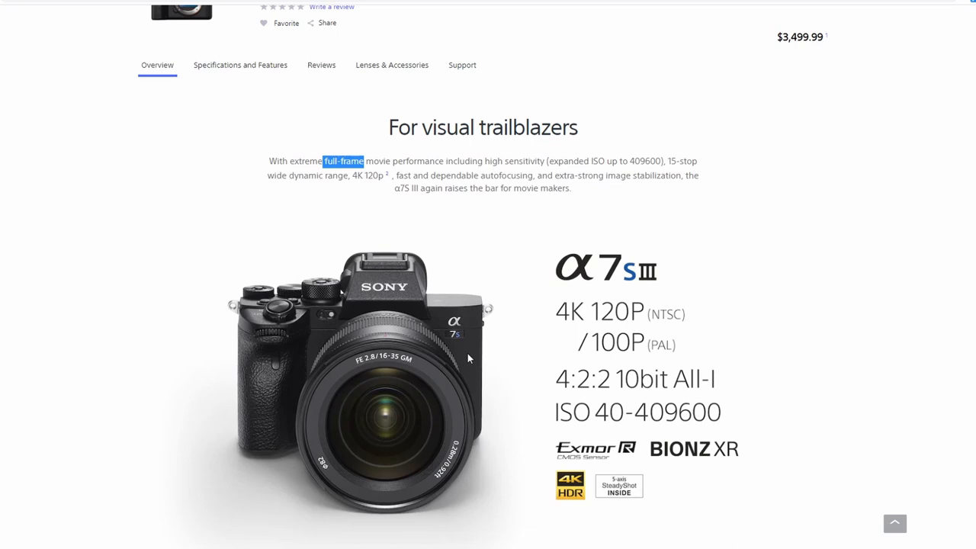
mouse_move(396, 160)
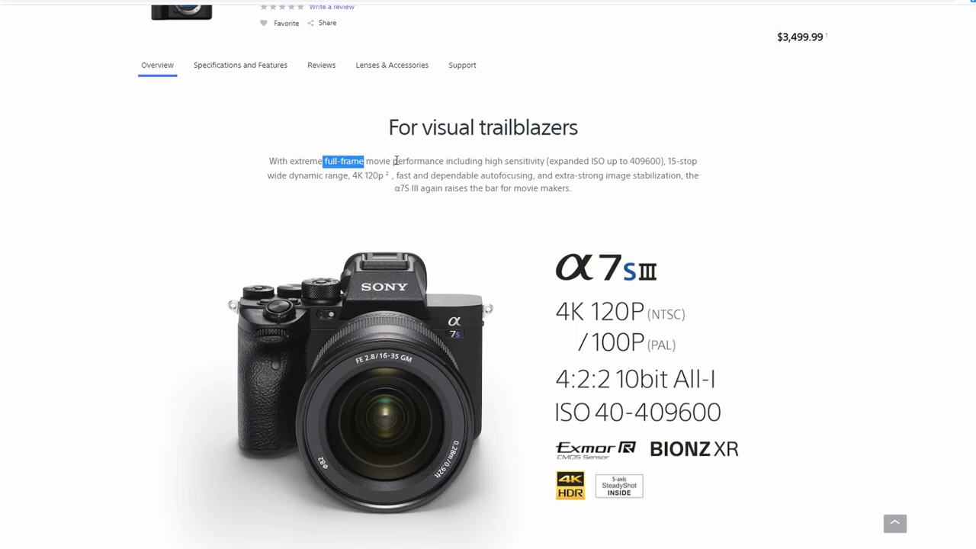
mouse_move(311, 163)
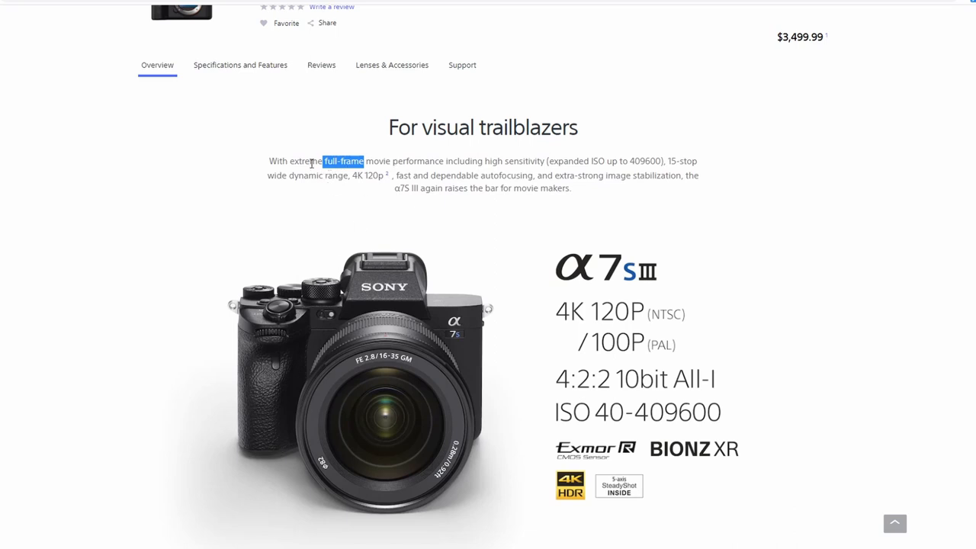
Step: Highlight 'full-frame' and the following words in the intro paragraph on movie performance
left_click(338, 161)
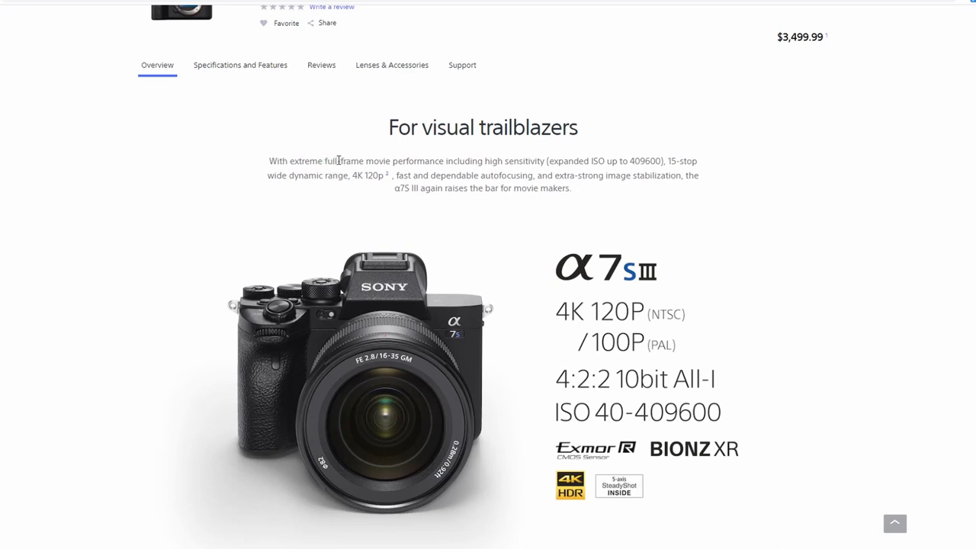
mouse_move(617, 183)
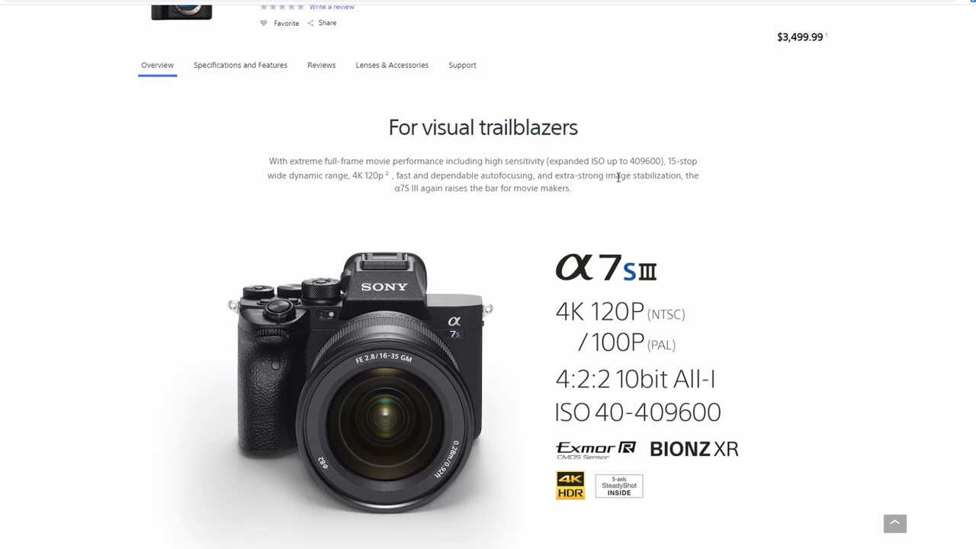
mouse_move(347, 164)
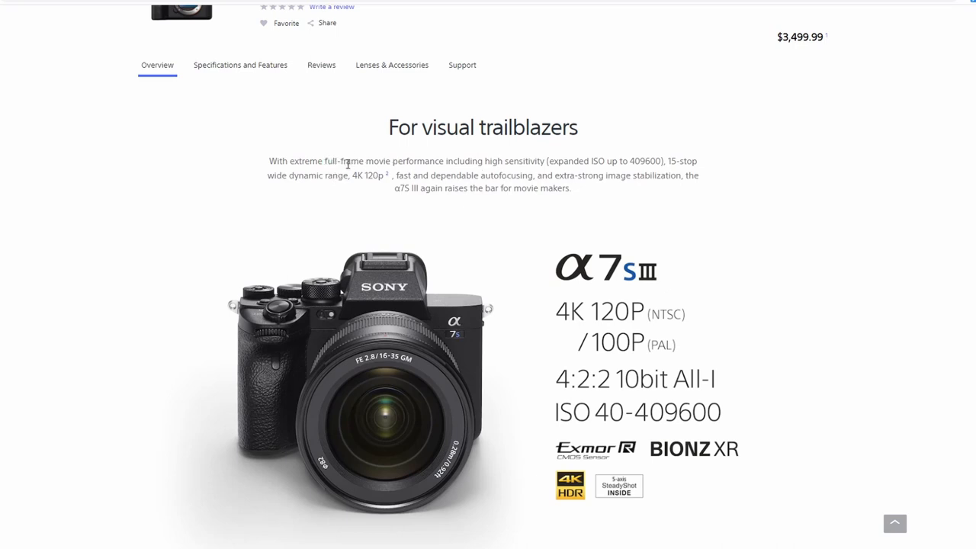
mouse_move(416, 206)
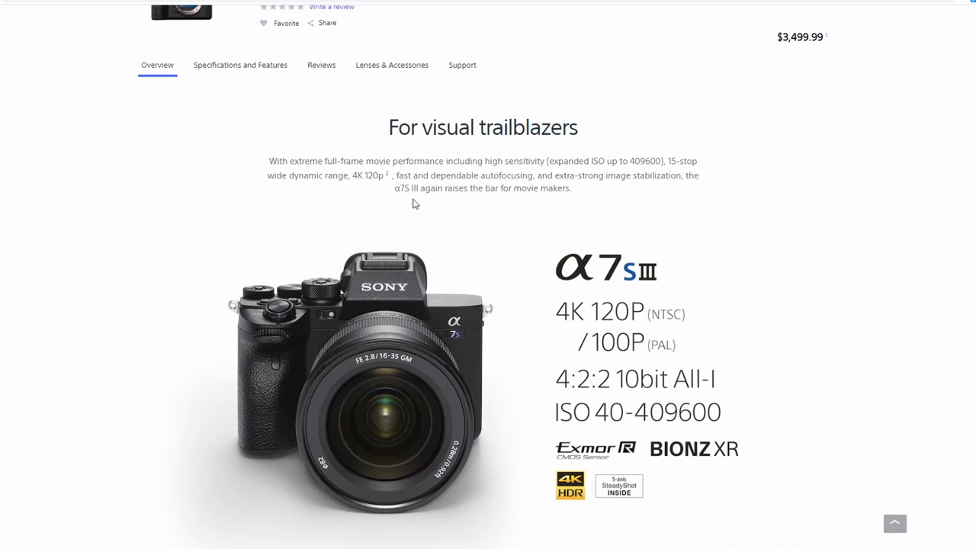
double_click(346, 161)
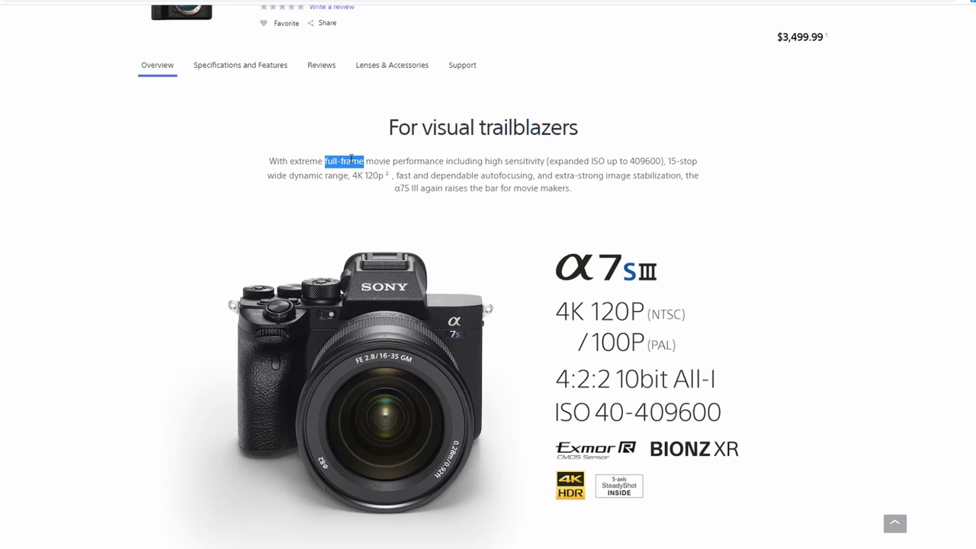
mouse_move(391, 327)
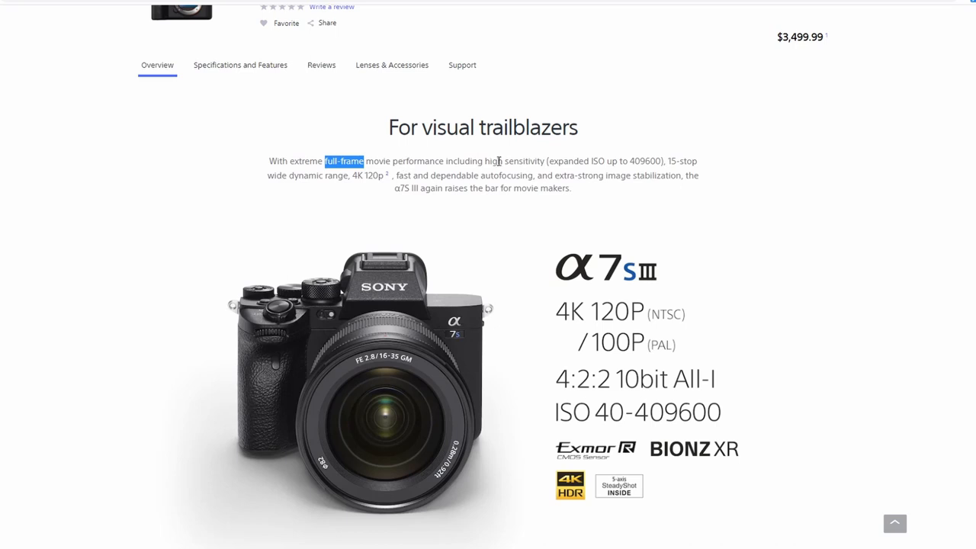
left_click_drag(485, 161, 645, 161)
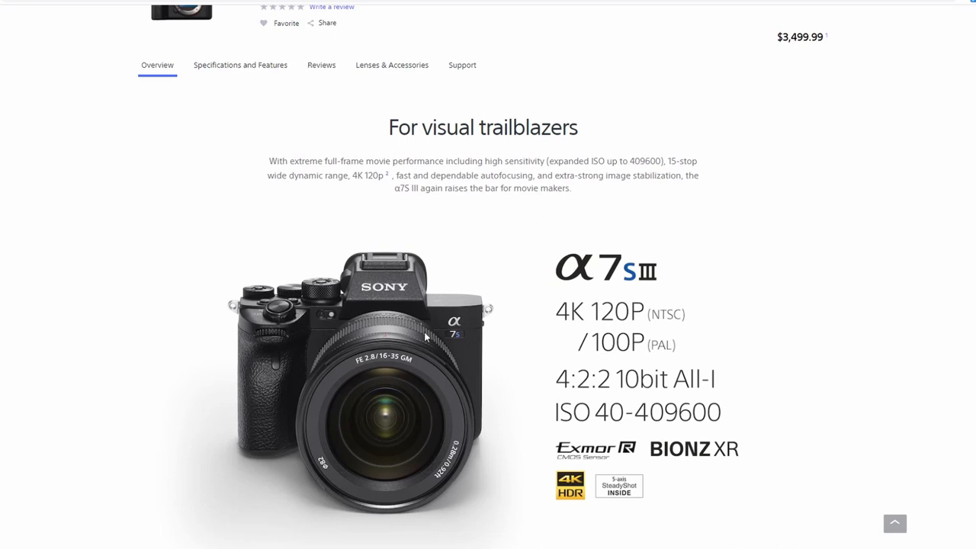
mouse_move(622, 158)
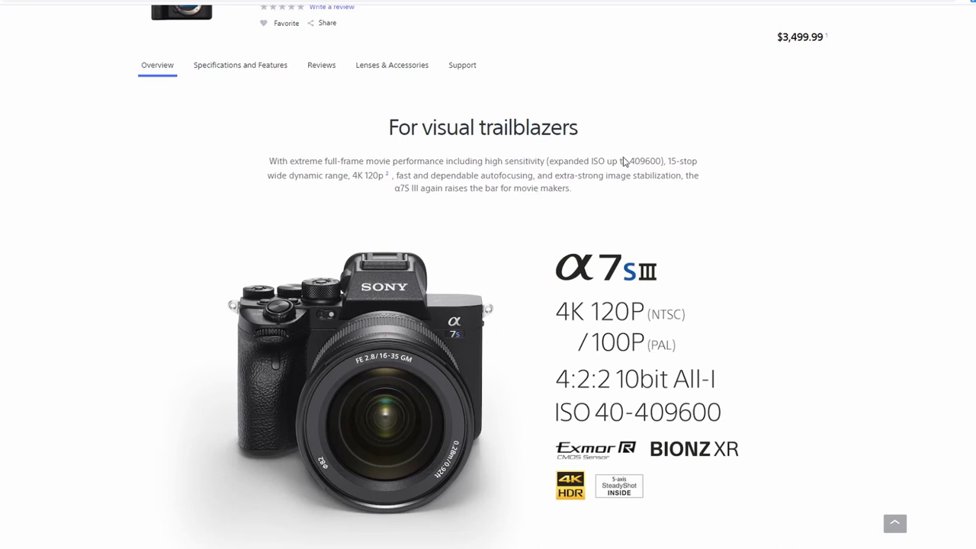
left_click_drag(592, 161, 661, 161)
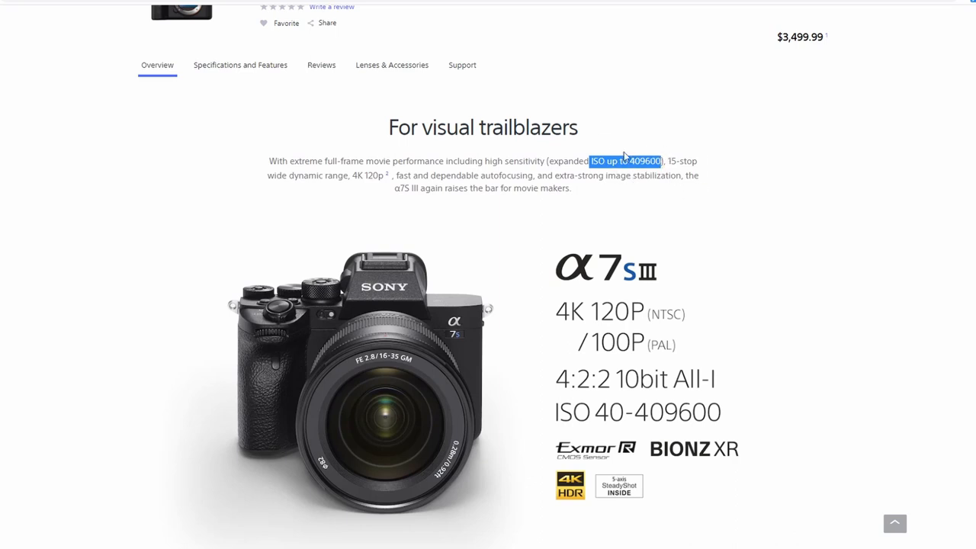
mouse_move(562, 167)
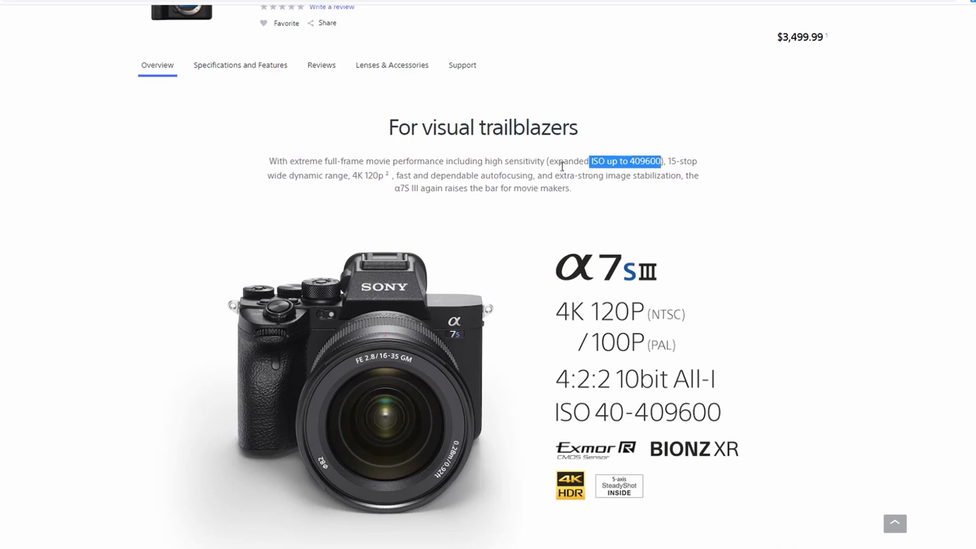
left_click(633, 163)
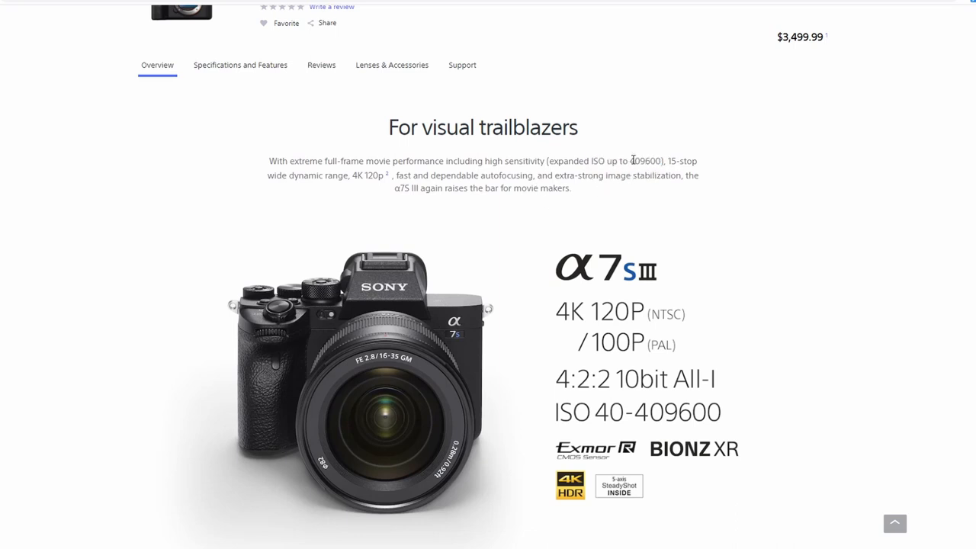
mouse_move(638, 161)
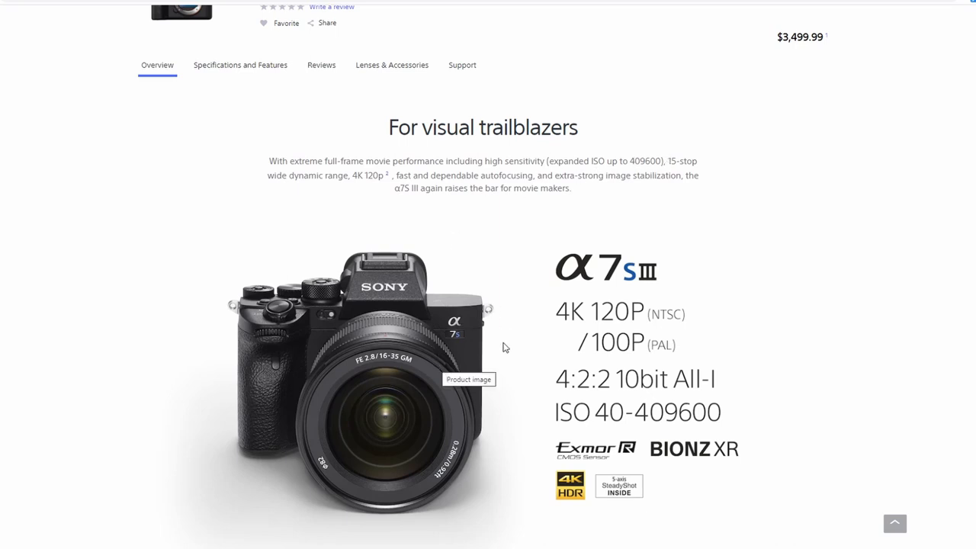
mouse_move(462, 298)
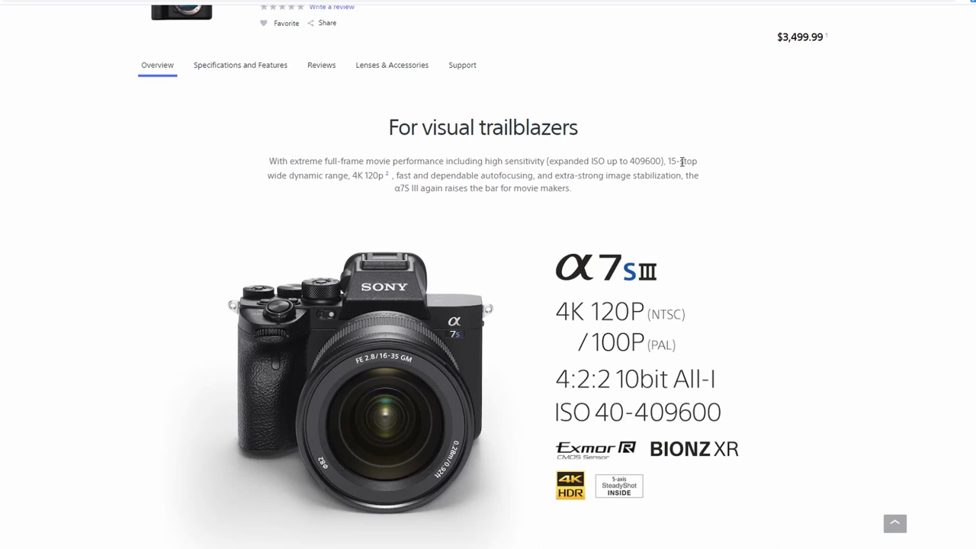
mouse_move(653, 161)
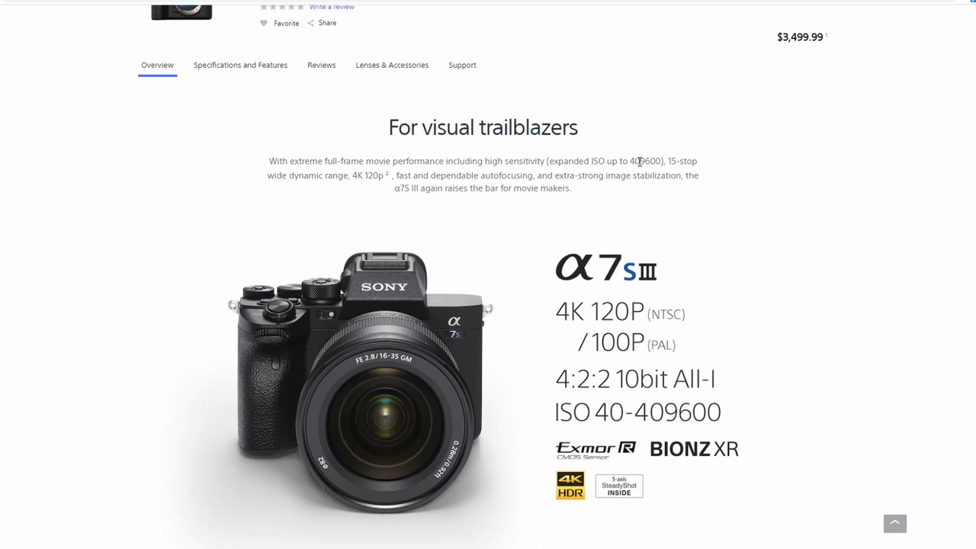
mouse_move(445, 176)
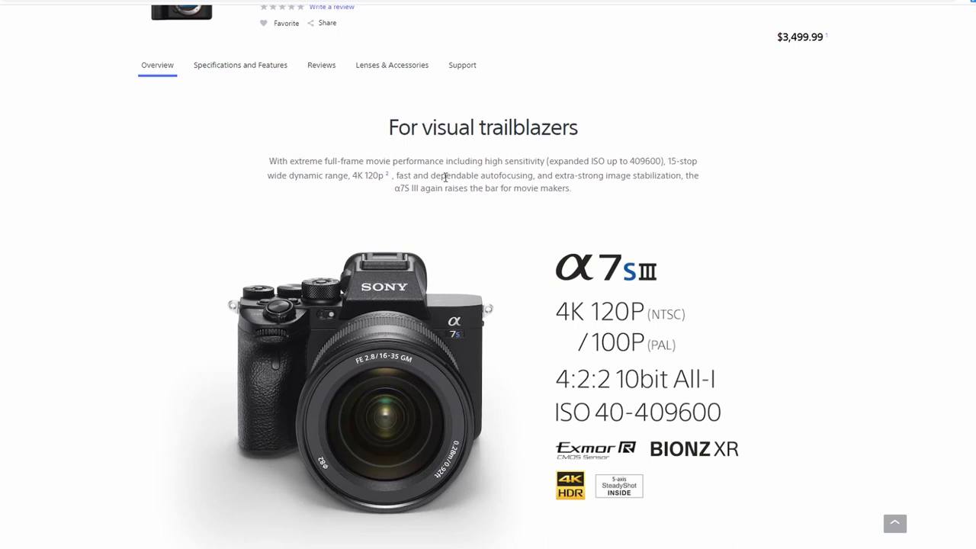
mouse_move(672, 161)
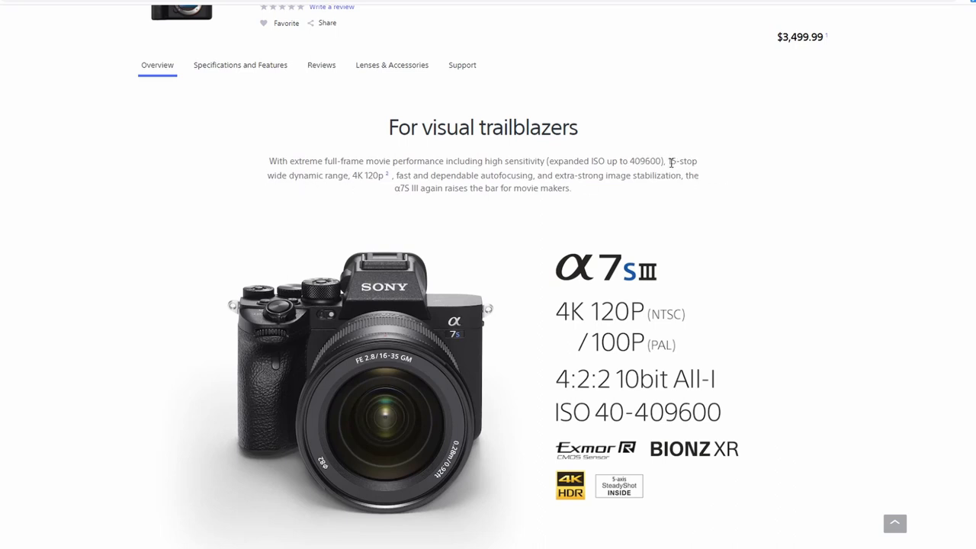
mouse_move(646, 172)
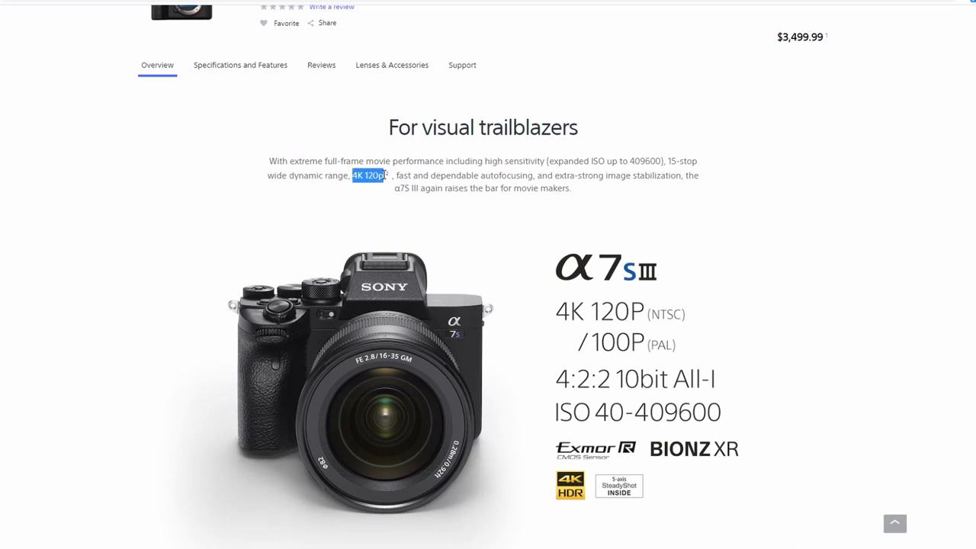
left_click(377, 175)
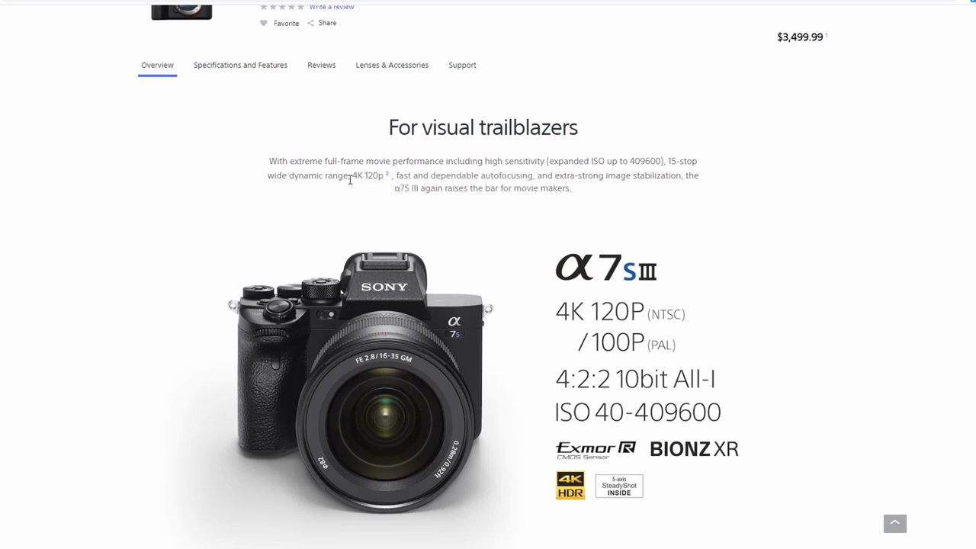
mouse_move(352, 174)
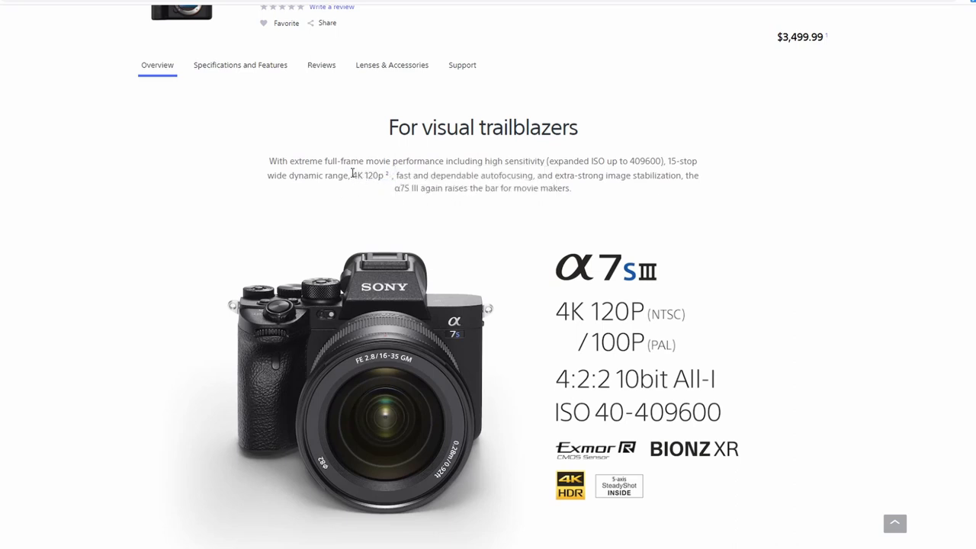
mouse_move(396, 176)
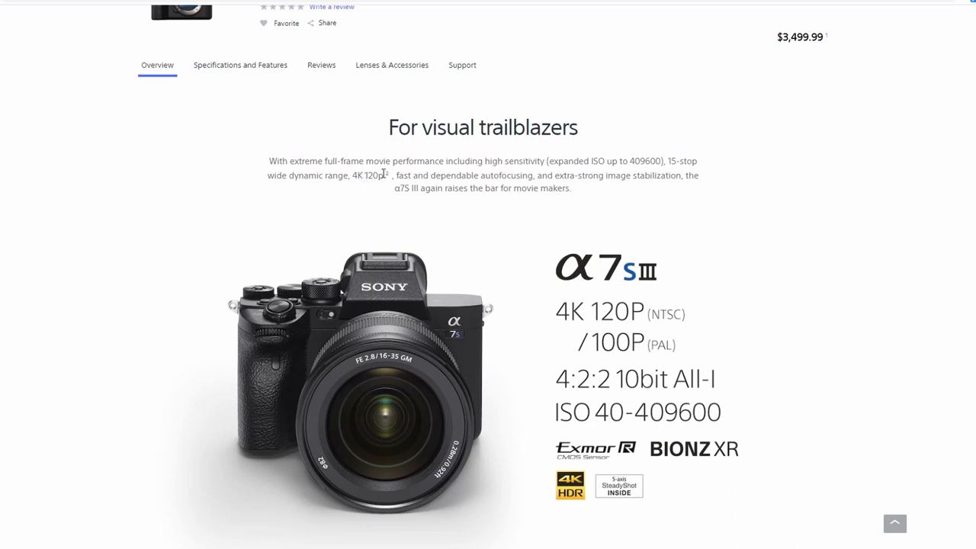
mouse_move(391, 174)
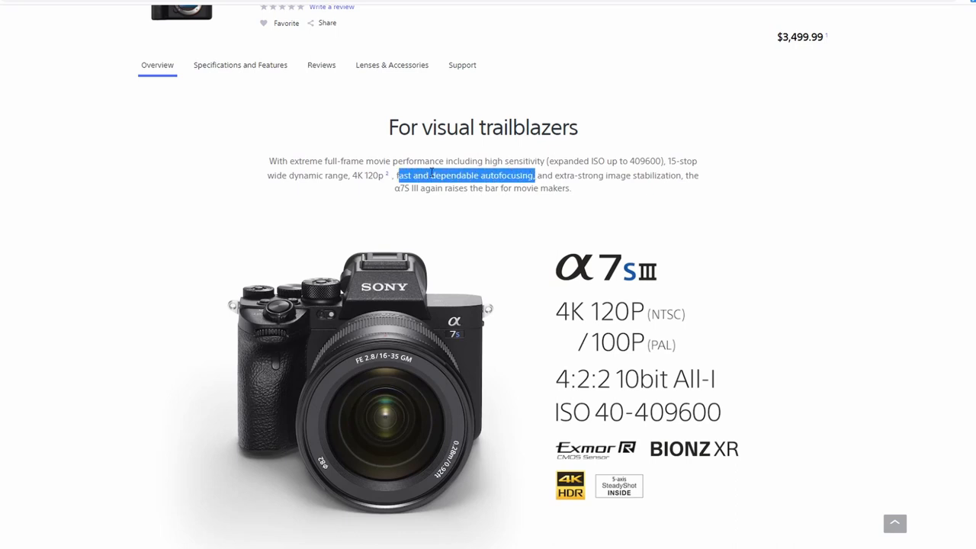
mouse_move(566, 191)
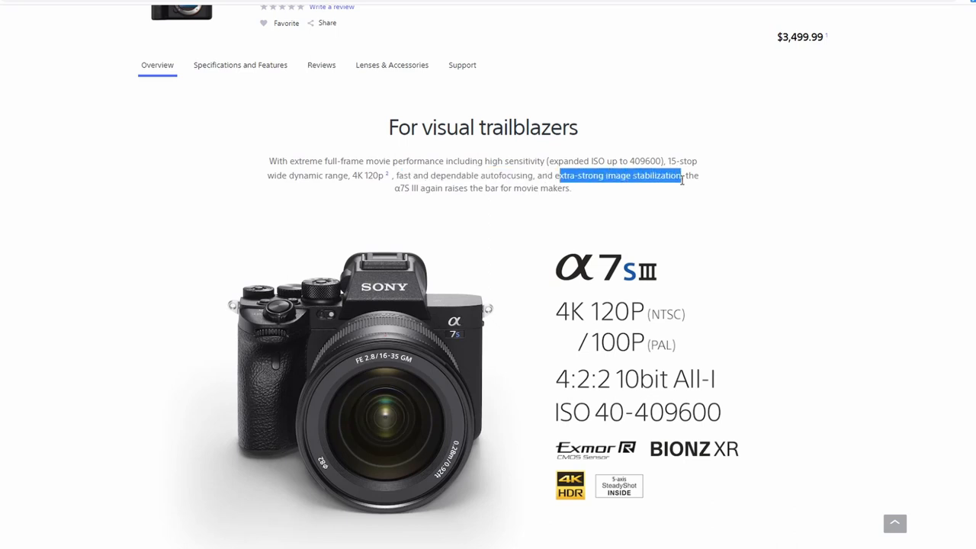
left_click(557, 176)
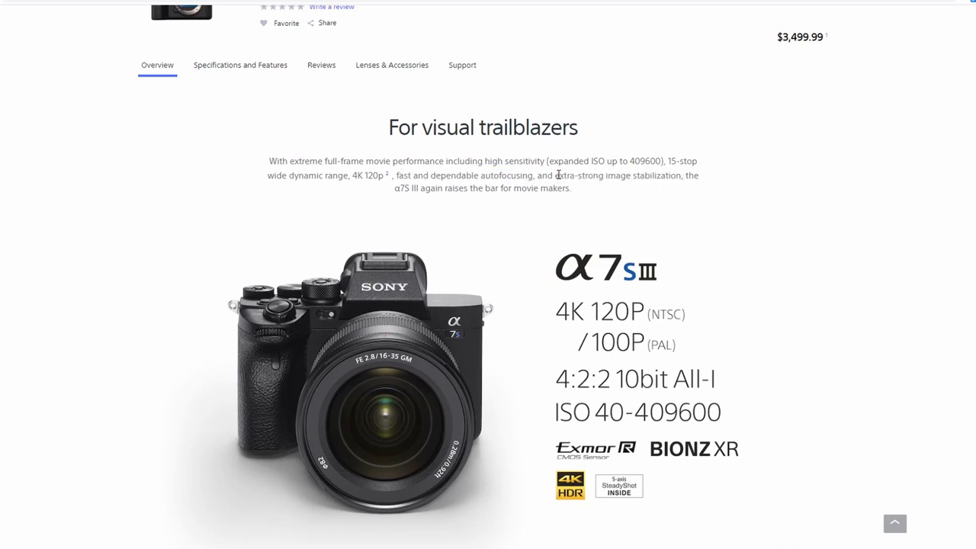
mouse_move(660, 185)
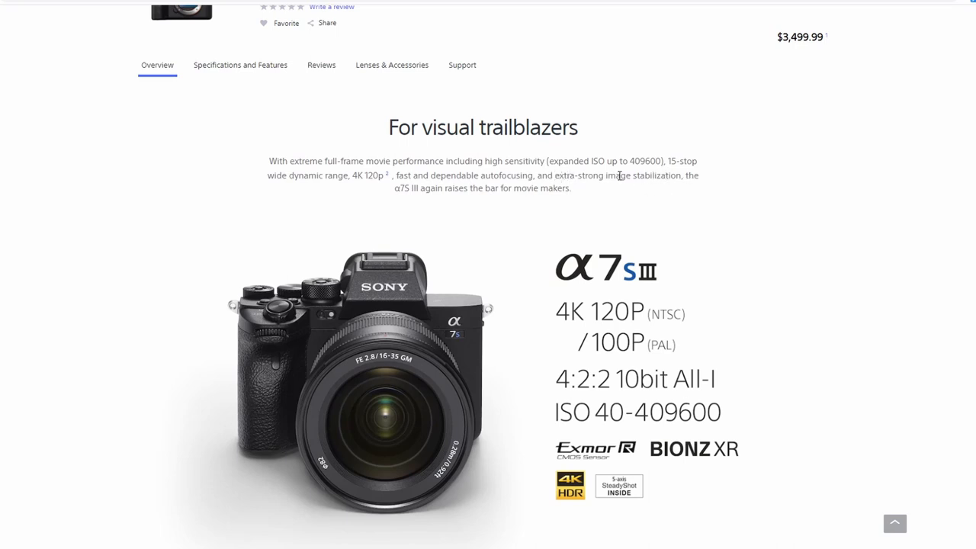
mouse_move(517, 190)
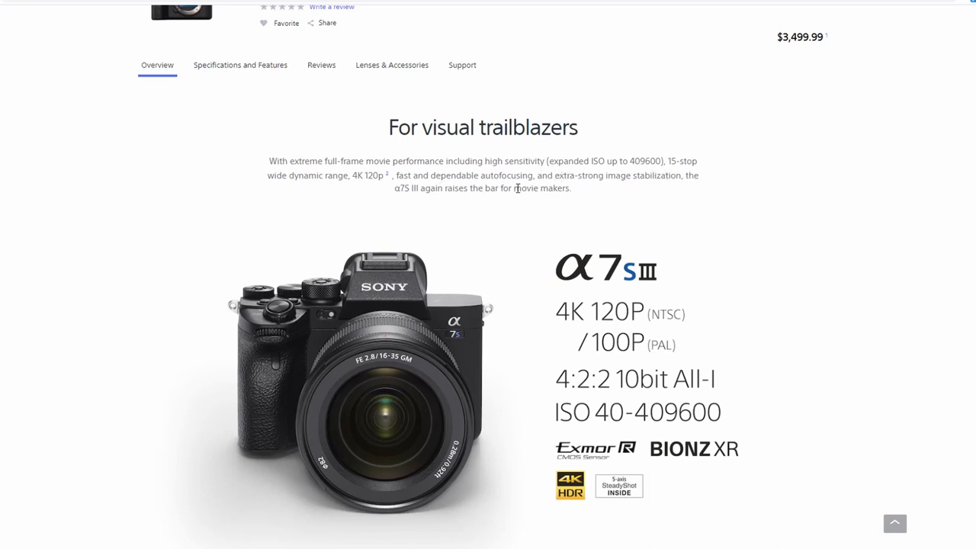
Step: Scroll past the spec summary, video and feature tiles to Expressive possibilities
scroll("down", 3)
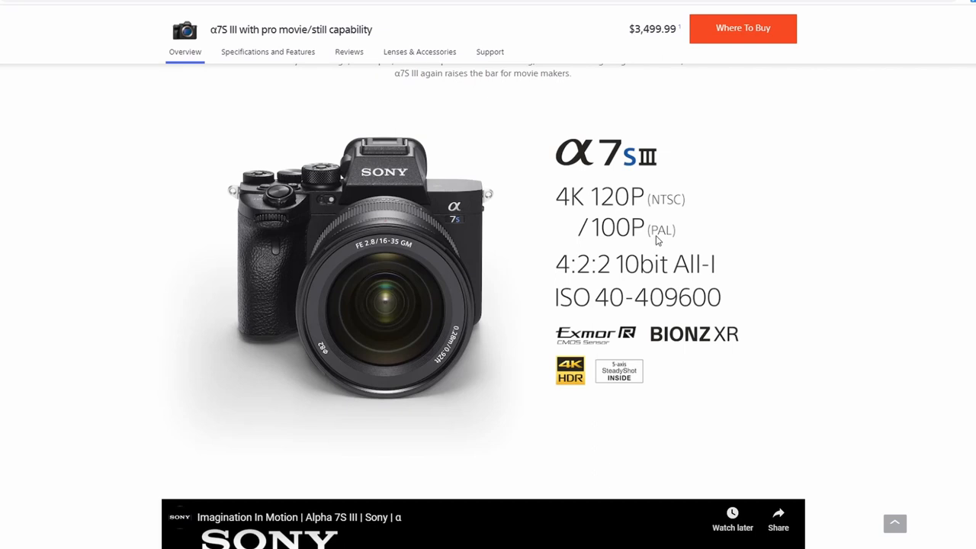
mouse_move(642, 307)
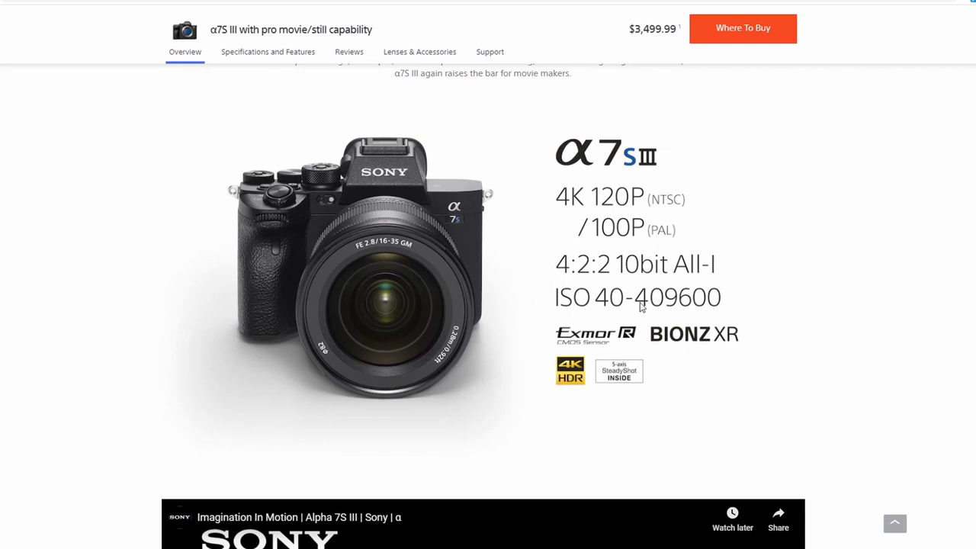
mouse_move(754, 318)
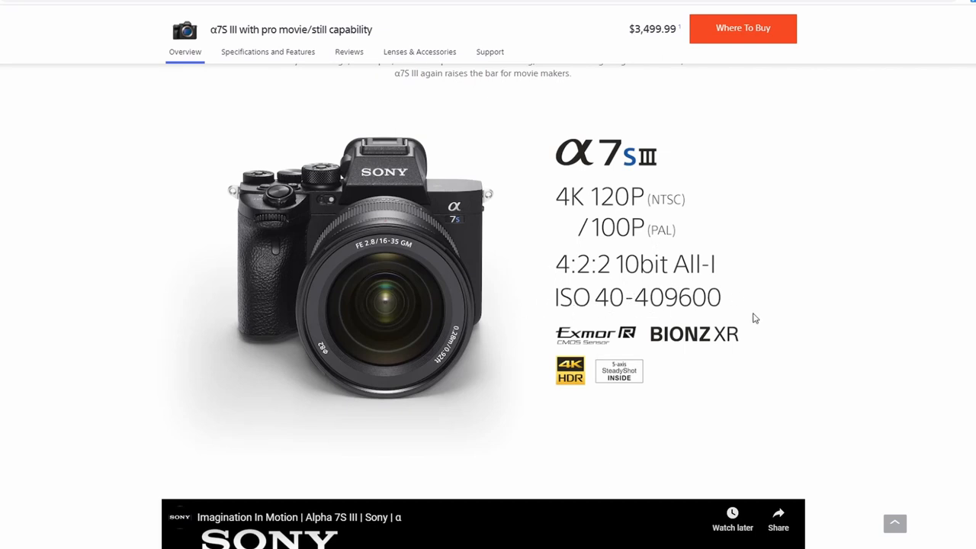
scroll("down", 3)
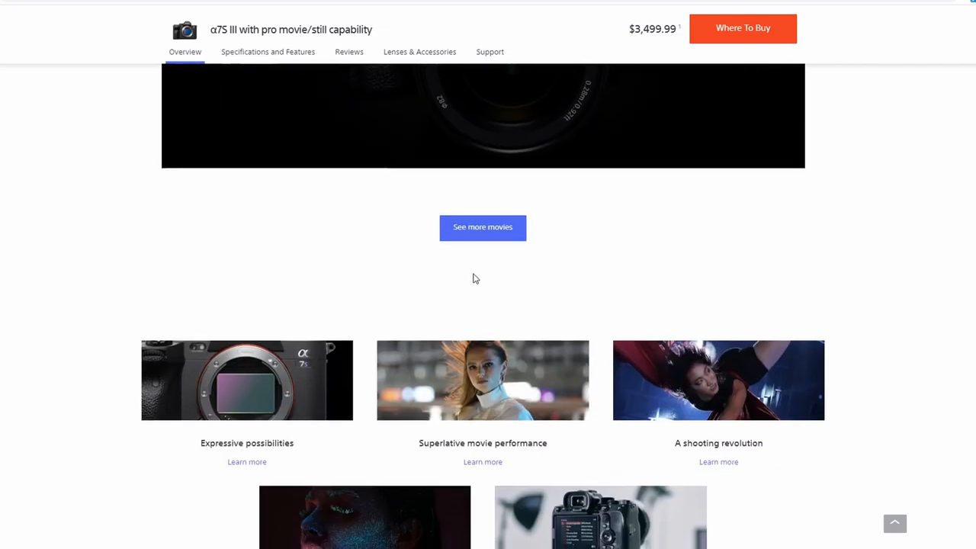
scroll("down", 3)
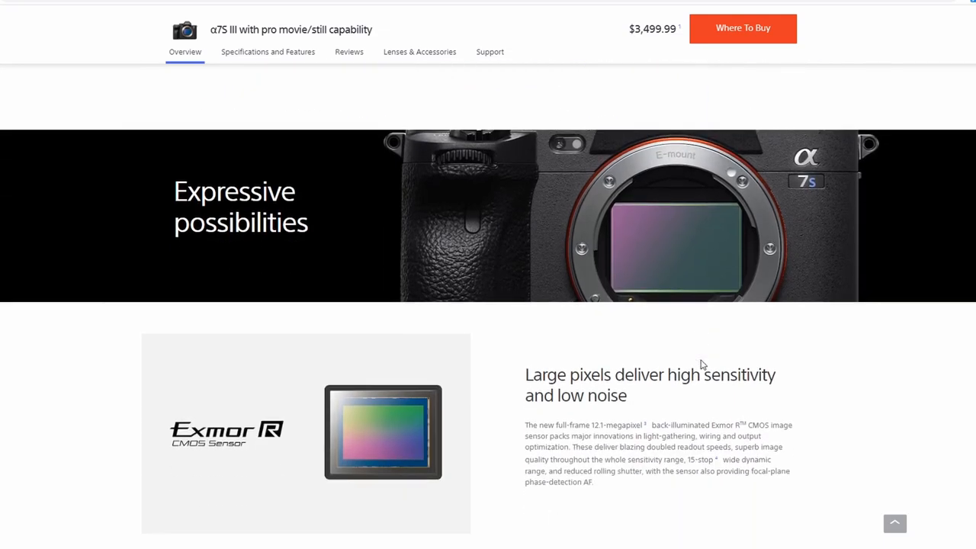
scroll("down", 3)
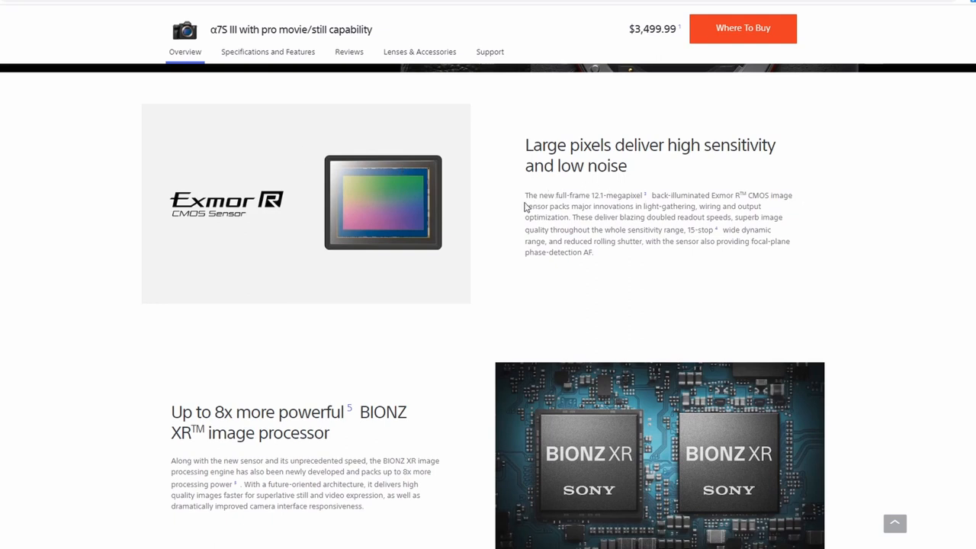
left_click_drag(525, 195, 643, 195)
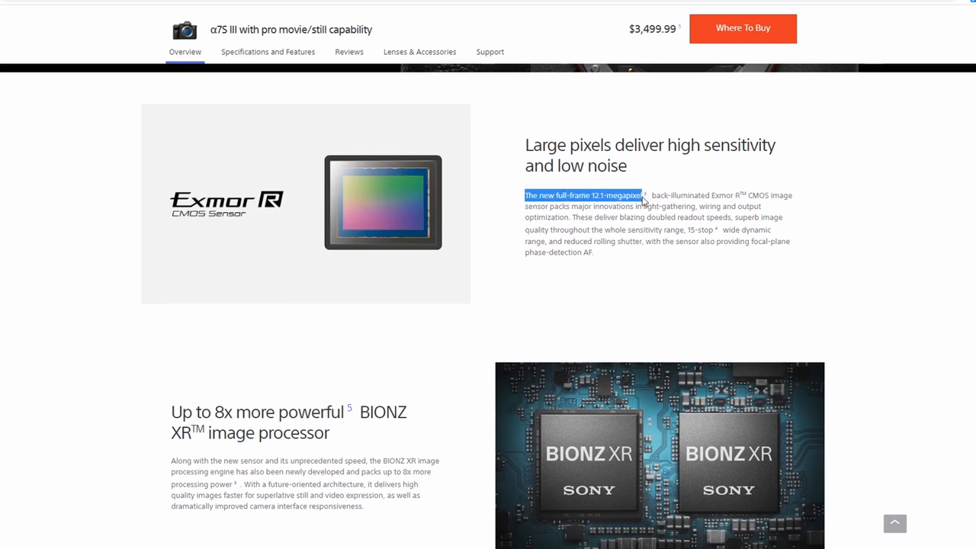
mouse_move(654, 200)
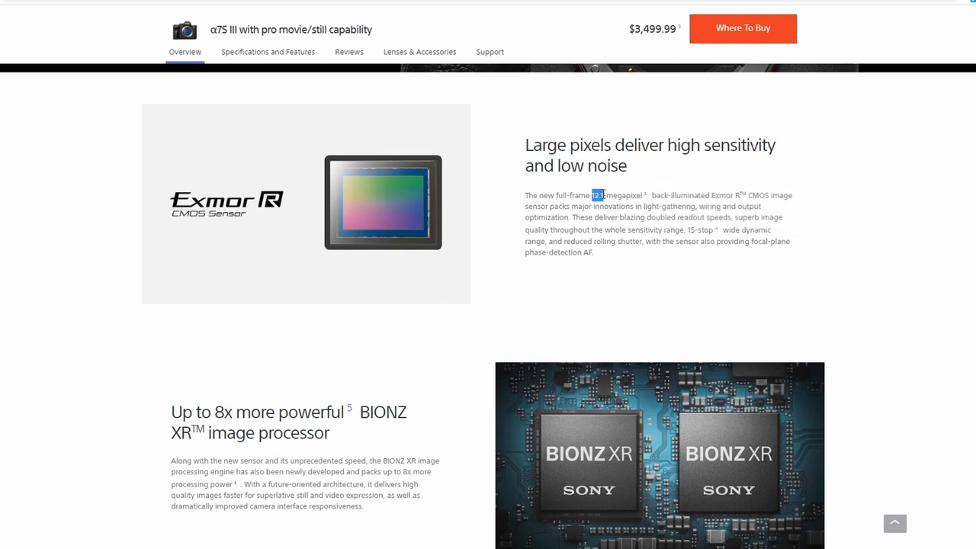
mouse_move(586, 197)
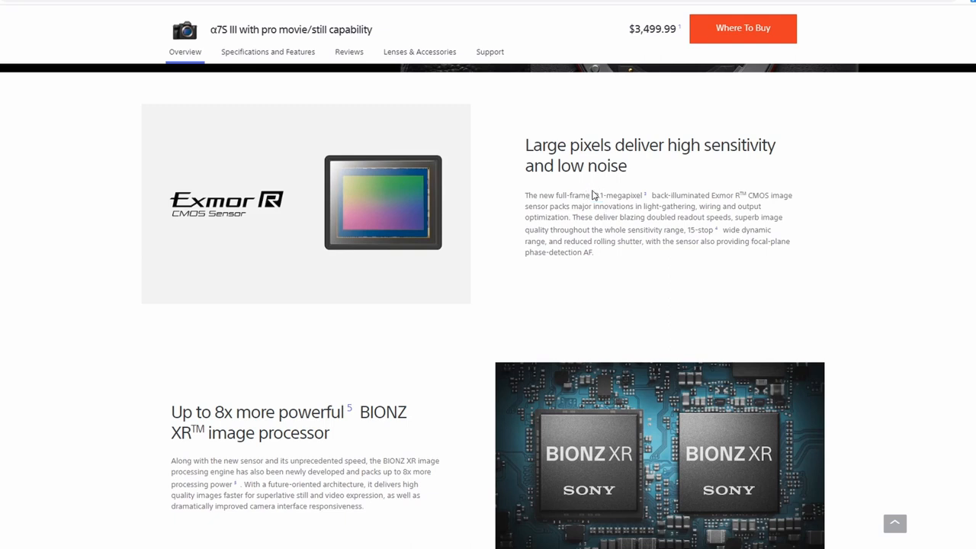
mouse_move(597, 194)
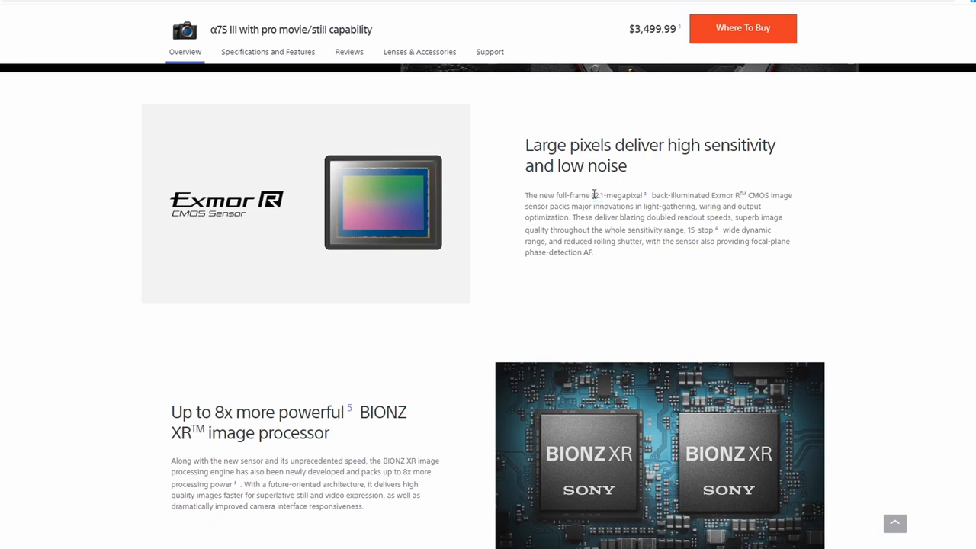
double_click(606, 195)
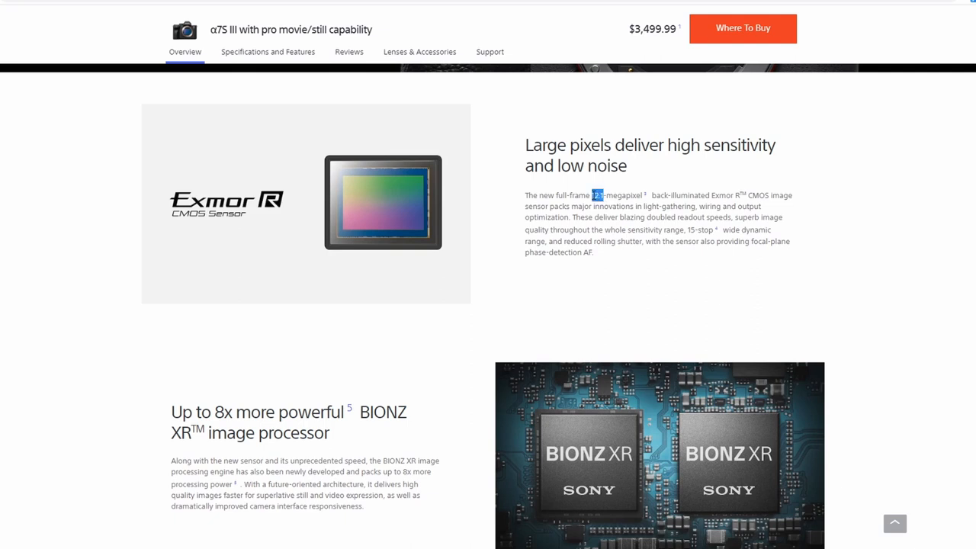
mouse_move(607, 216)
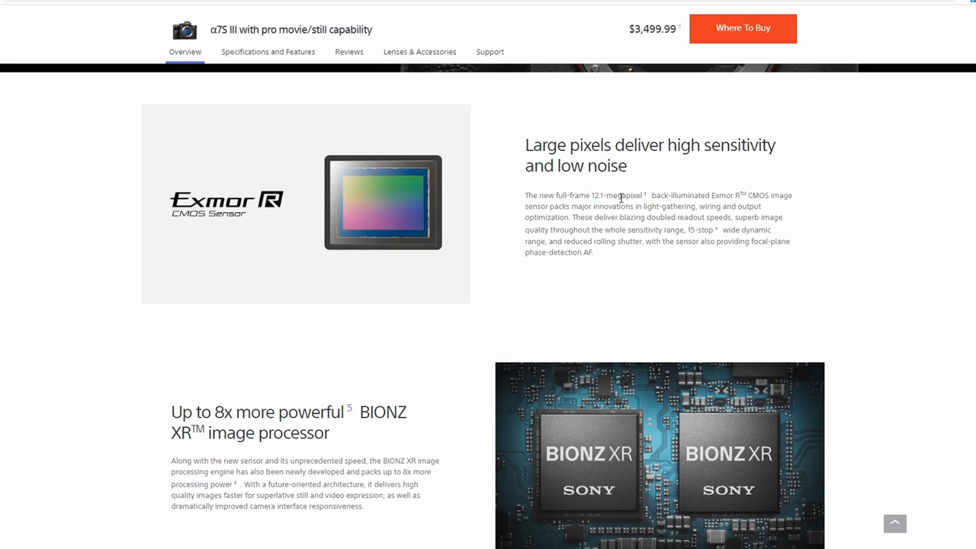
mouse_move(623, 199)
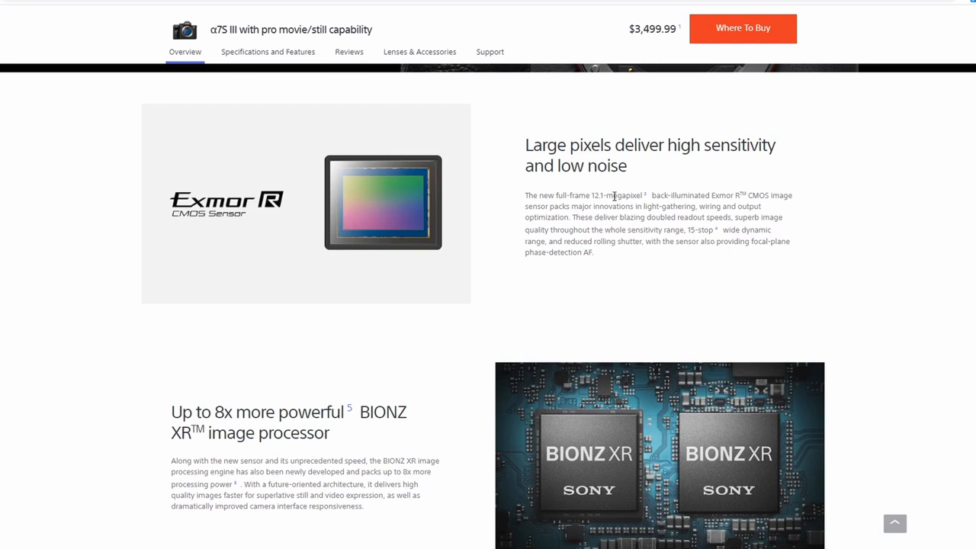
mouse_move(606, 196)
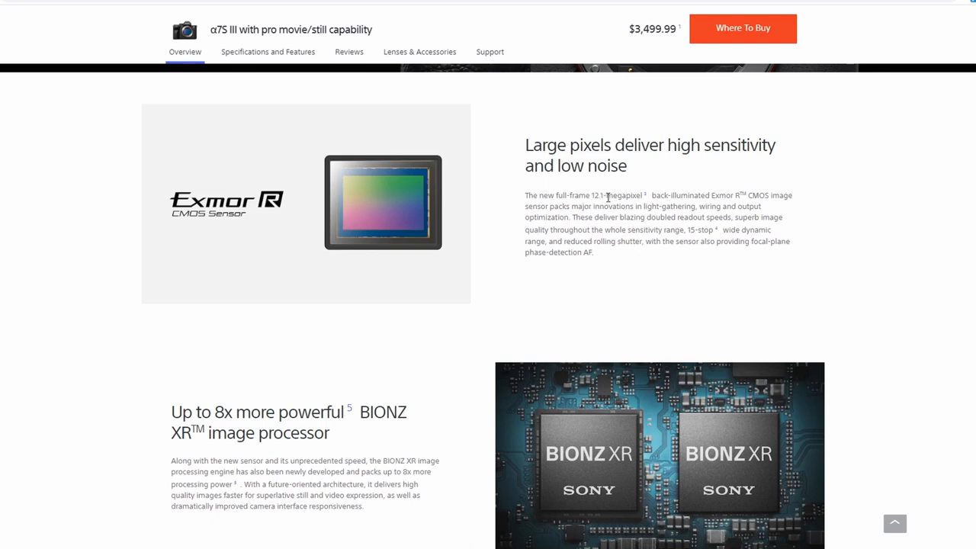
mouse_move(598, 206)
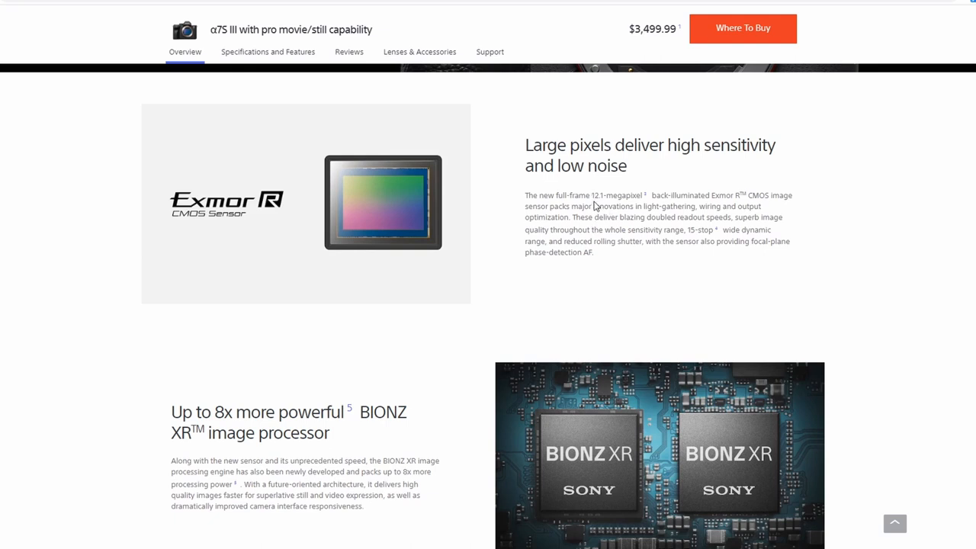
mouse_move(576, 206)
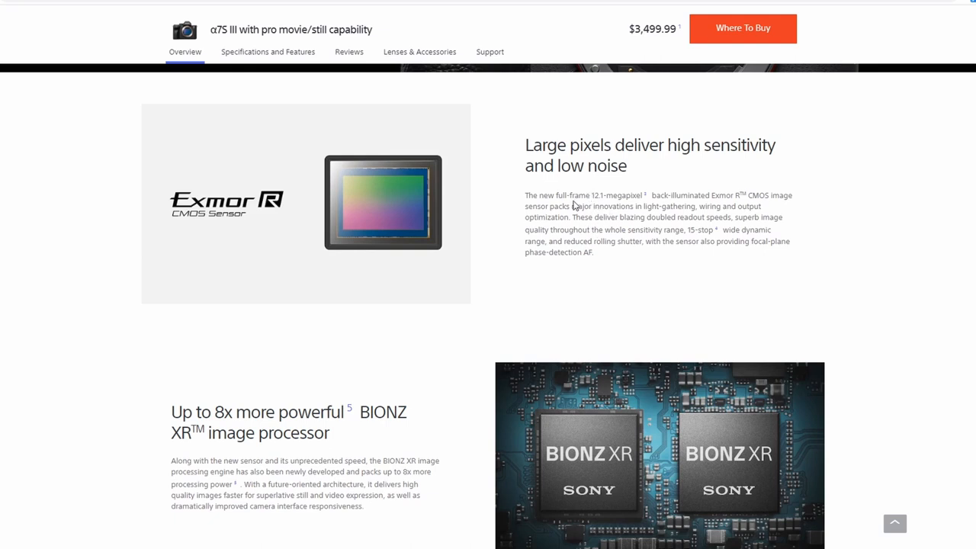
mouse_move(602, 198)
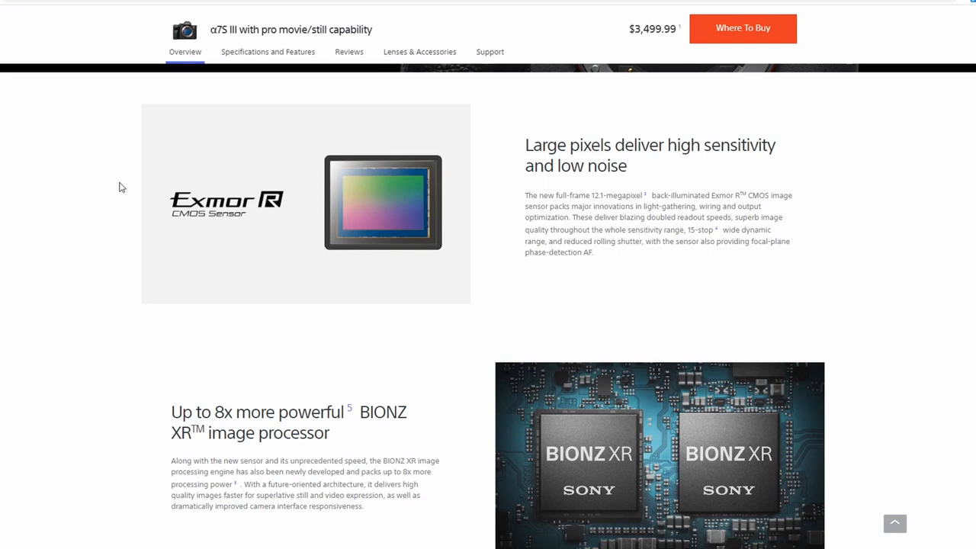
mouse_move(141, 170)
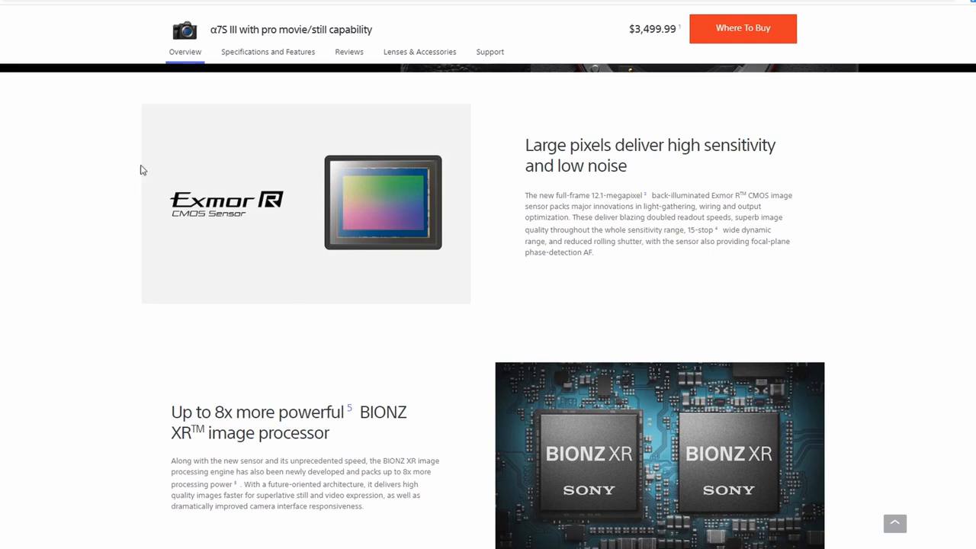
mouse_move(598, 197)
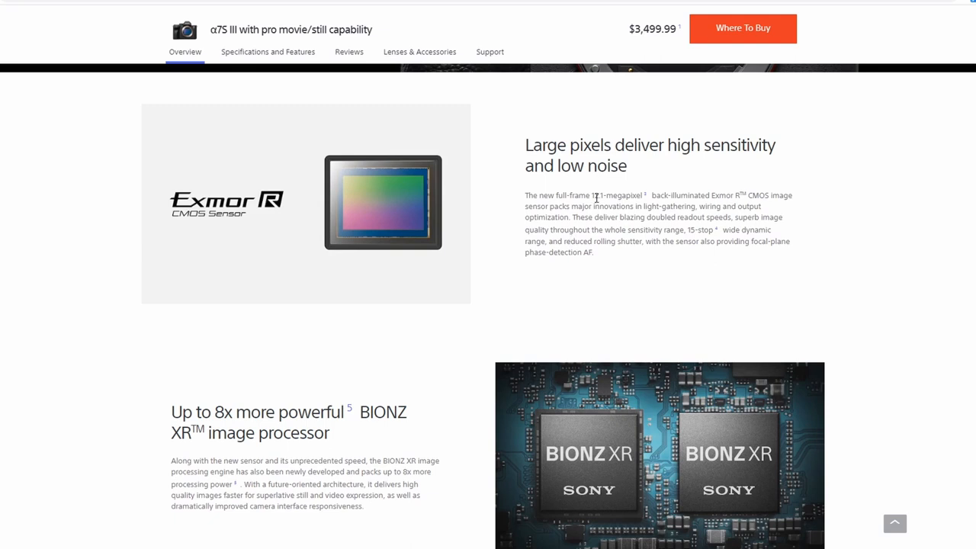
mouse_move(372, 200)
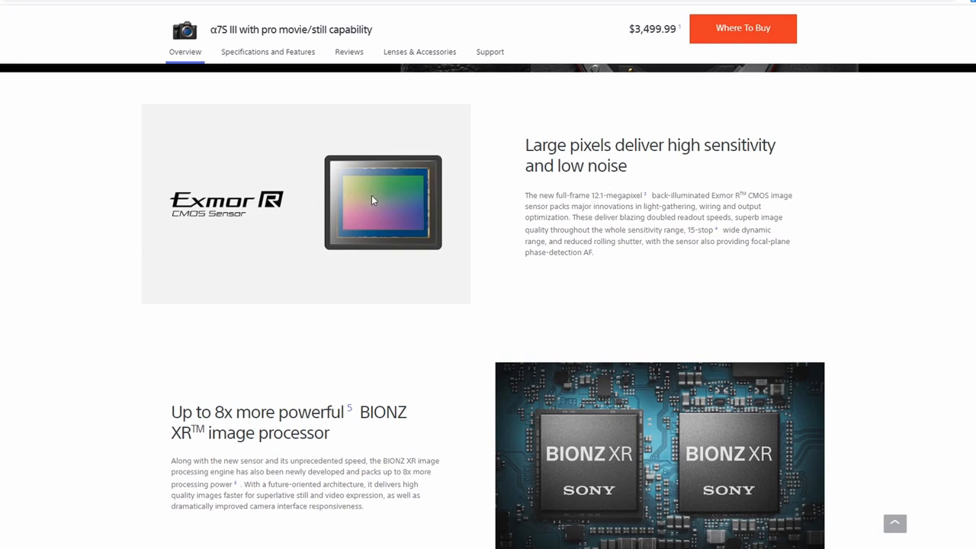
mouse_move(596, 195)
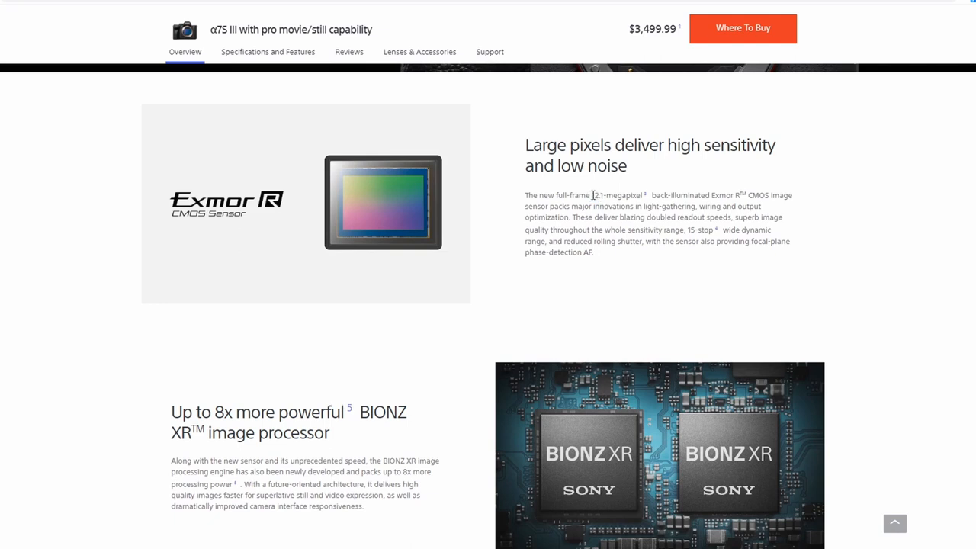
mouse_move(593, 196)
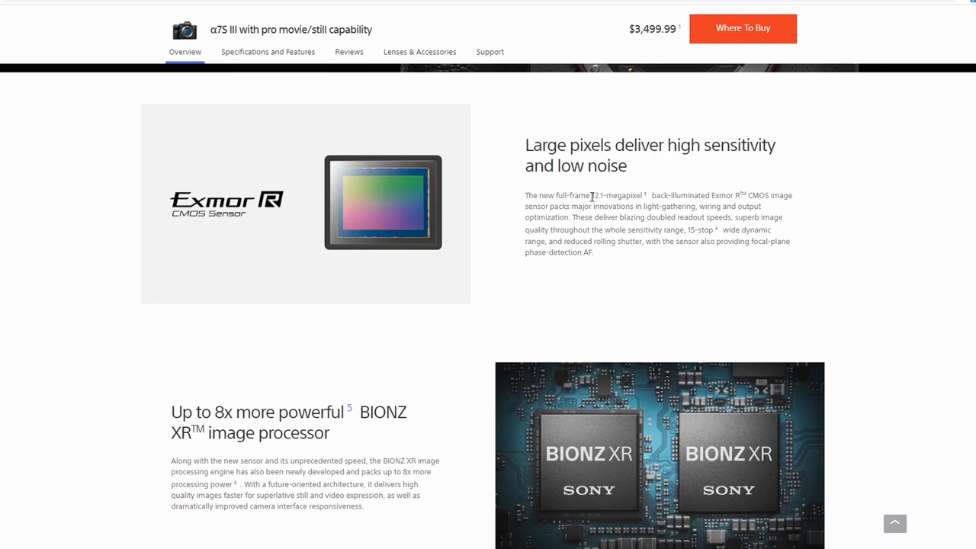
mouse_move(131, 256)
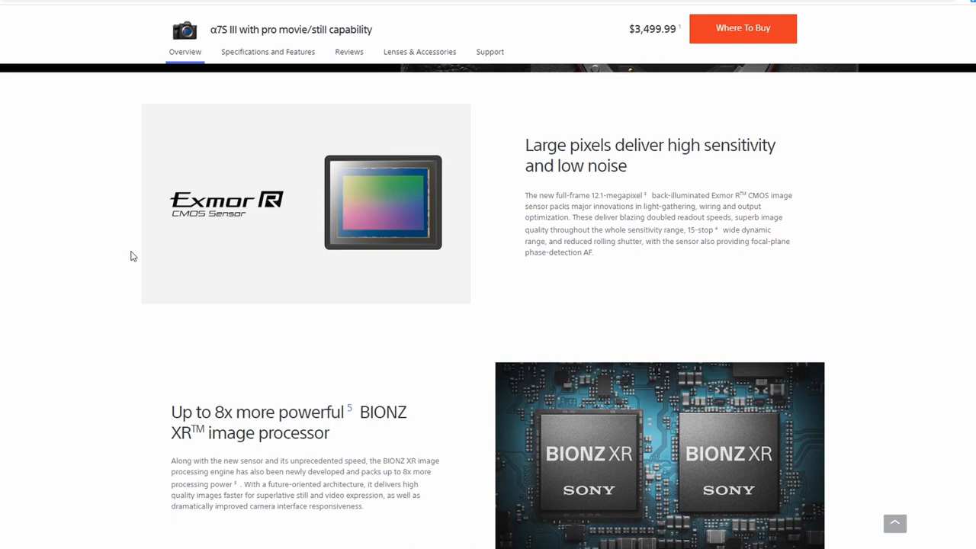
mouse_move(493, 218)
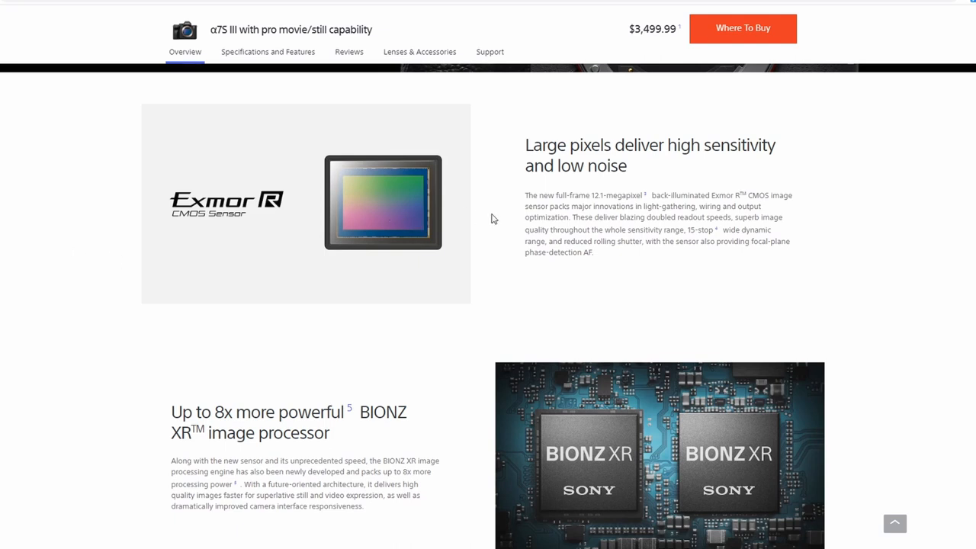
mouse_move(641, 195)
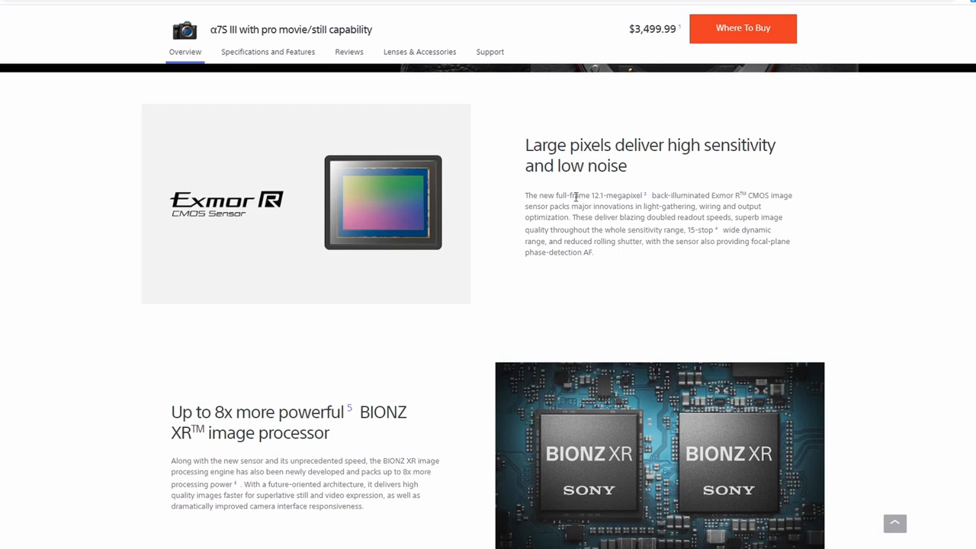
mouse_move(349, 199)
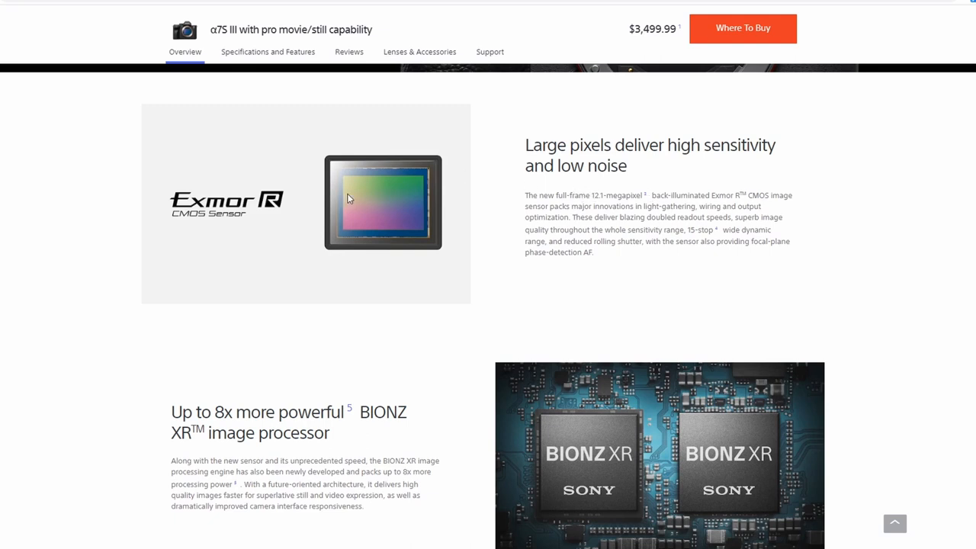
mouse_move(592, 197)
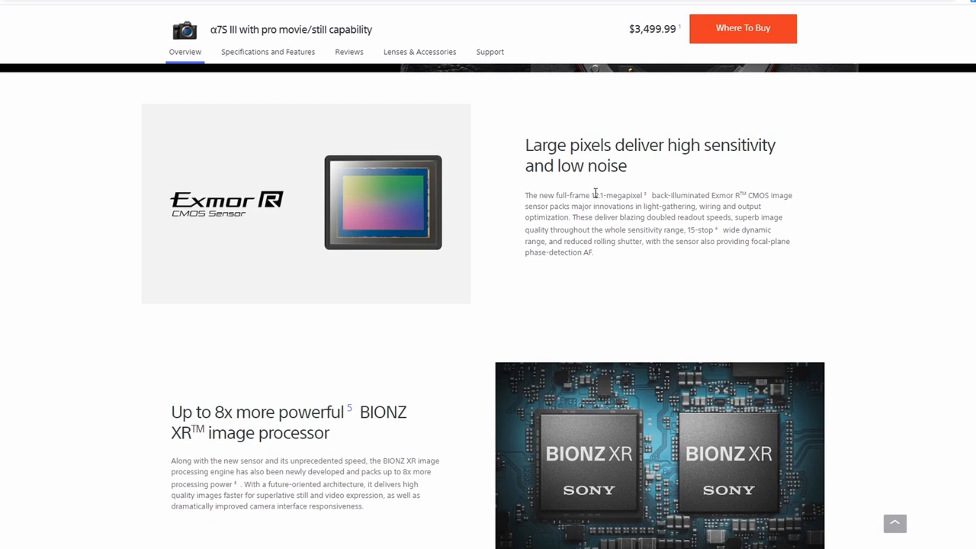
mouse_move(599, 204)
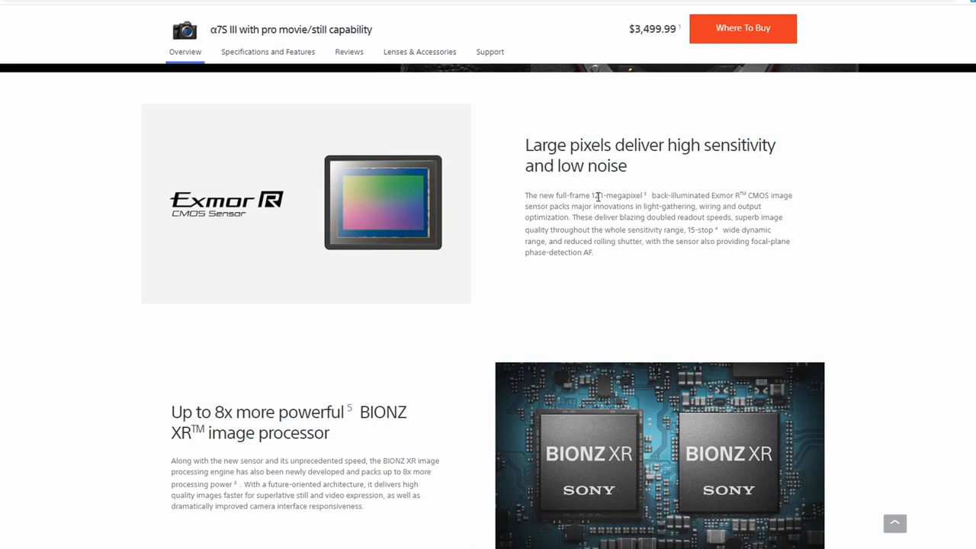
mouse_move(600, 197)
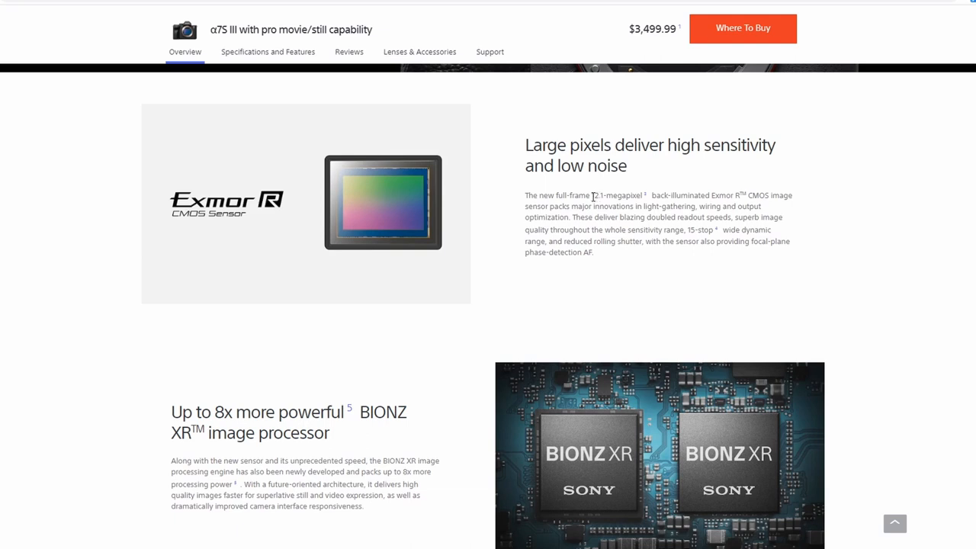
mouse_move(593, 215)
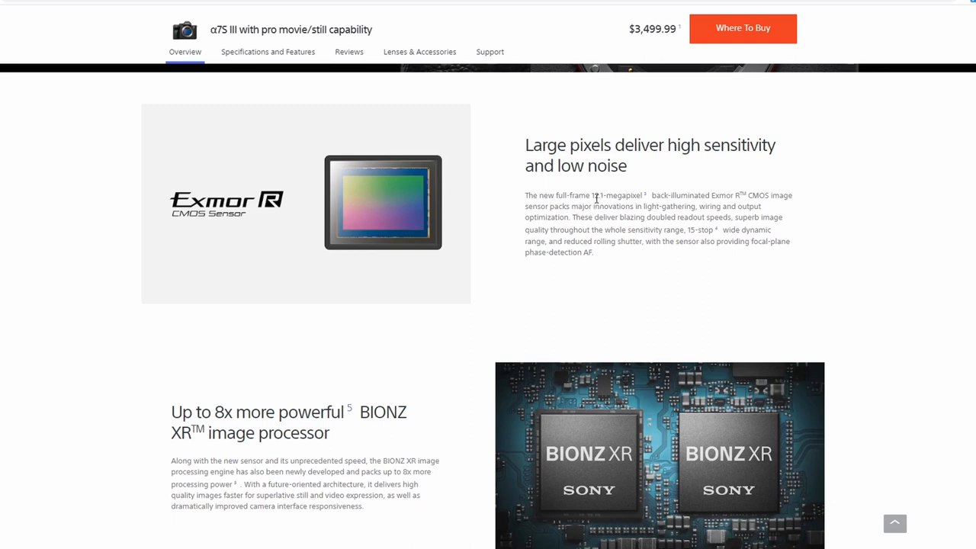
mouse_move(531, 239)
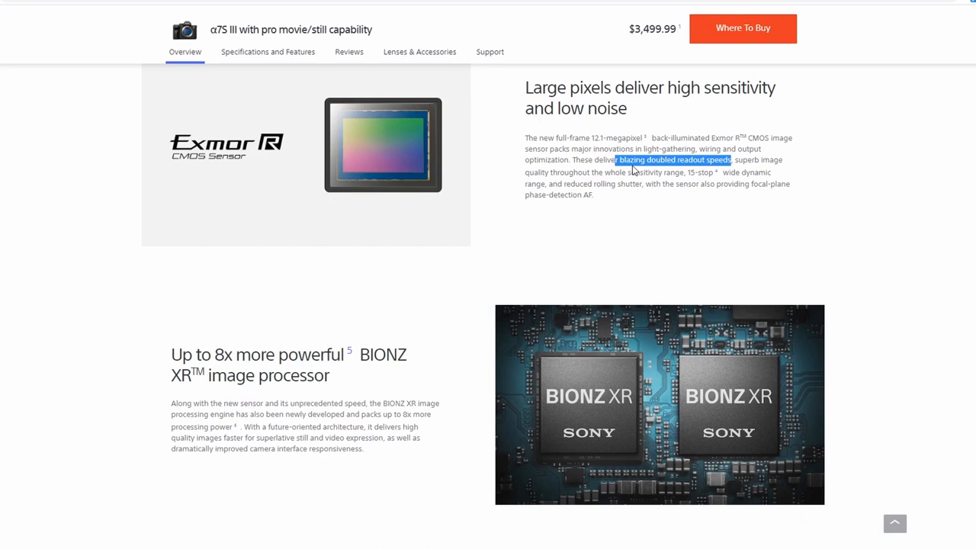
Step: Highlight 'doubled' and 'rolling shutter' in the Exmor R sensor paragraph
double_click(658, 160)
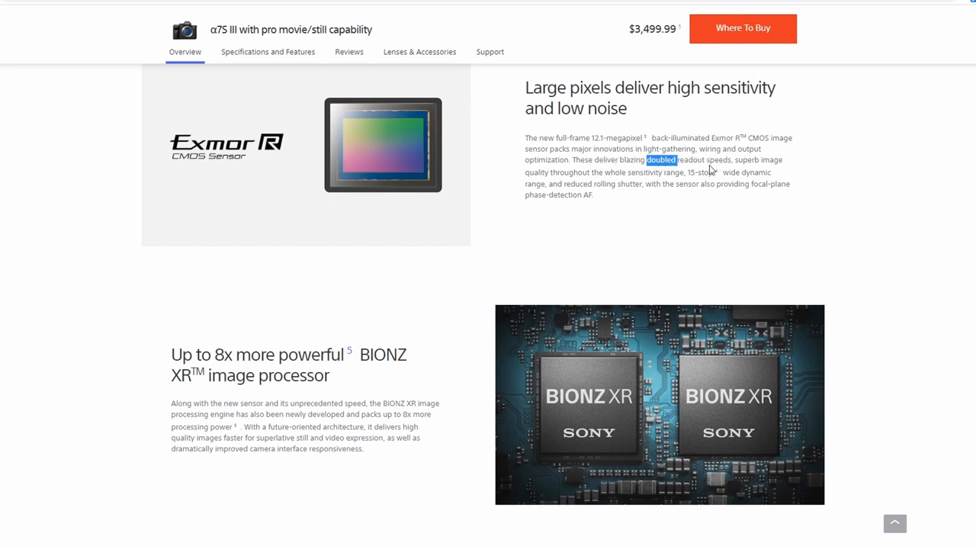
mouse_move(653, 173)
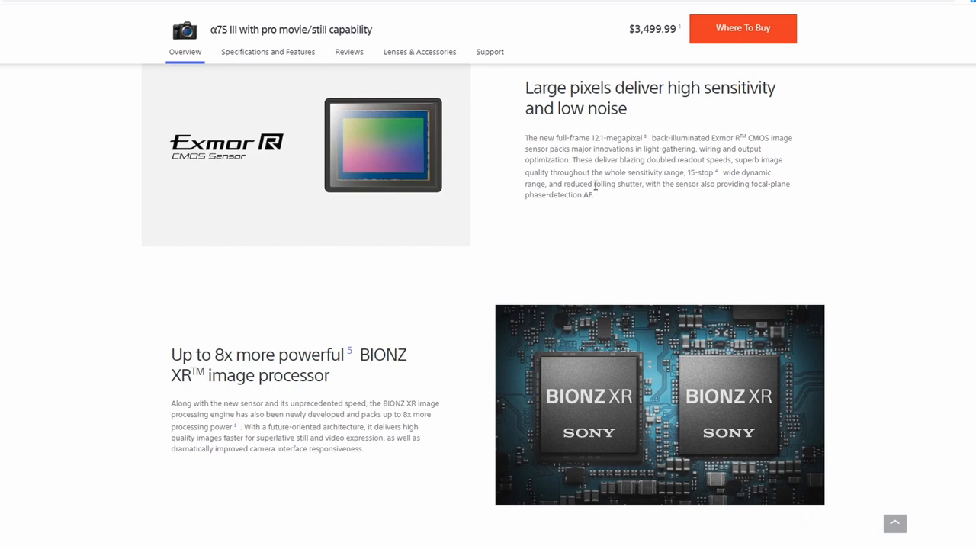
double_click(618, 185)
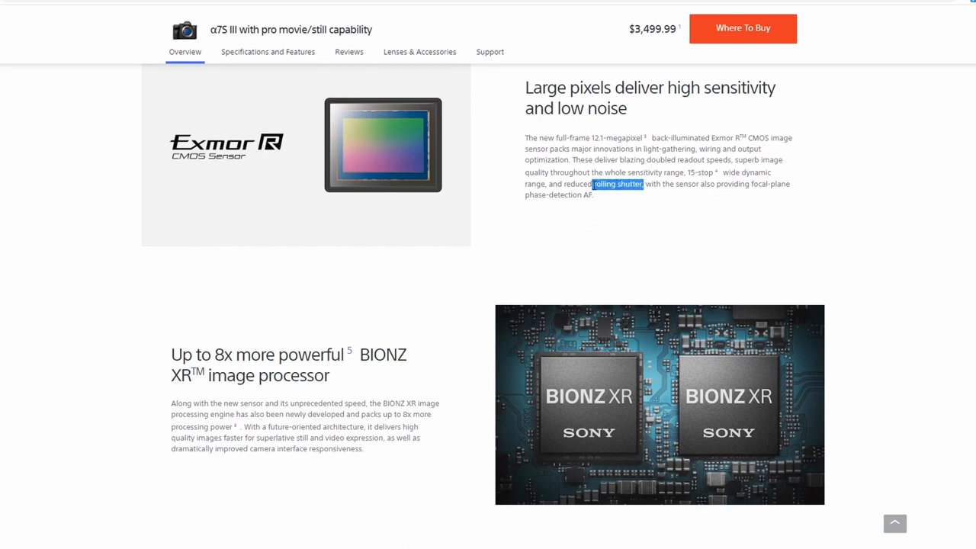
mouse_move(259, 86)
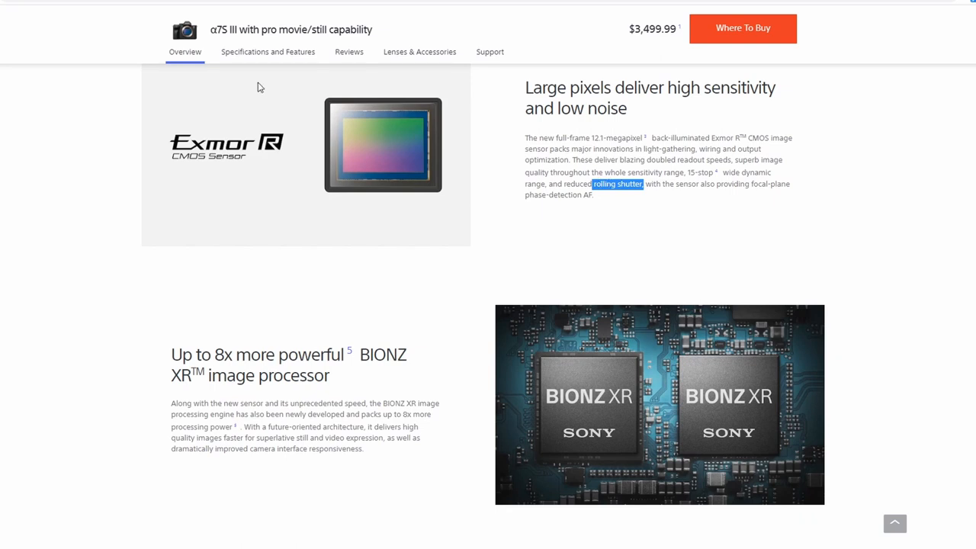
mouse_move(221, 48)
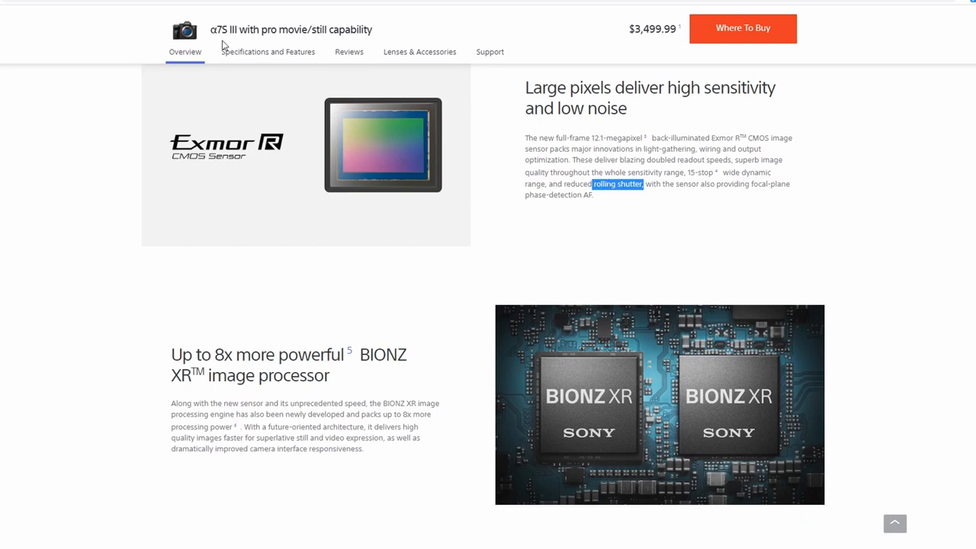
mouse_move(398, 177)
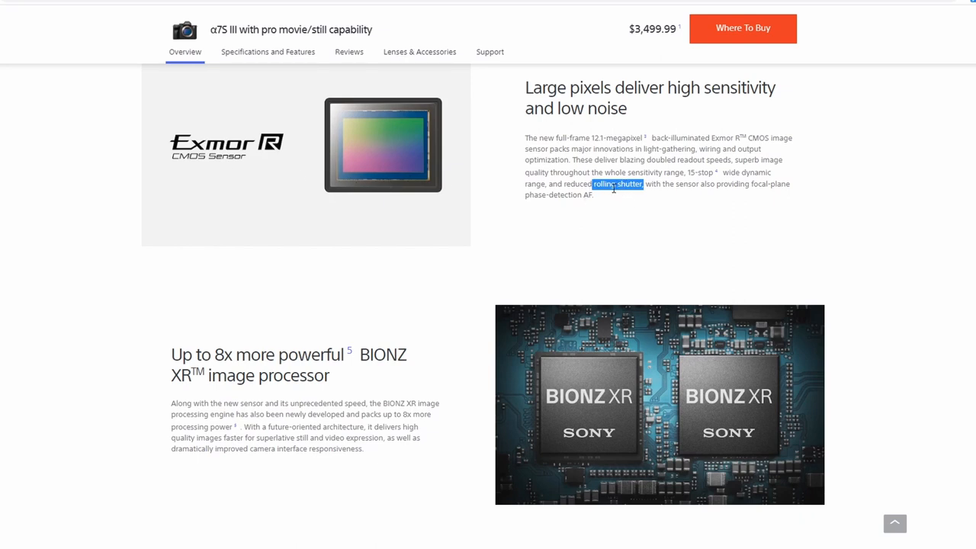
mouse_move(660, 186)
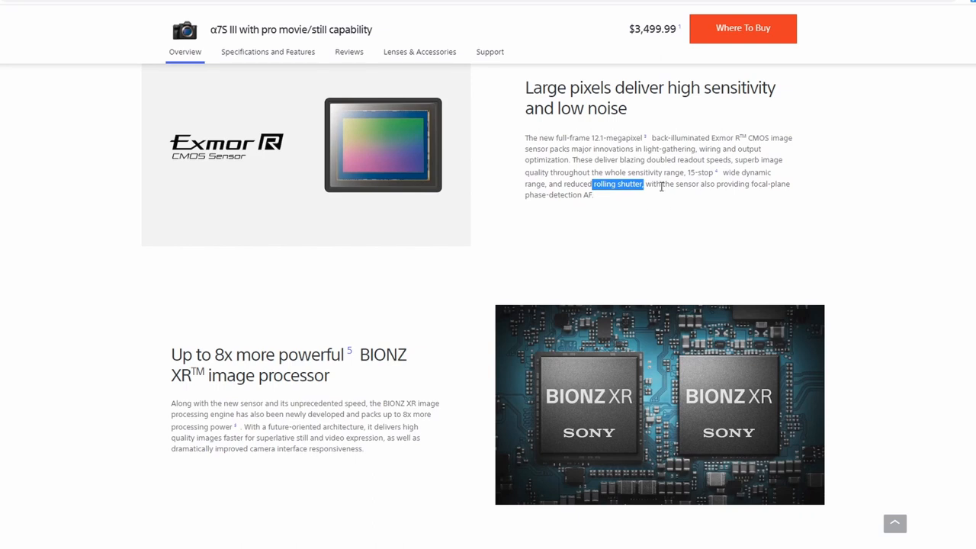
Step: Scroll down to the 'Stunning AF performance even at 4K 120p' section
scroll("down", 3)
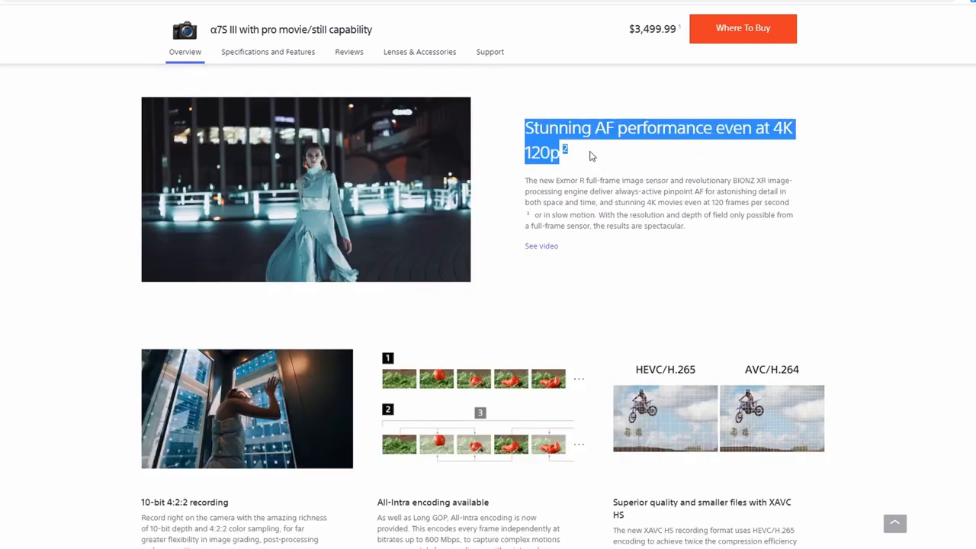
mouse_move(567, 151)
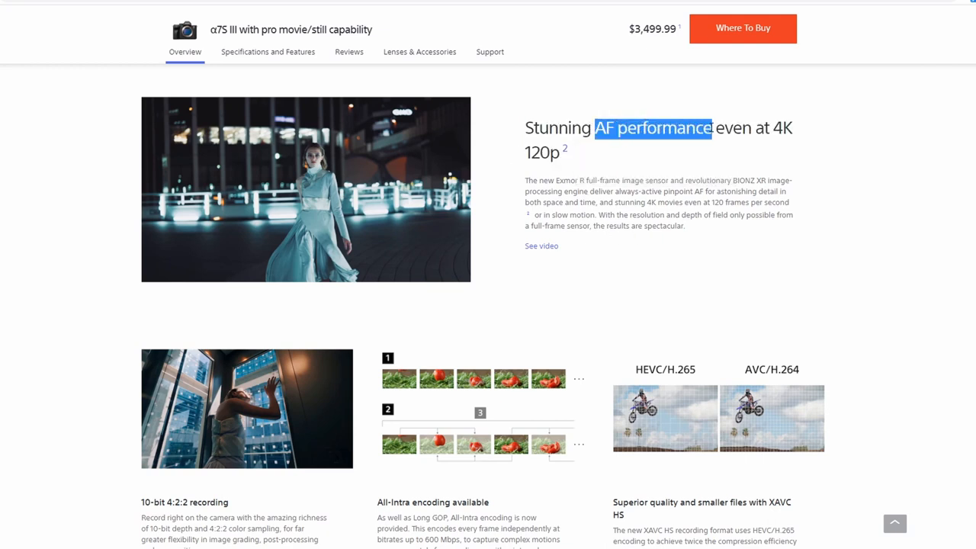
mouse_move(626, 150)
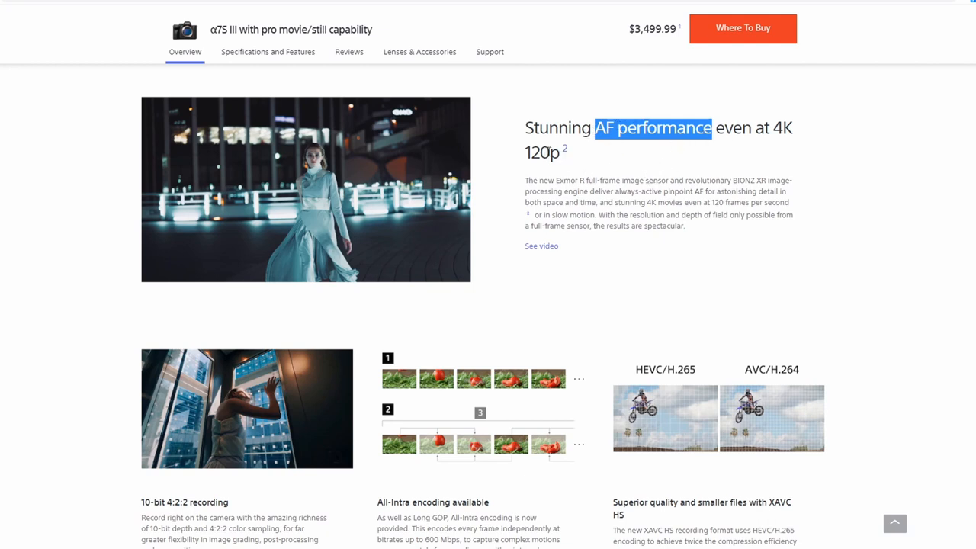
mouse_move(517, 150)
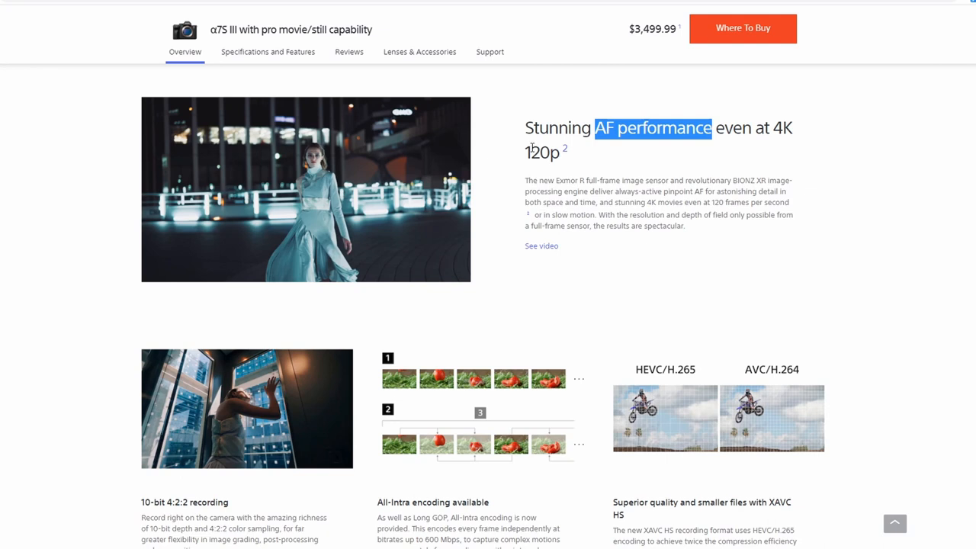
mouse_move(602, 149)
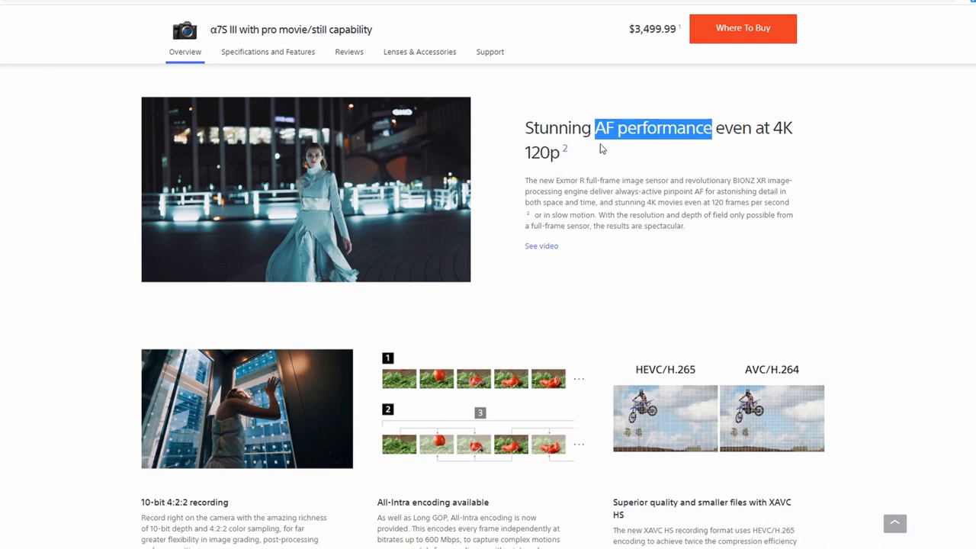
mouse_move(534, 160)
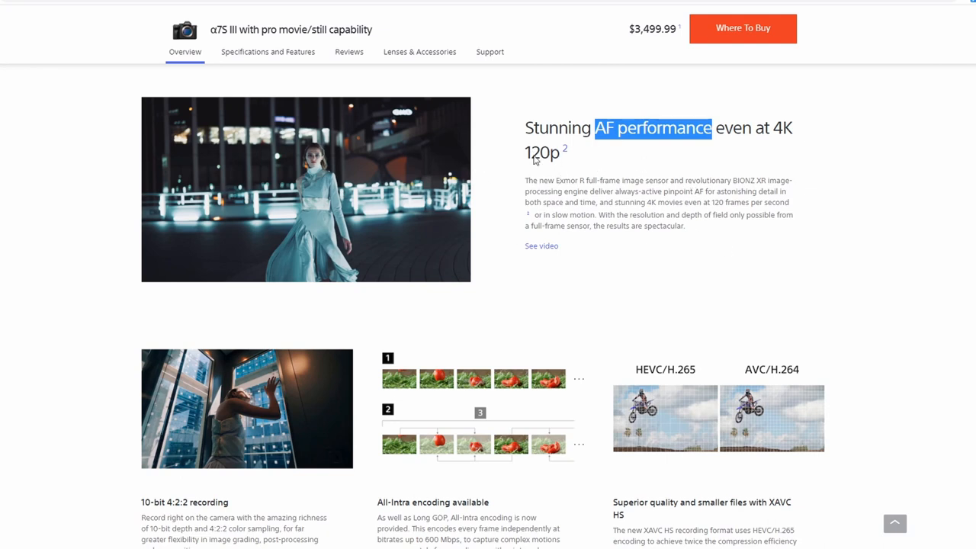
scroll("down", 3)
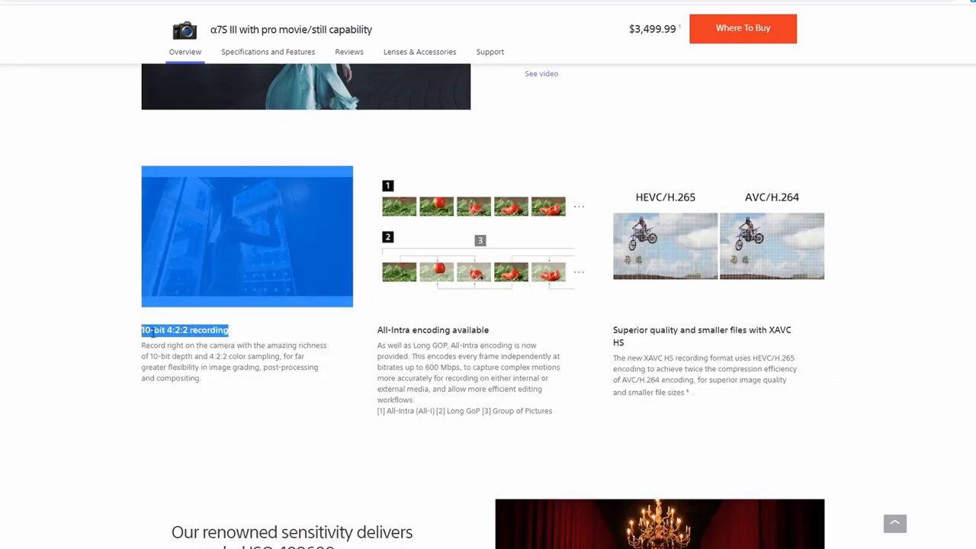
mouse_move(133, 344)
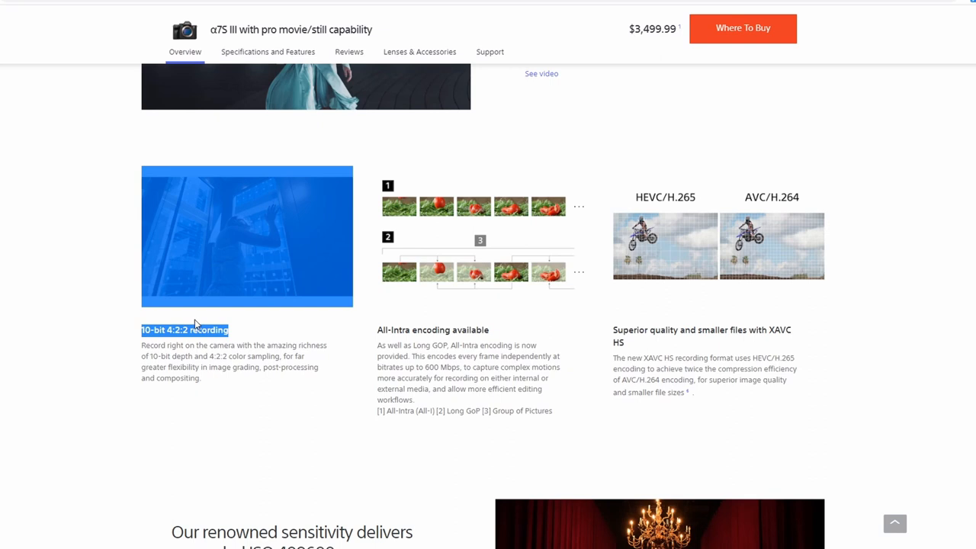
mouse_move(167, 341)
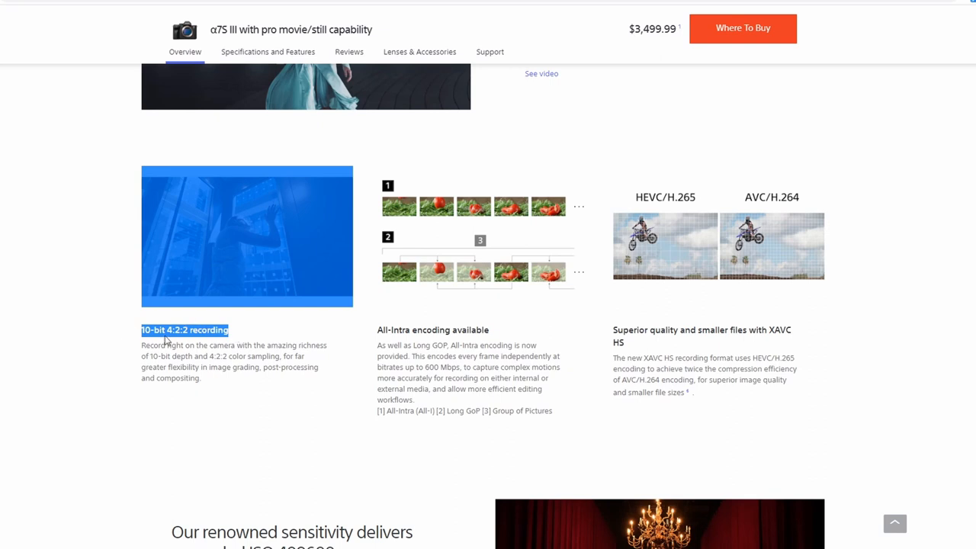
Step: Scroll down to the 10-bit 4:2:2, All-Intra and XAVC HS feature row
scroll("down", 3)
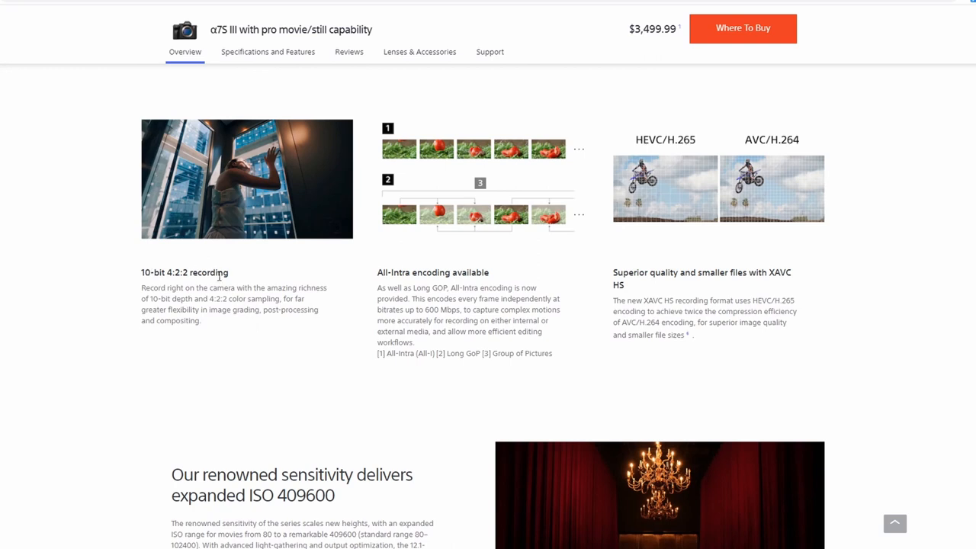
mouse_move(219, 289)
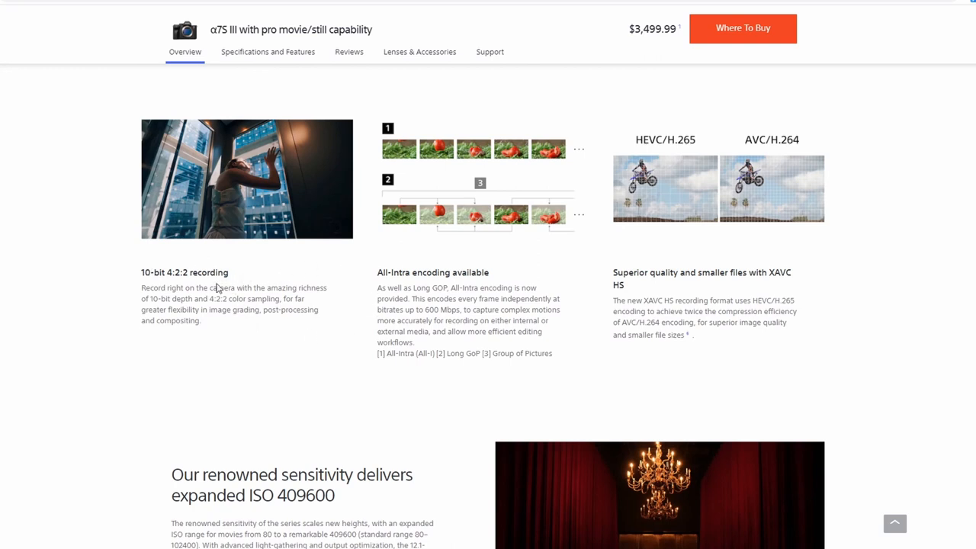
mouse_move(189, 284)
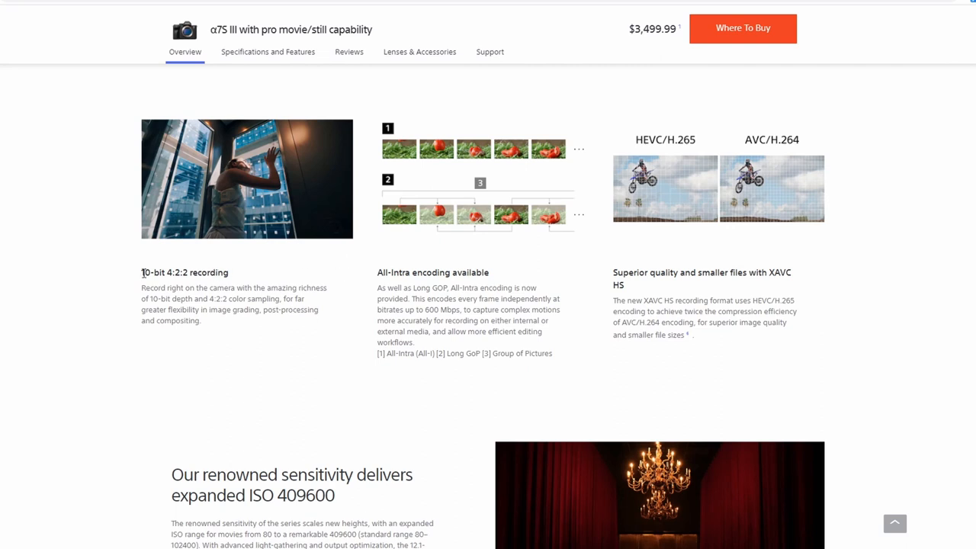
mouse_move(250, 244)
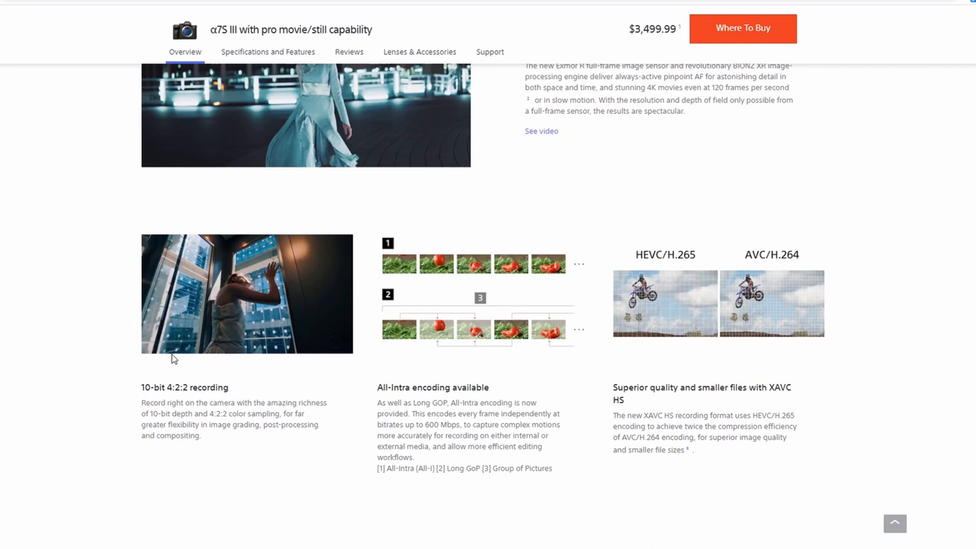
mouse_move(450, 403)
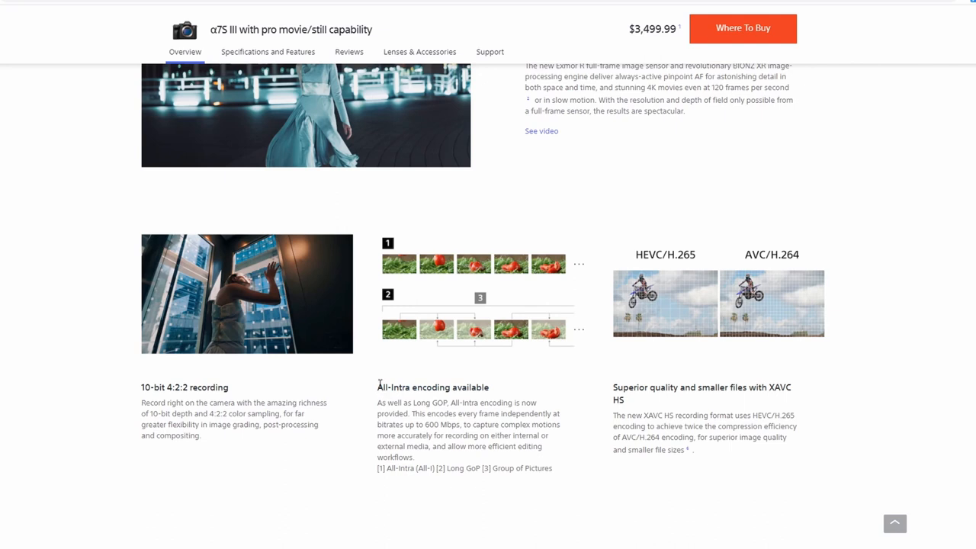
mouse_move(432, 390)
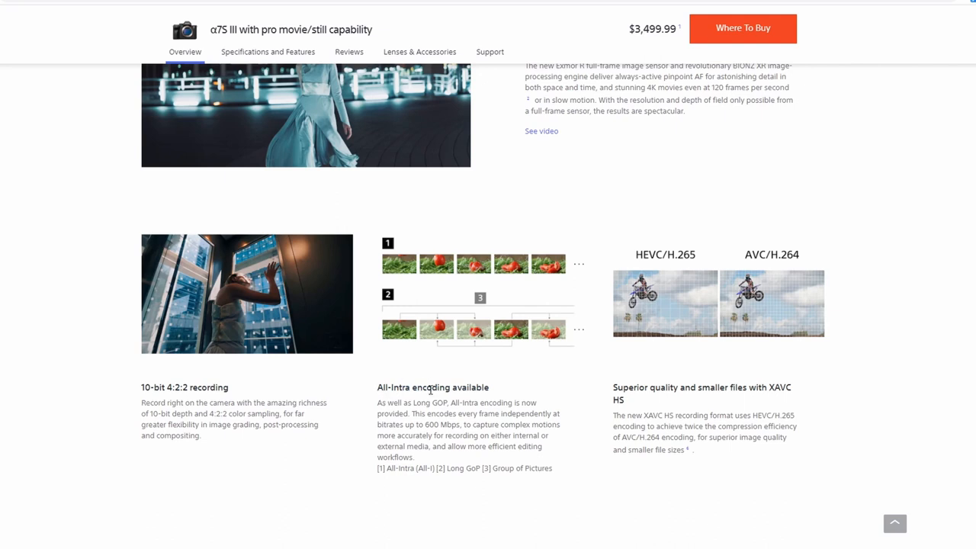
scroll("down", 3)
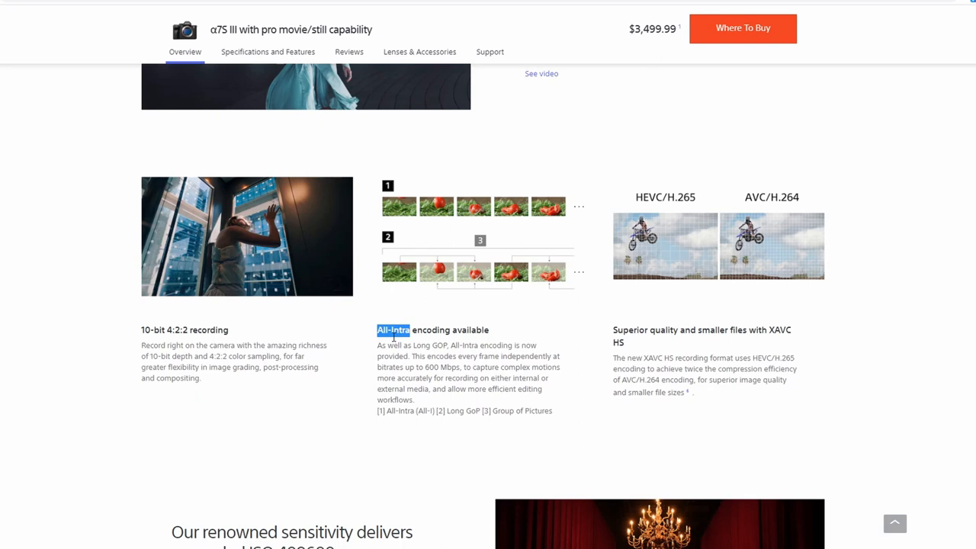
mouse_move(550, 340)
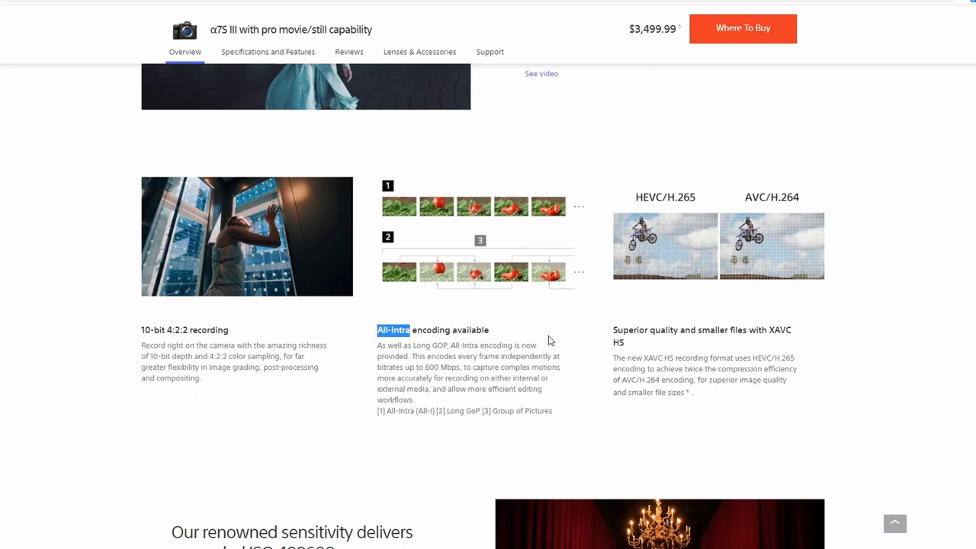
mouse_move(417, 329)
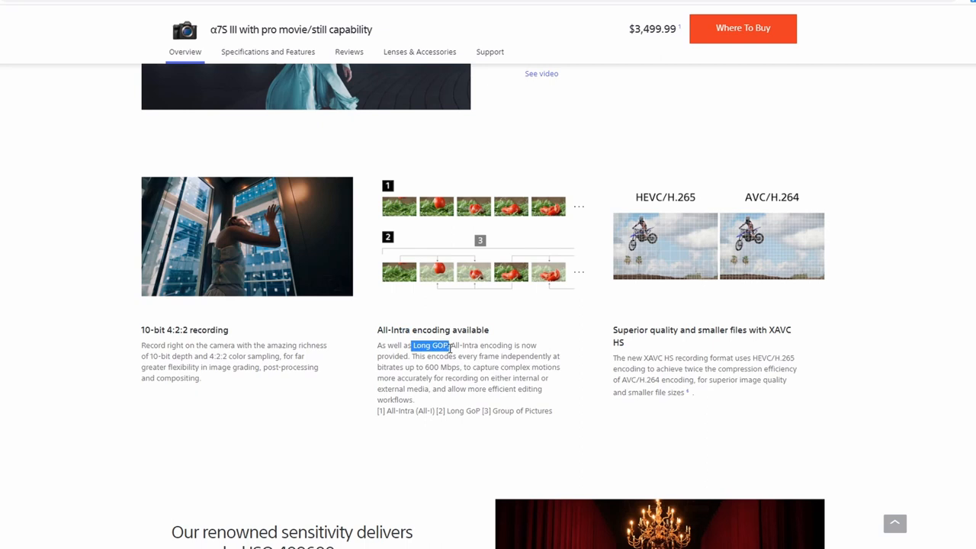
scroll("down", 3)
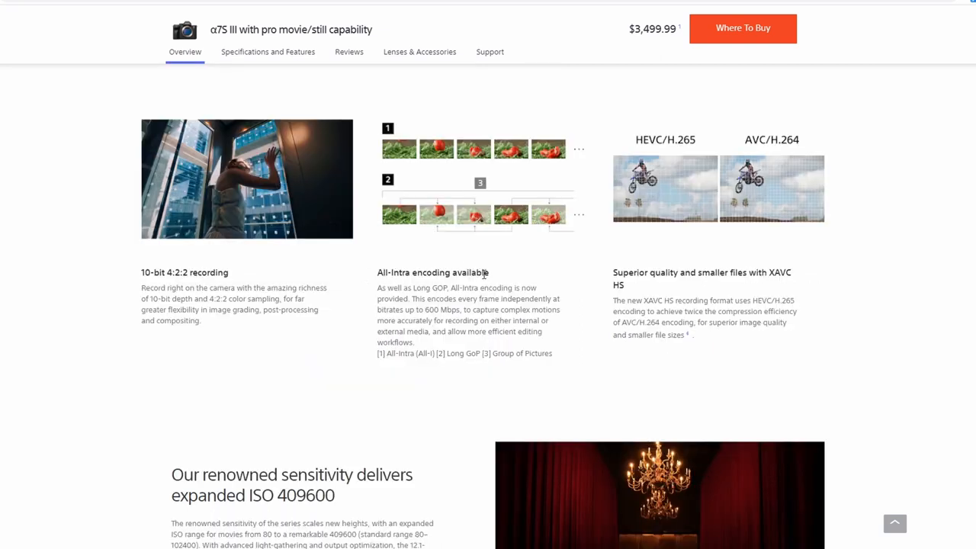
mouse_move(526, 260)
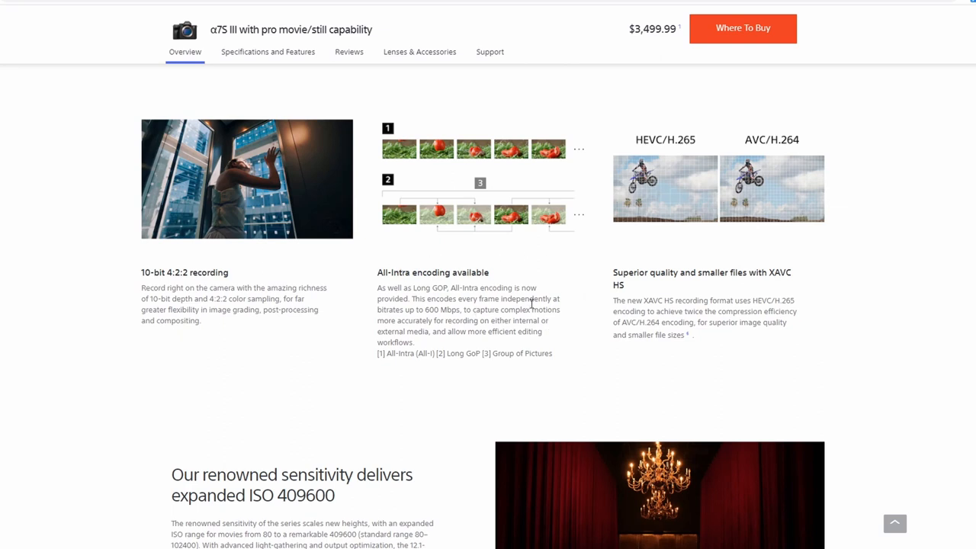
mouse_move(427, 300)
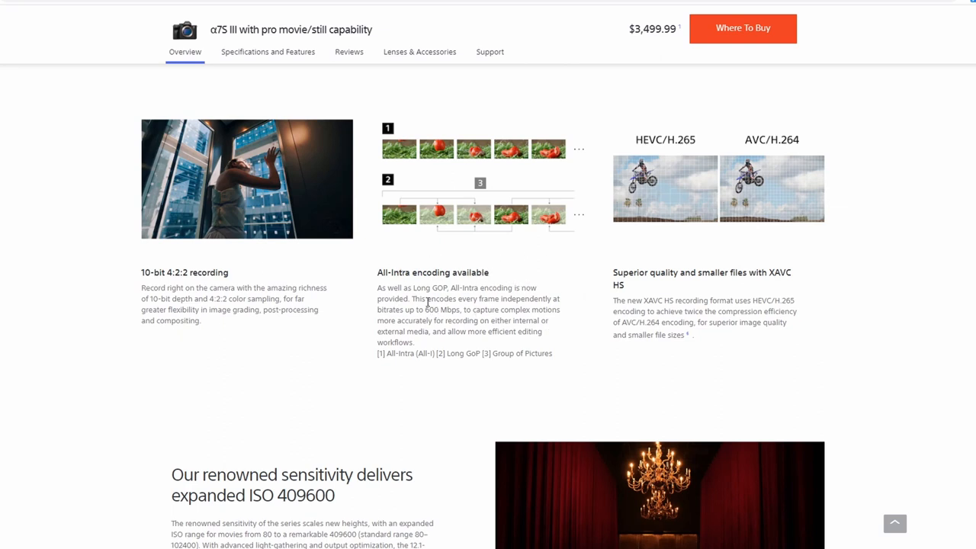
mouse_move(381, 299)
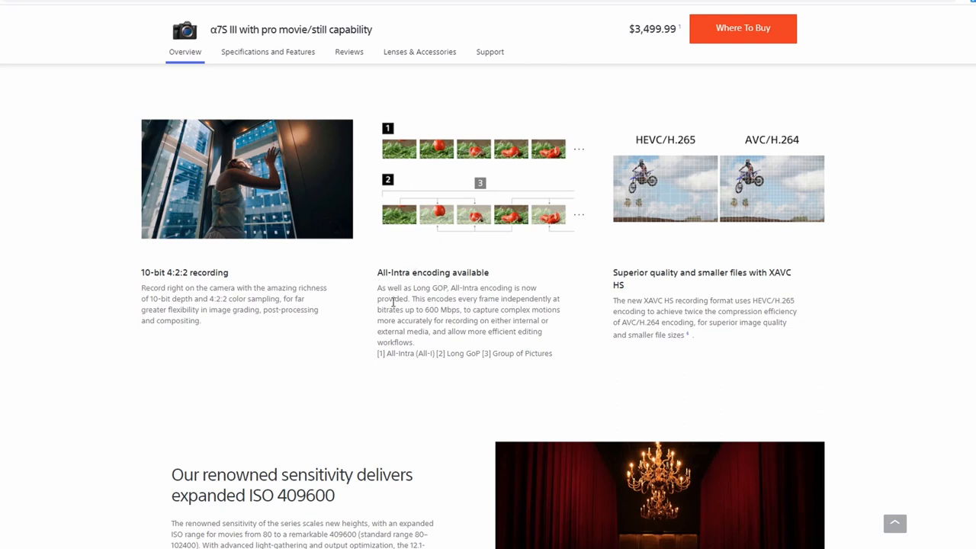
mouse_move(504, 299)
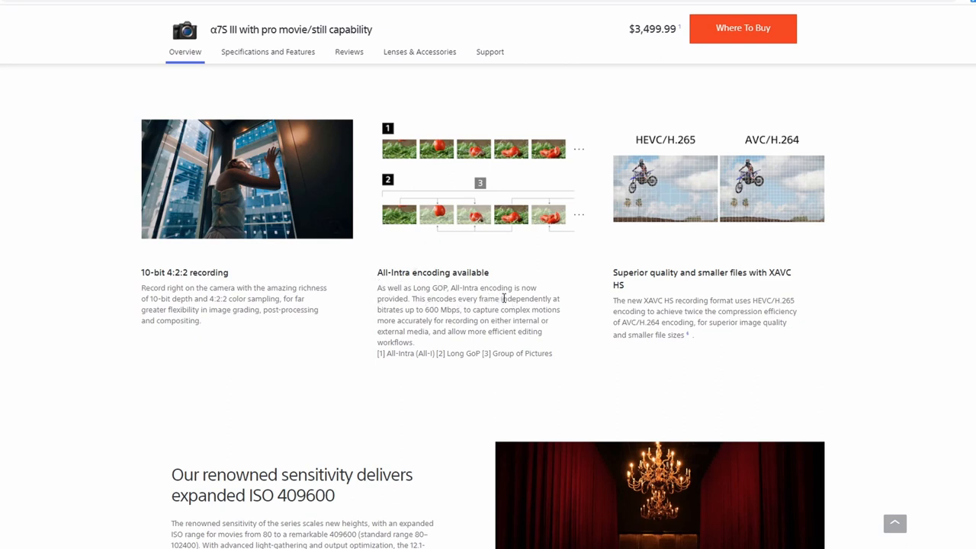
mouse_move(373, 309)
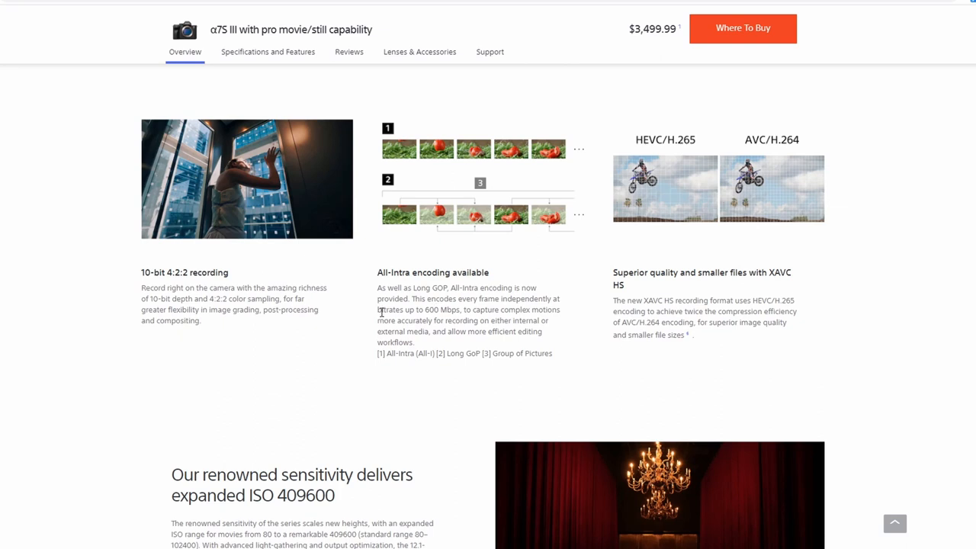
left_click_drag(382, 310, 461, 310)
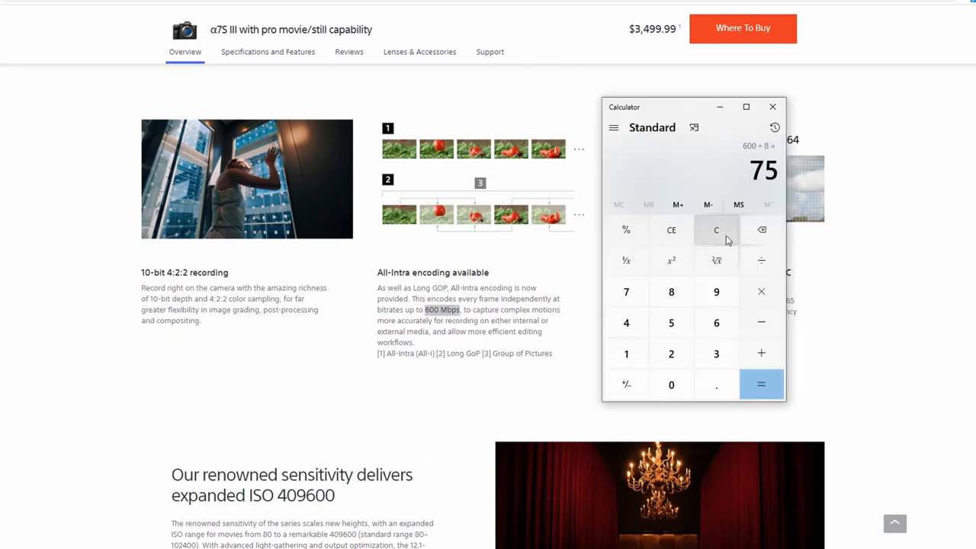
Step: Clear Calculator and compute 600 ÷ 8 = 75
left_click(716, 230)
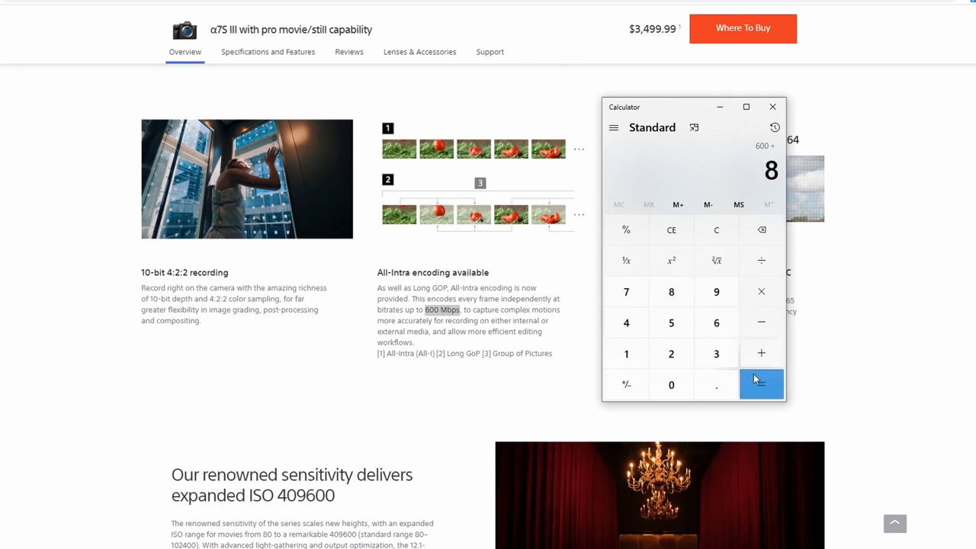
left_click(761, 384)
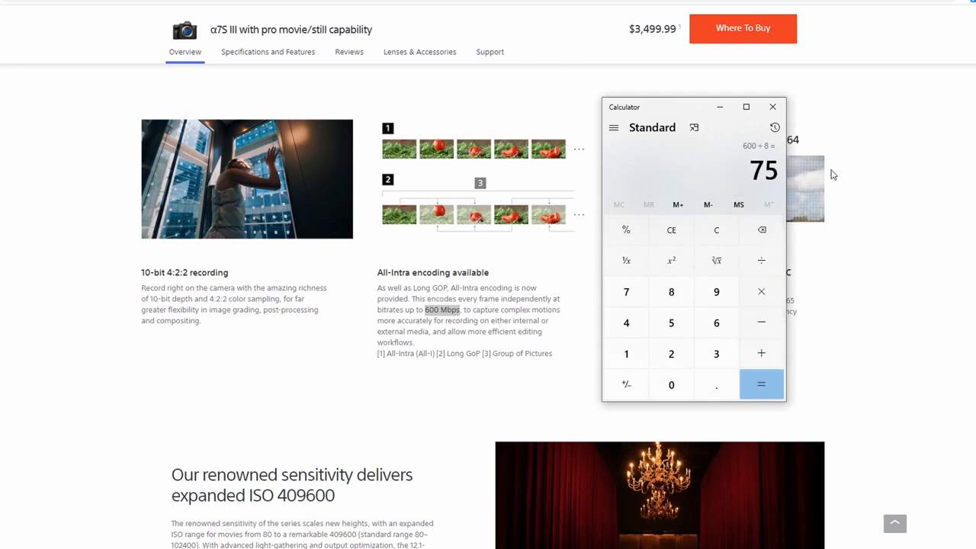
mouse_move(743, 194)
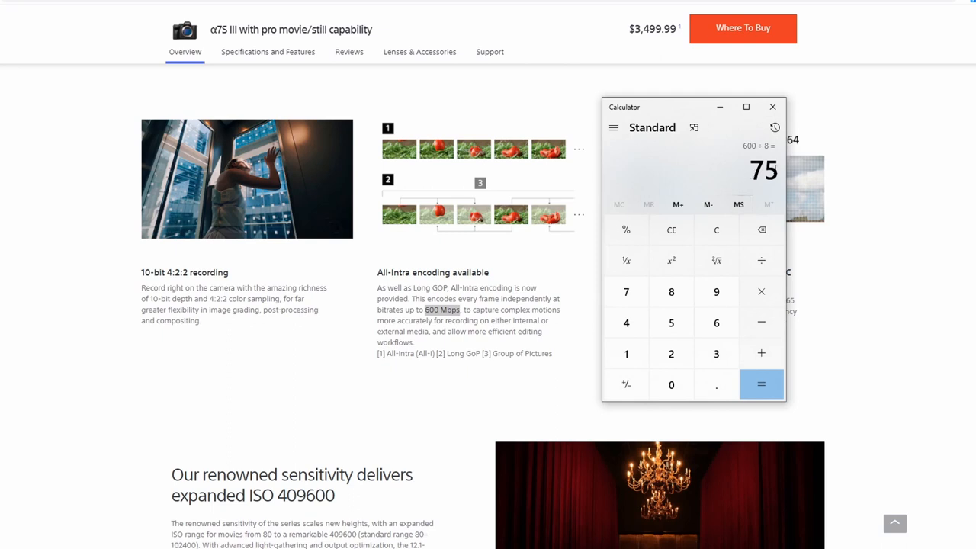
mouse_move(678, 204)
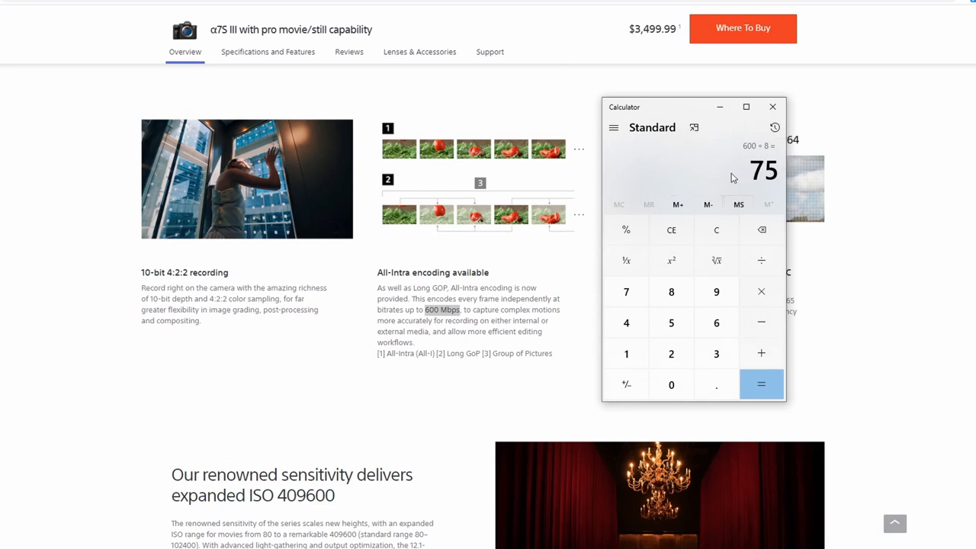
mouse_move(733, 177)
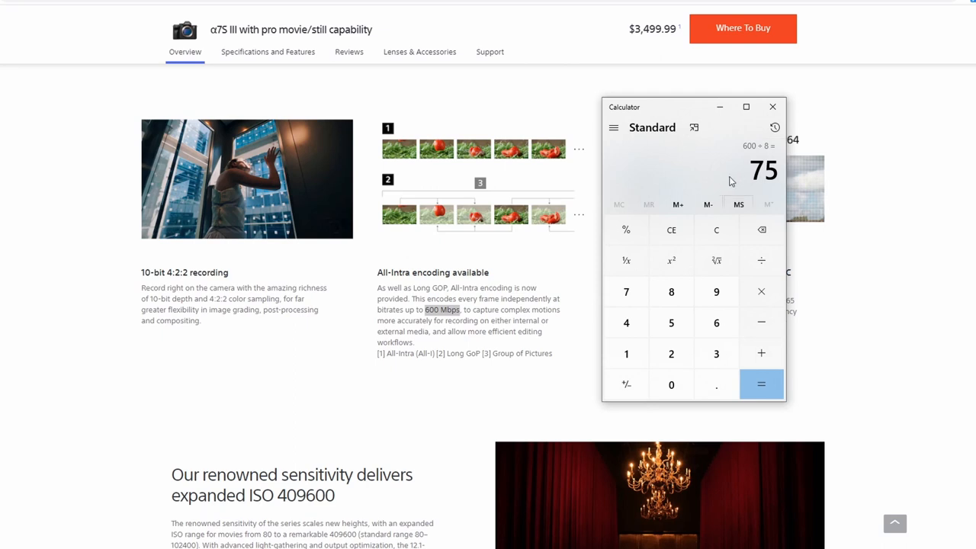
mouse_move(701, 175)
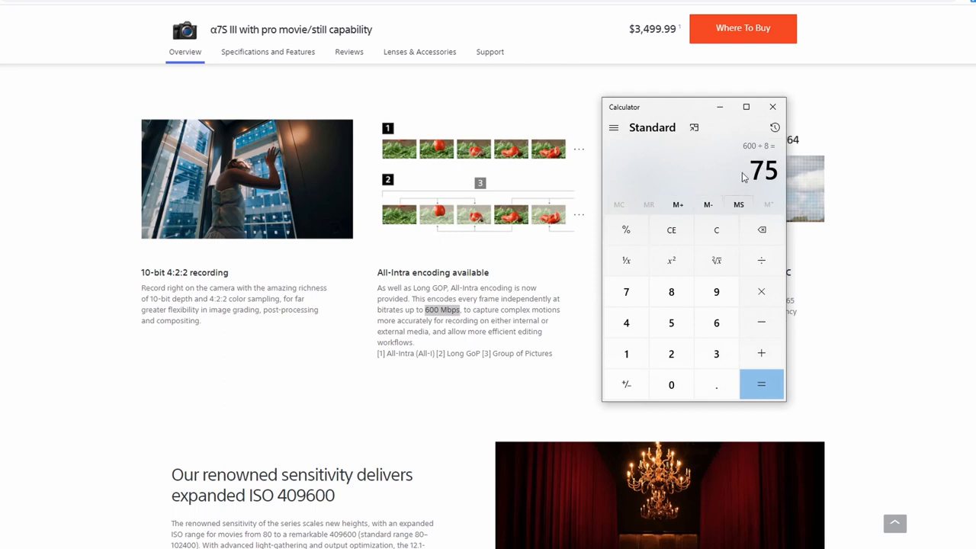
mouse_move(632, 174)
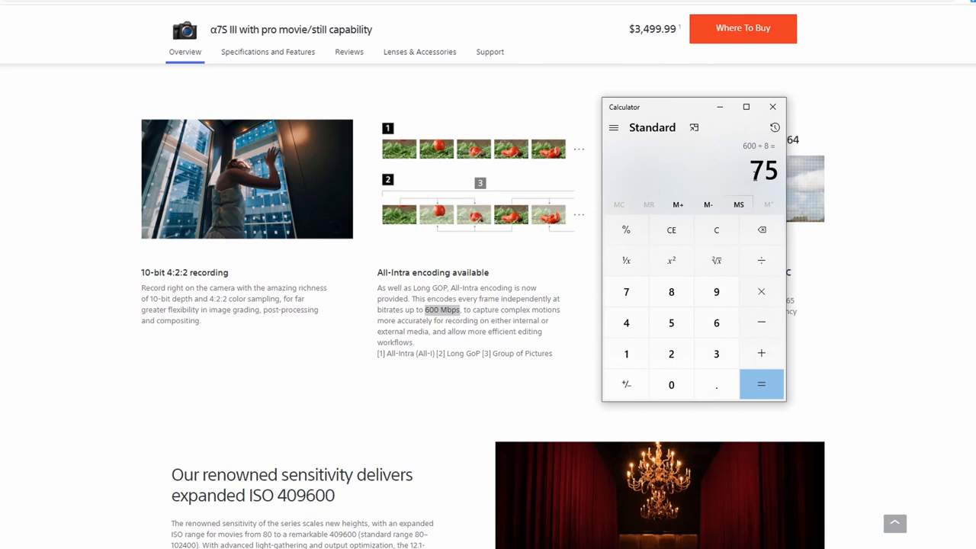
mouse_move(716, 168)
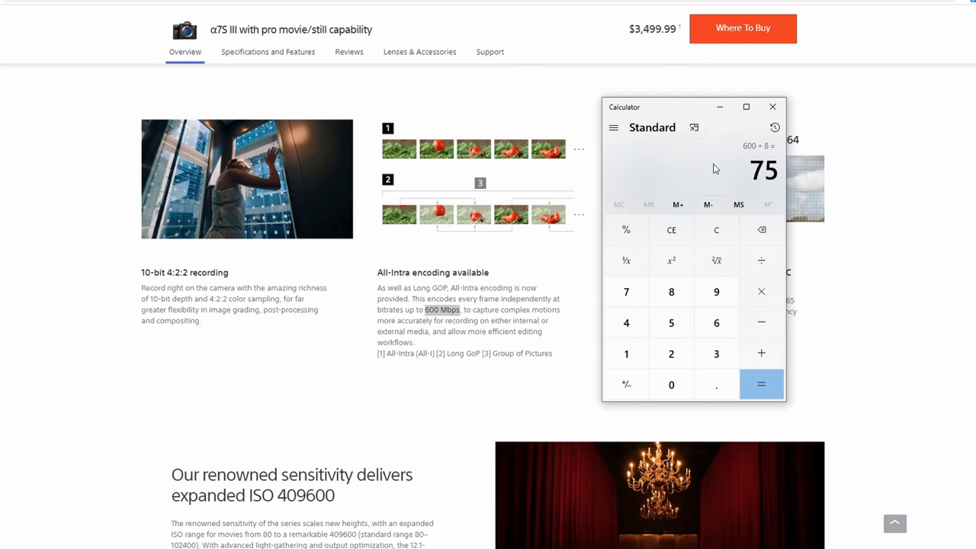
mouse_move(740, 169)
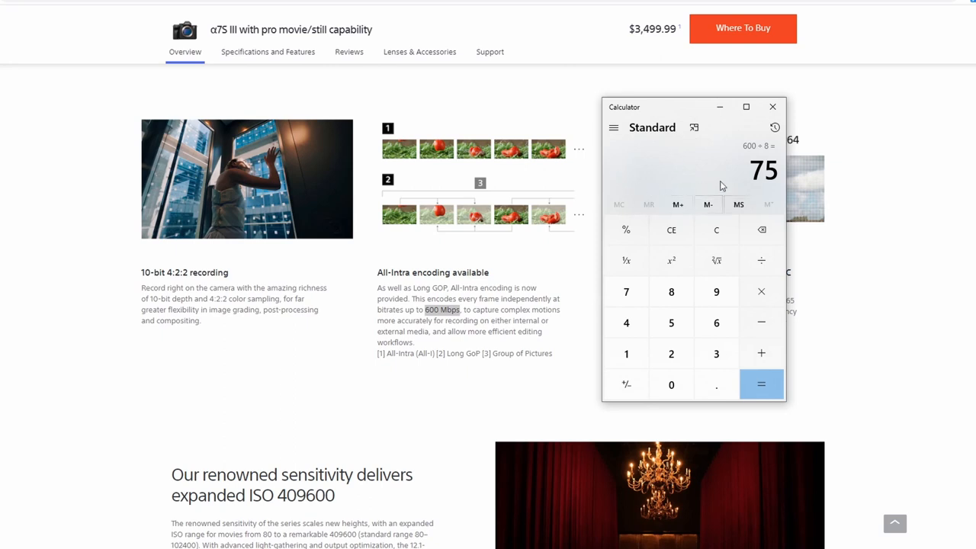
mouse_move(746, 177)
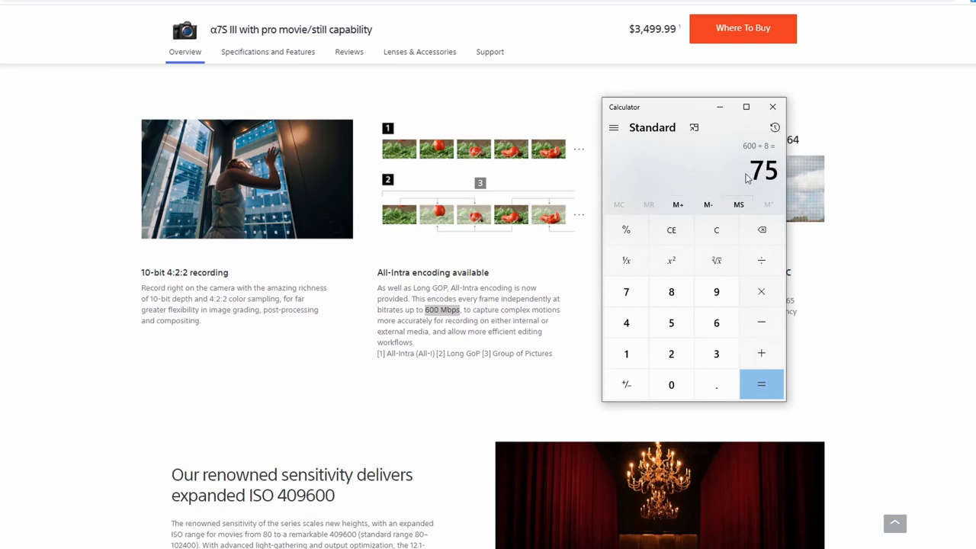
mouse_move(680, 176)
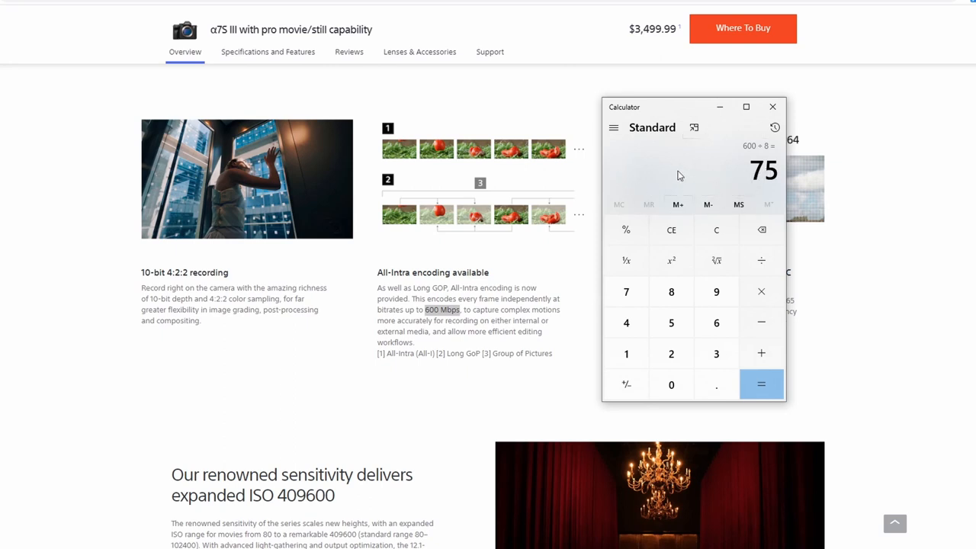
mouse_move(717, 177)
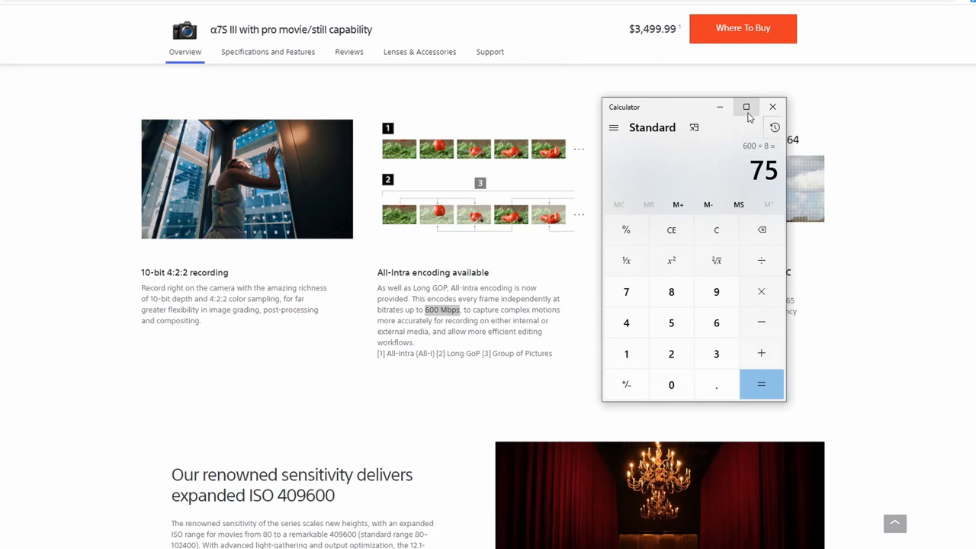
mouse_move(772, 107)
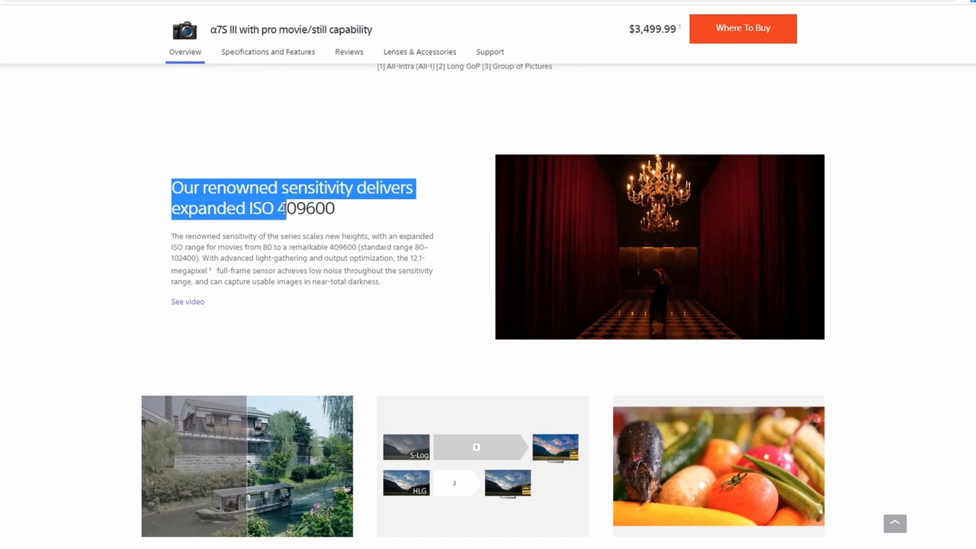
Step: Select 409600 in the expanded ISO sensitivity heading and scroll on
left_click_drag(282, 207, 336, 207)
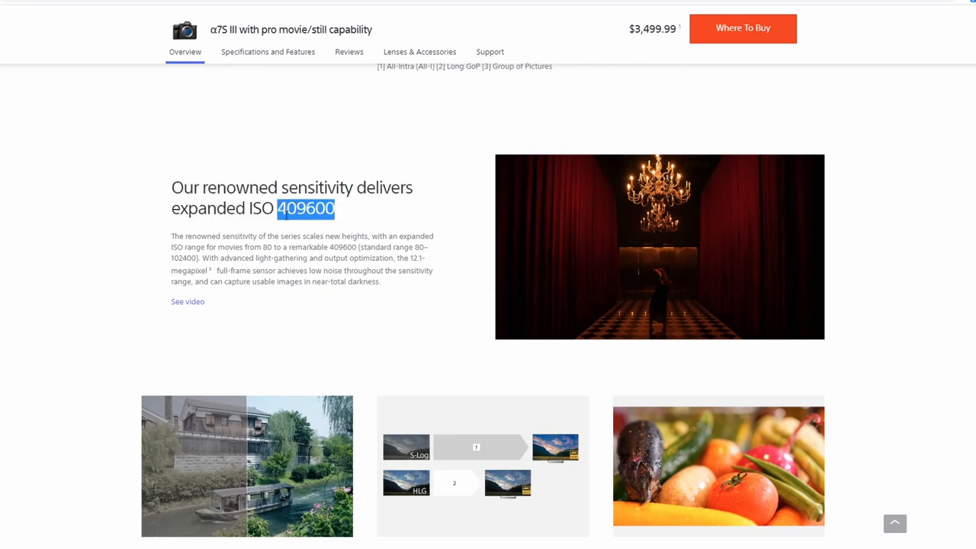
mouse_move(358, 218)
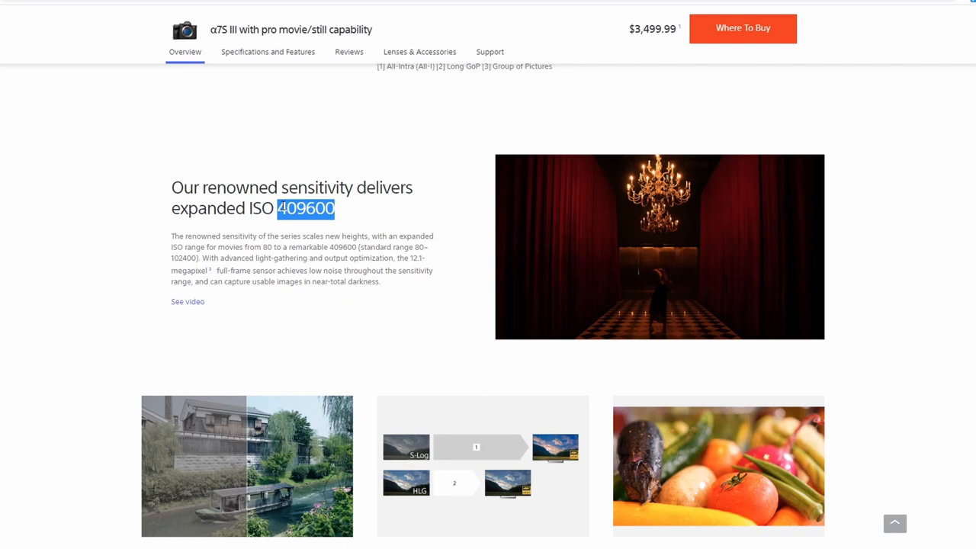
mouse_move(277, 221)
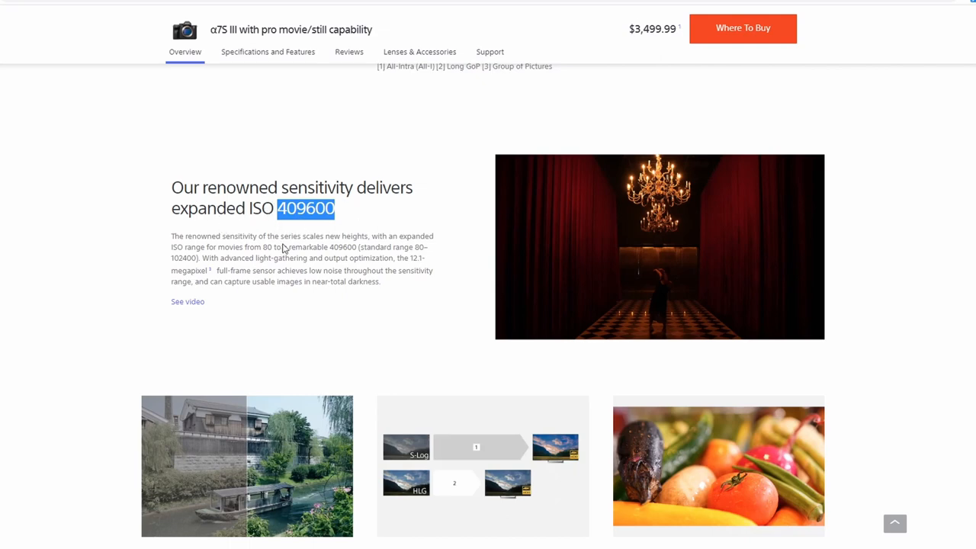
scroll("down", 3)
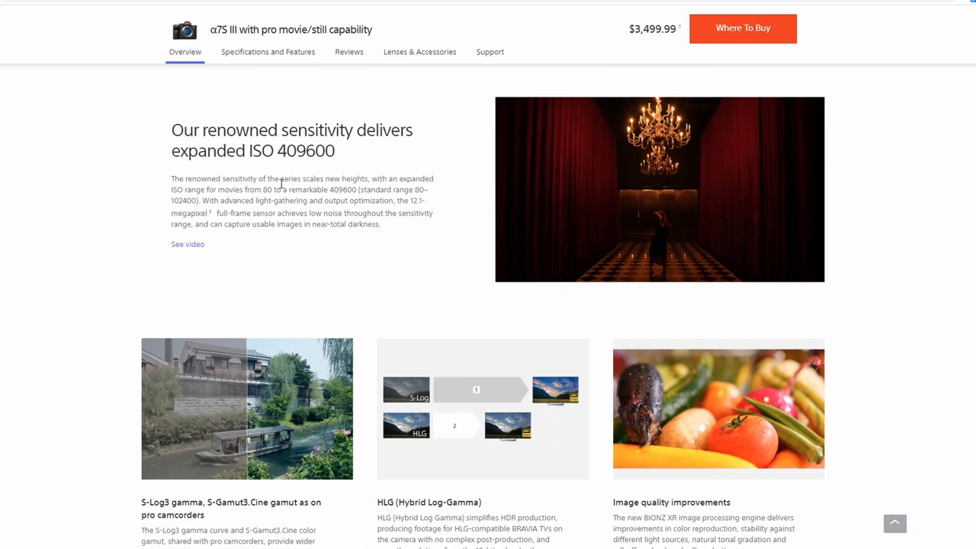
mouse_move(421, 201)
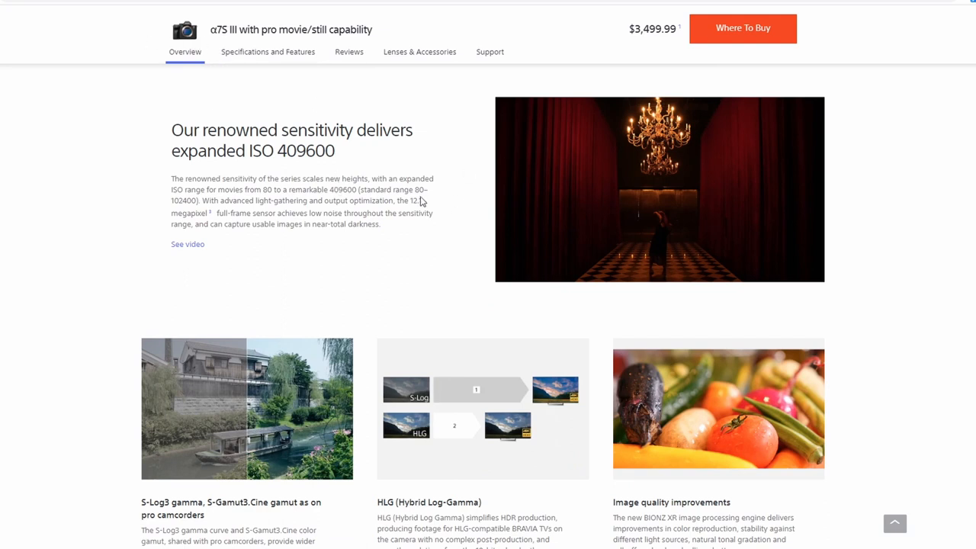
mouse_move(251, 232)
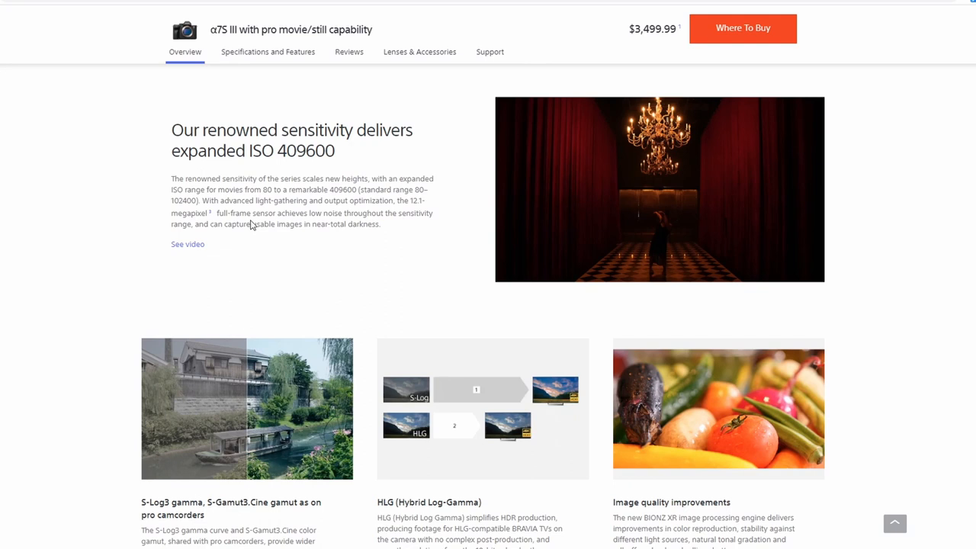
mouse_move(307, 224)
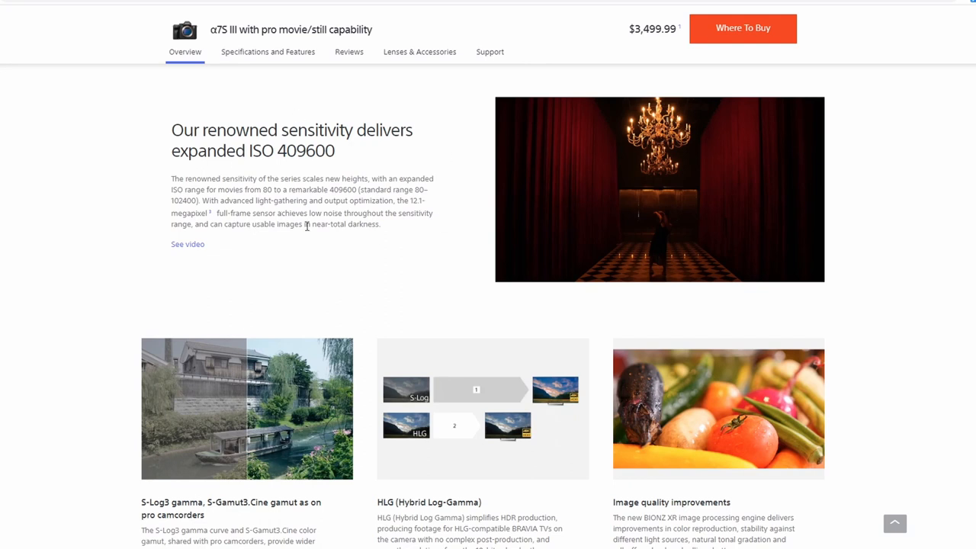
mouse_move(335, 224)
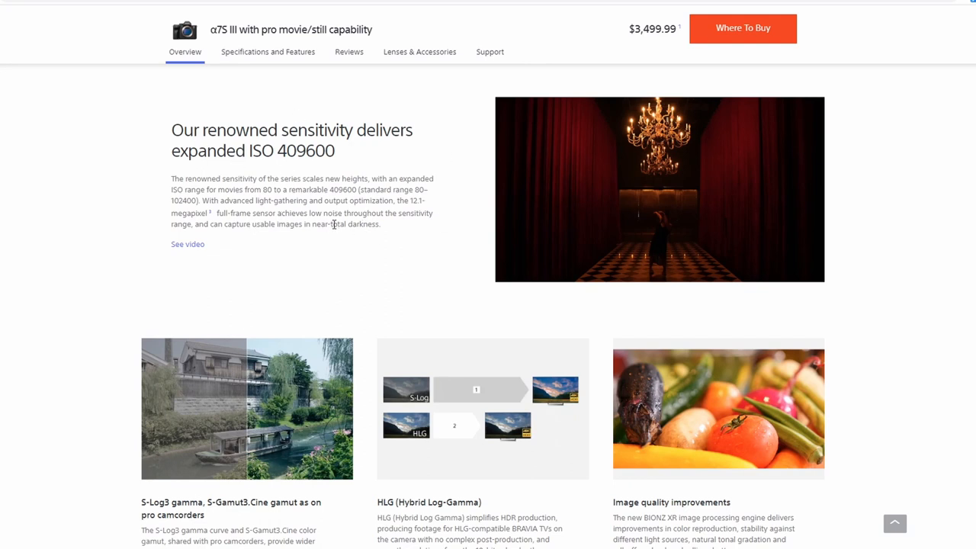
mouse_move(345, 150)
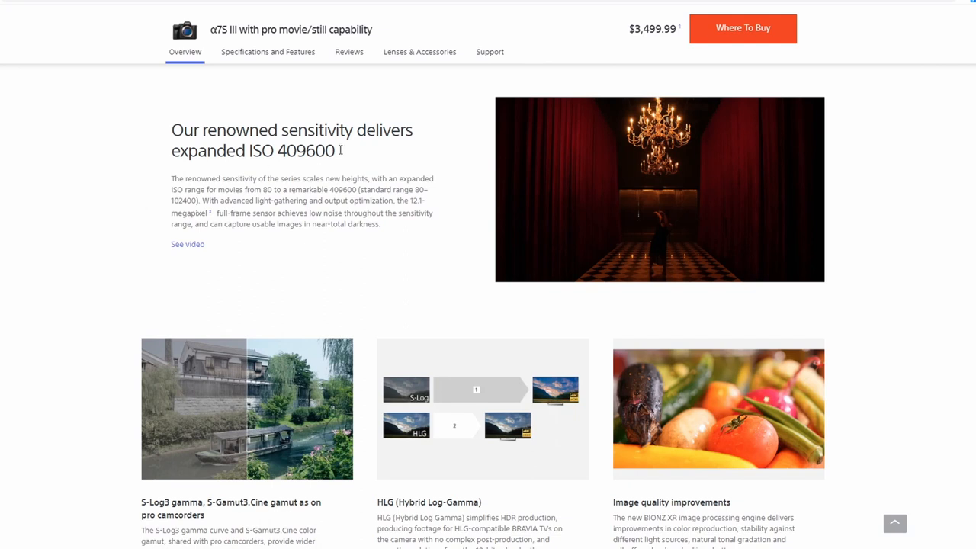
mouse_move(290, 202)
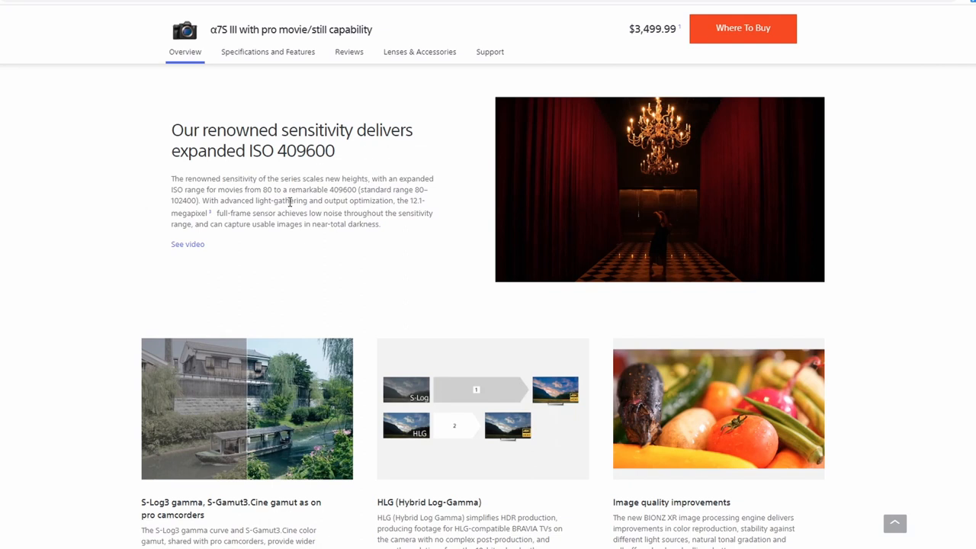
mouse_move(217, 235)
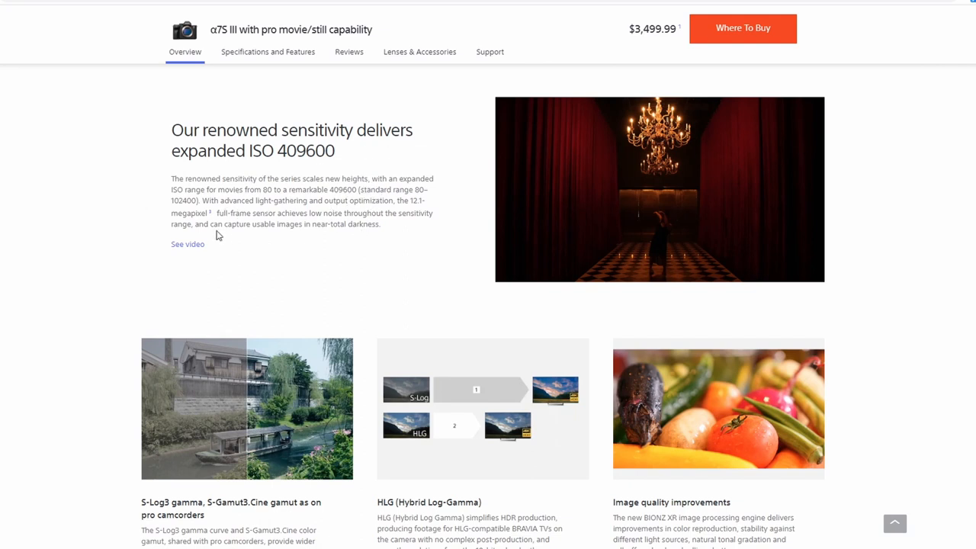
mouse_move(251, 201)
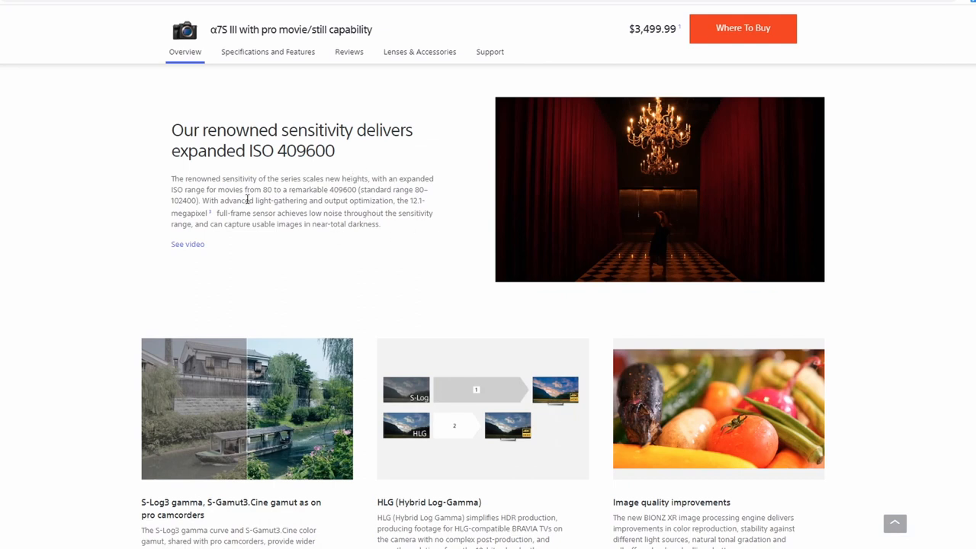
mouse_move(401, 233)
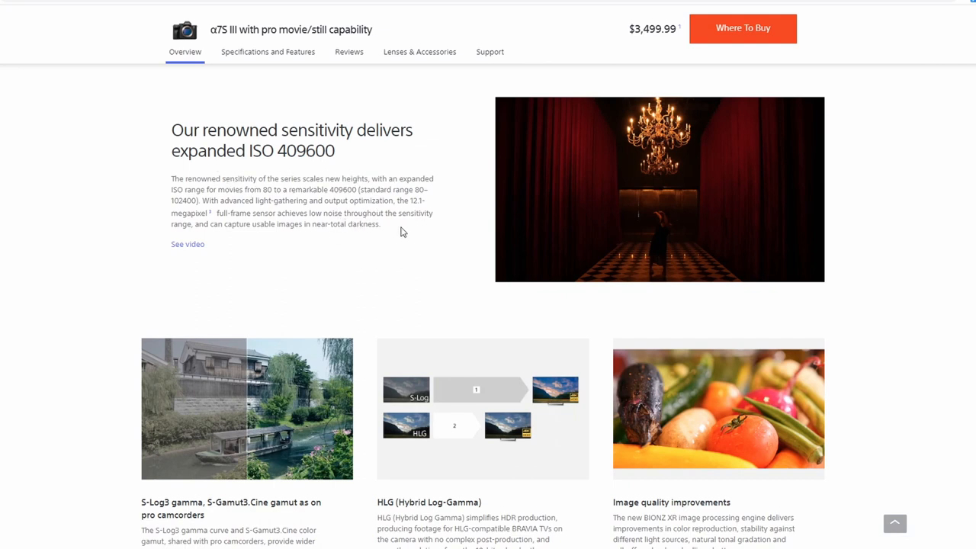
mouse_move(214, 204)
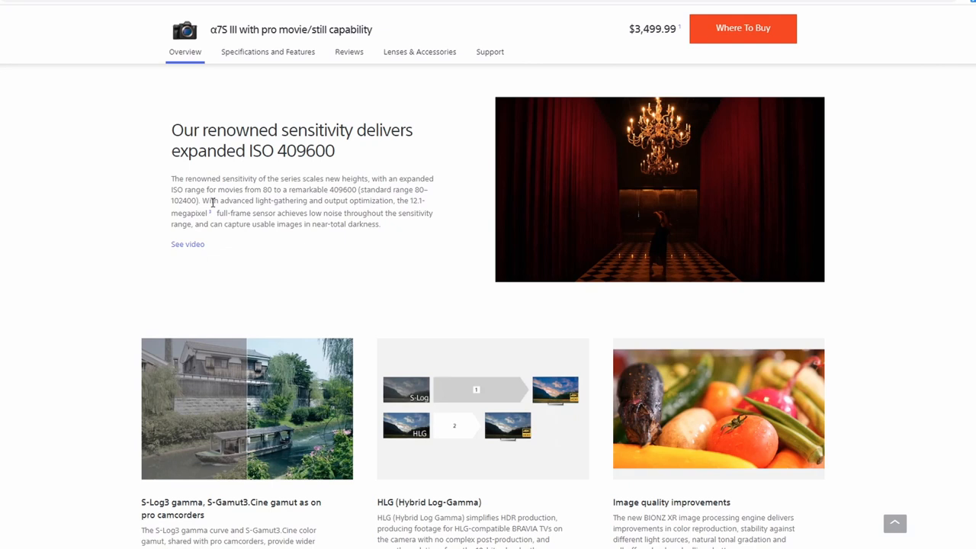
mouse_move(362, 230)
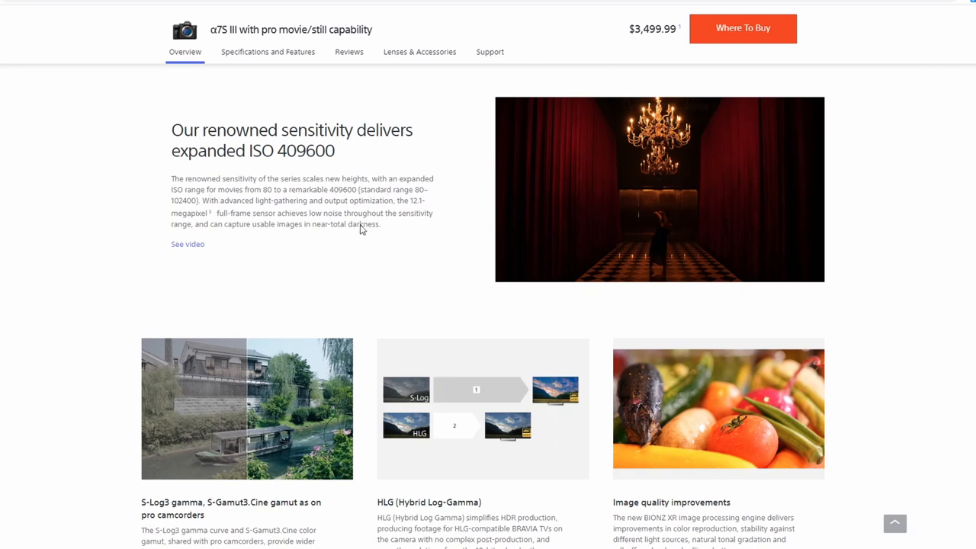
mouse_move(248, 151)
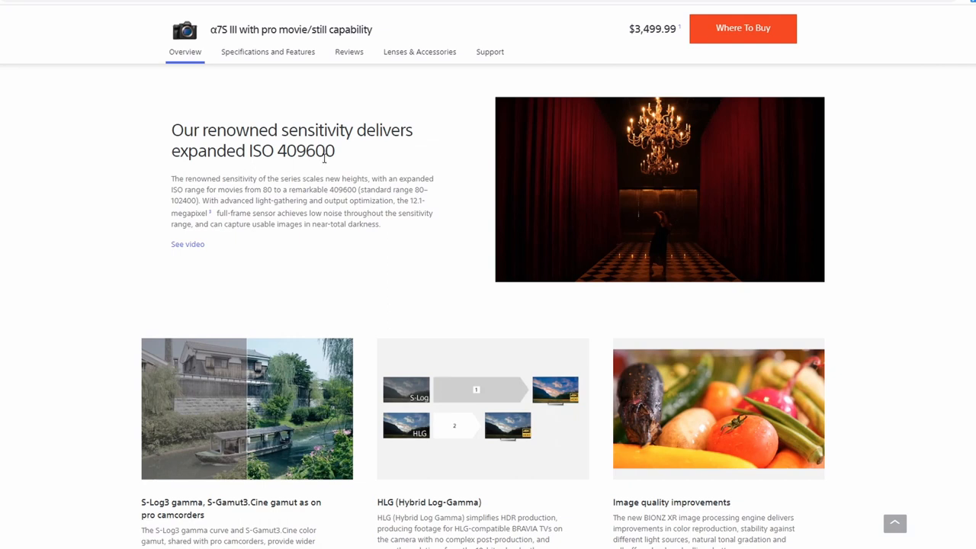
mouse_move(312, 214)
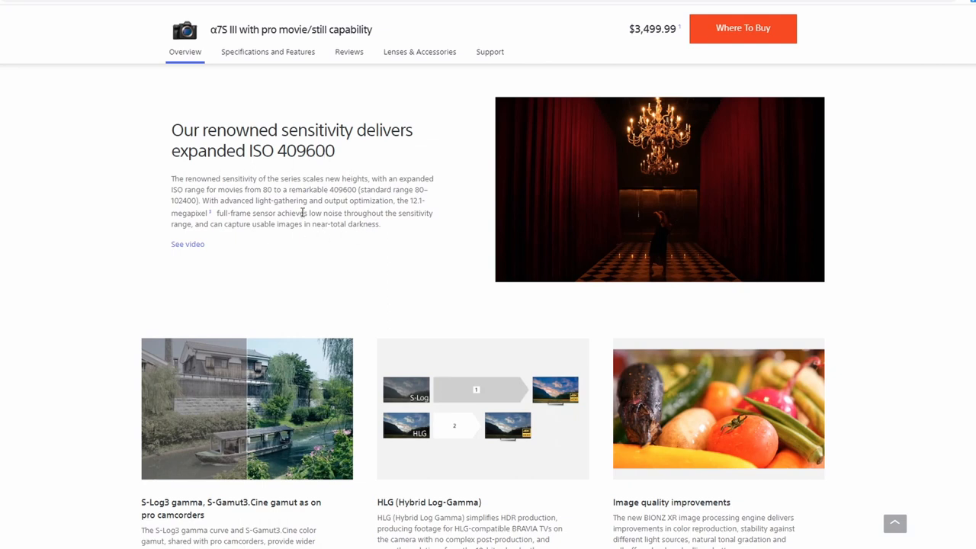
mouse_move(307, 193)
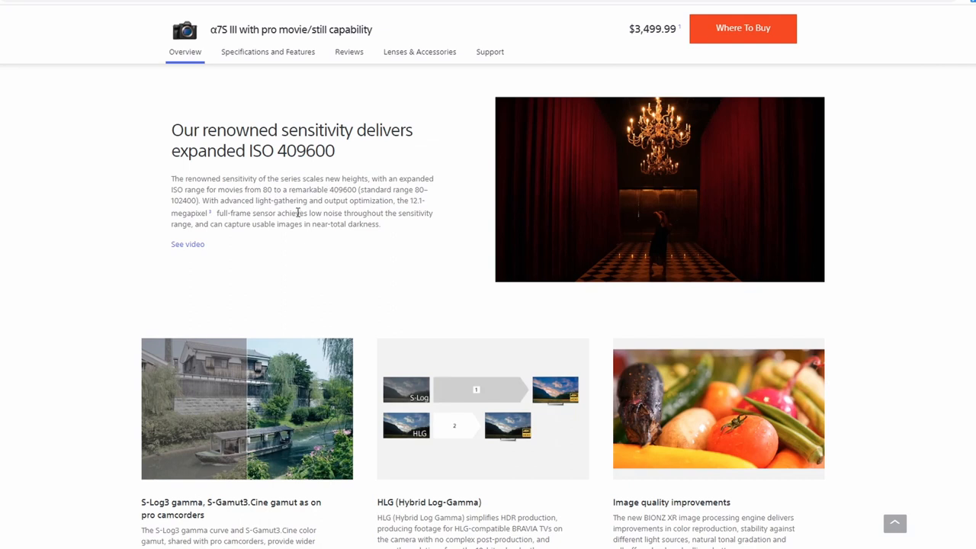
mouse_move(131, 135)
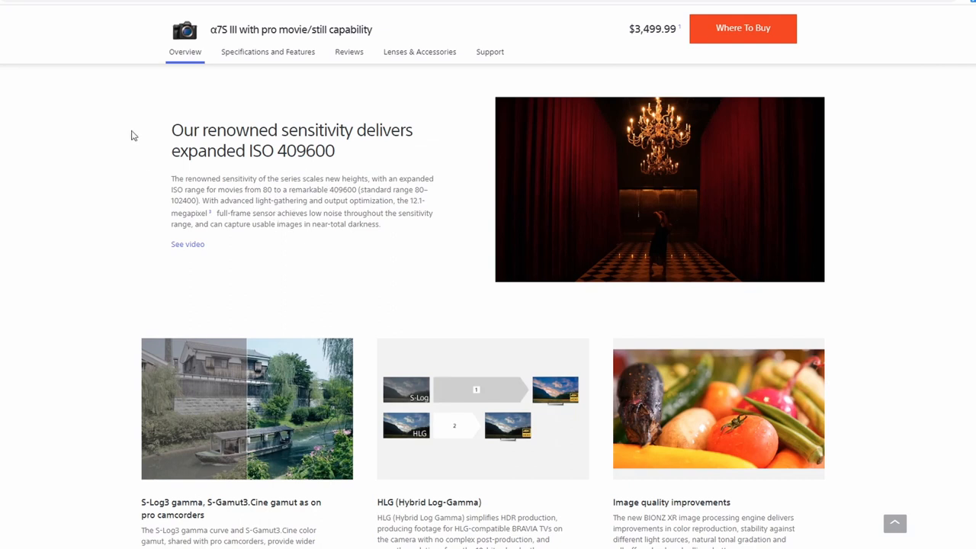
mouse_move(294, 29)
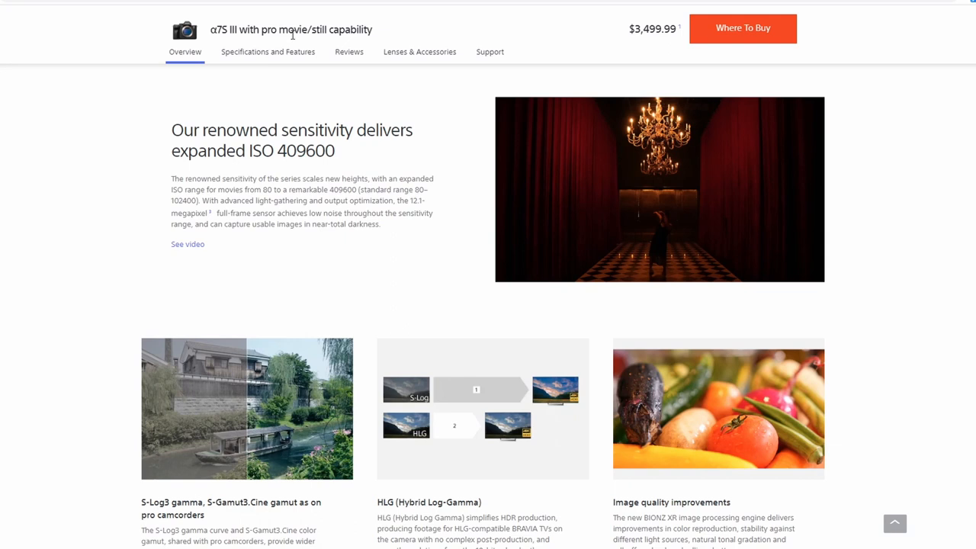
mouse_move(275, 33)
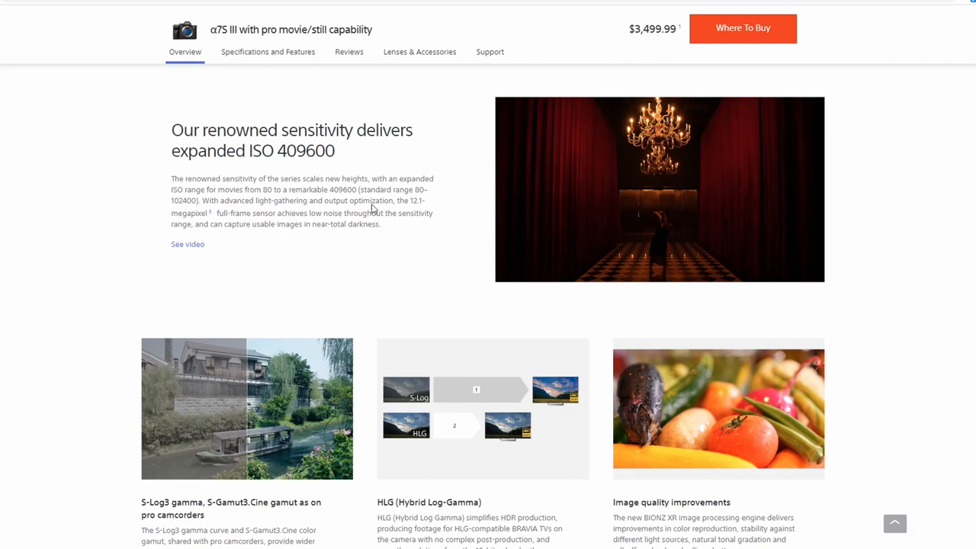
mouse_move(299, 238)
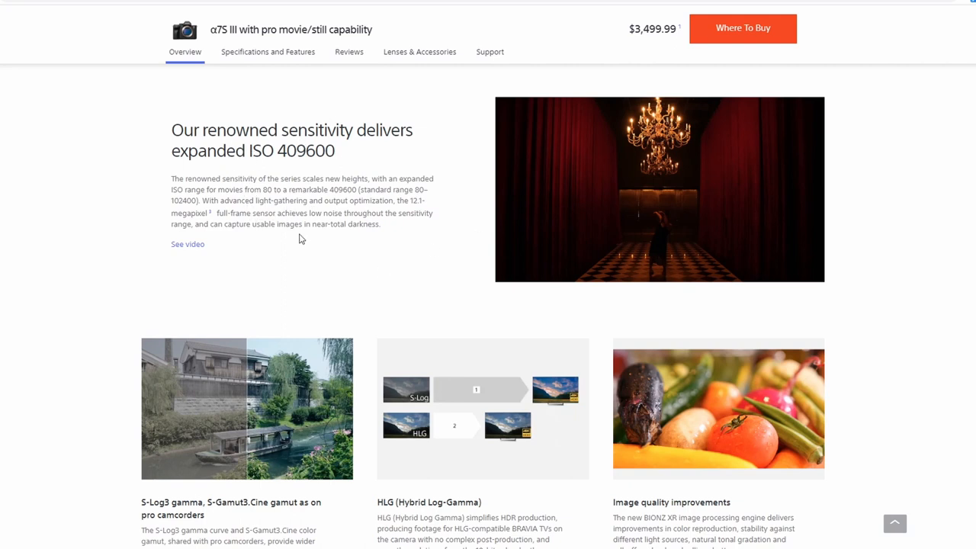
mouse_move(344, 247)
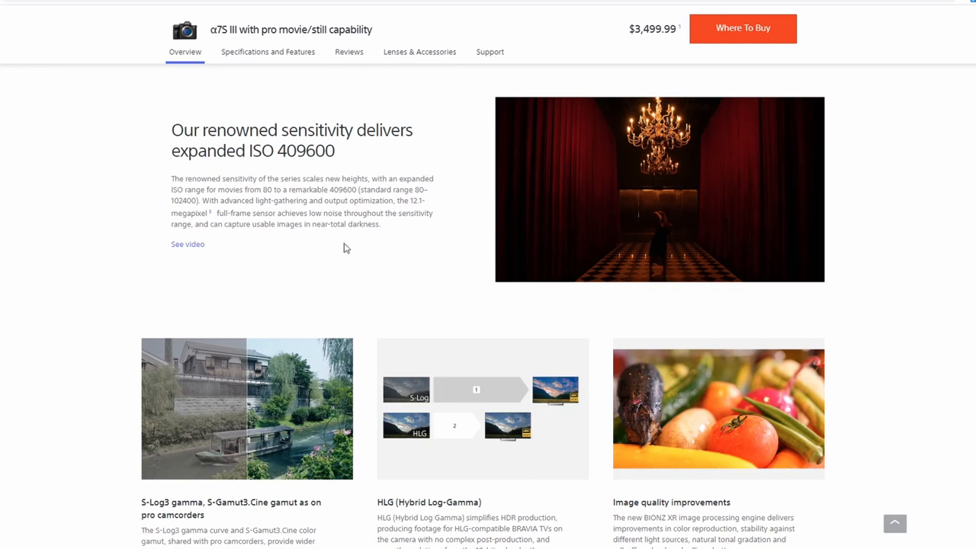
mouse_move(607, 289)
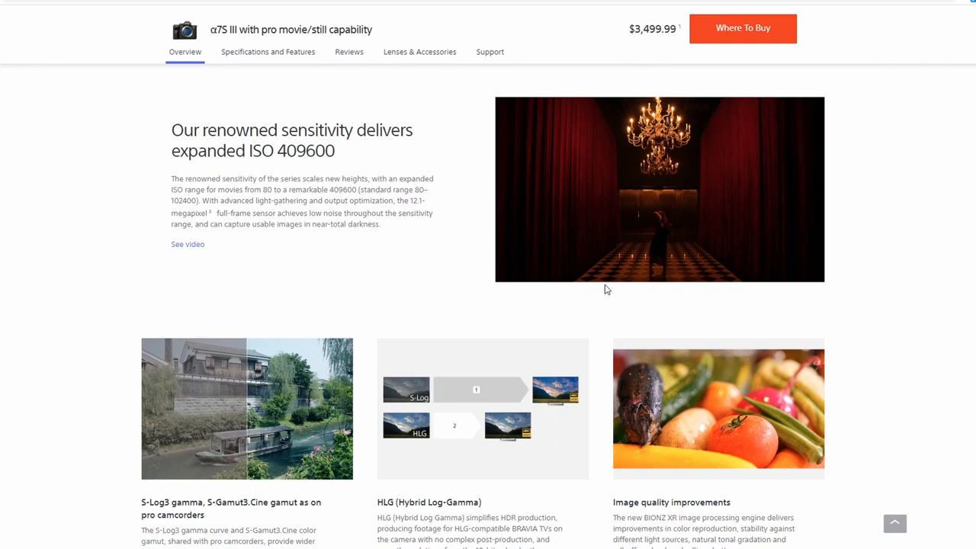
scroll("down", 3)
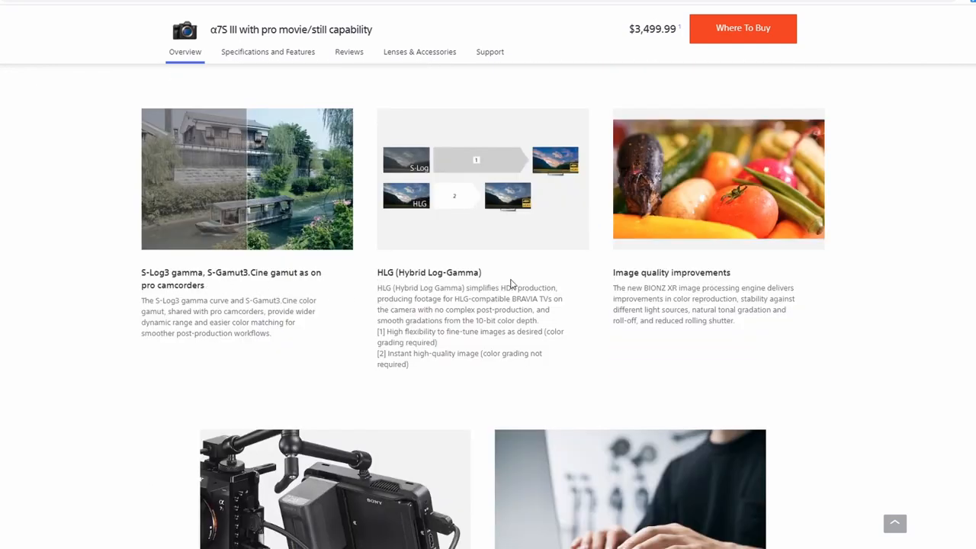
mouse_move(115, 195)
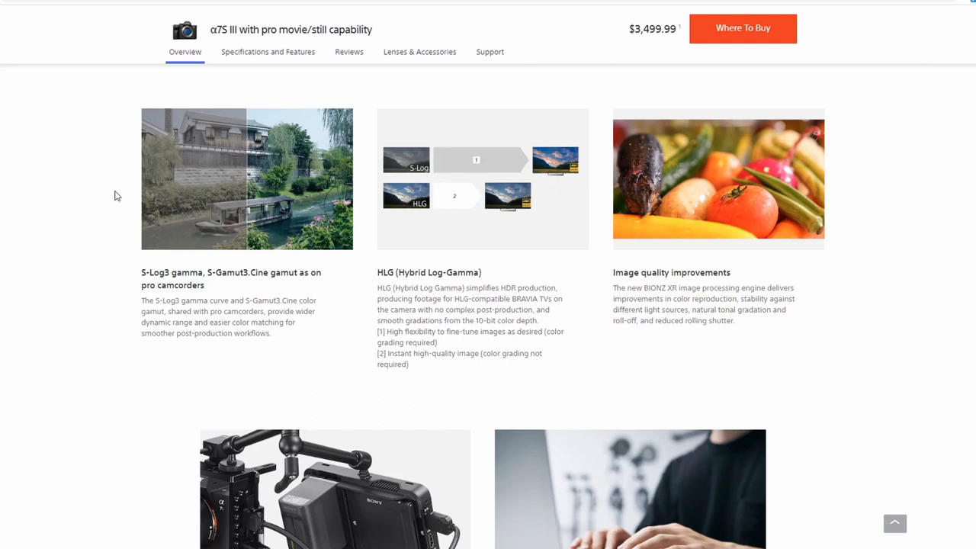
mouse_move(213, 277)
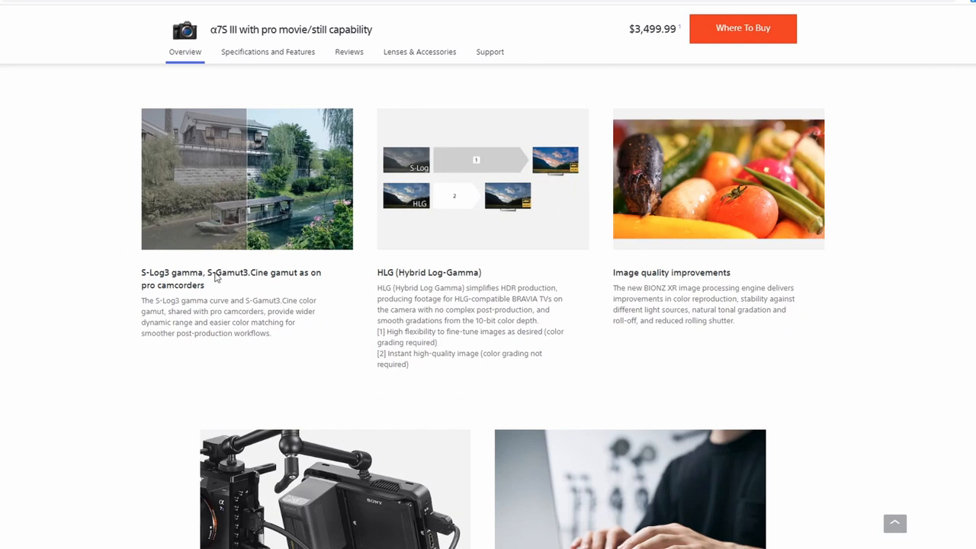
scroll("down", 3)
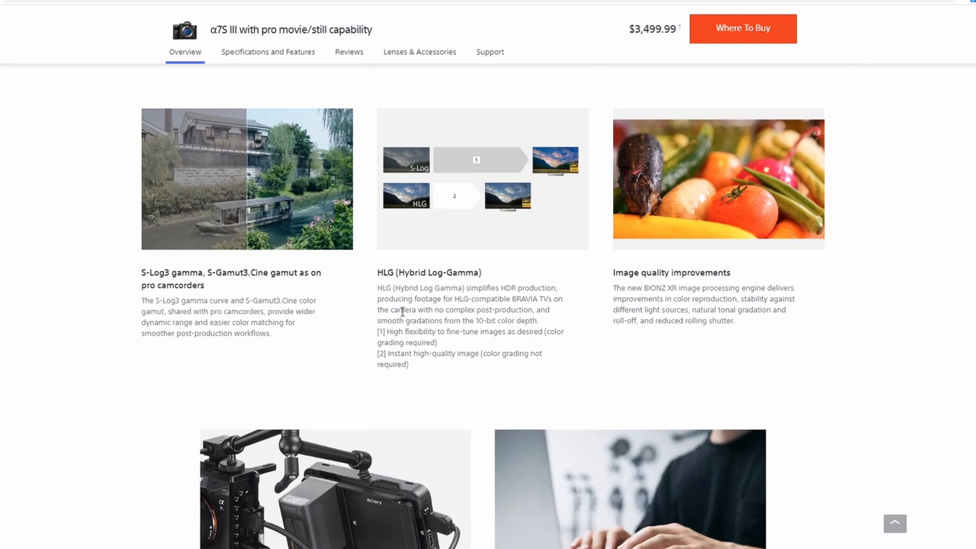
mouse_move(240, 303)
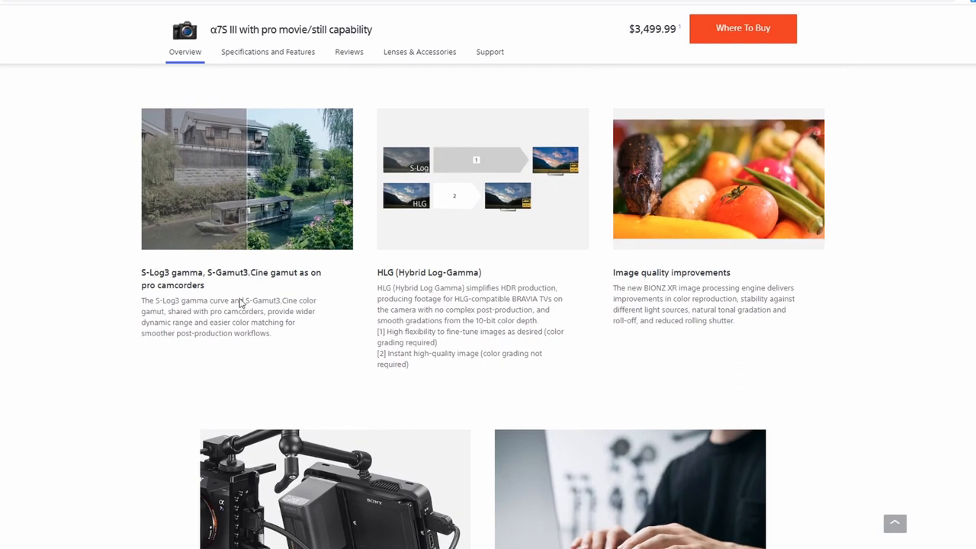
mouse_move(211, 291)
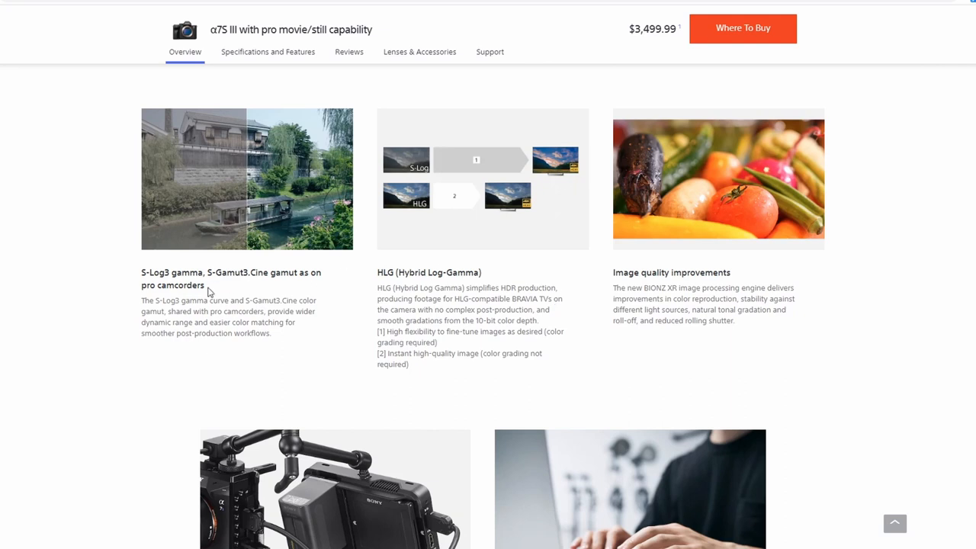
mouse_move(315, 347)
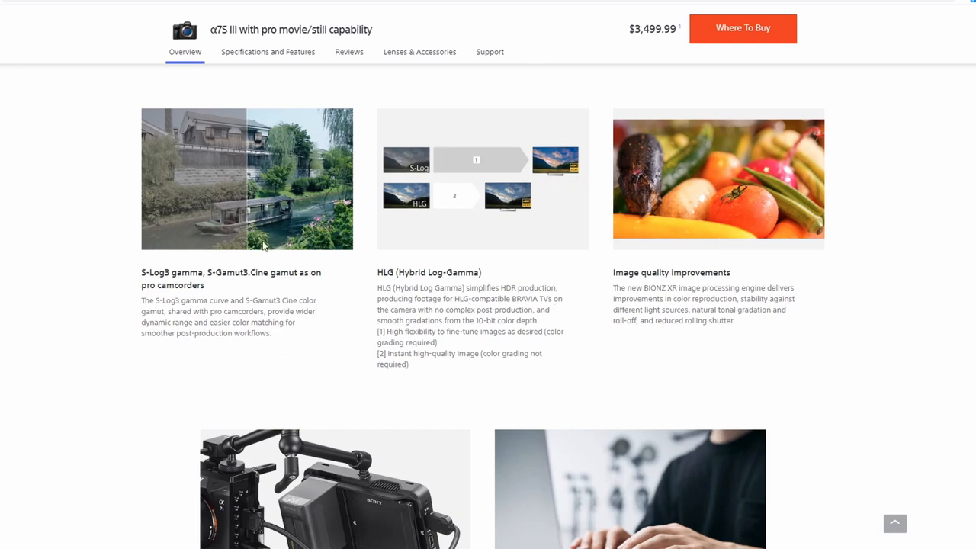
mouse_move(450, 271)
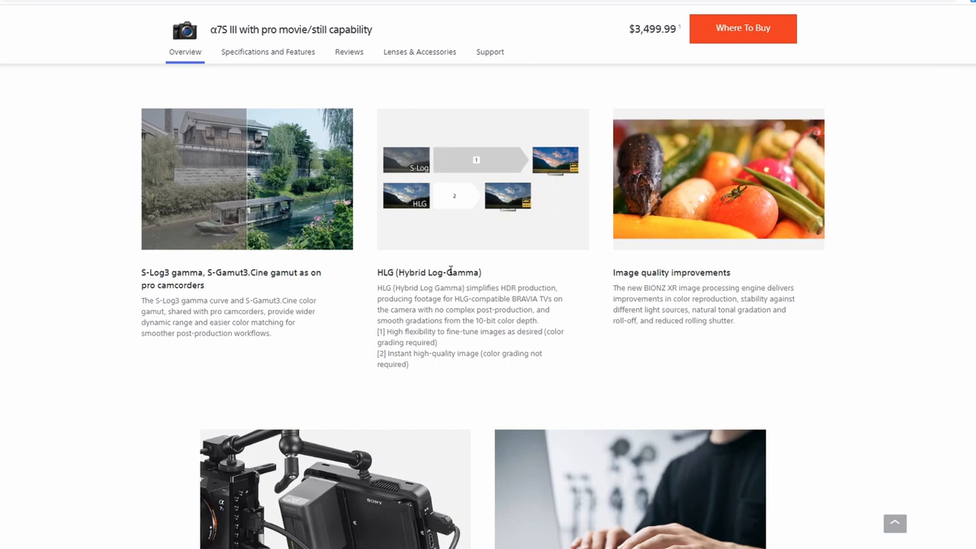
mouse_move(210, 236)
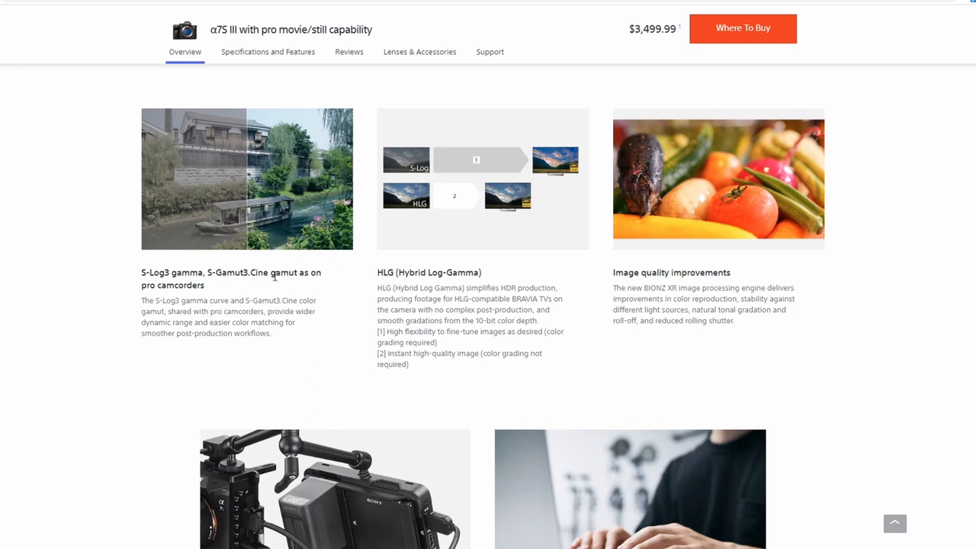
mouse_move(268, 362)
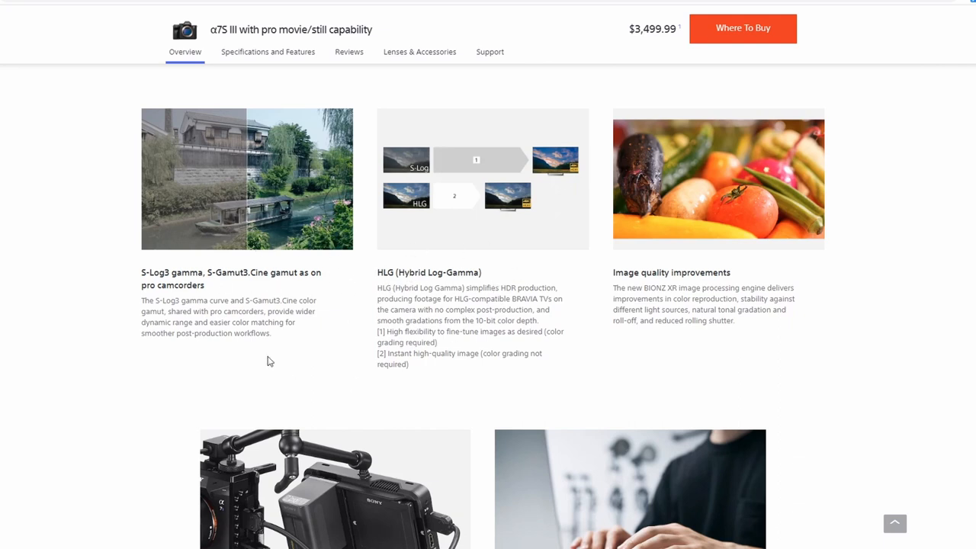
Step: Scroll down to the 16-bit RAW HDMI output and proxy recording cards
scroll("down", 3)
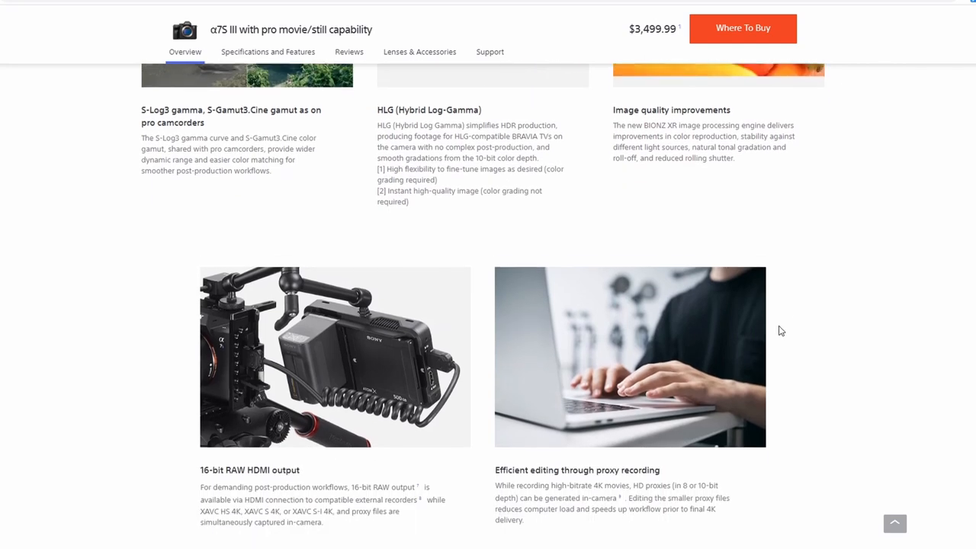
scroll("down", 3)
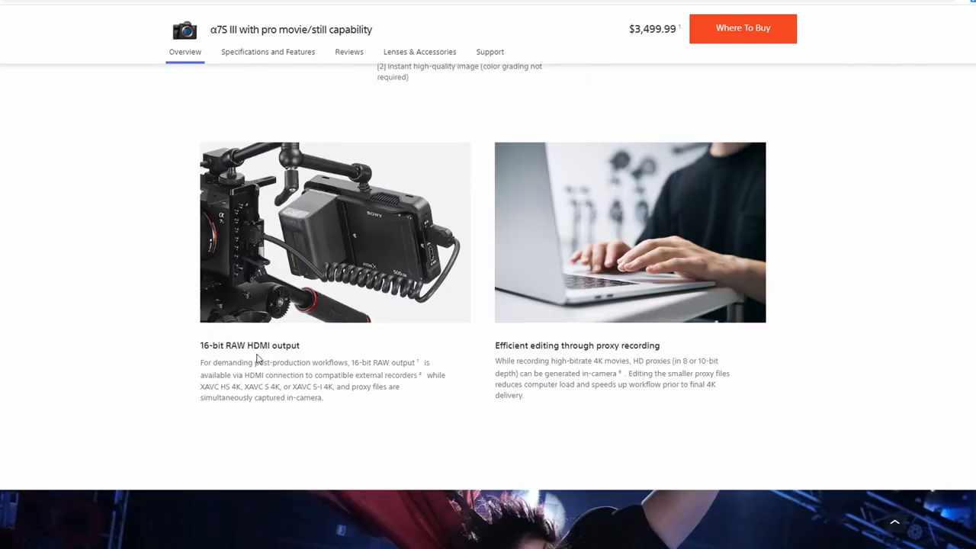
mouse_move(308, 352)
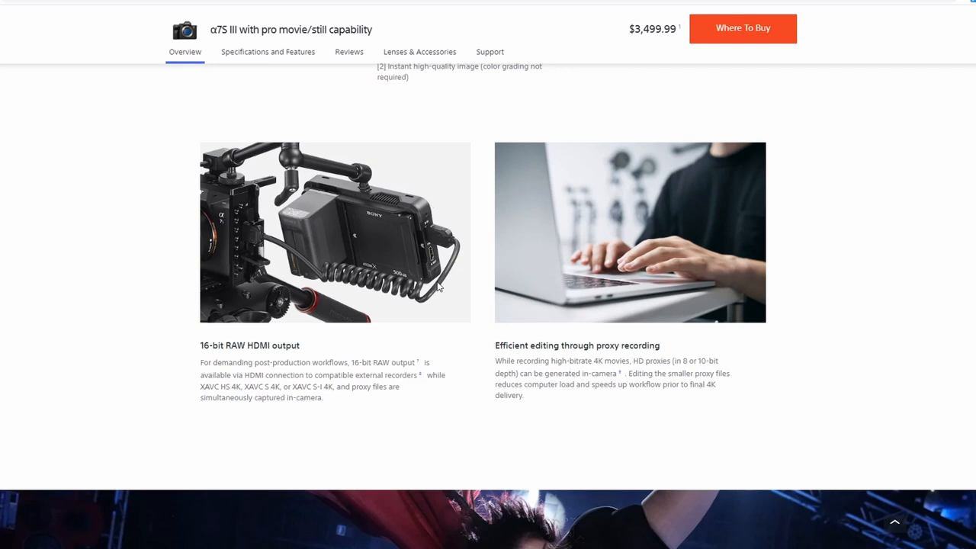
mouse_move(513, 283)
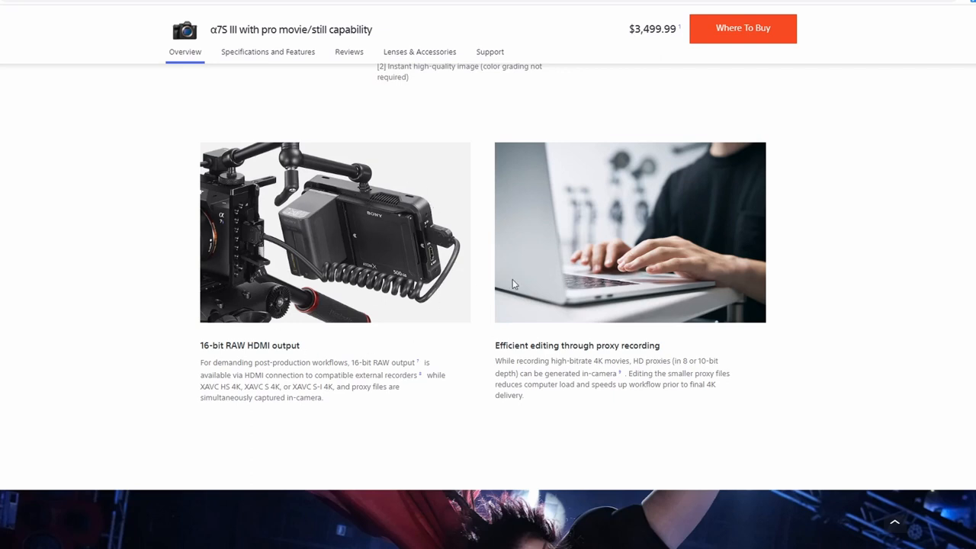
mouse_move(396, 376)
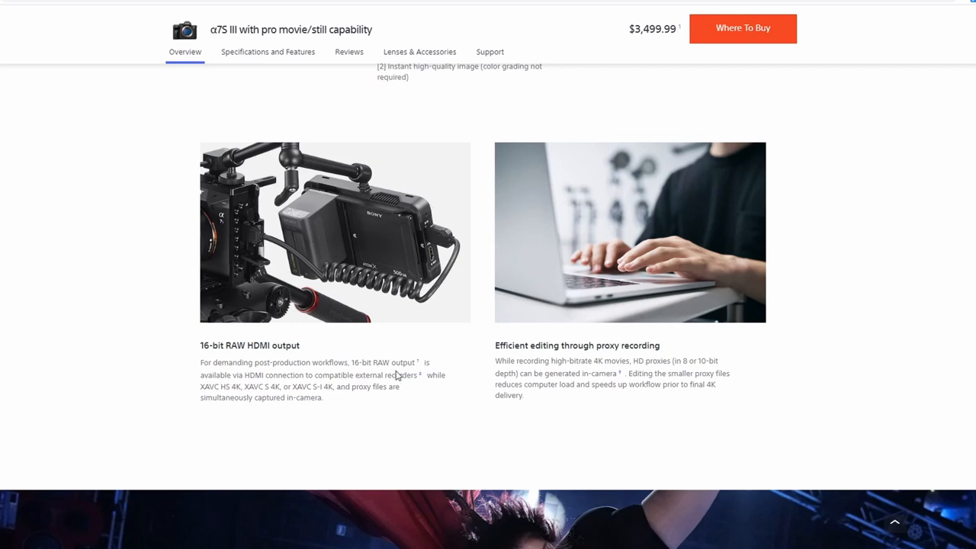
mouse_move(417, 366)
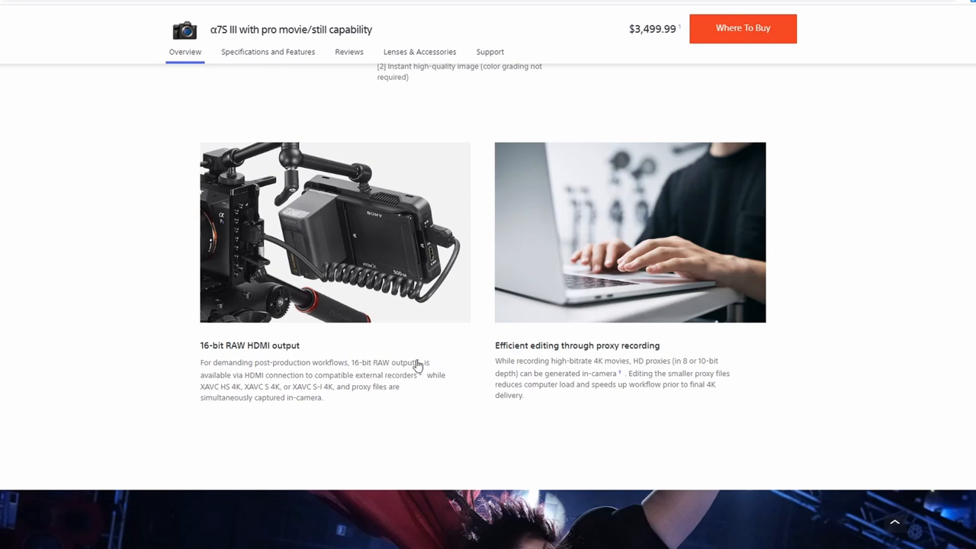
mouse_move(341, 364)
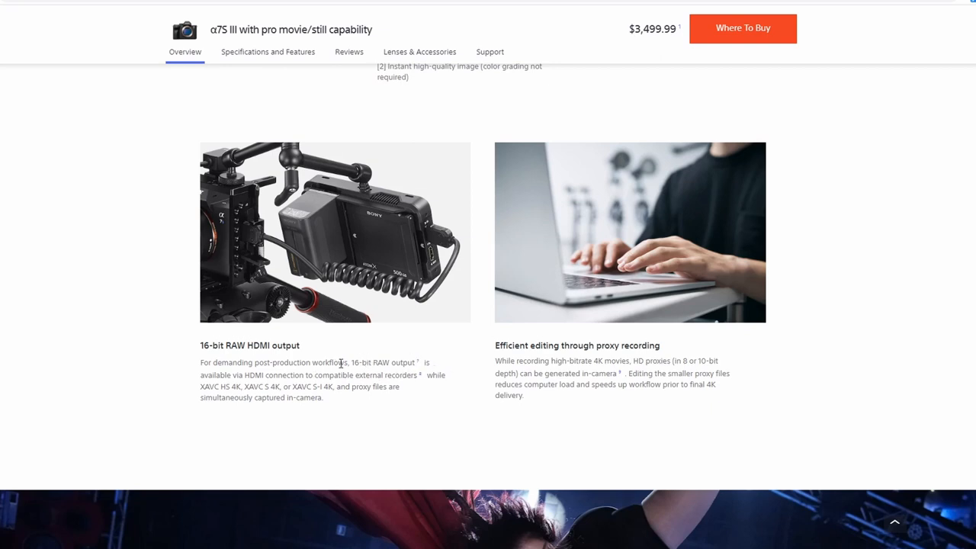
mouse_move(375, 375)
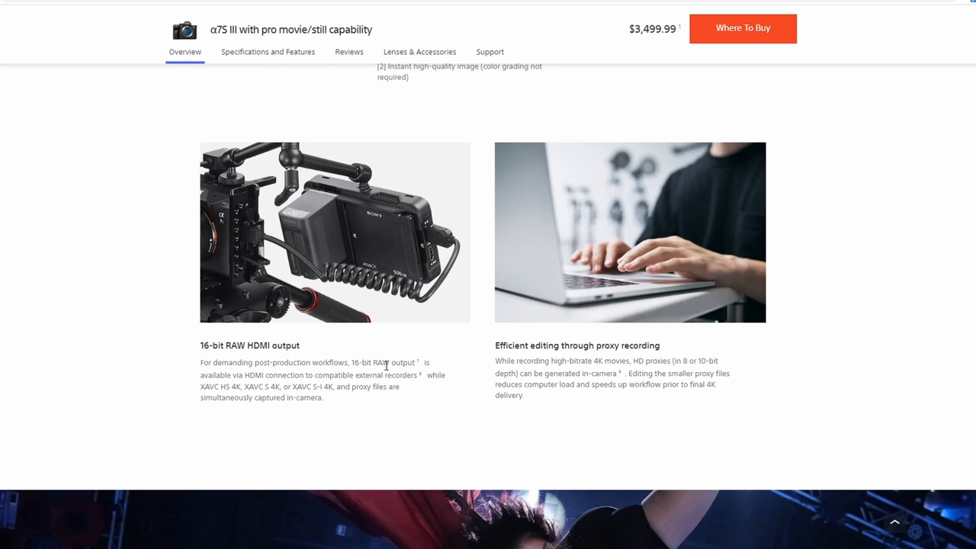
mouse_move(359, 365)
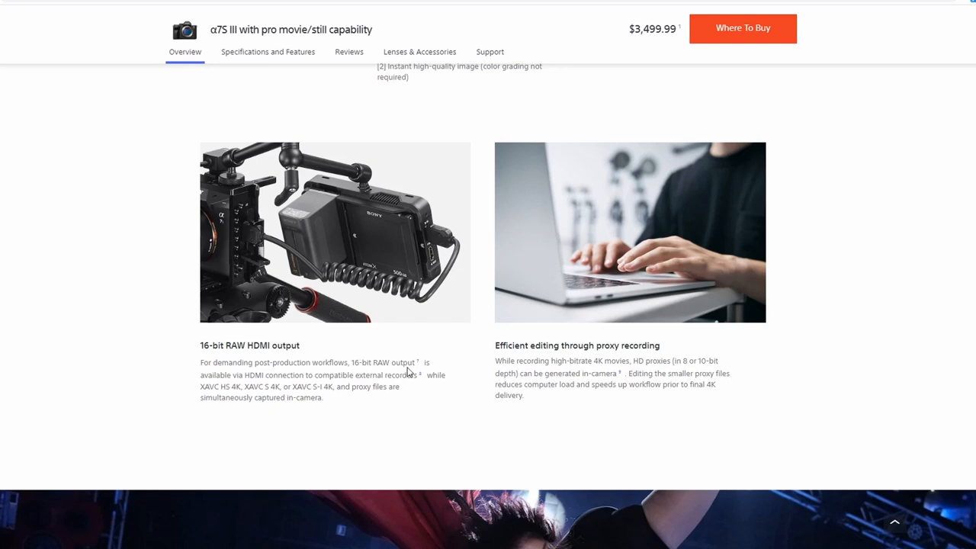
mouse_move(440, 364)
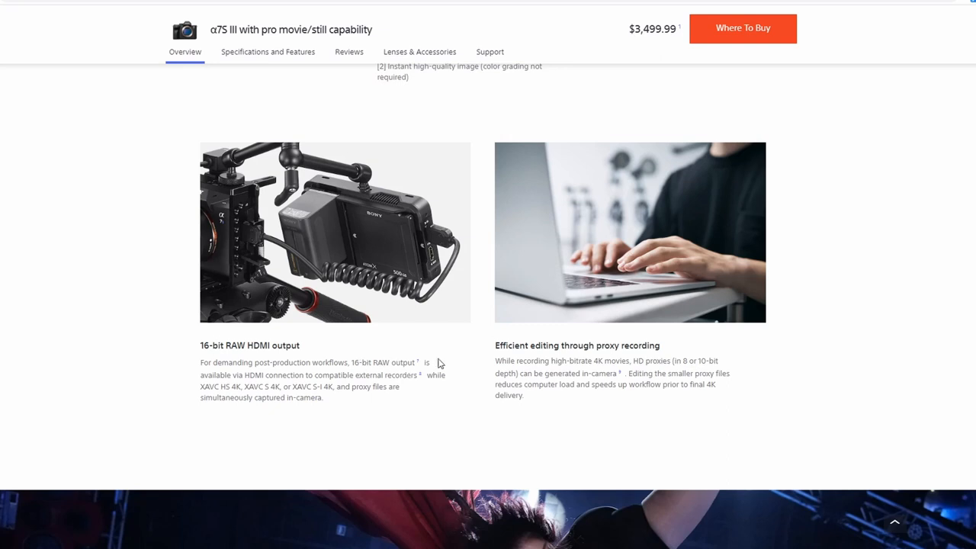
mouse_move(398, 309)
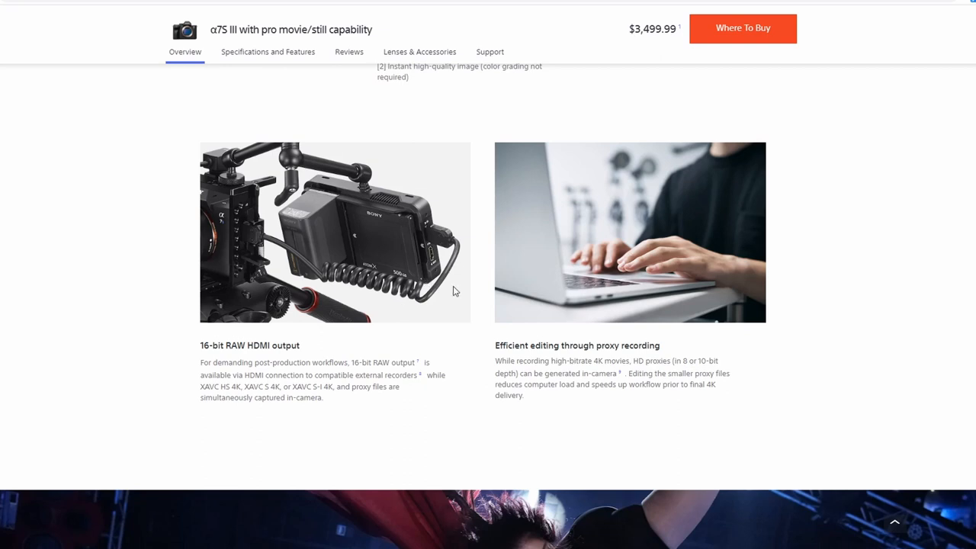
mouse_move(415, 233)
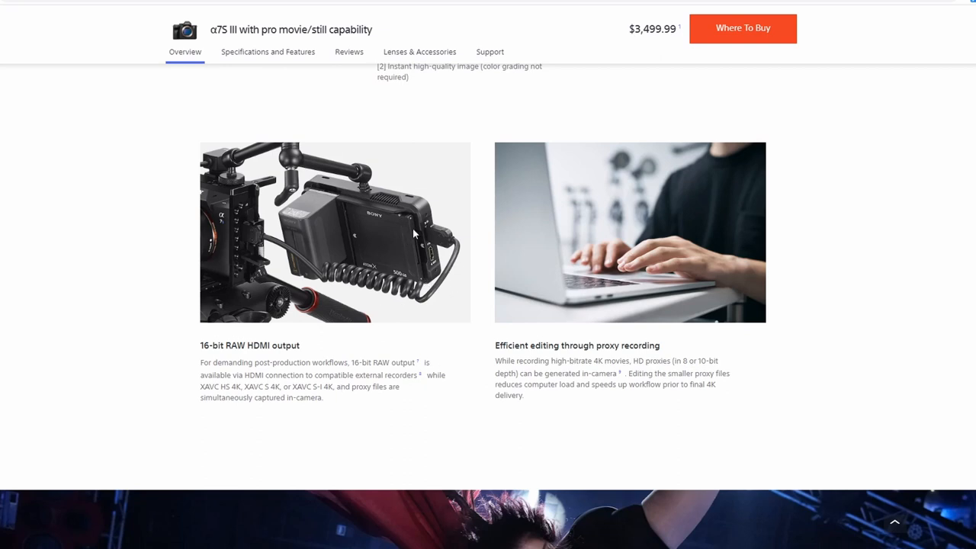
mouse_move(396, 204)
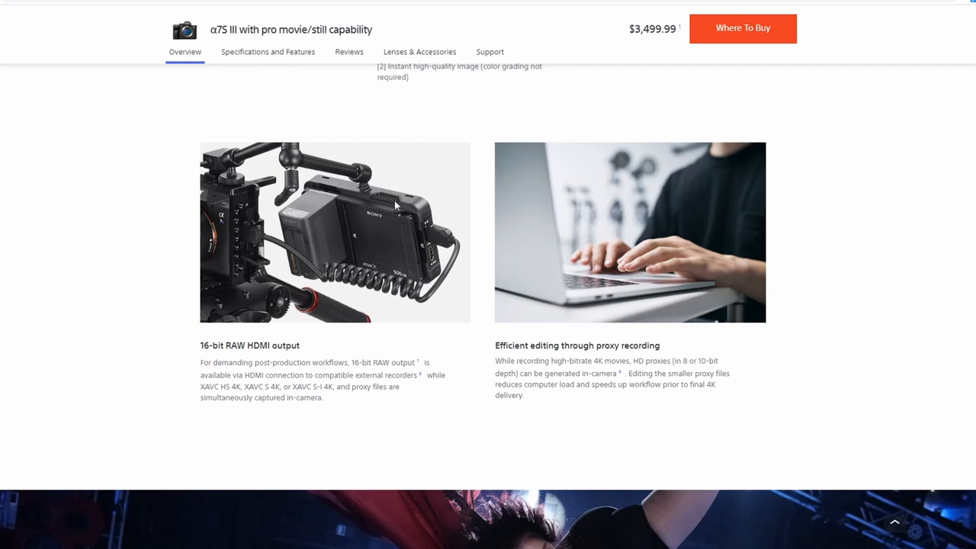
mouse_move(315, 363)
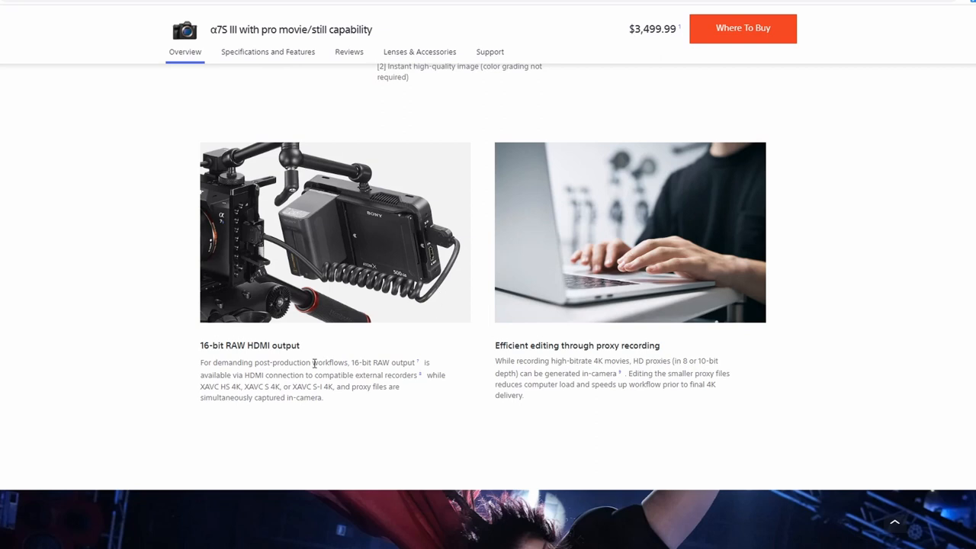
mouse_move(231, 239)
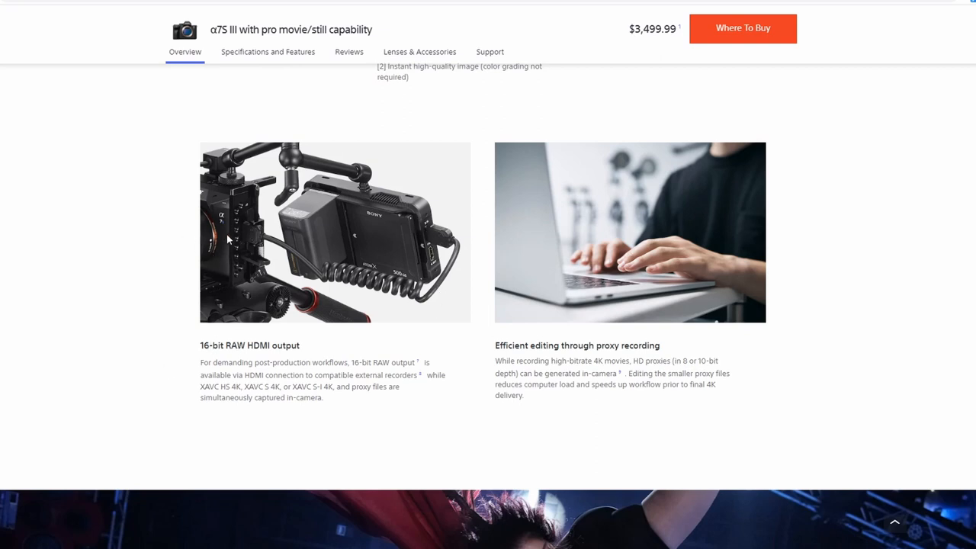
mouse_move(246, 238)
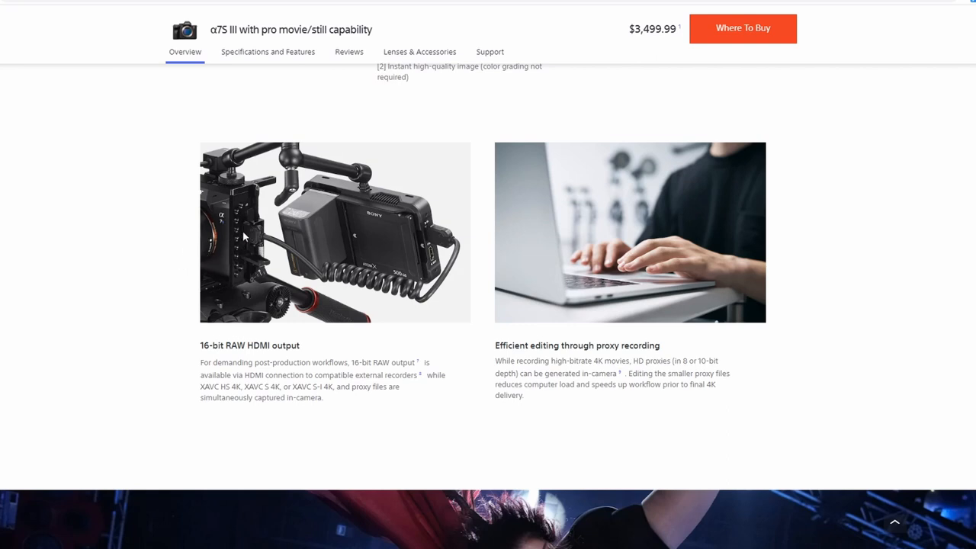
mouse_move(275, 310)
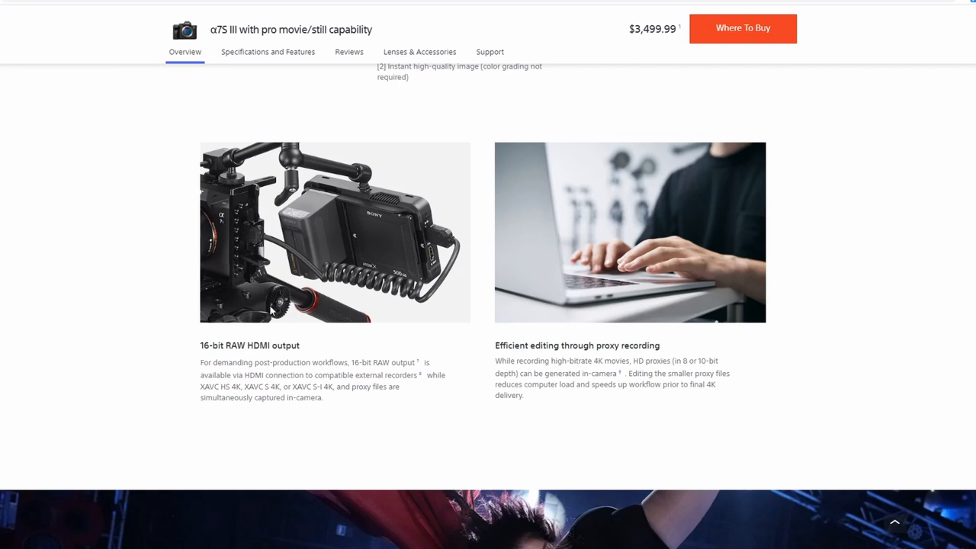
mouse_move(222, 253)
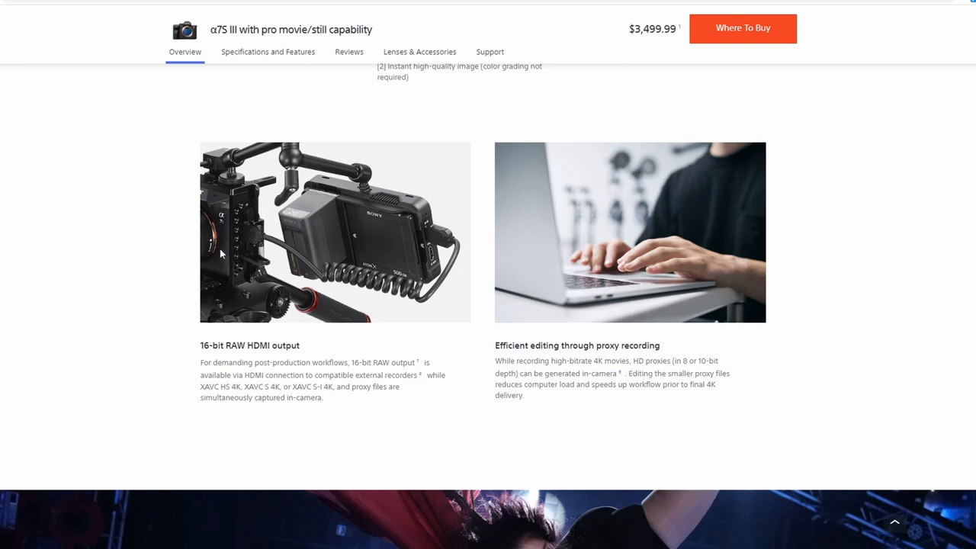
mouse_move(126, 267)
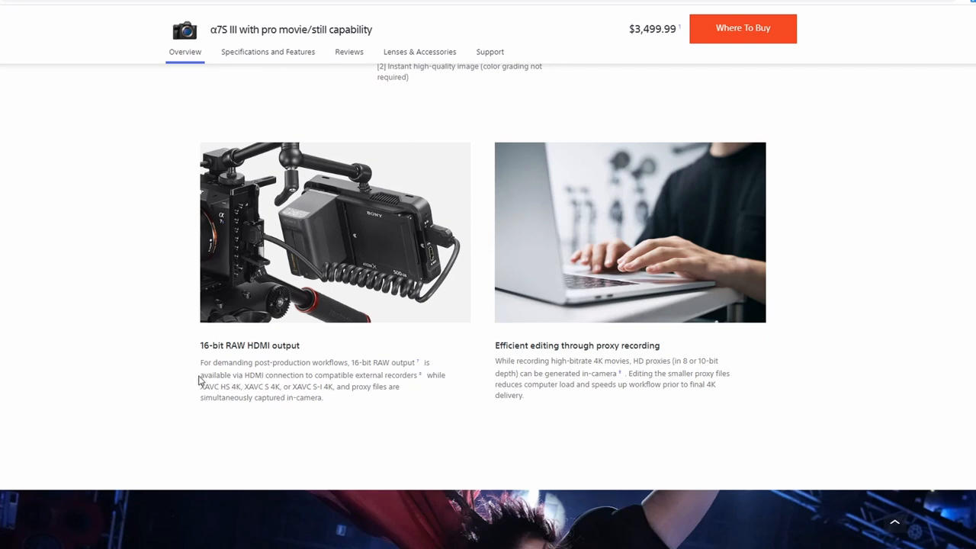
mouse_move(230, 272)
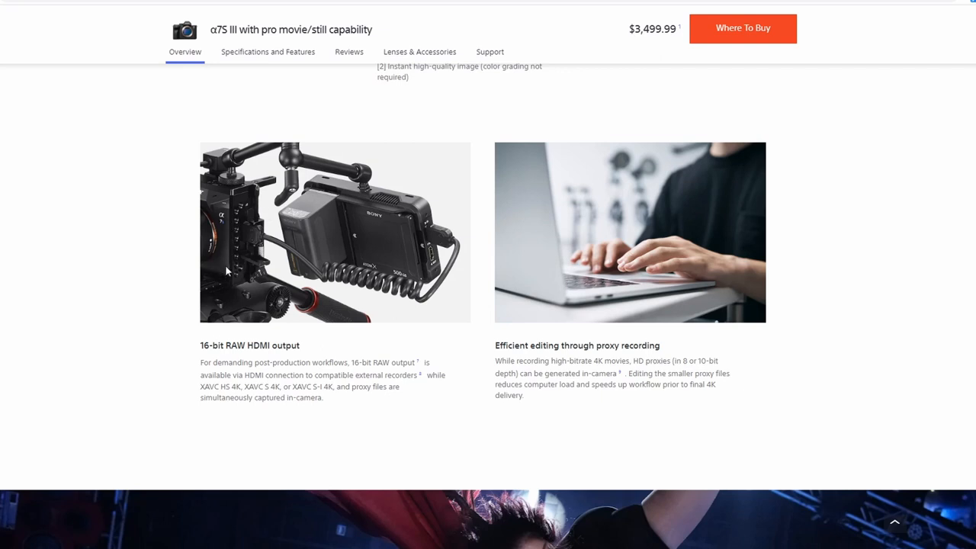
mouse_move(257, 230)
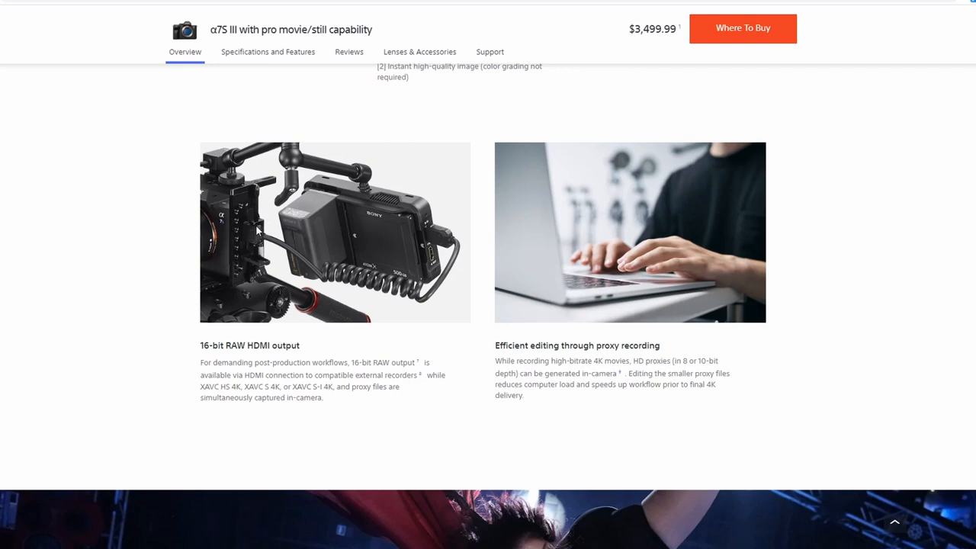
mouse_move(341, 252)
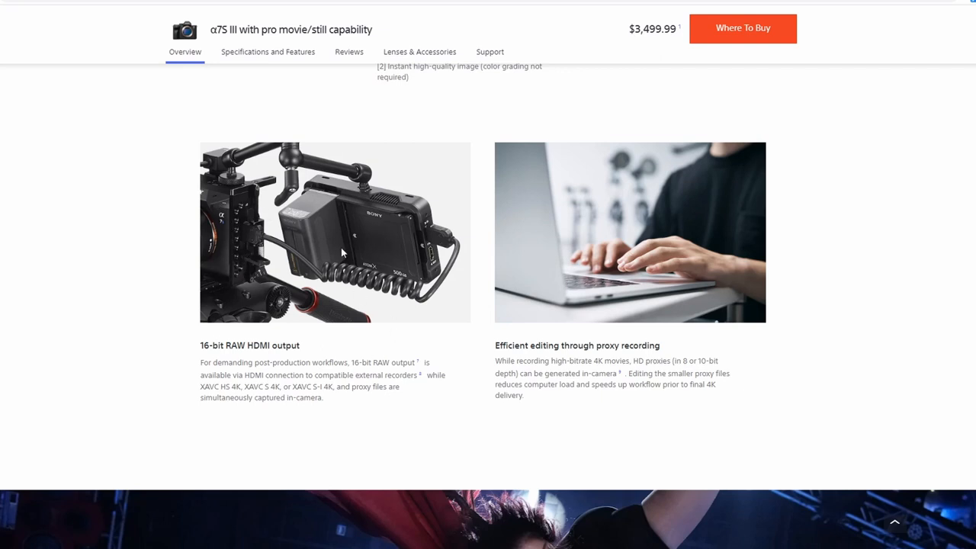
mouse_move(298, 289)
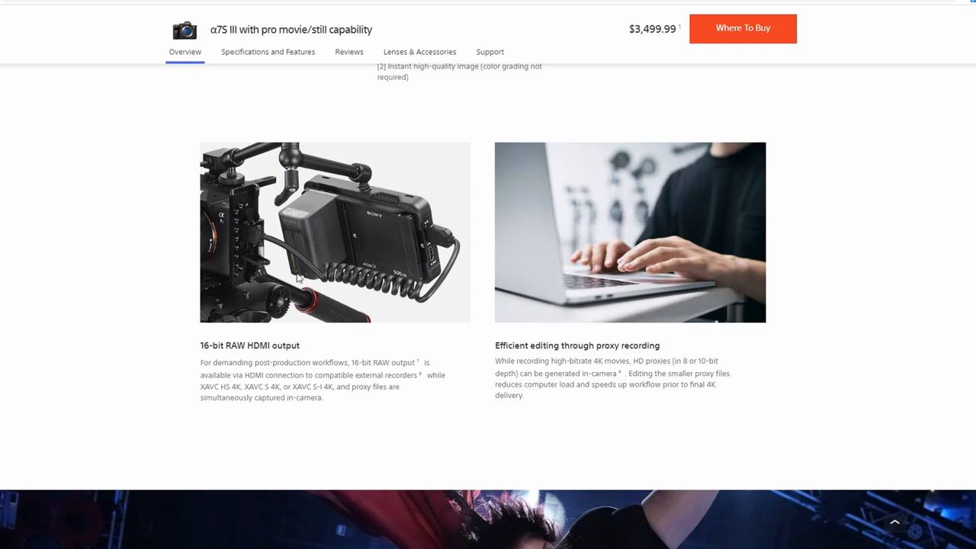
mouse_move(216, 182)
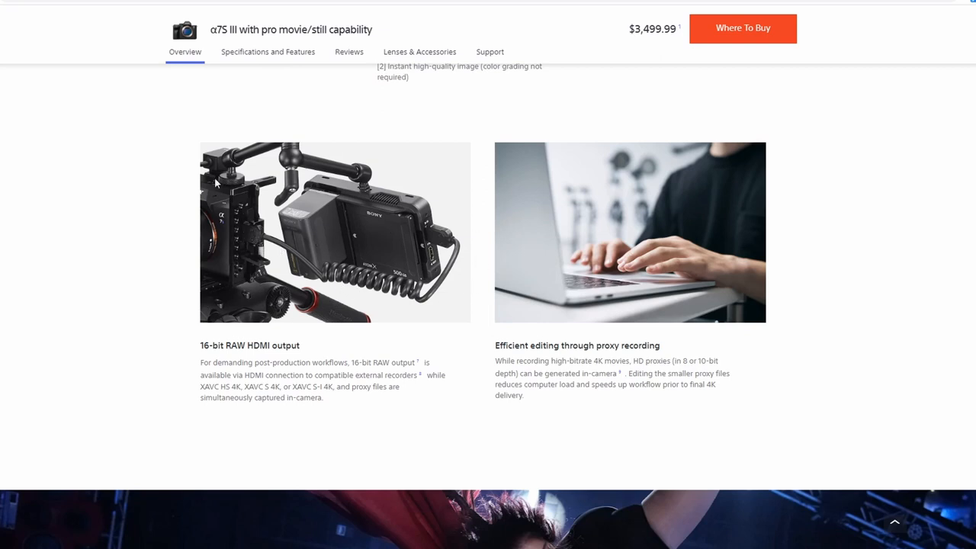
mouse_move(208, 211)
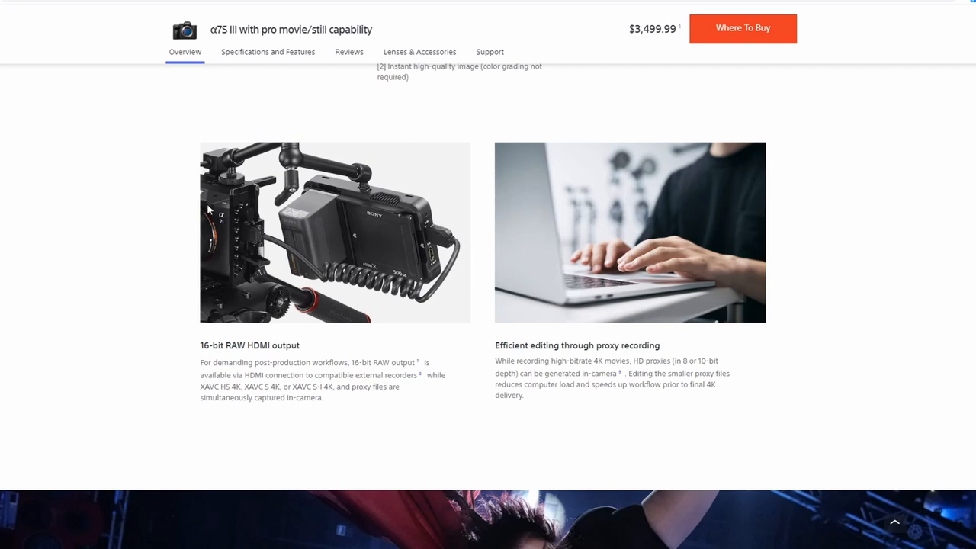
mouse_move(250, 197)
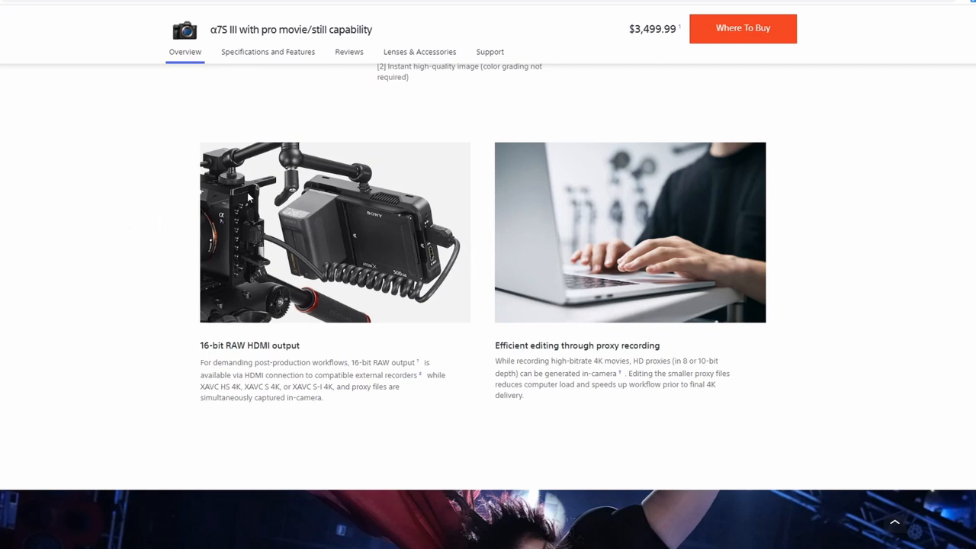
mouse_move(132, 220)
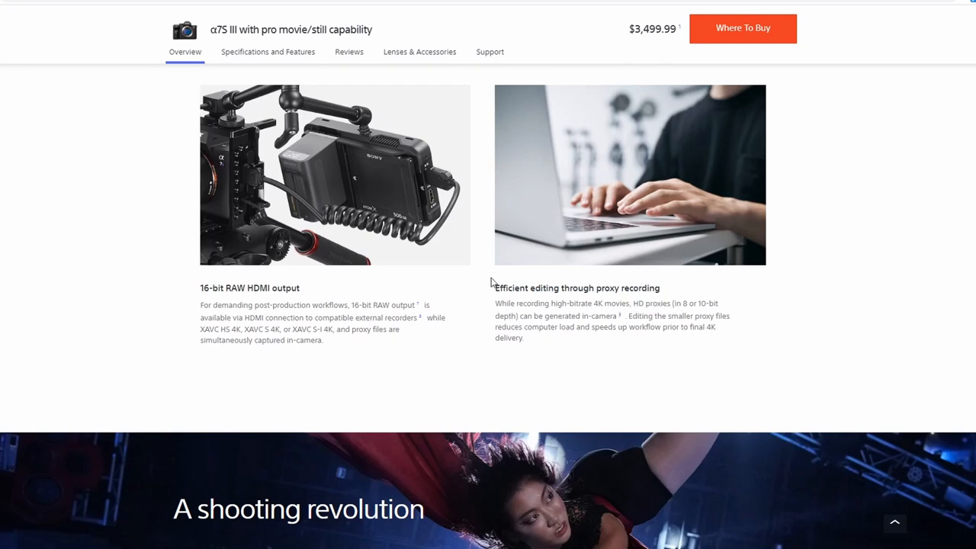
Step: Scroll down to 'Powerful focus control for solo shooters' and its AF Transition Speed details
scroll("down", 3)
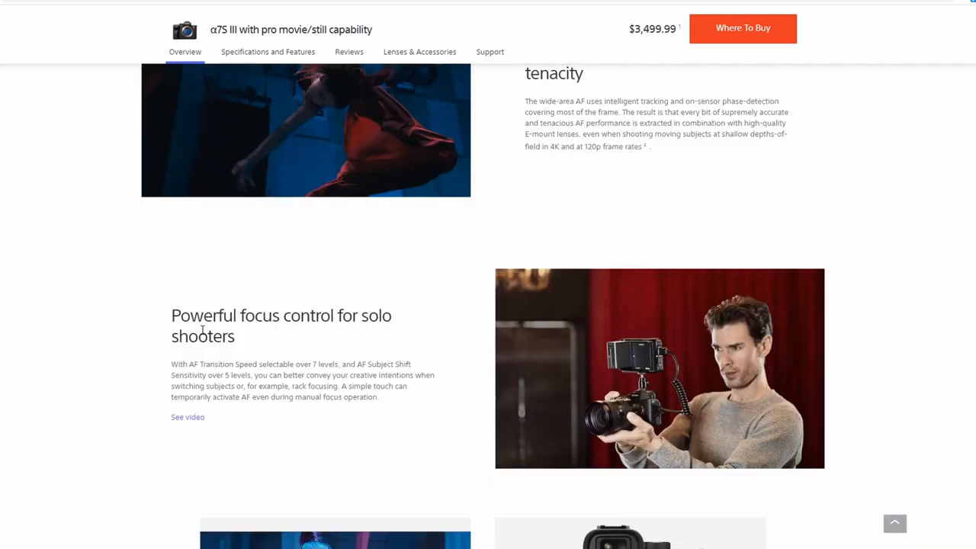
mouse_move(284, 364)
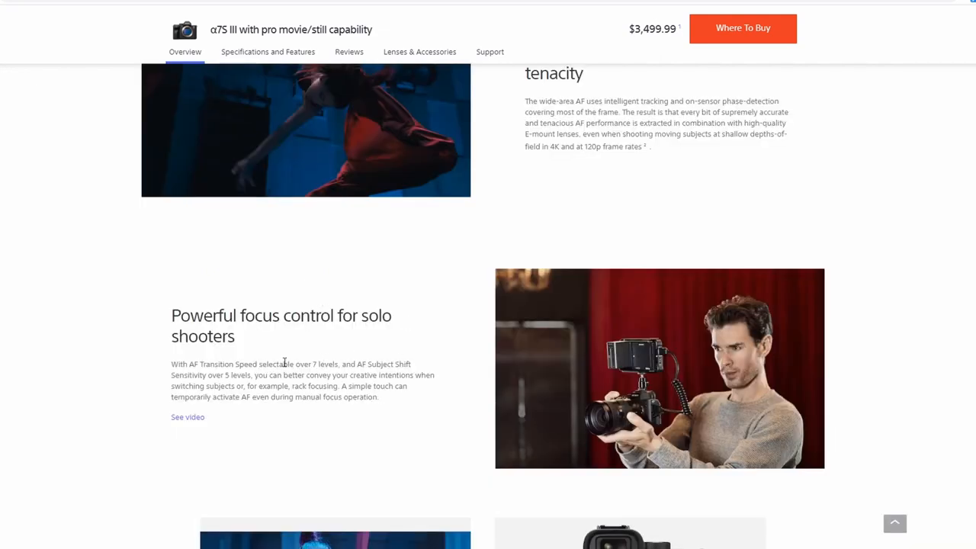
mouse_move(345, 377)
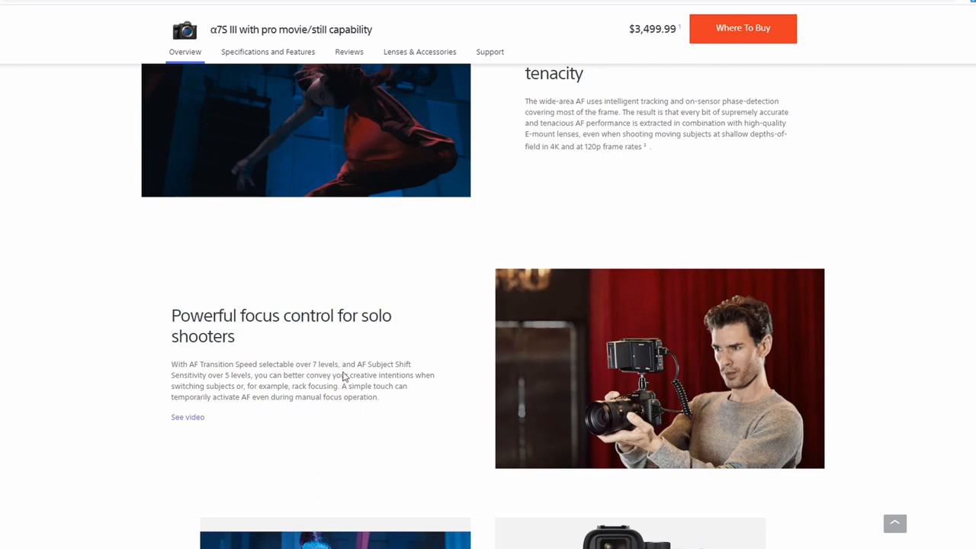
mouse_move(409, 386)
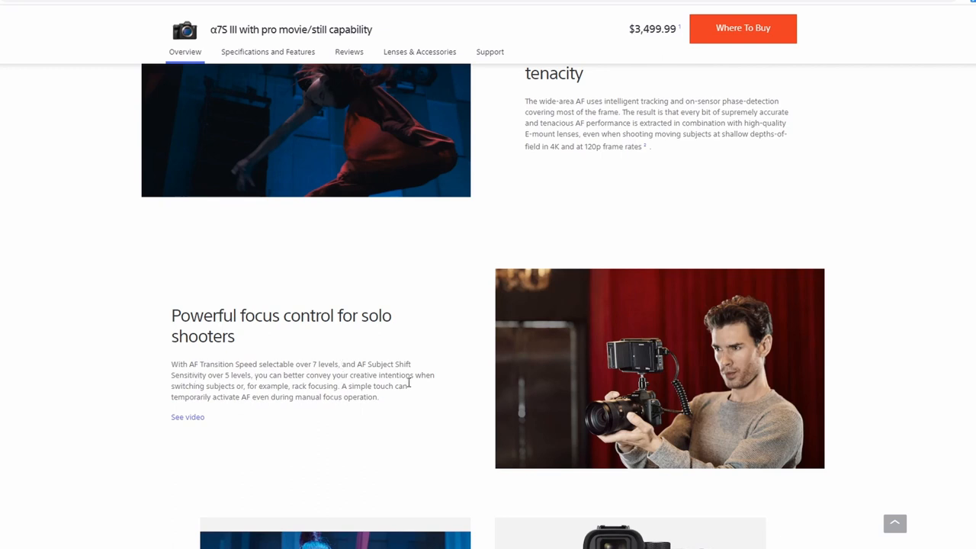
mouse_move(237, 388)
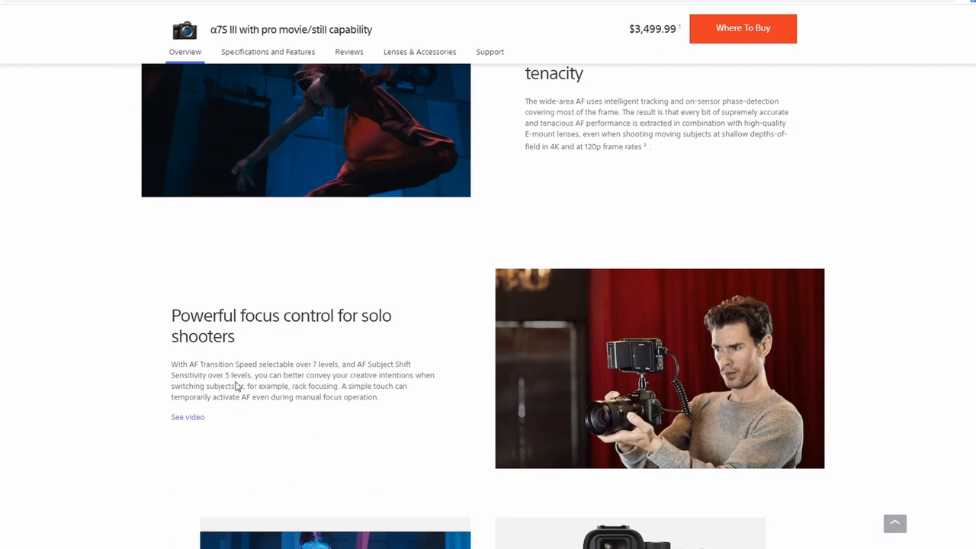
mouse_move(306, 386)
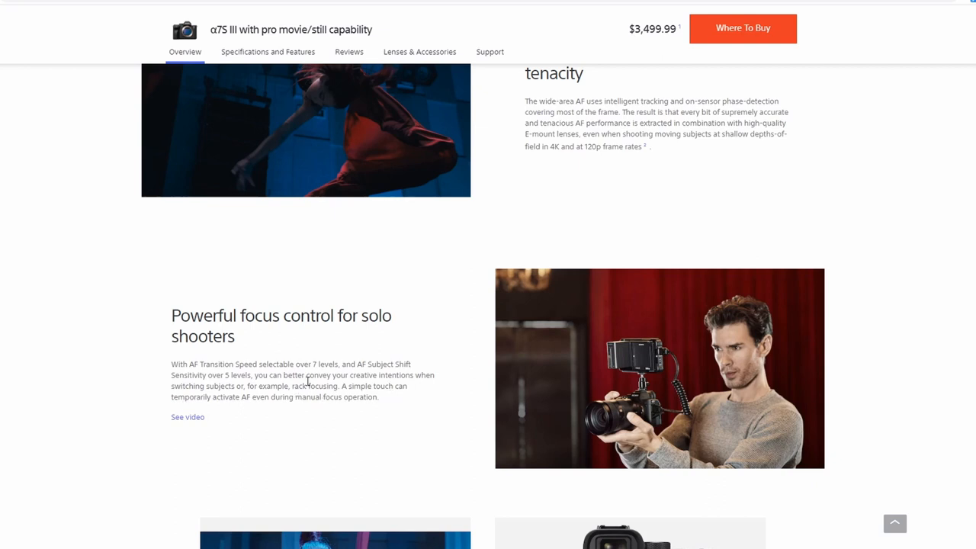
scroll("down", 3)
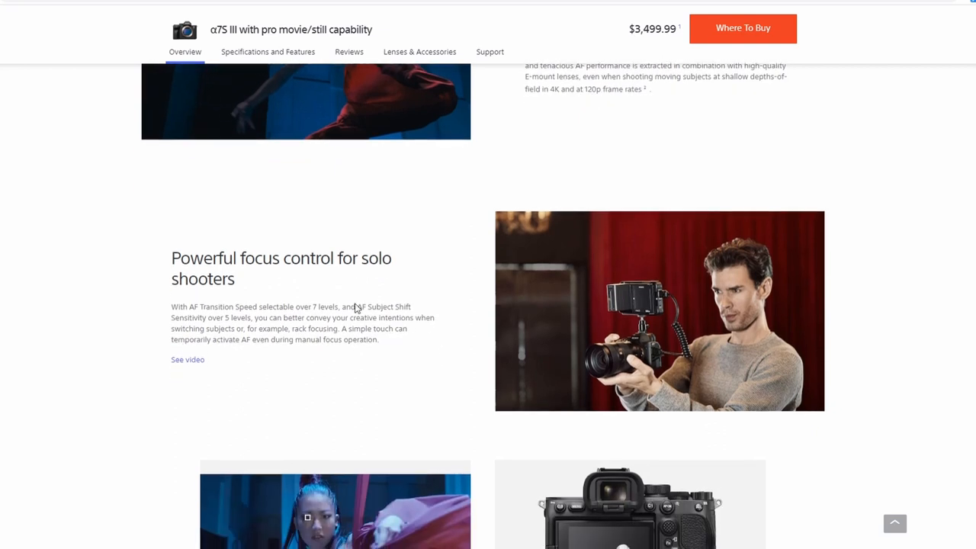
mouse_move(463, 307)
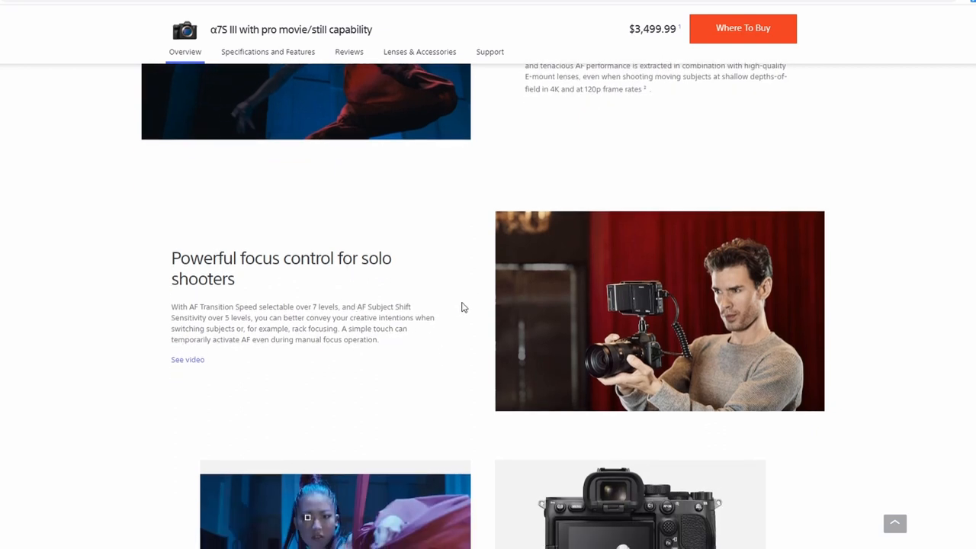
mouse_move(420, 380)
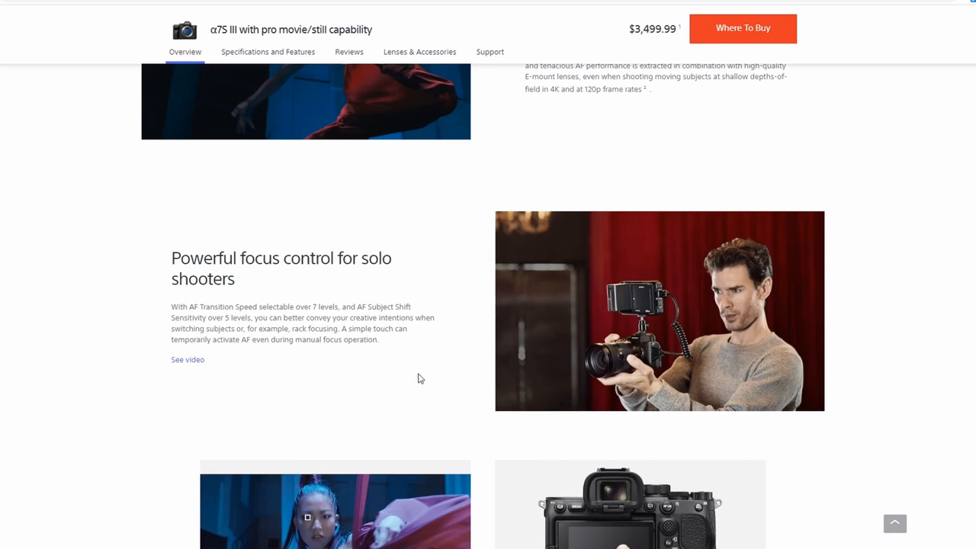
mouse_move(415, 344)
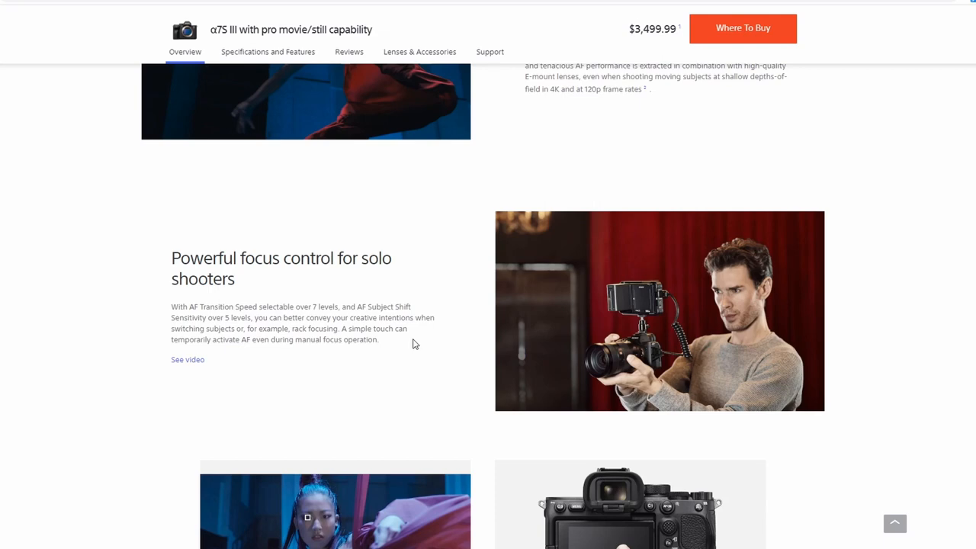
Step: Reach in-body 5-axis stabilization, highlight its first sentence, and continue toward Active Mode
scroll("down", 3)
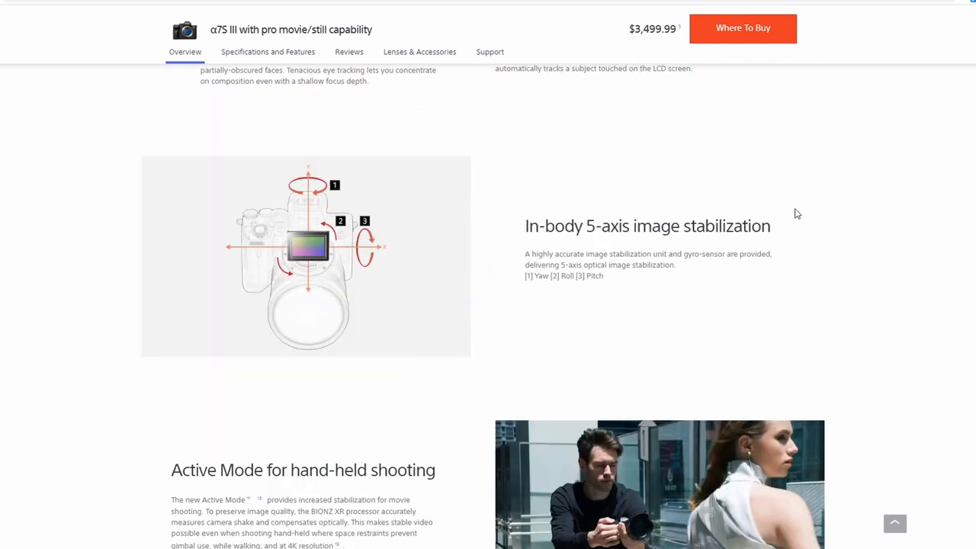
scroll("down", 3)
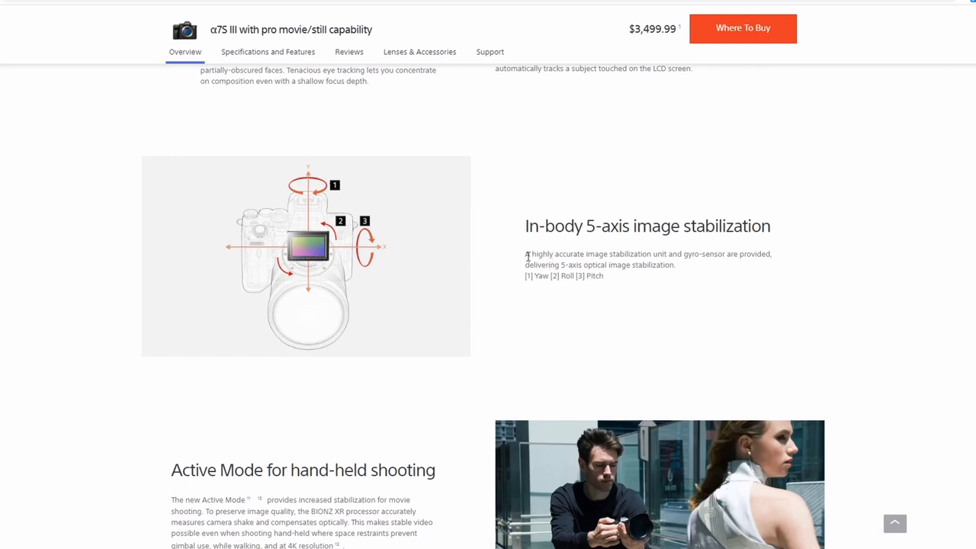
left_click_drag(525, 254, 678, 254)
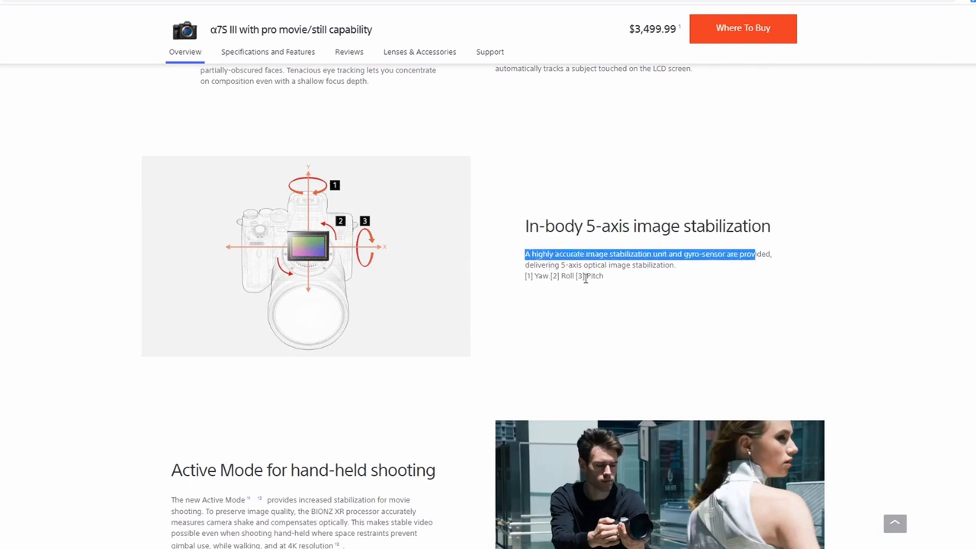
mouse_move(610, 306)
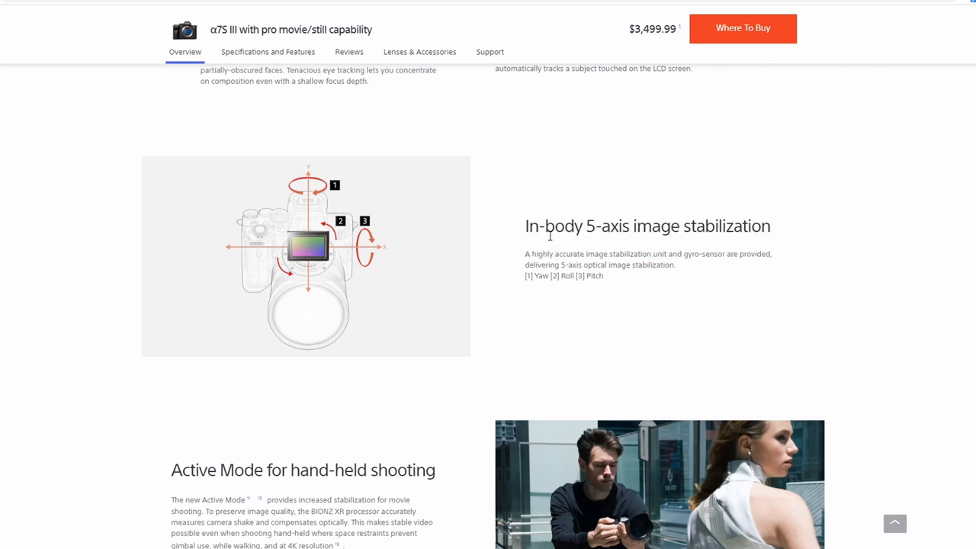
mouse_move(607, 235)
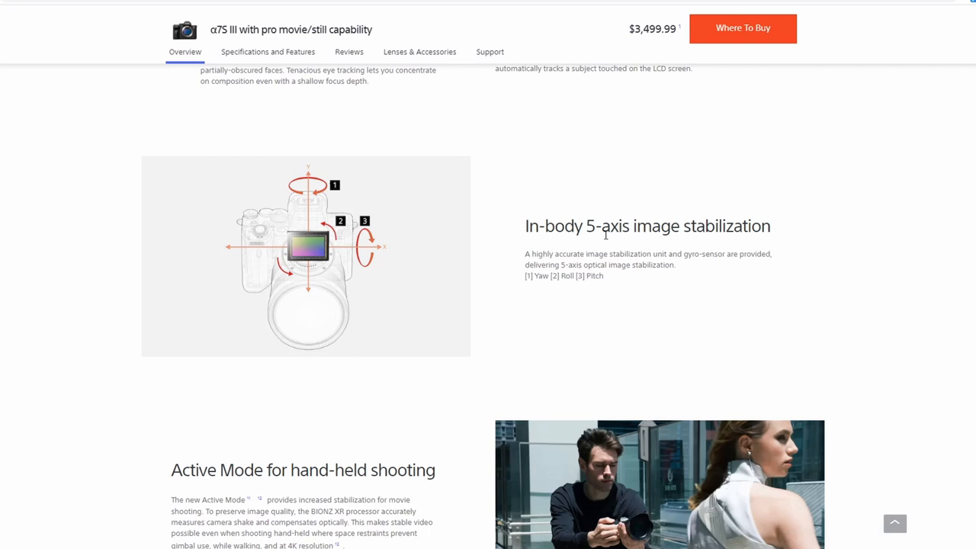
mouse_move(597, 253)
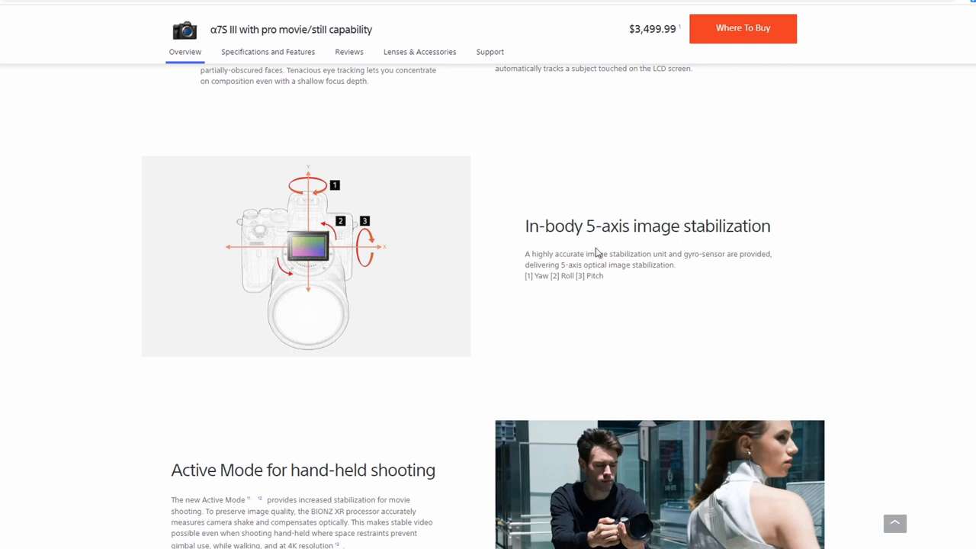
mouse_move(630, 231)
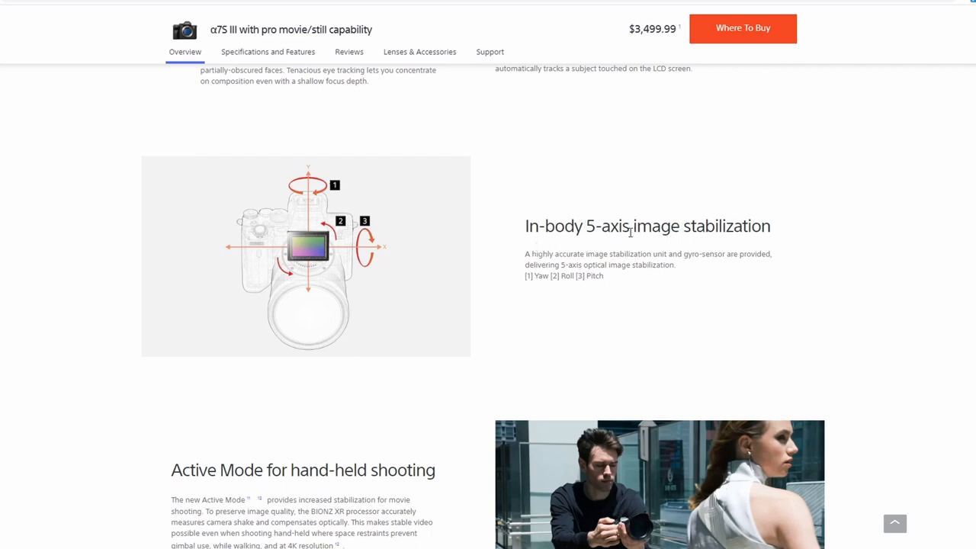
scroll("down", 3)
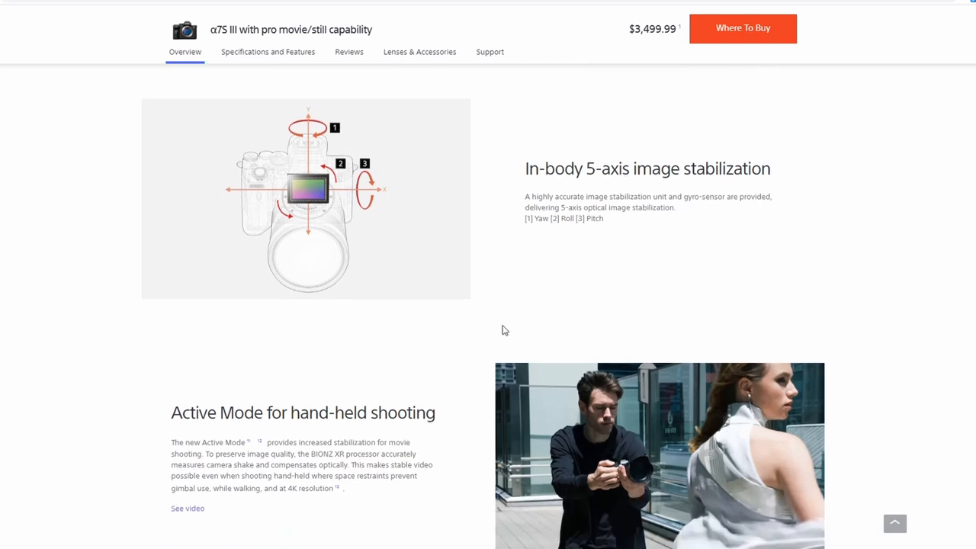
Step: Show the digital audio, heat dissipation and movie-shooting comfort cards, highlighting some card text
scroll("down", 3)
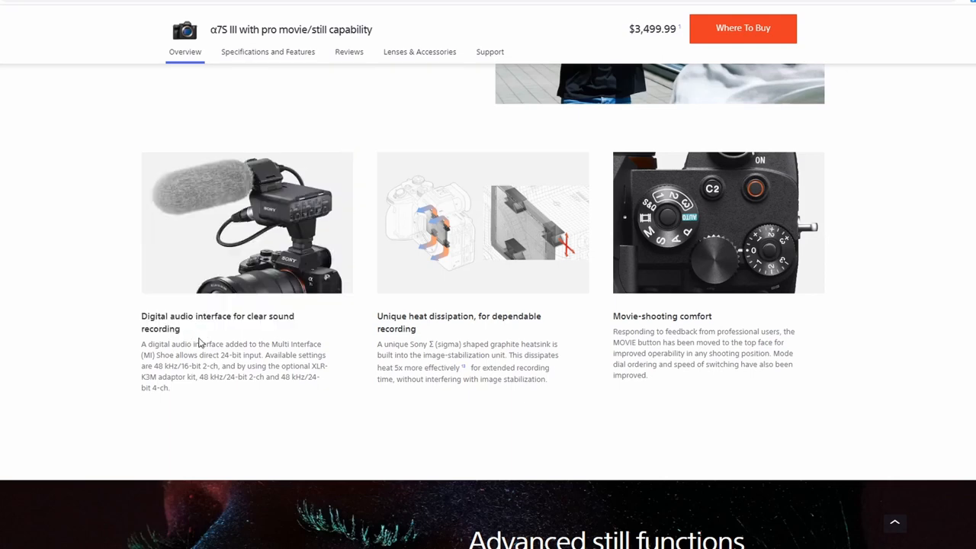
mouse_move(256, 197)
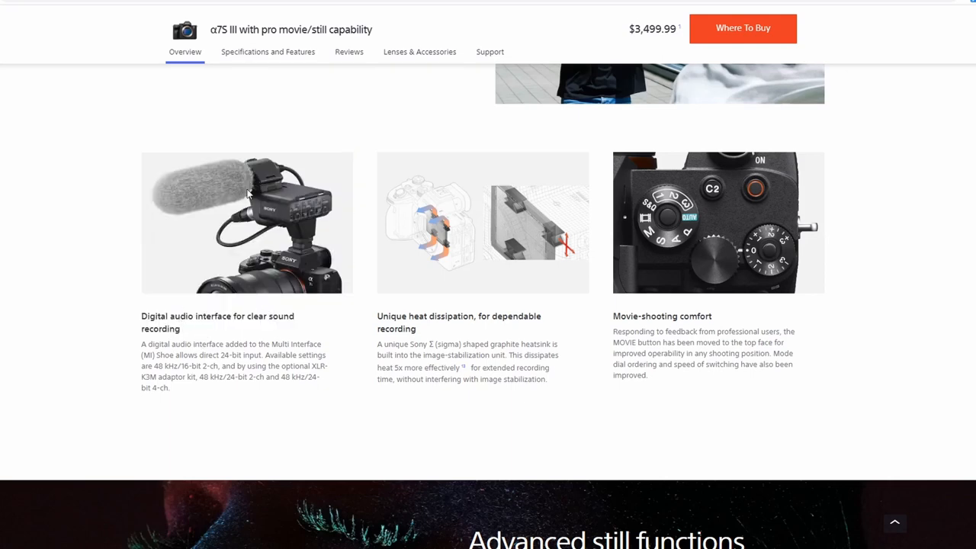
mouse_move(141, 343)
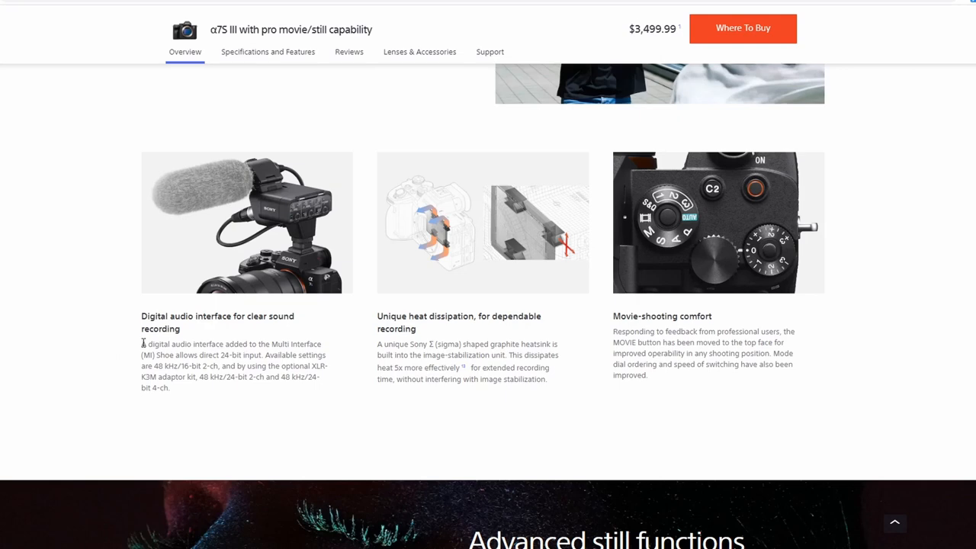
mouse_move(240, 276)
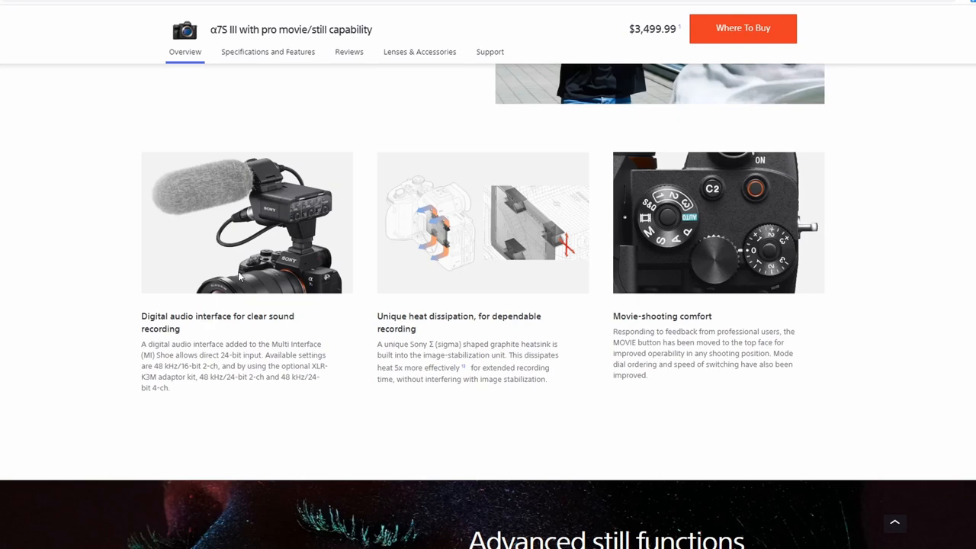
mouse_move(349, 317)
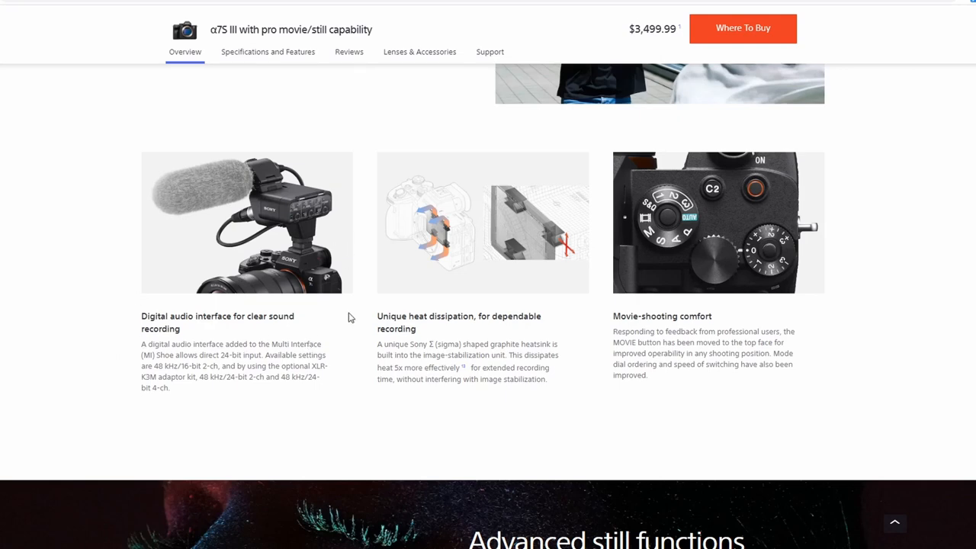
mouse_move(331, 242)
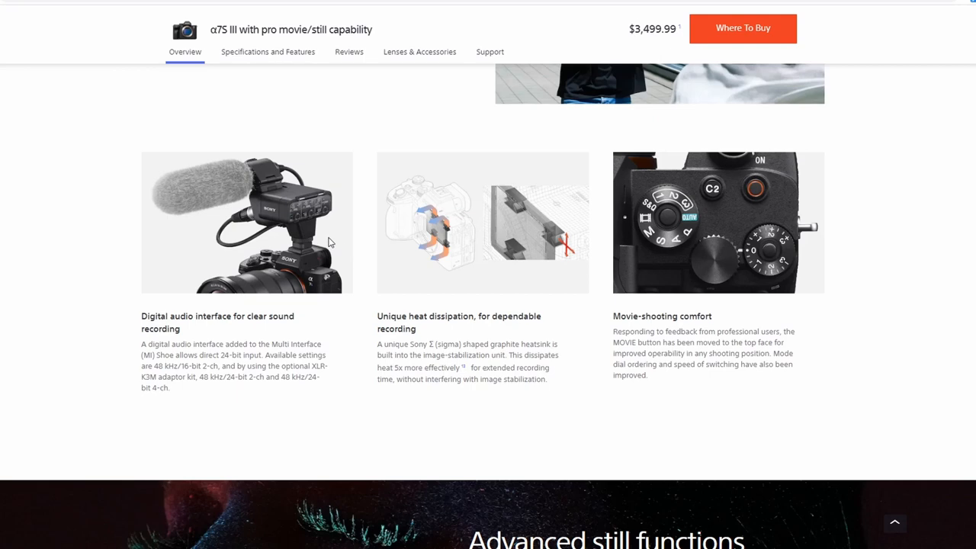
mouse_move(341, 211)
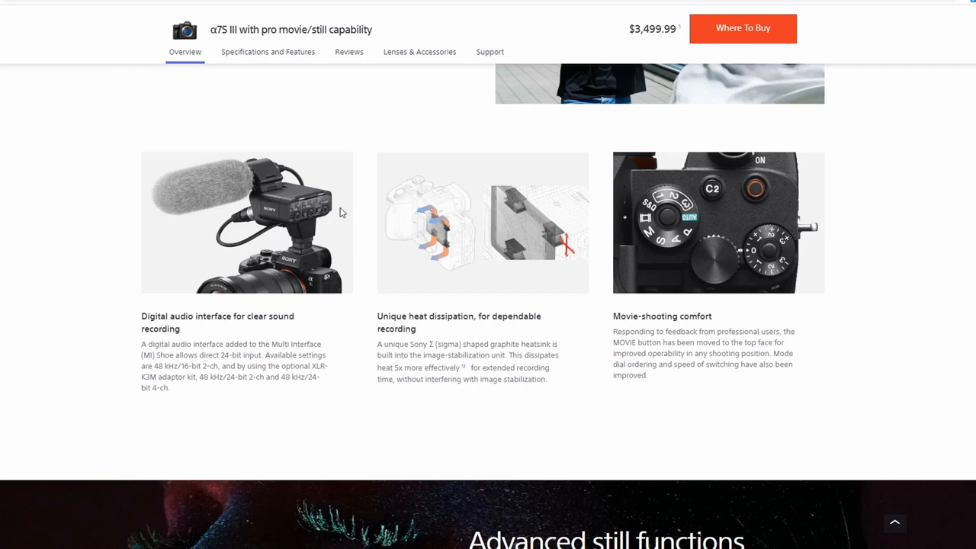
mouse_move(299, 167)
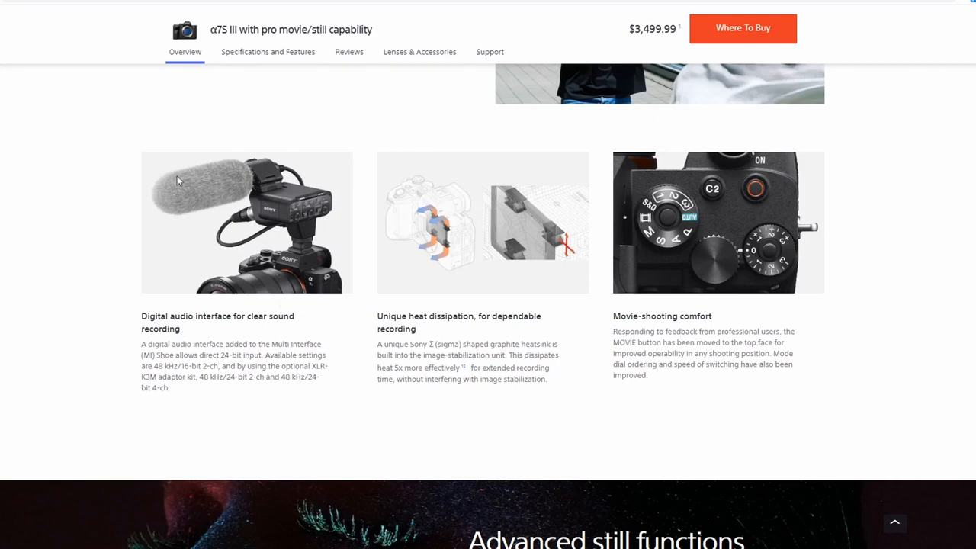
mouse_move(215, 358)
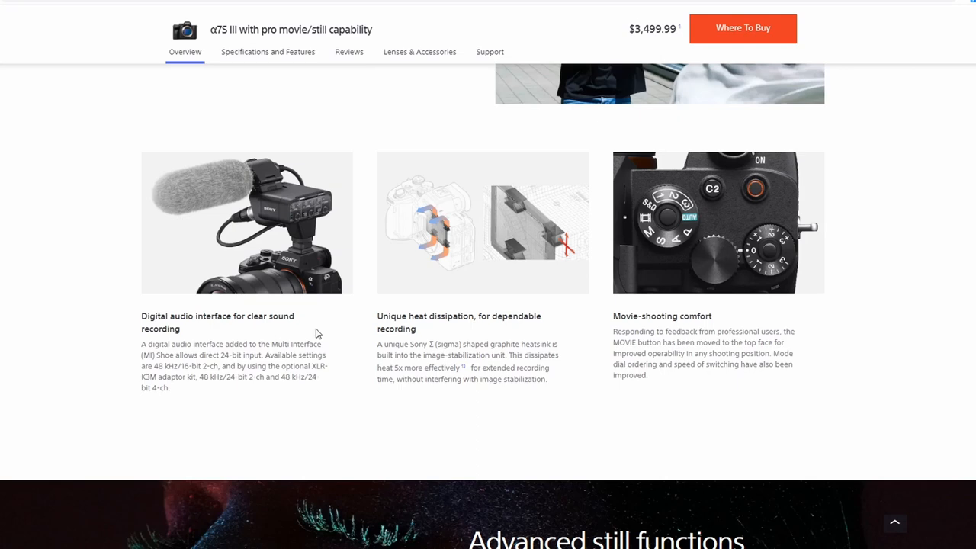
mouse_move(340, 282)
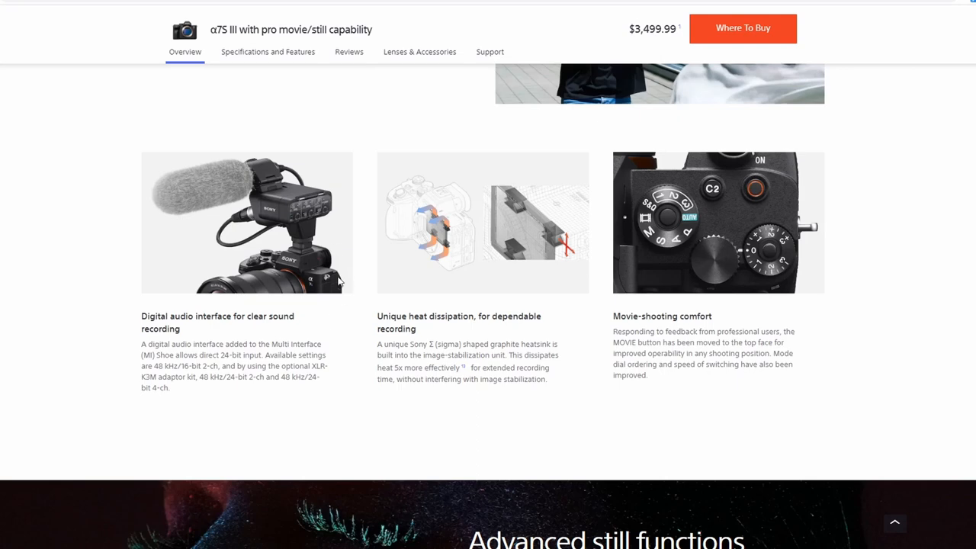
mouse_move(310, 305)
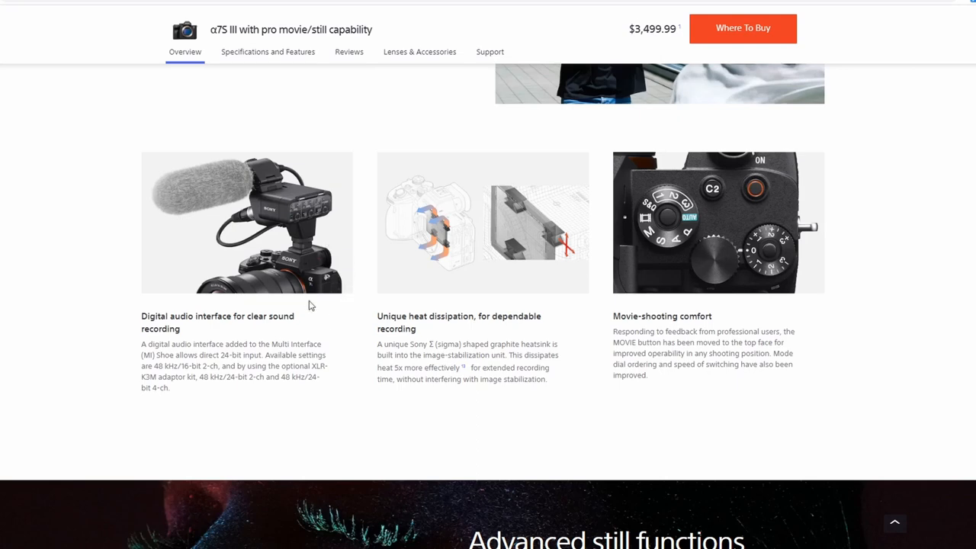
scroll("down", 3)
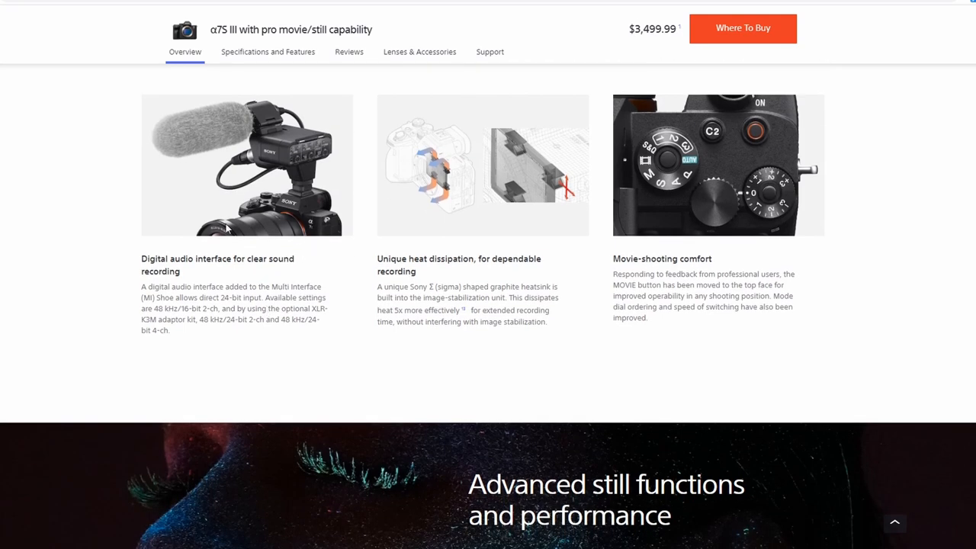
mouse_move(358, 208)
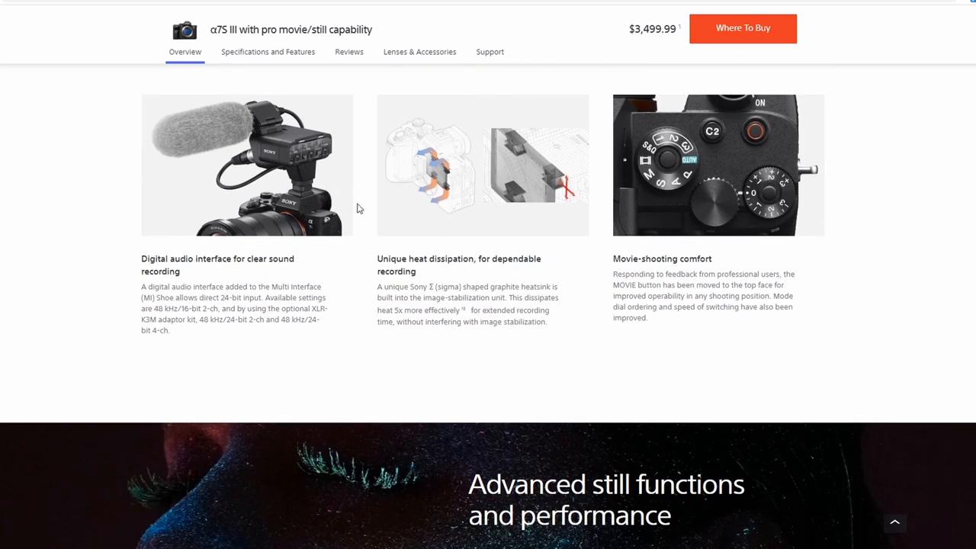
left_click_drag(389, 259, 468, 259)
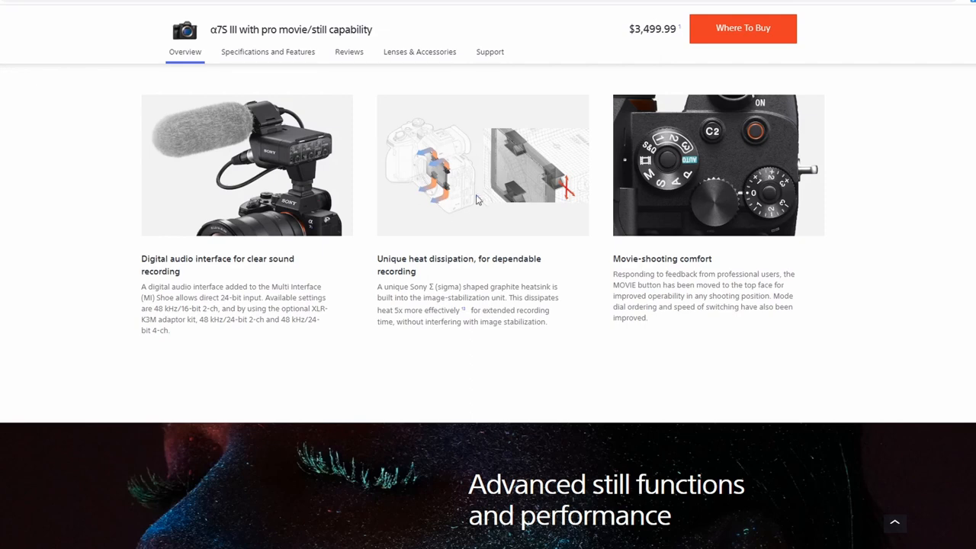
mouse_move(418, 211)
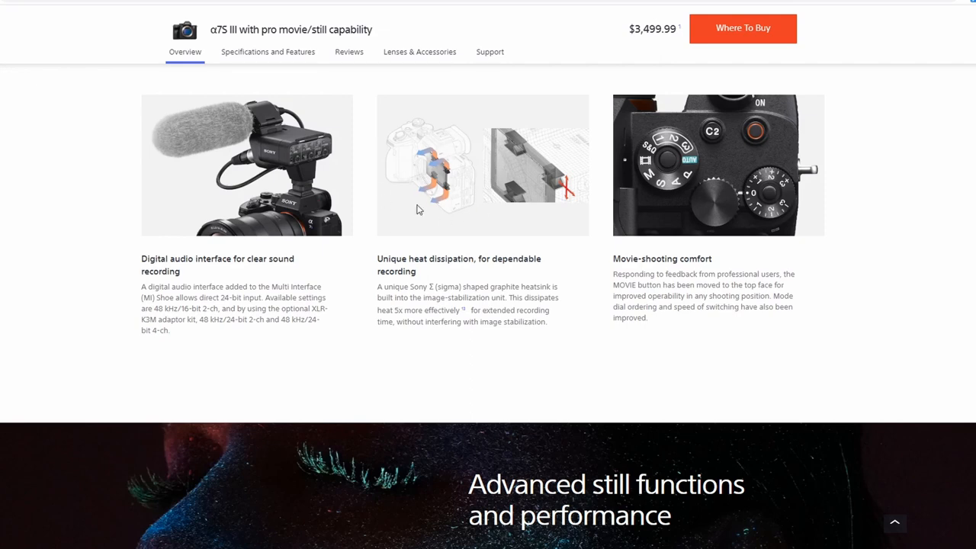
mouse_move(432, 222)
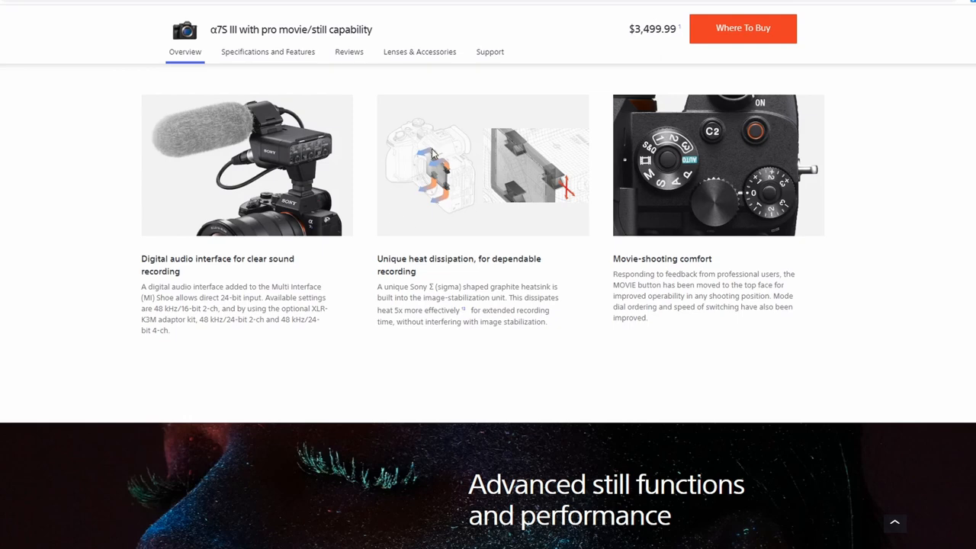
mouse_move(371, 168)
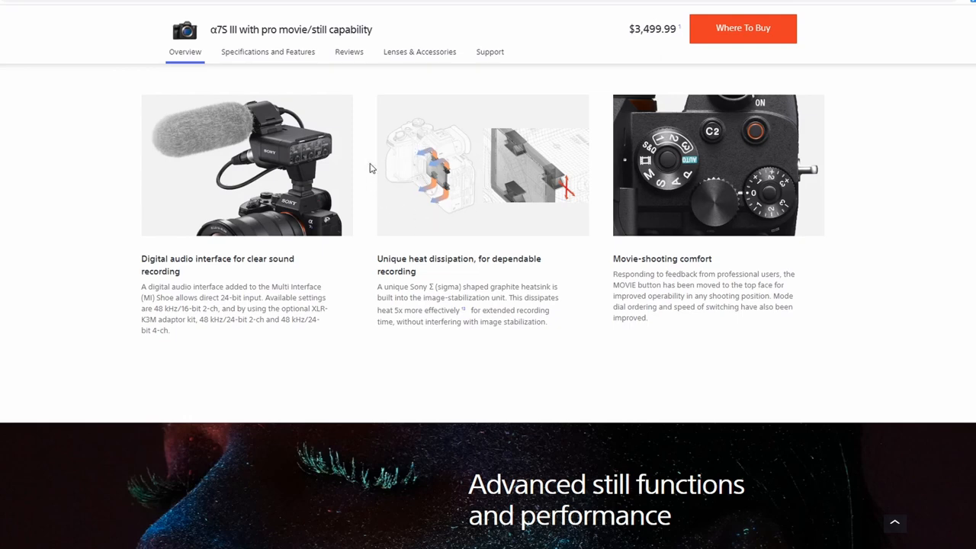
mouse_move(463, 213)
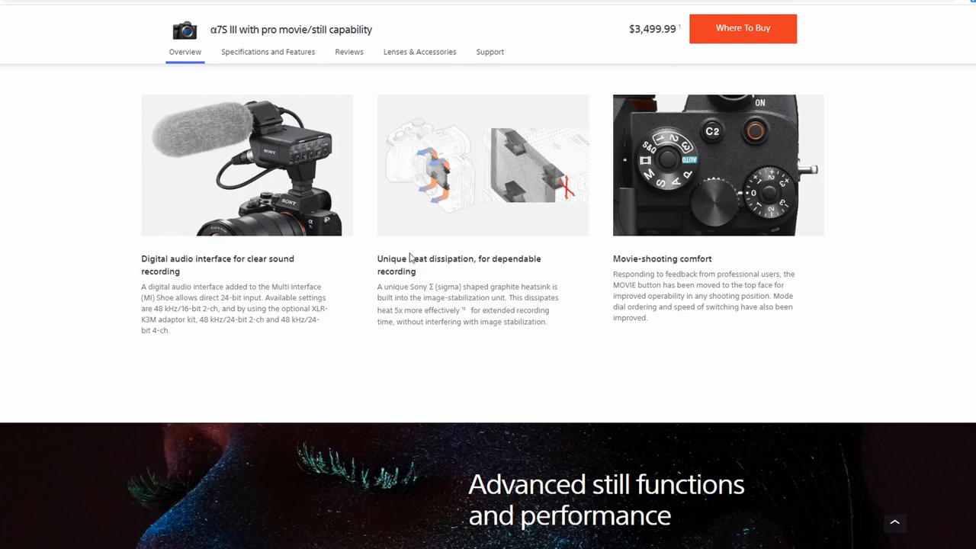
mouse_move(382, 281)
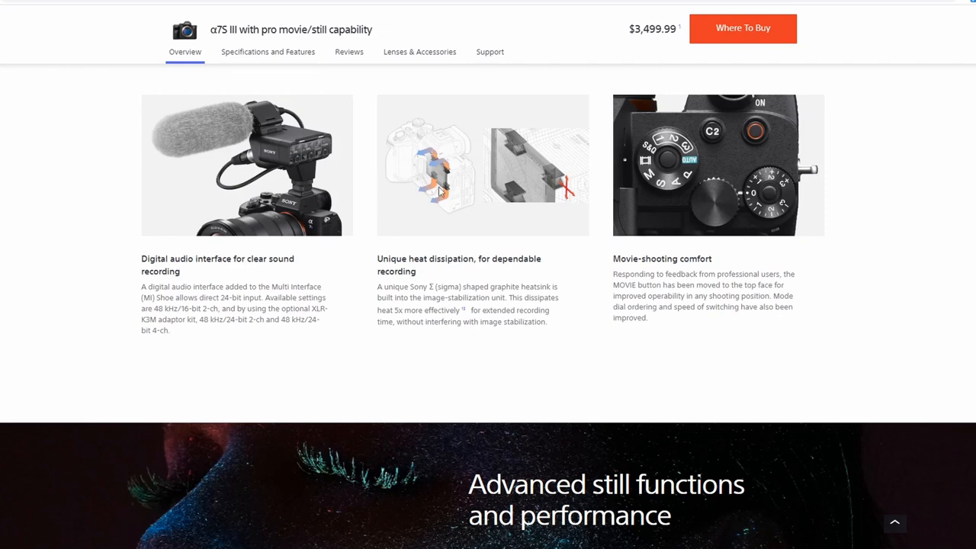
mouse_move(432, 210)
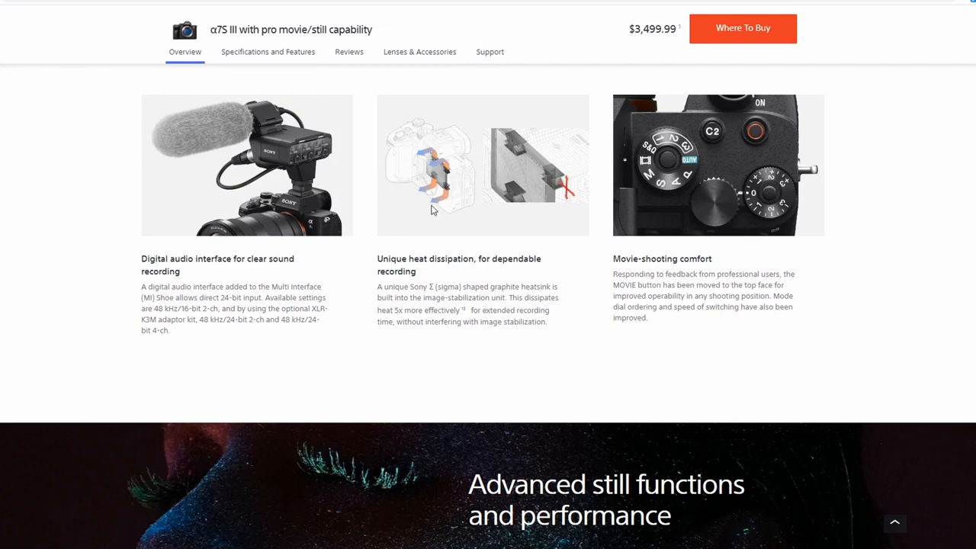
mouse_move(446, 177)
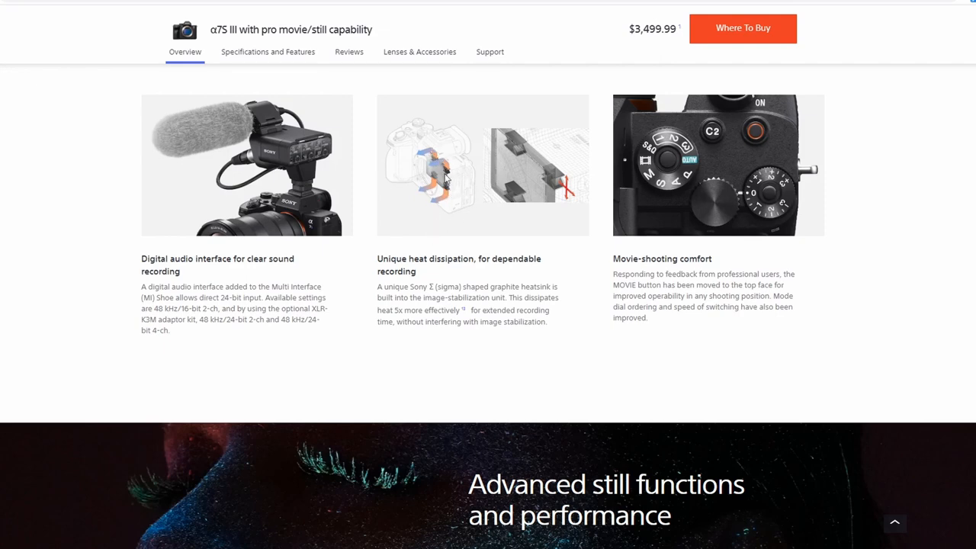
mouse_move(436, 164)
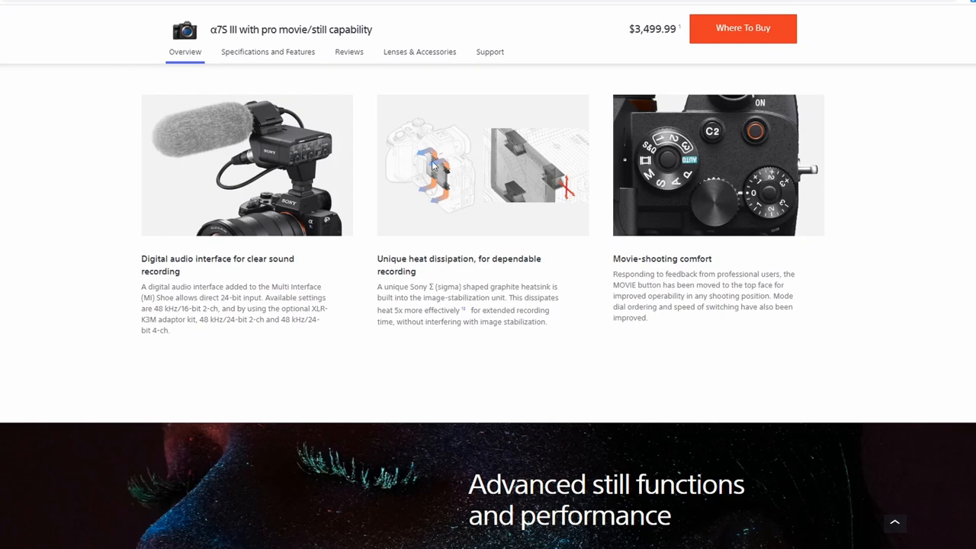
mouse_move(446, 167)
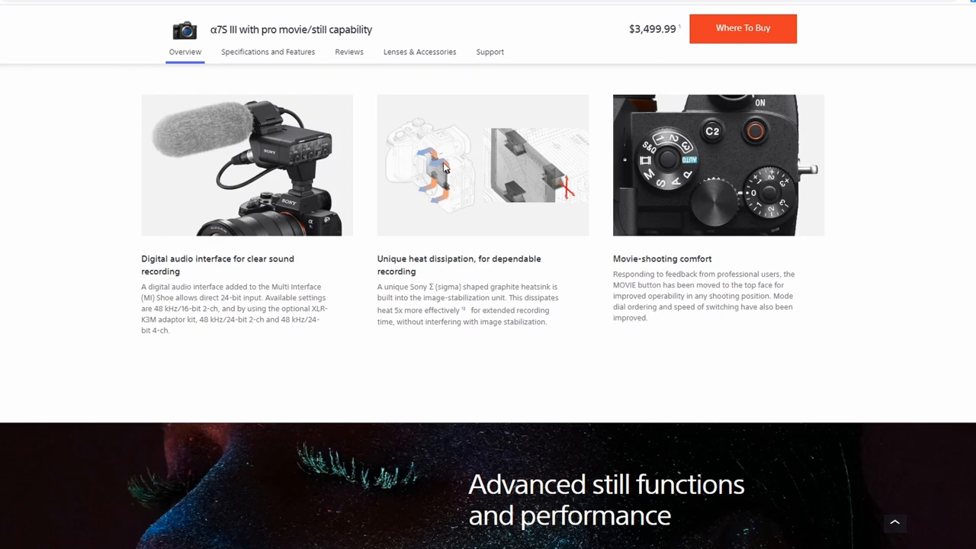
mouse_move(400, 226)
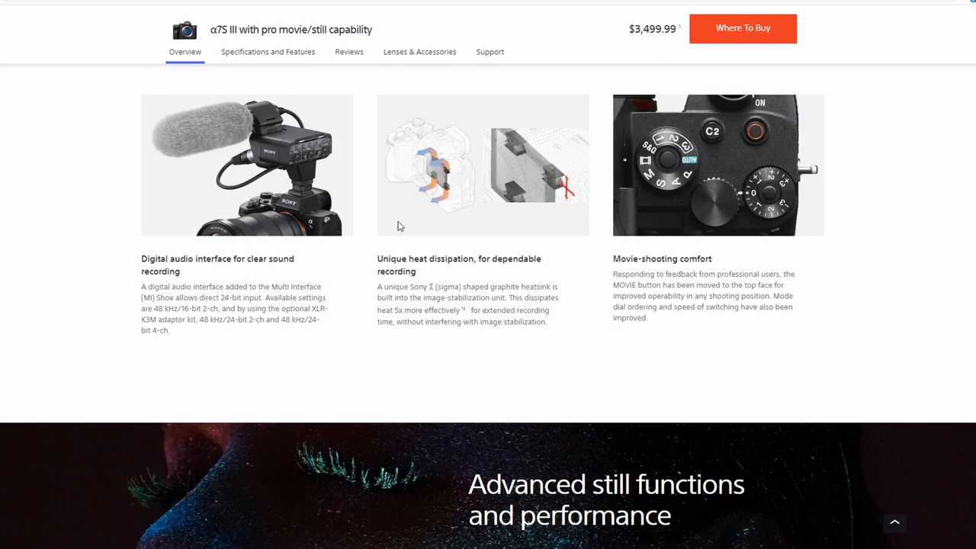
mouse_move(492, 195)
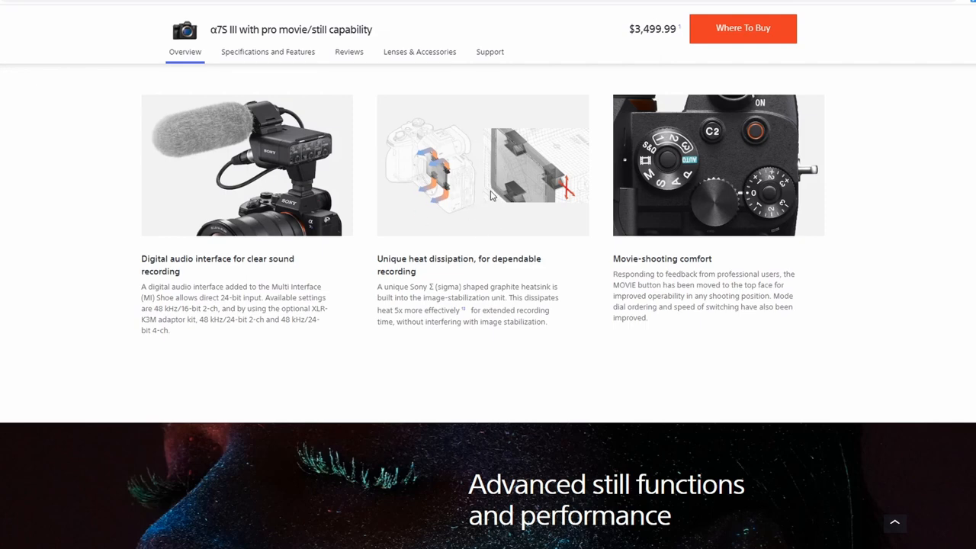
Step: Reach the CFexpress slots, vari-angle LCD and viewfinder cards, selecting the word CFexpress
scroll("down", 3)
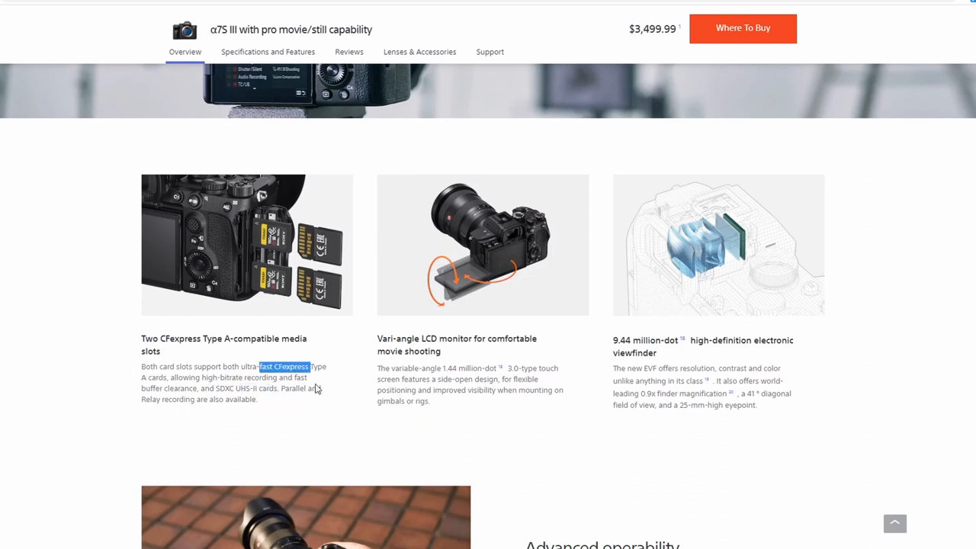
mouse_move(233, 368)
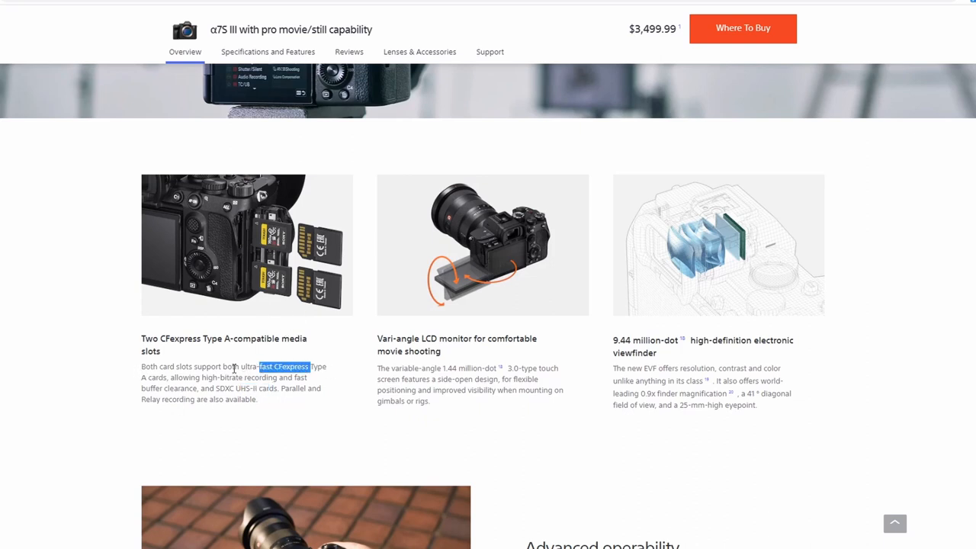
mouse_move(263, 259)
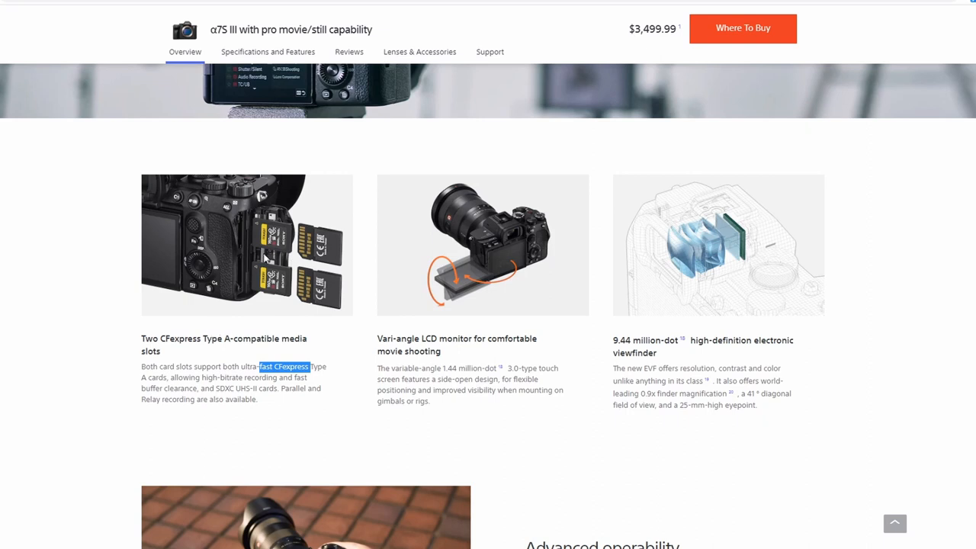
mouse_move(344, 286)
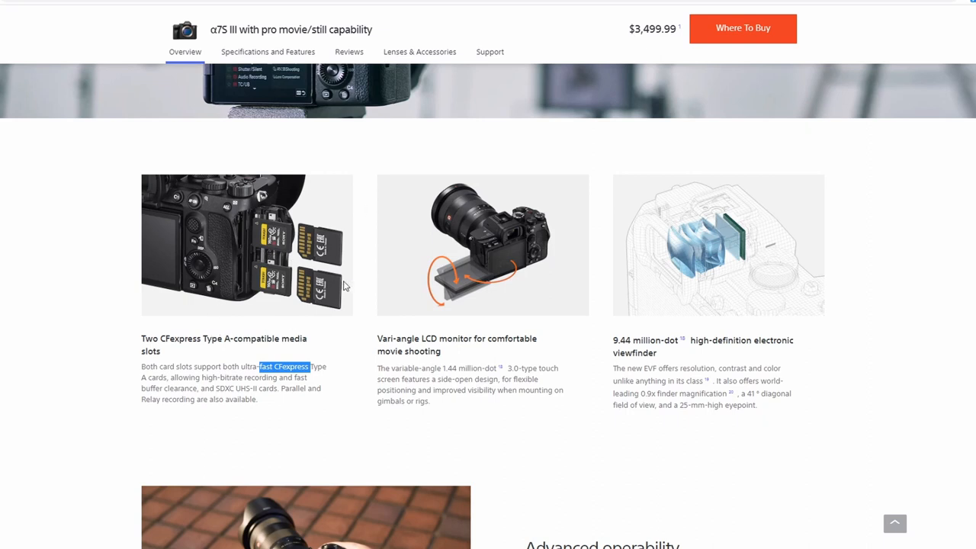
mouse_move(281, 378)
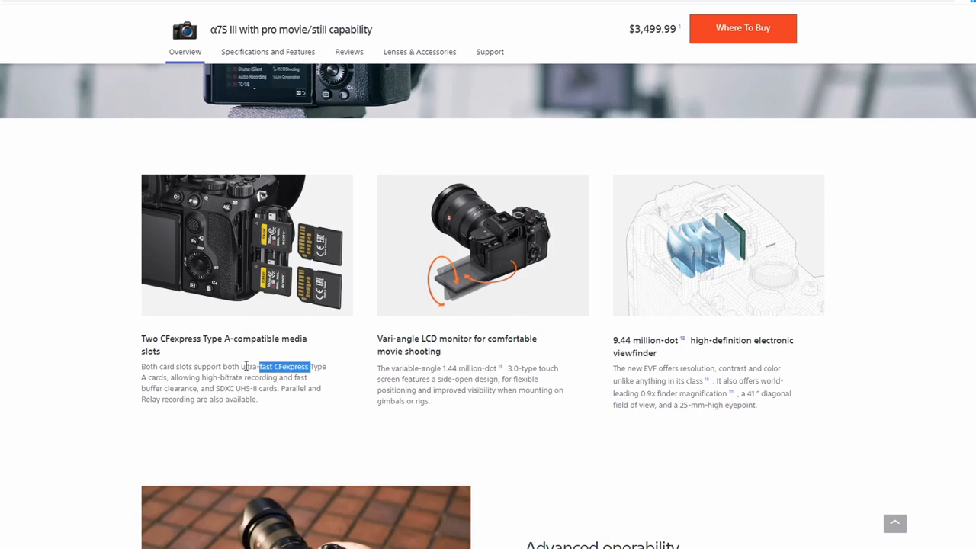
mouse_move(276, 394)
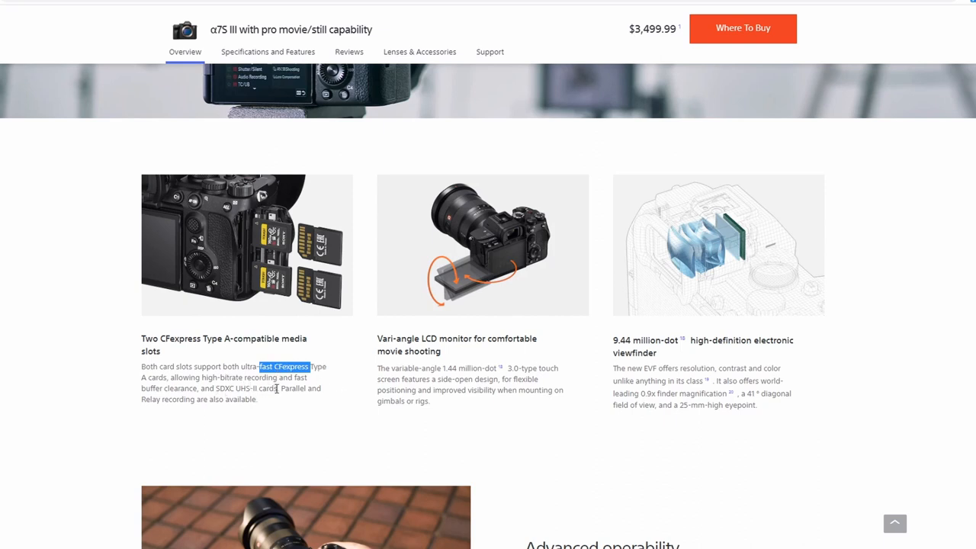
double_click(263, 388)
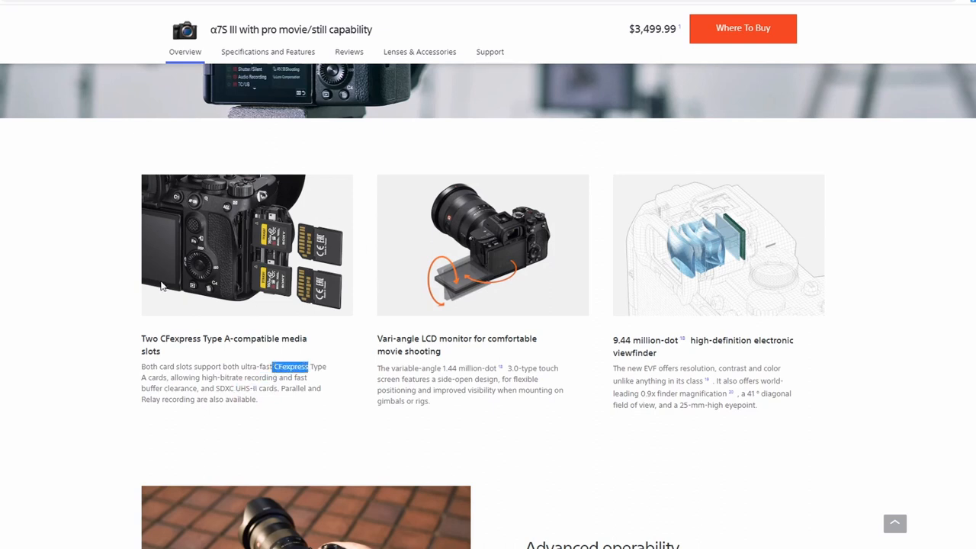
mouse_move(346, 260)
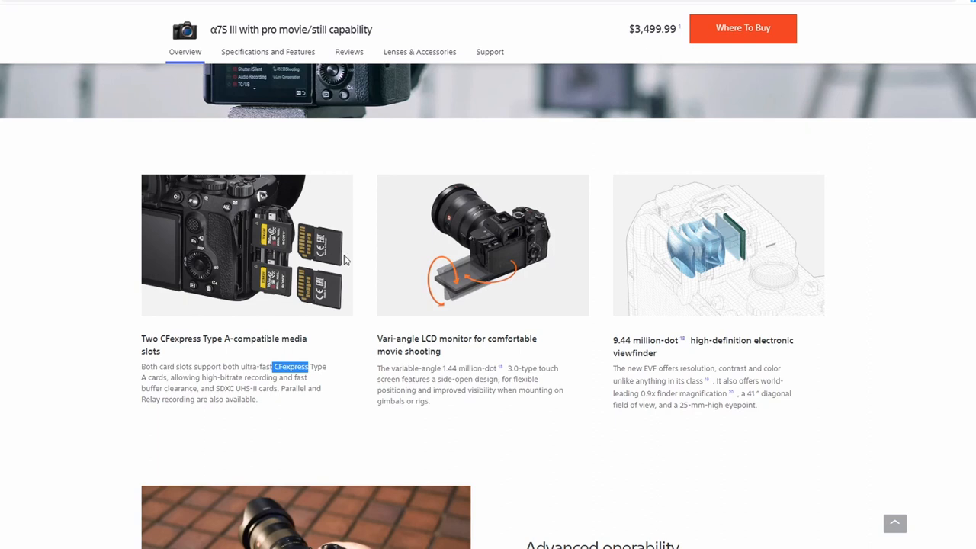
mouse_move(225, 224)
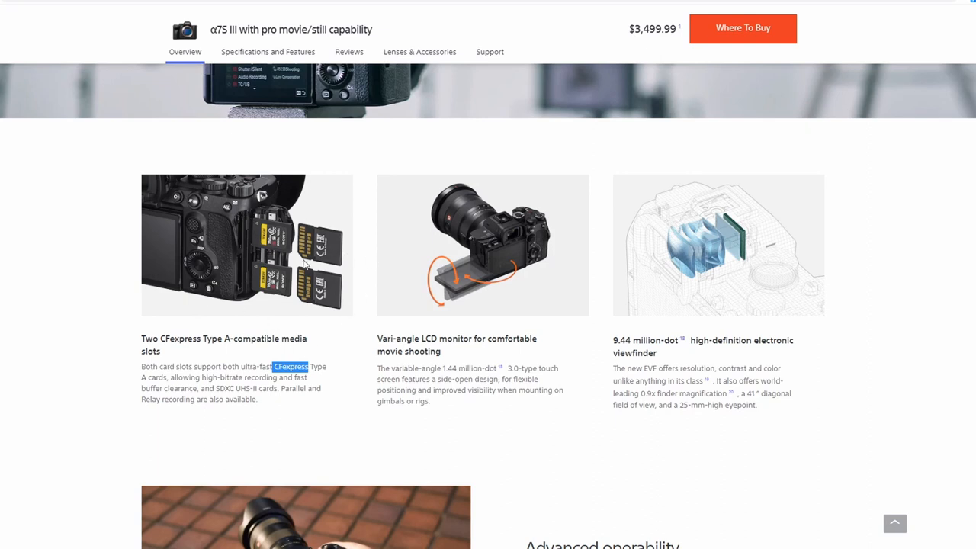
mouse_move(292, 277)
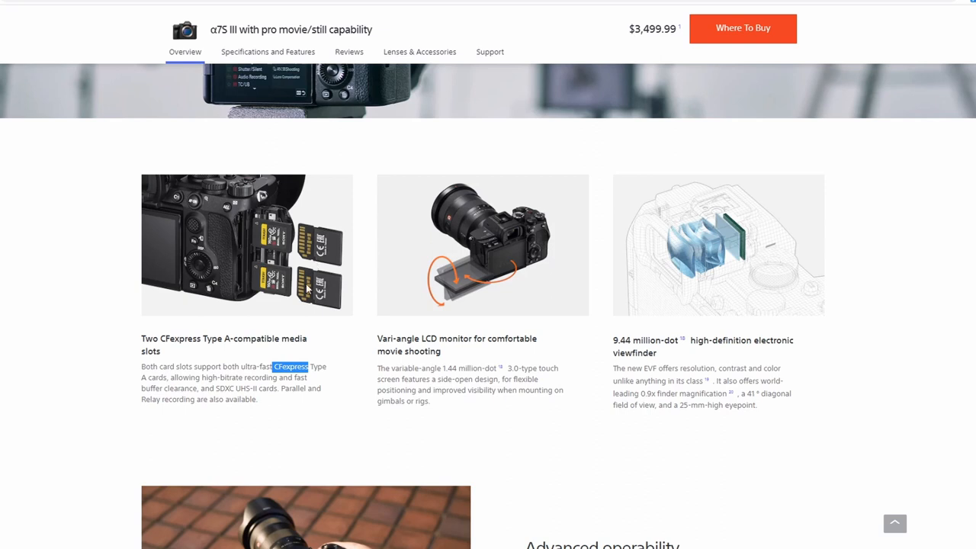
mouse_move(307, 309)
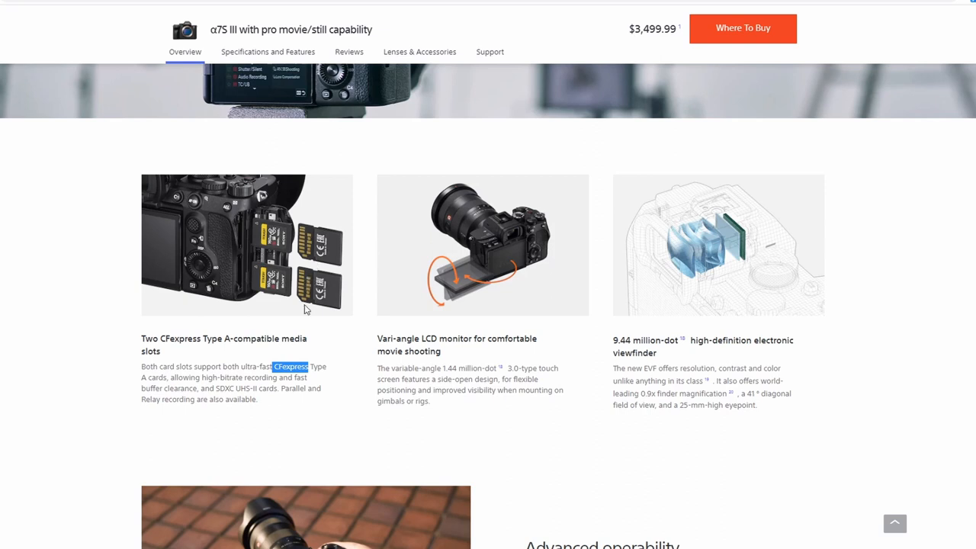
mouse_move(189, 377)
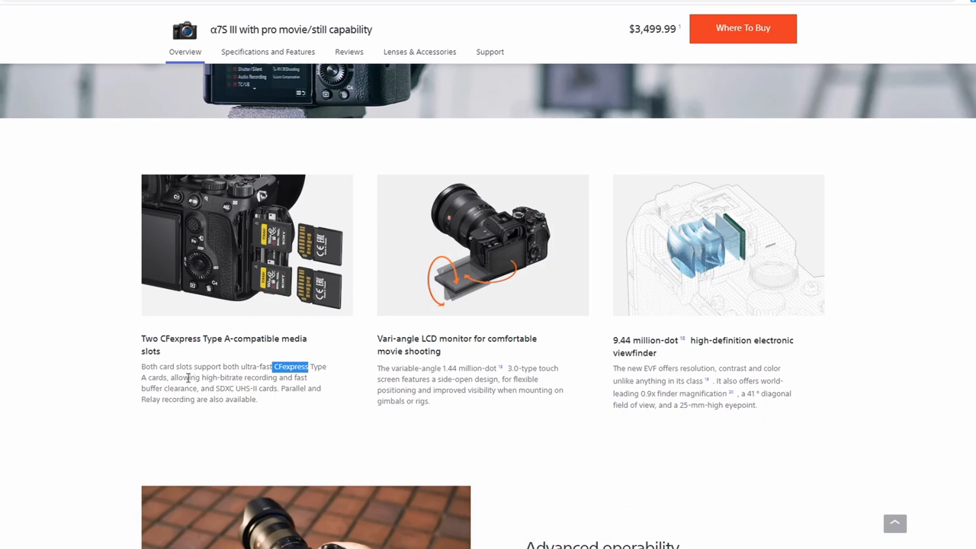
mouse_move(320, 355)
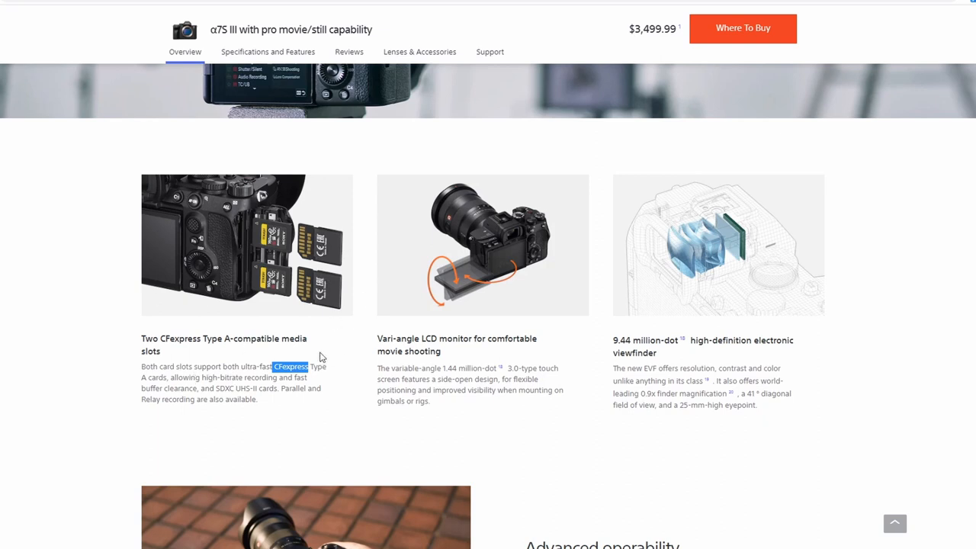
mouse_move(317, 408)
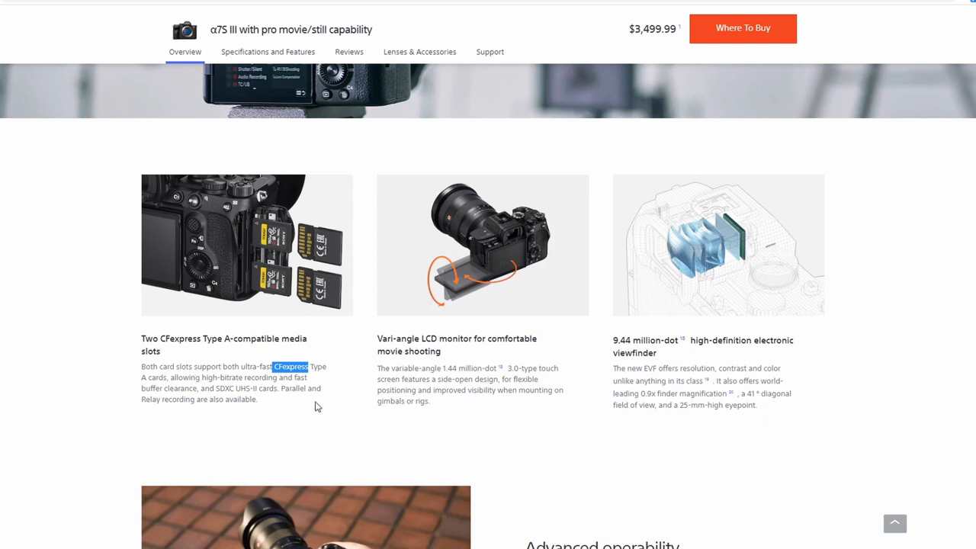
mouse_move(556, 369)
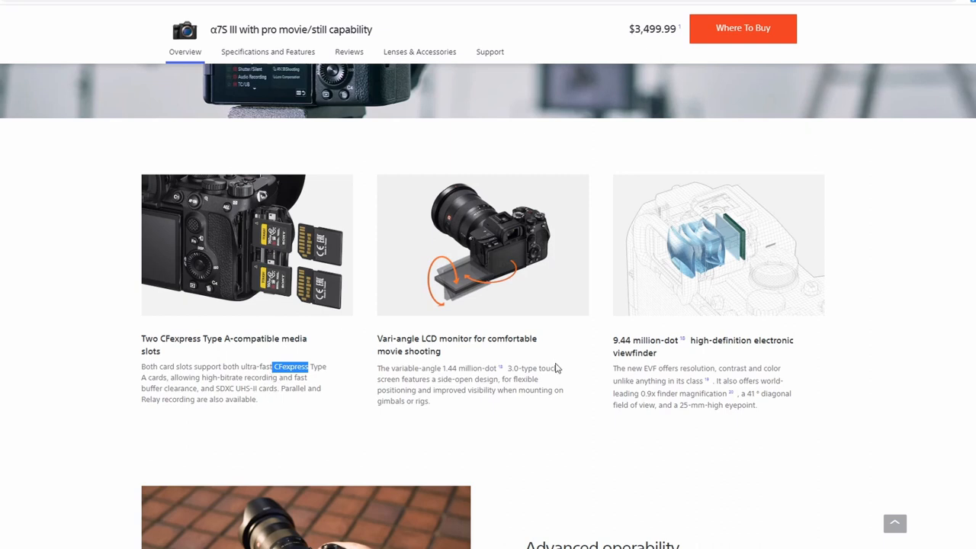
mouse_move(486, 318)
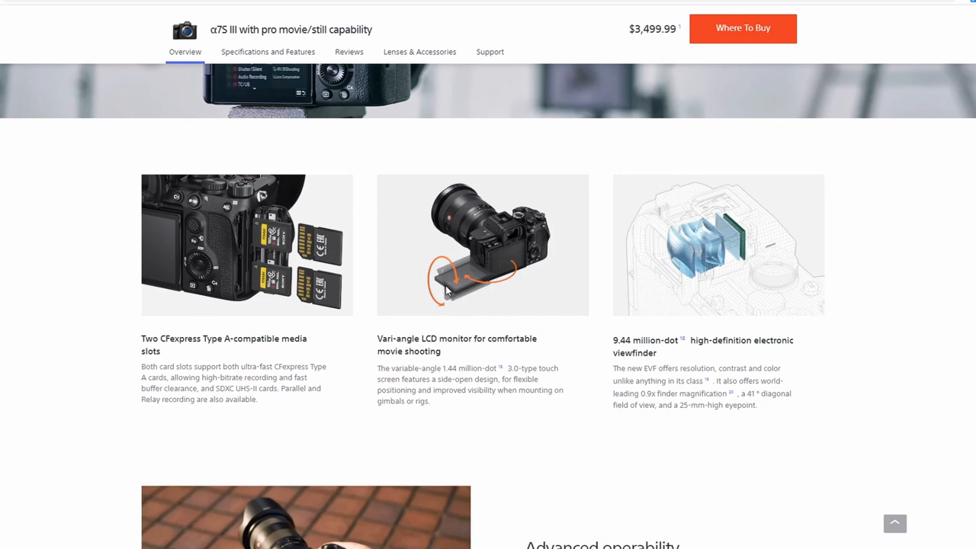
Step: Scroll to show Advanced operability and clear the viewfinder heading highlight
scroll("down", 3)
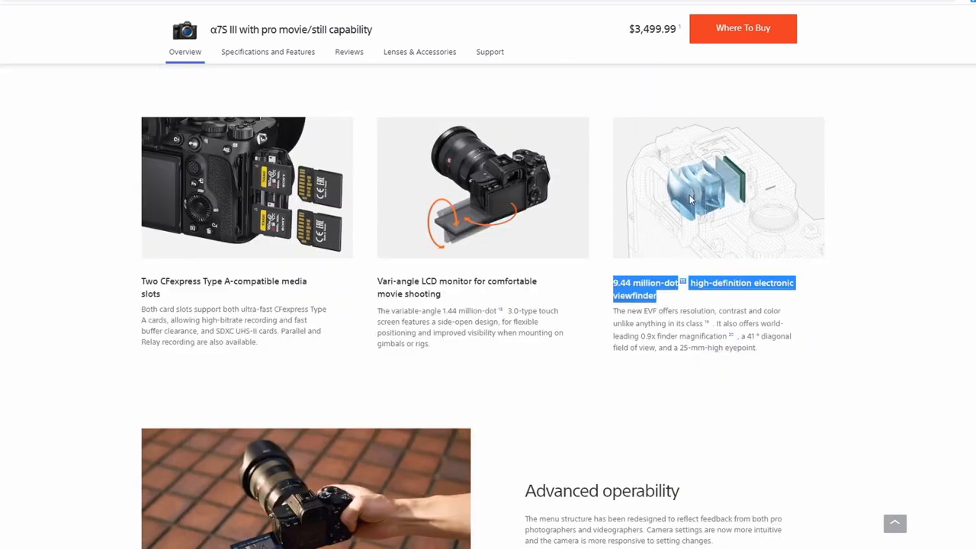
mouse_move(648, 210)
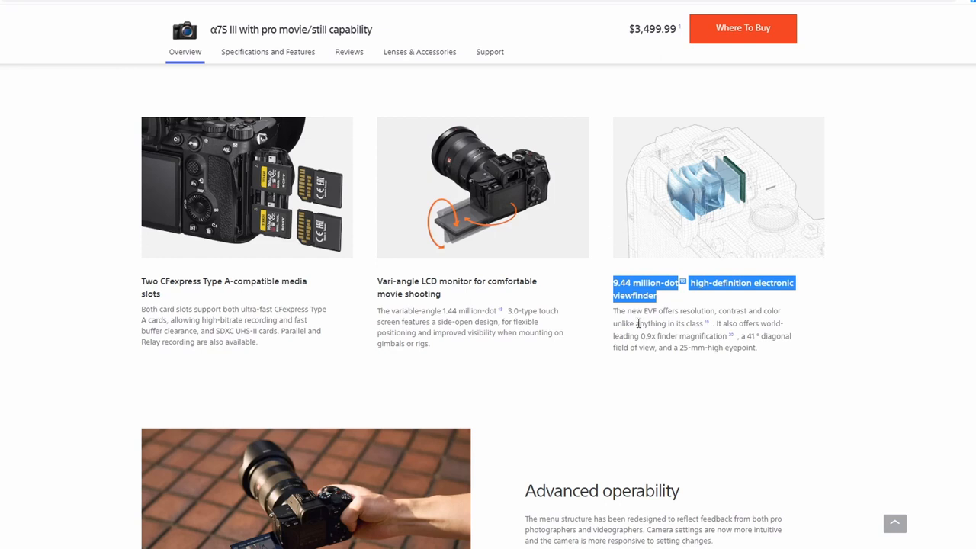
left_click(667, 264)
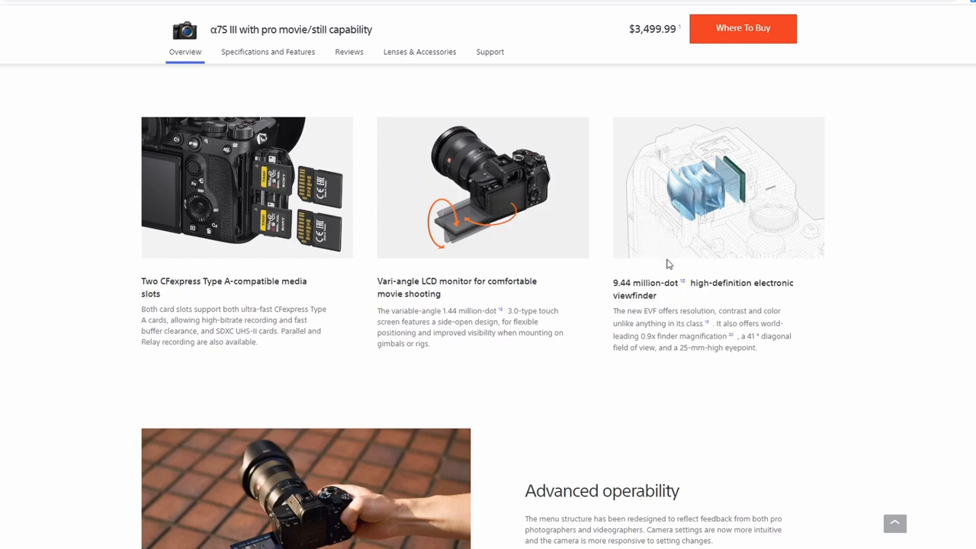
Step: Scroll past Advanced operability to the New menu structure and Intuitive touch operation cards
scroll("down", 3)
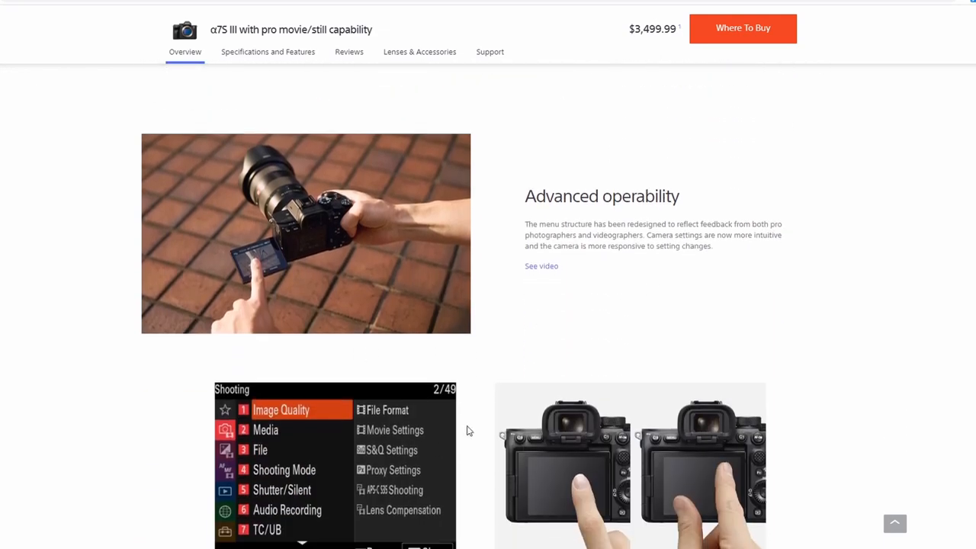
scroll("down", 3)
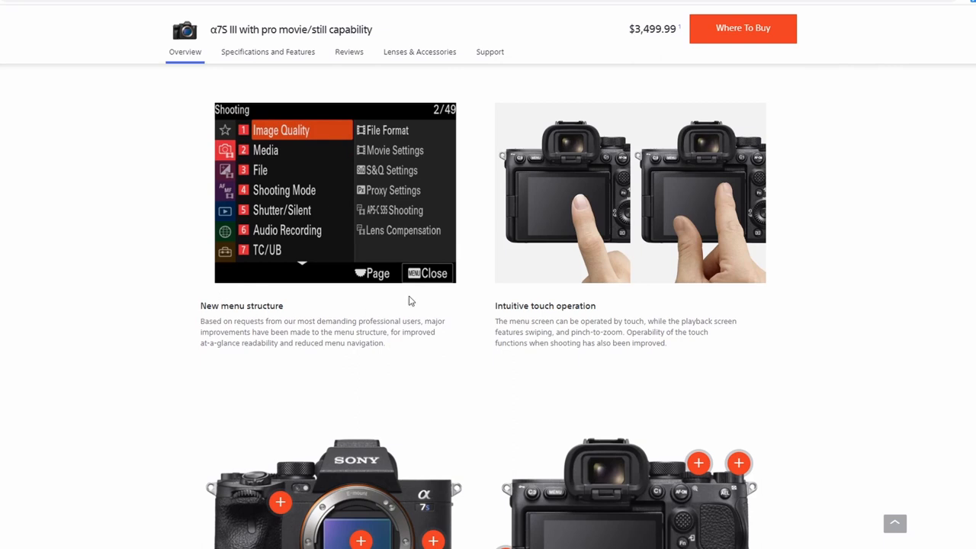
mouse_move(284, 192)
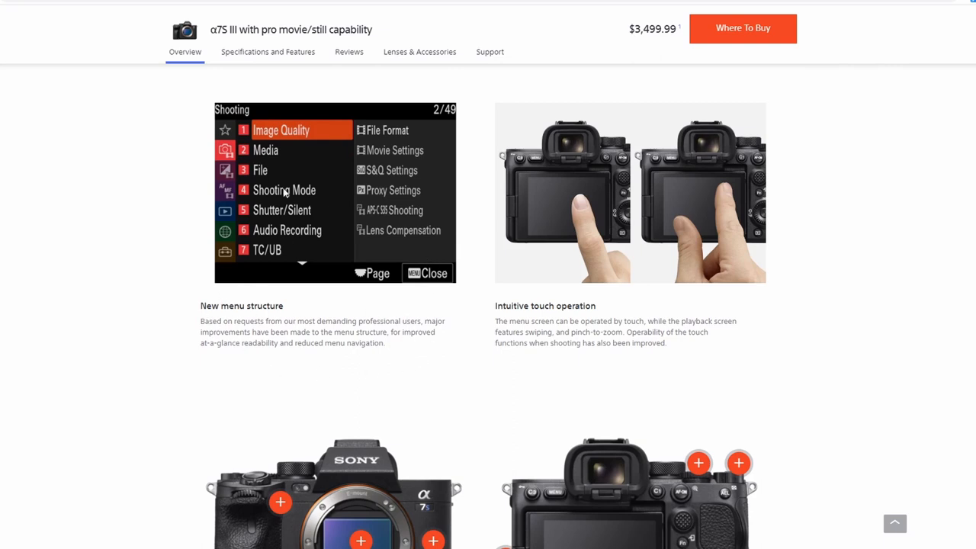
mouse_move(414, 268)
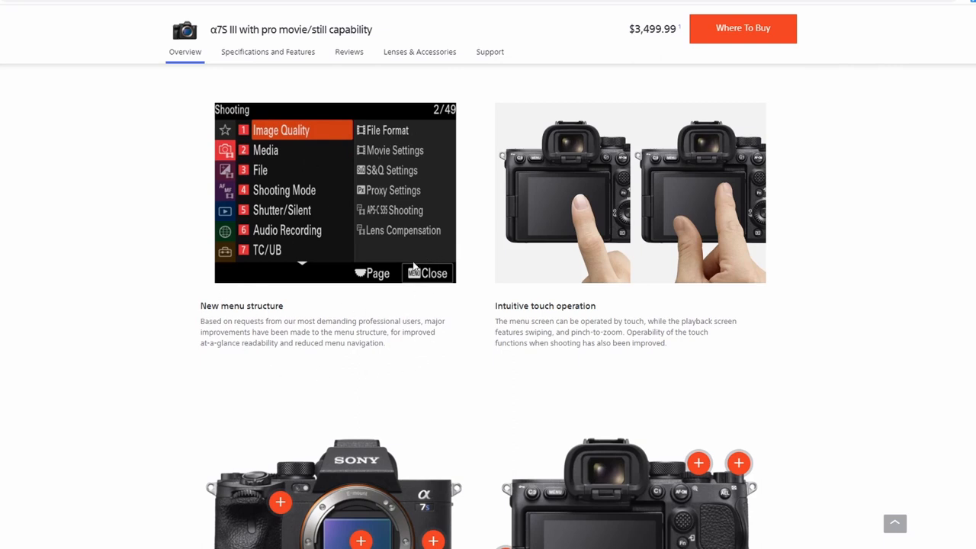
mouse_move(425, 234)
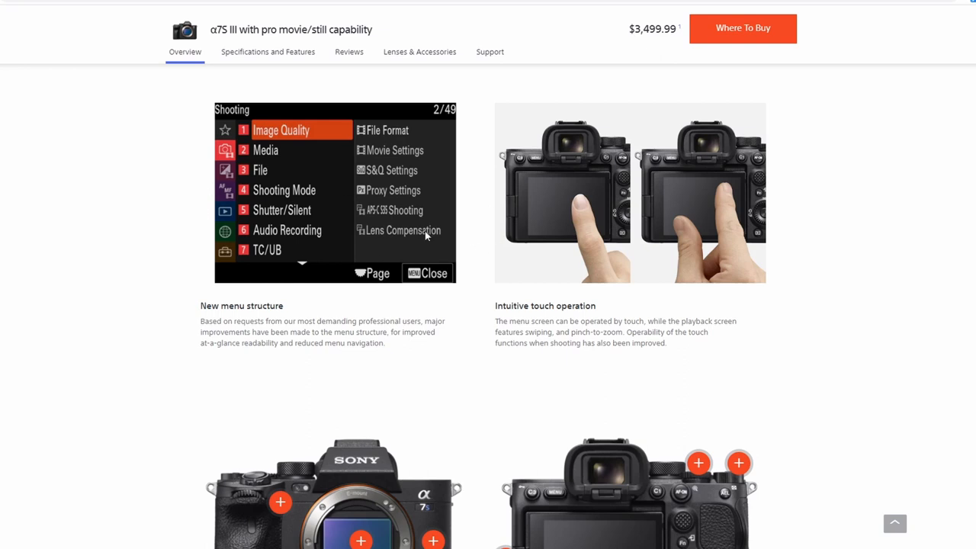
mouse_move(221, 219)
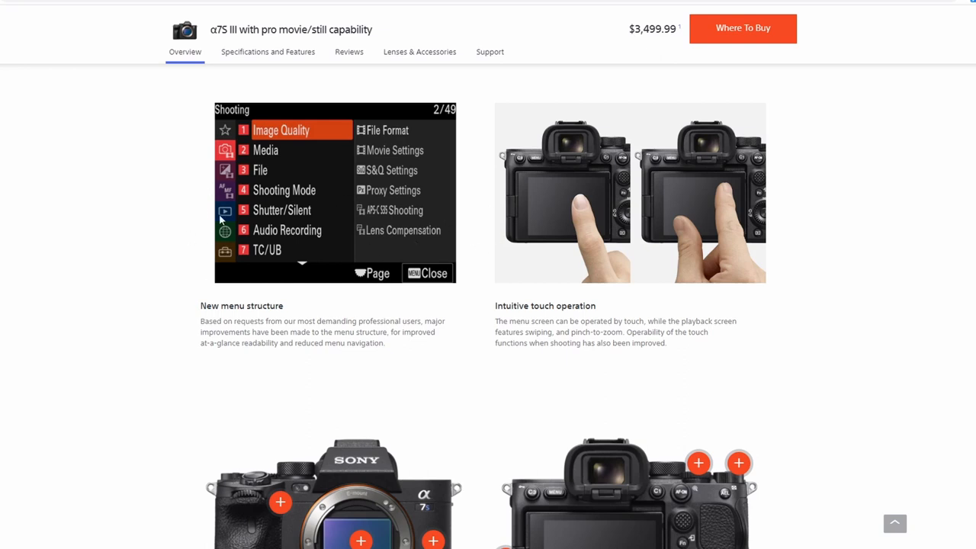
mouse_move(293, 334)
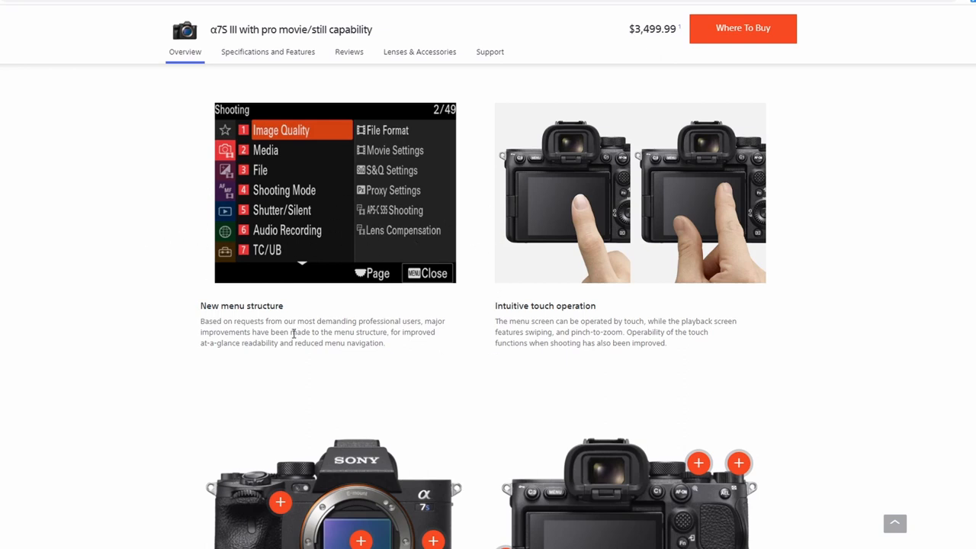
Step: Scroll past Wi-Fi, Imaging Edge and Capture One toward the Enthusiasts links, then back up
scroll("down", 3)
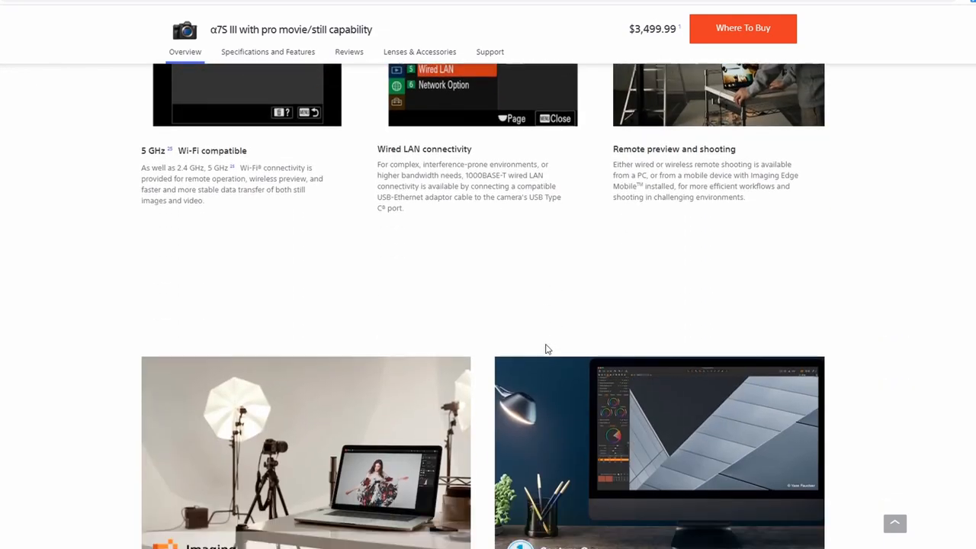
scroll("down", 3)
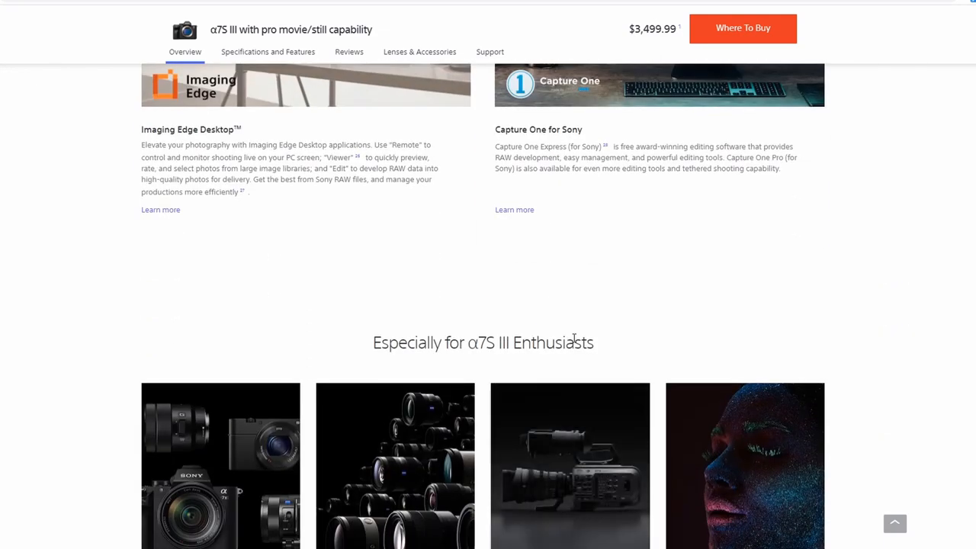
scroll("down", 3)
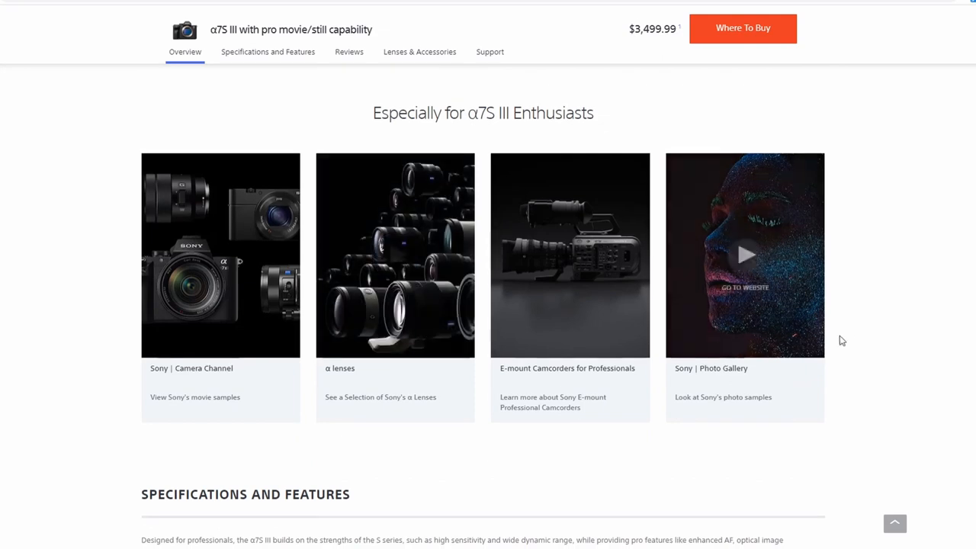
scroll("up", 3)
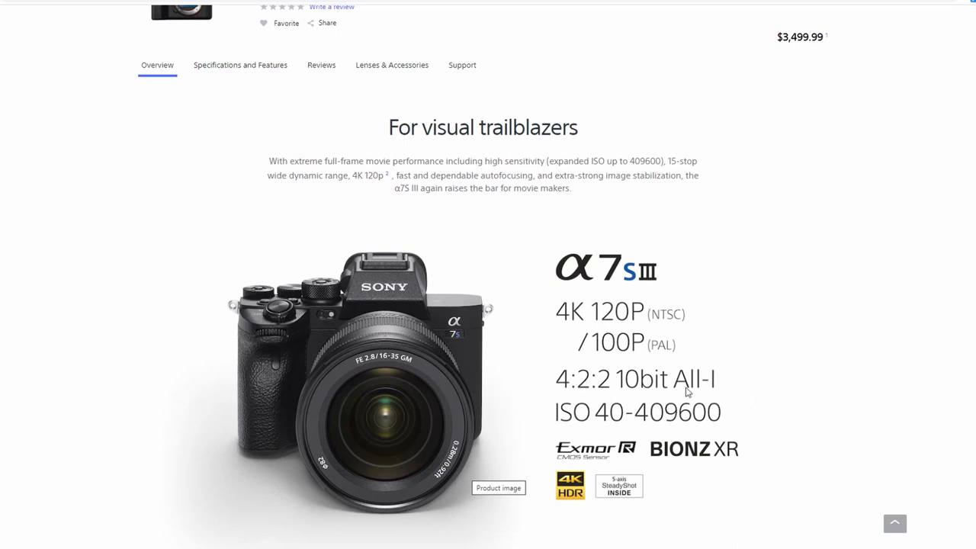
mouse_move(703, 393)
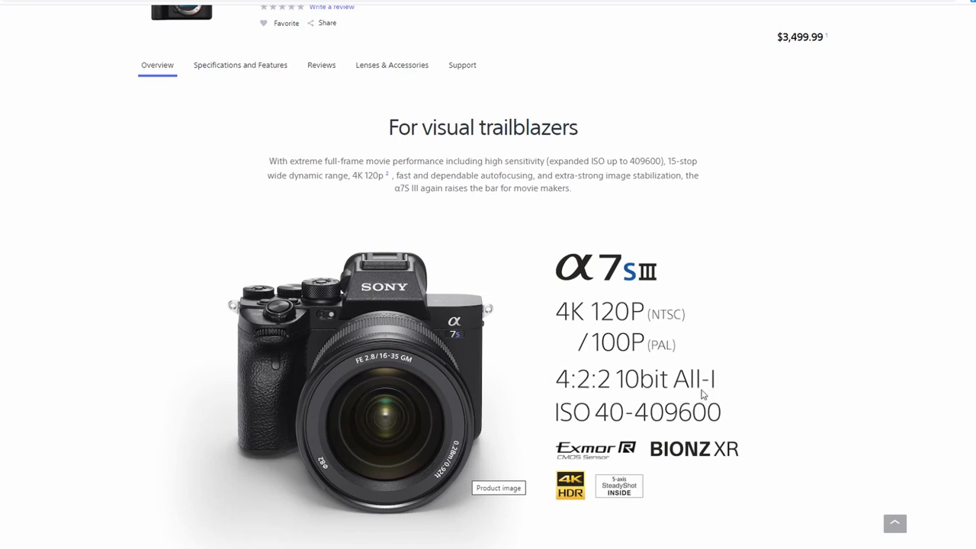
mouse_move(566, 405)
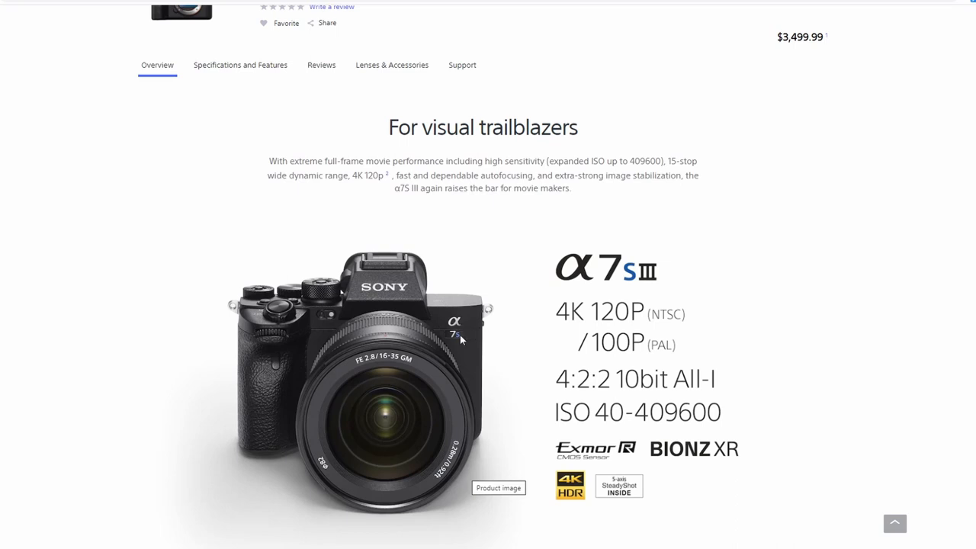
mouse_move(490, 327)
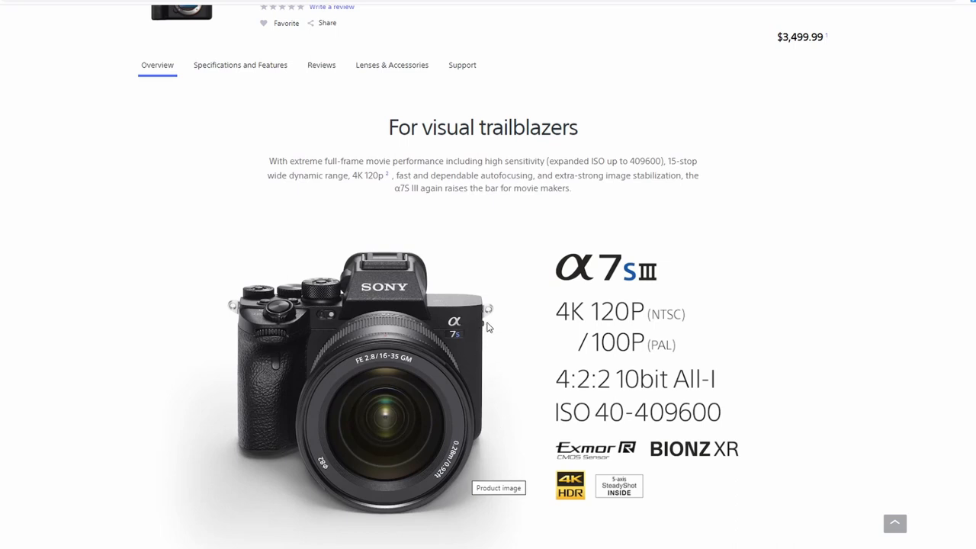
mouse_move(553, 368)
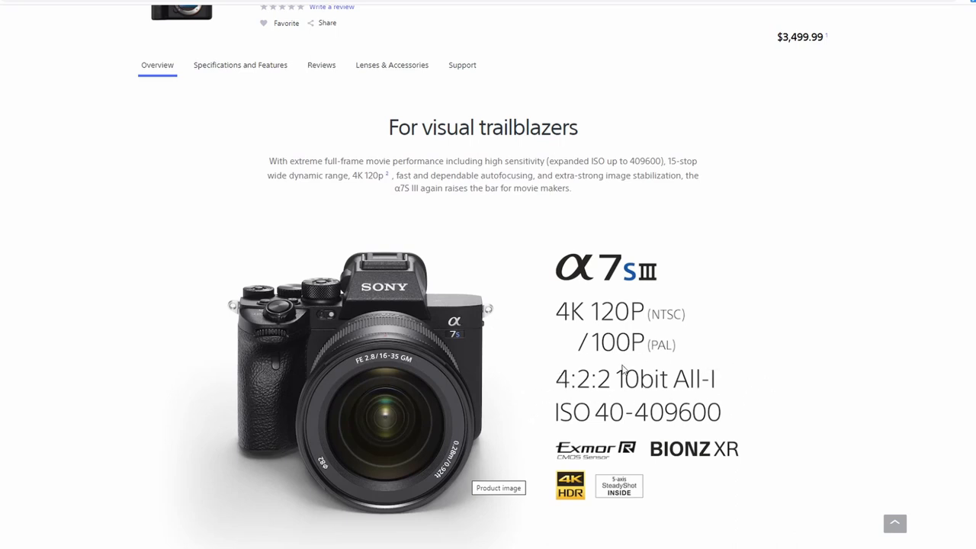
mouse_move(738, 362)
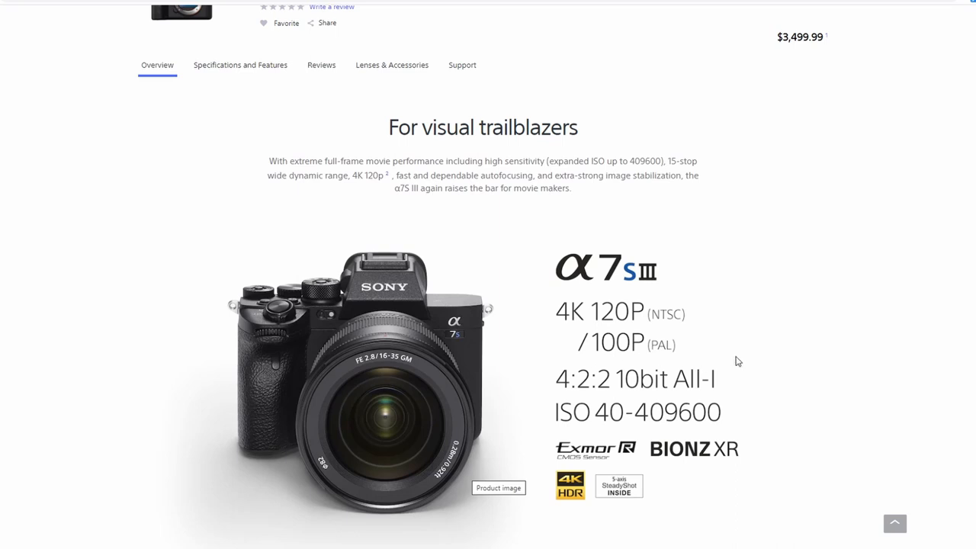
mouse_move(732, 362)
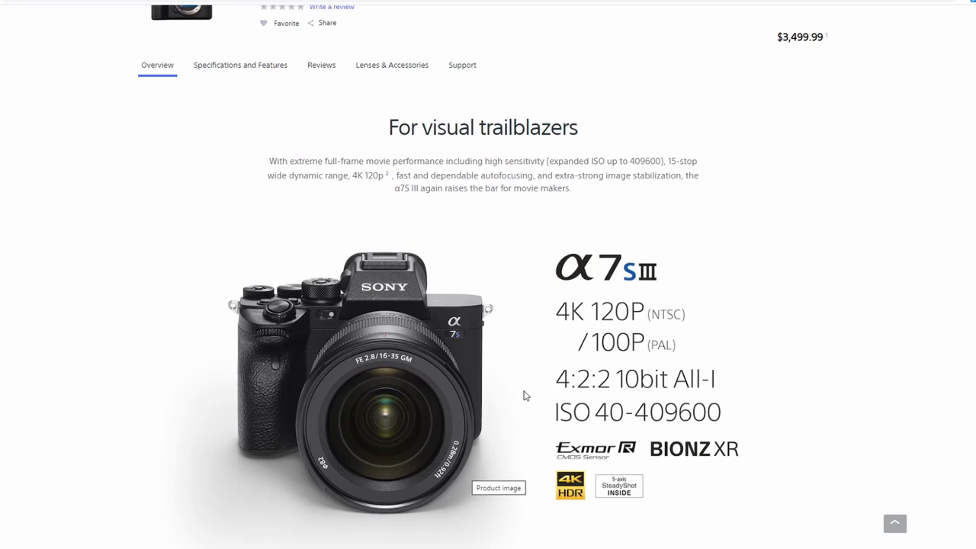
mouse_move(438, 327)
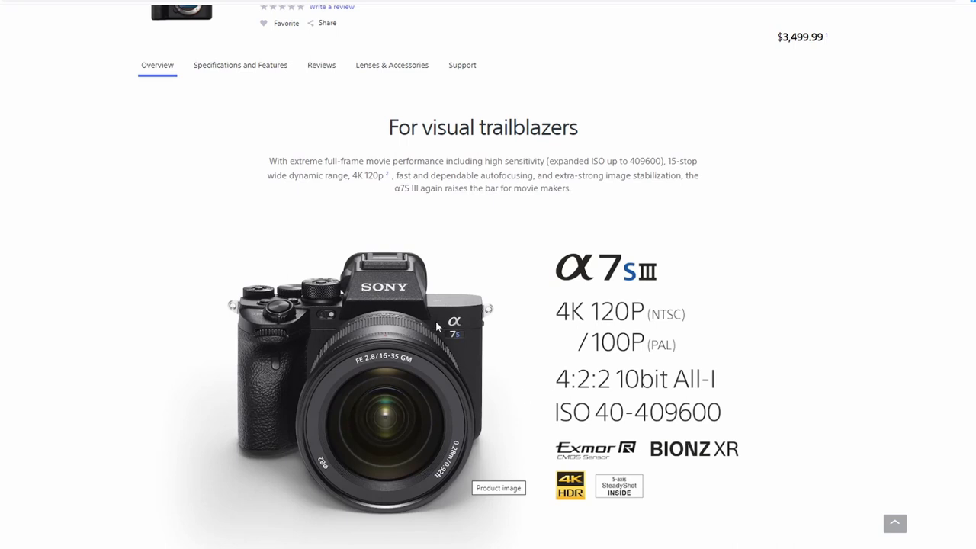
mouse_move(110, 346)
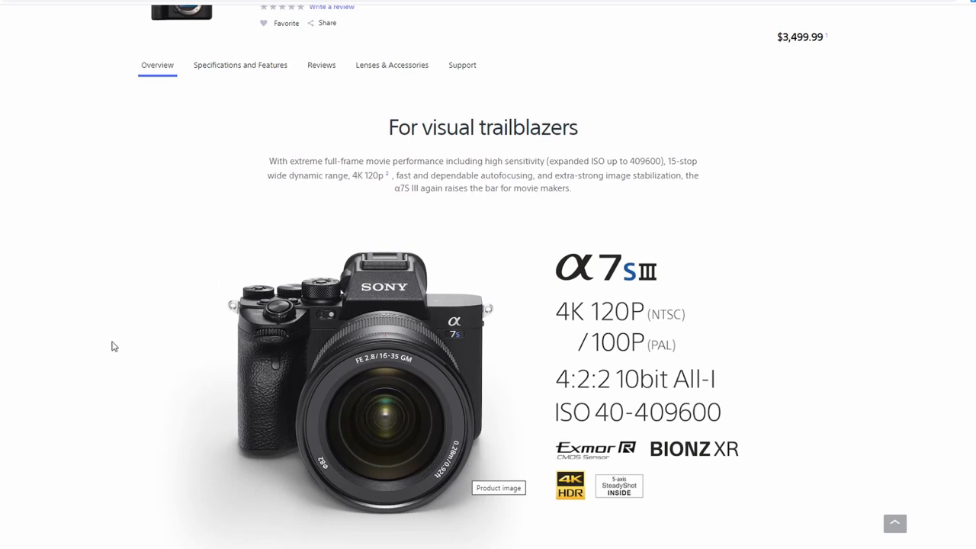
mouse_move(177, 247)
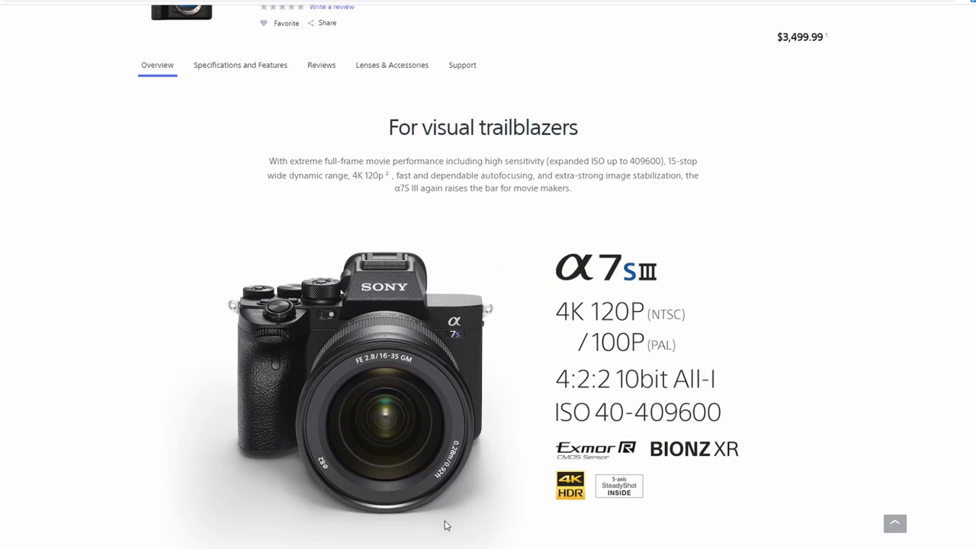
mouse_move(493, 526)
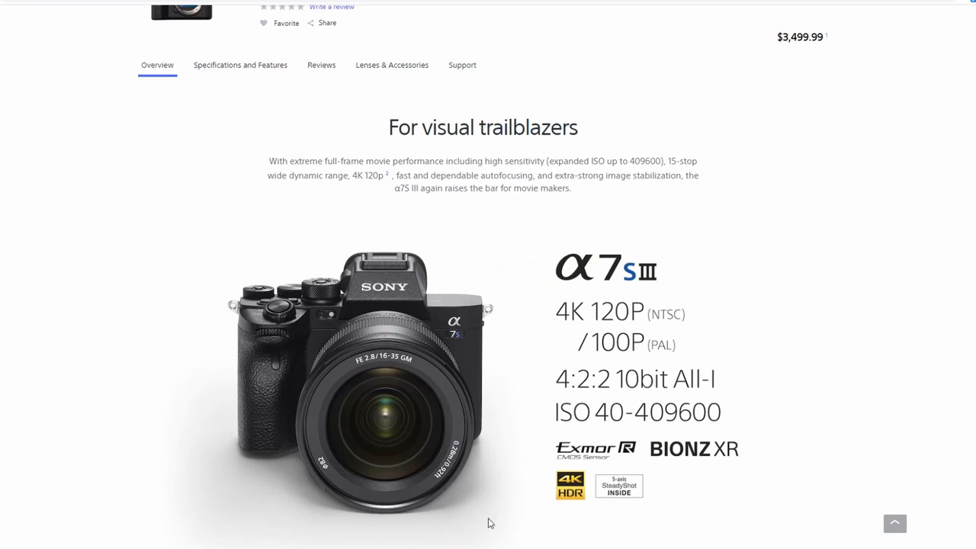
mouse_move(463, 502)
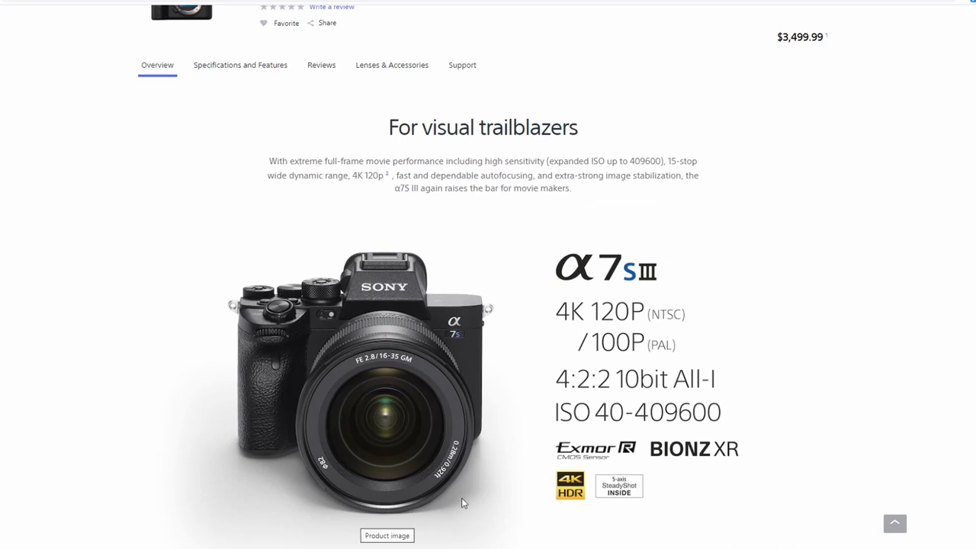
mouse_move(214, 462)
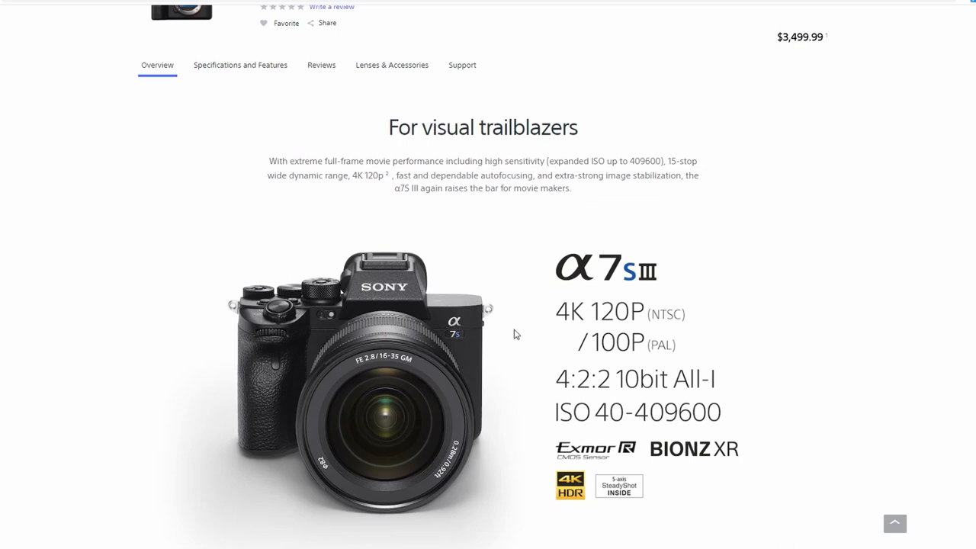
mouse_move(514, 331)
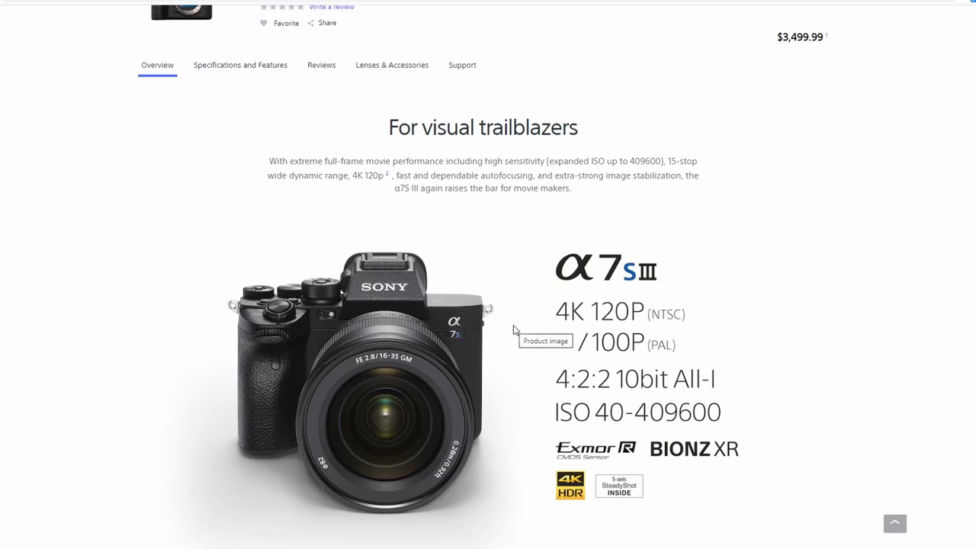
mouse_move(160, 470)
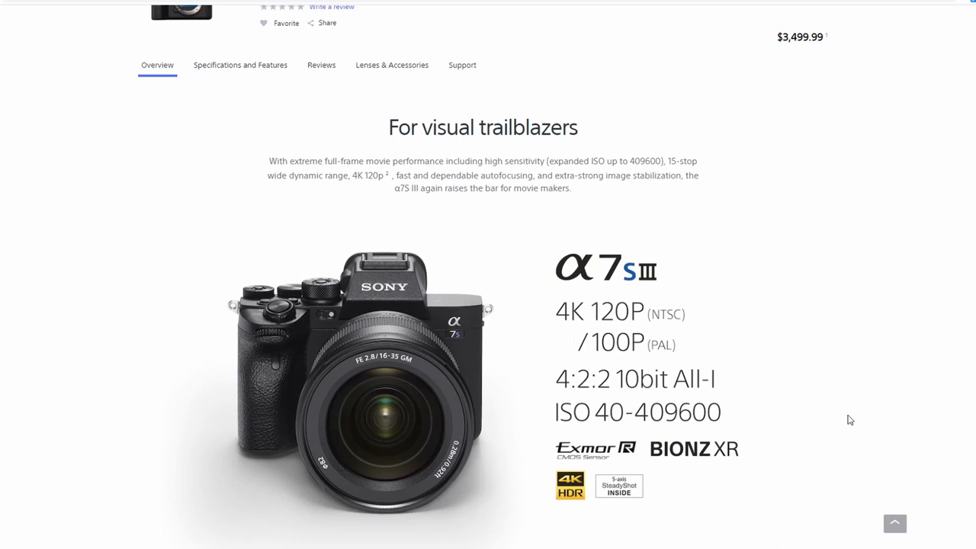
mouse_move(645, 403)
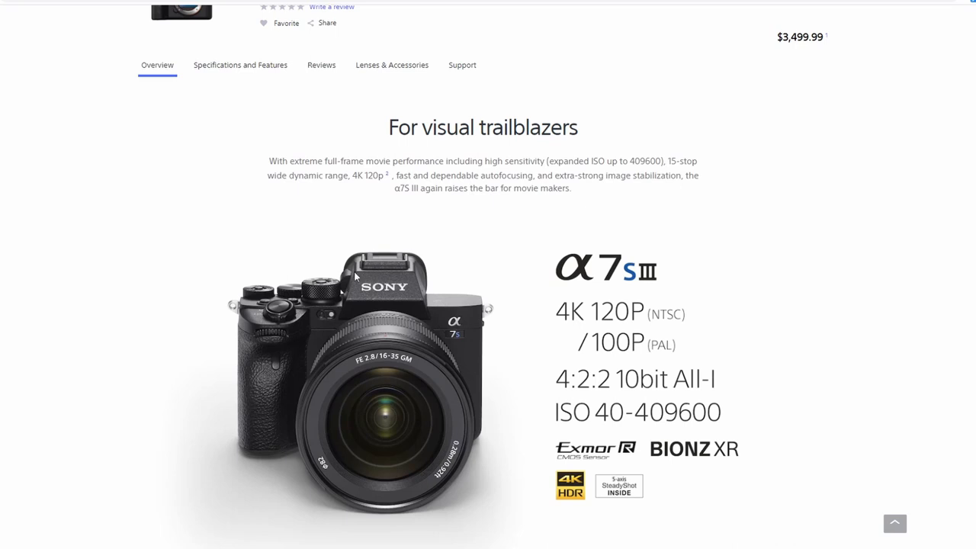
mouse_move(490, 506)
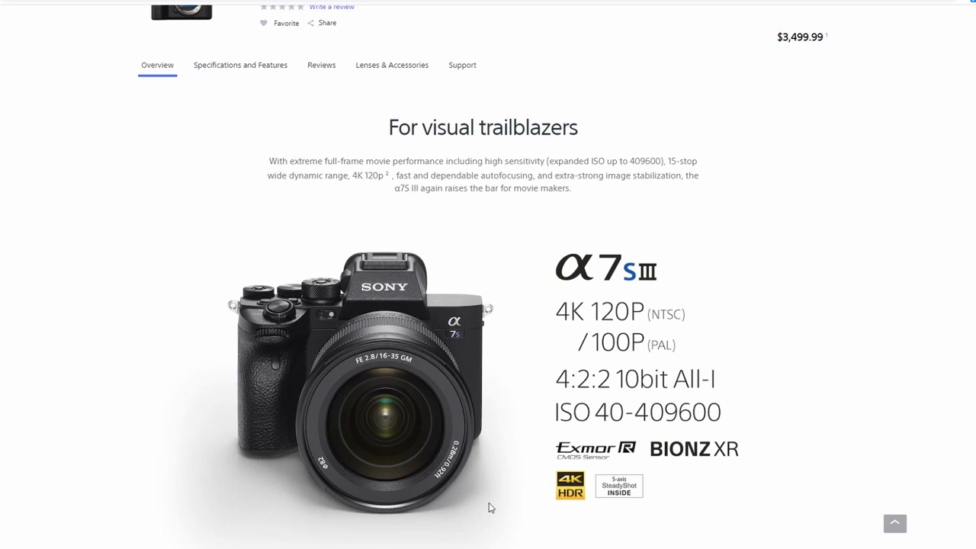
mouse_move(155, 336)
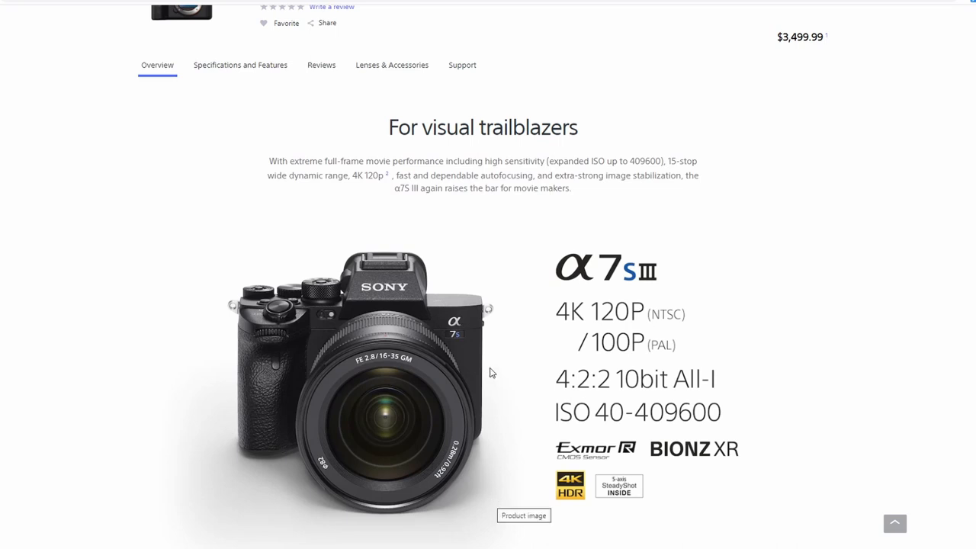
mouse_move(502, 405)
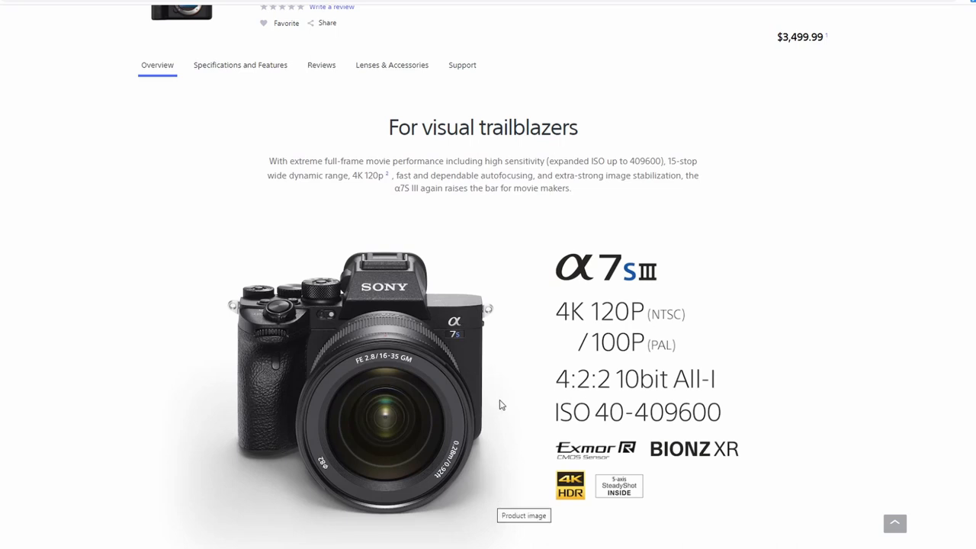
mouse_move(466, 327)
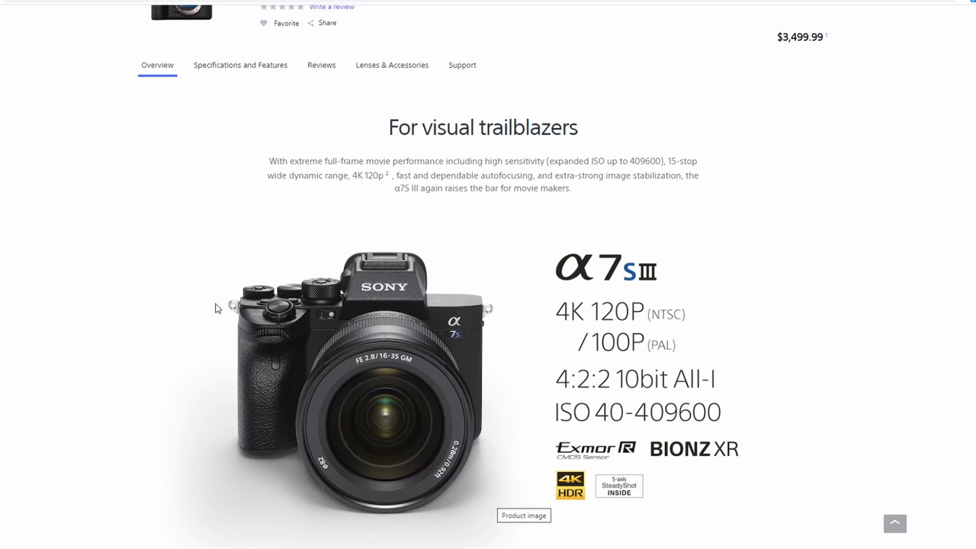
mouse_move(397, 336)
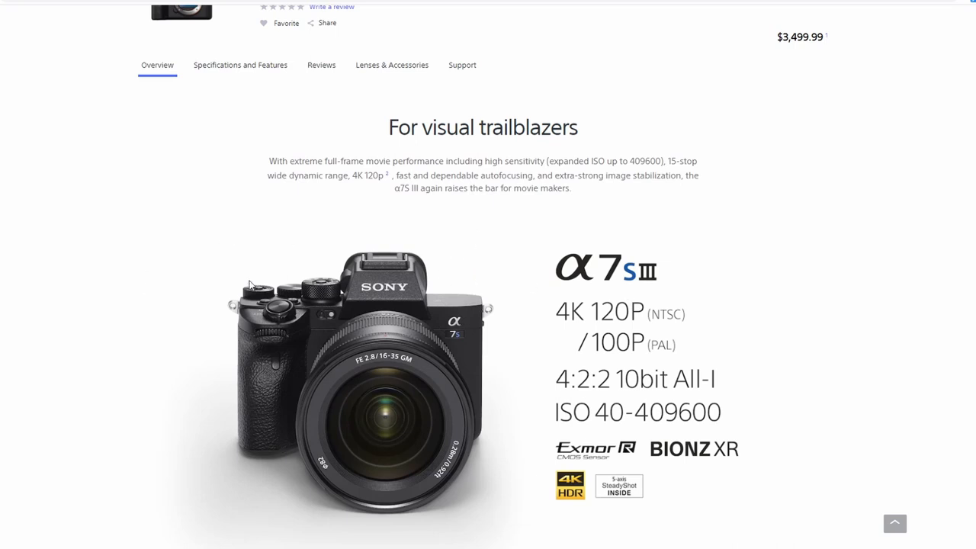
mouse_move(315, 284)
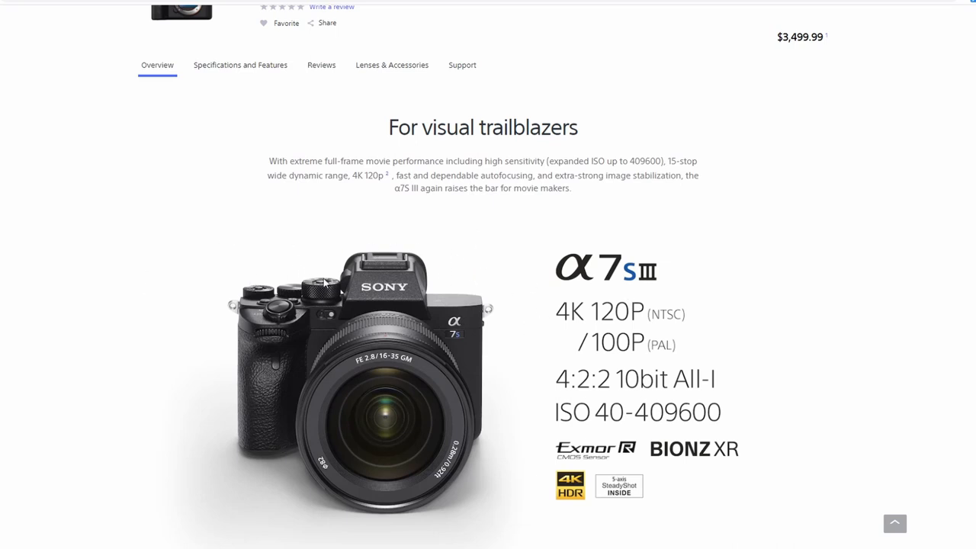
mouse_move(323, 255)
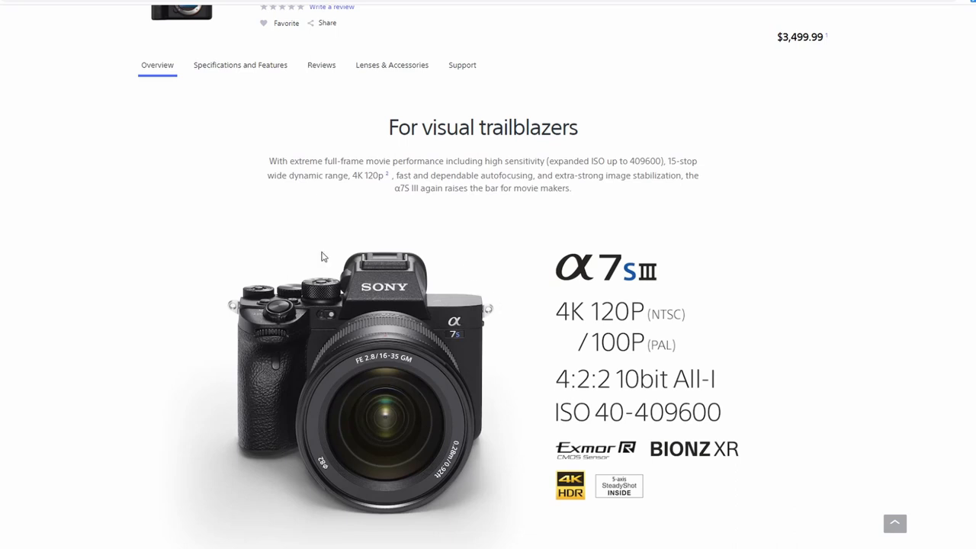
mouse_move(152, 298)
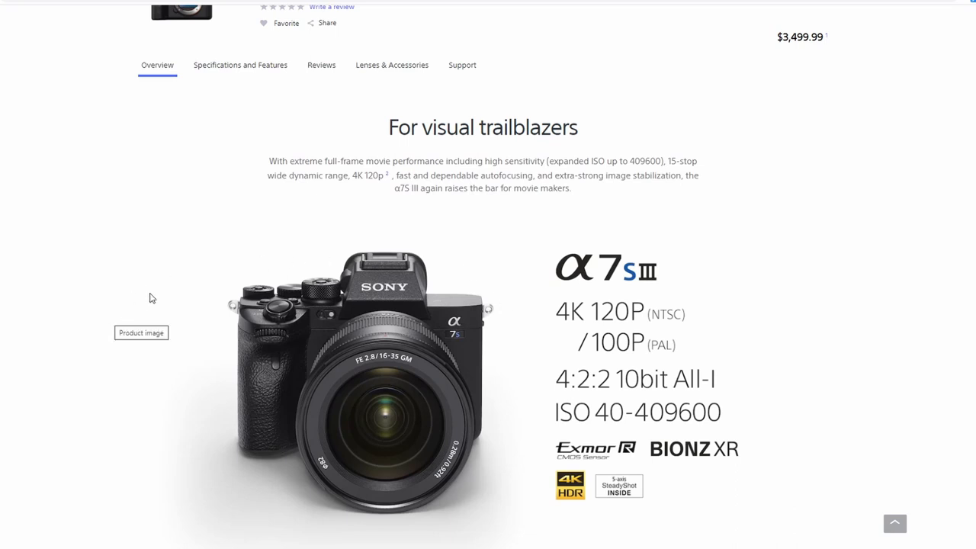
mouse_move(212, 291)
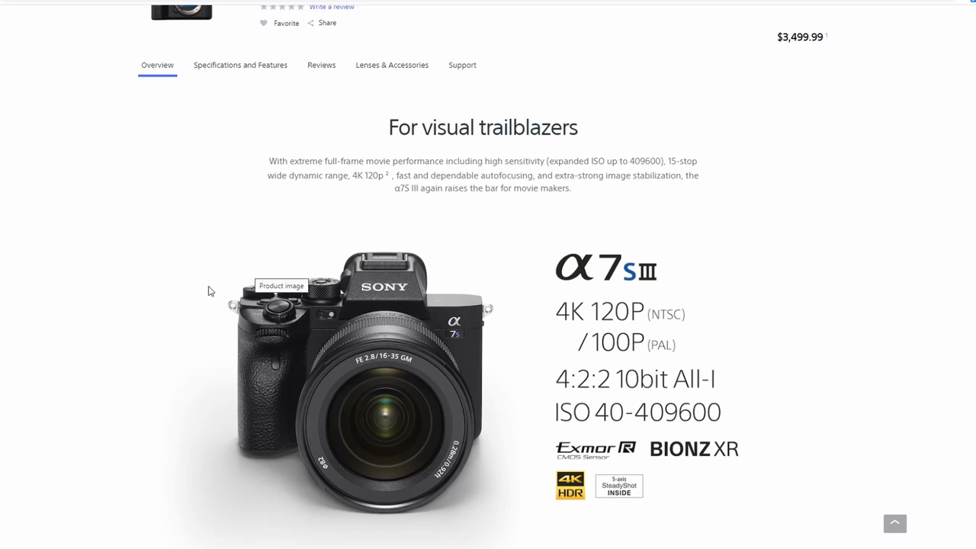
mouse_move(161, 395)
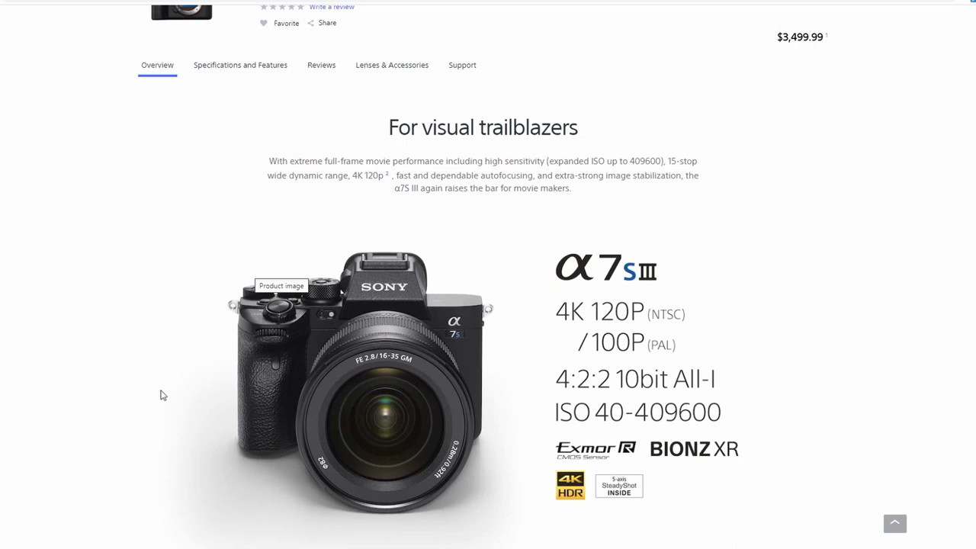
mouse_move(167, 419)
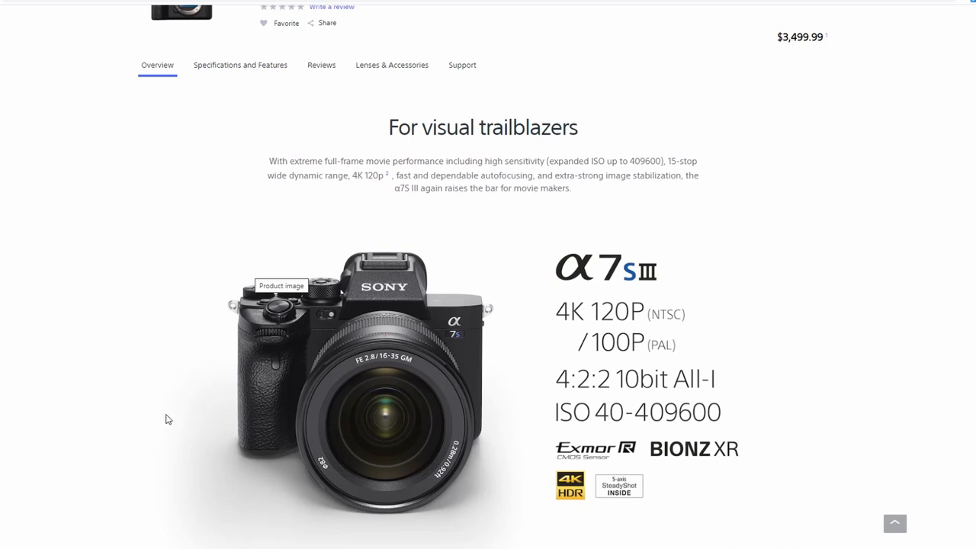
mouse_move(218, 496)
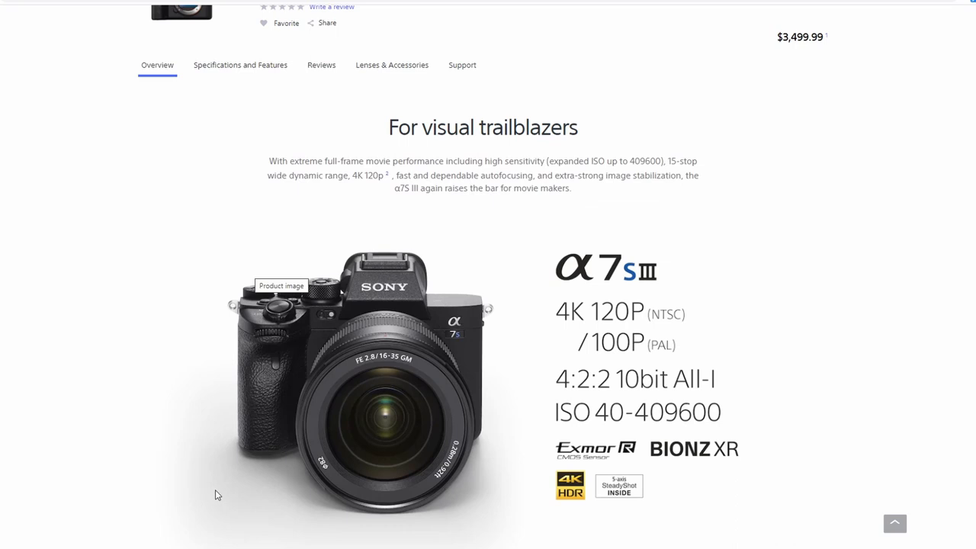
mouse_move(198, 469)
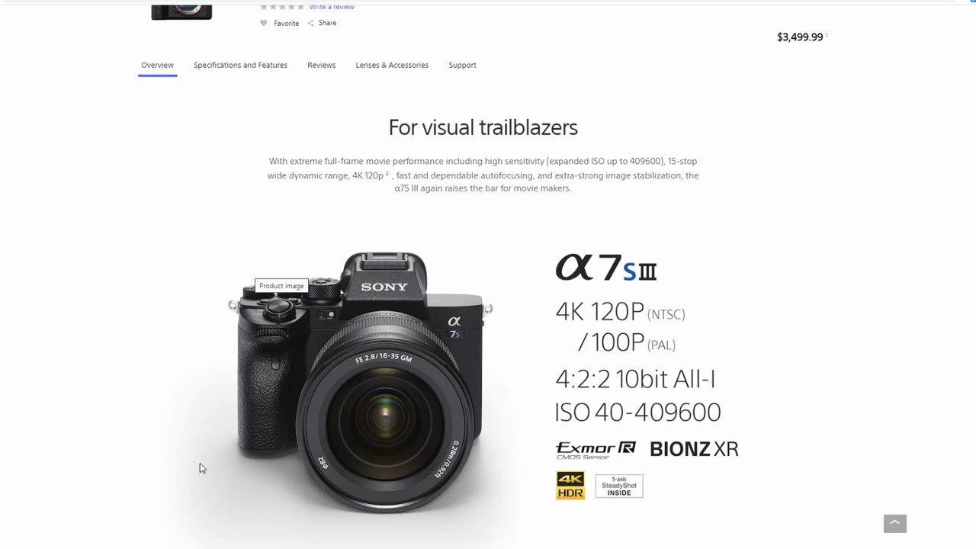
mouse_move(196, 457)
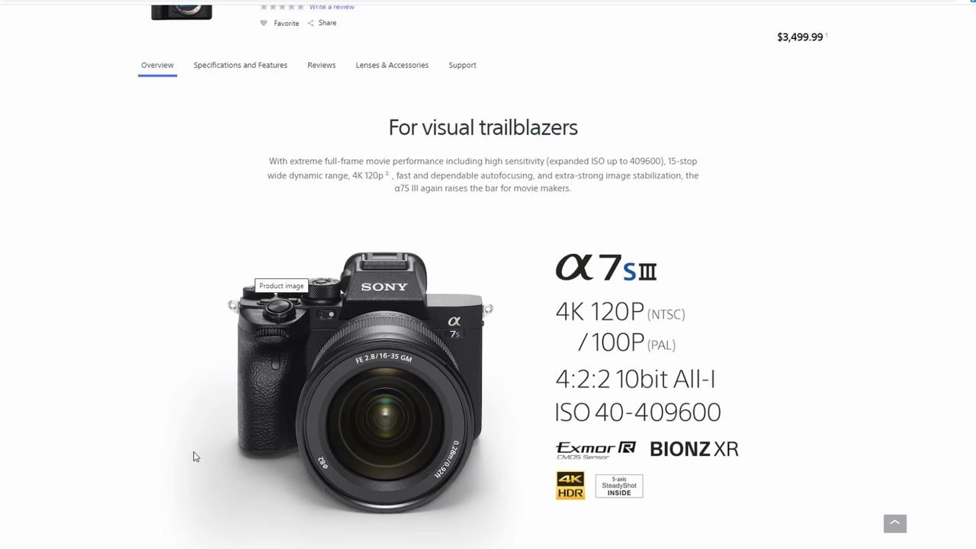
mouse_move(176, 367)
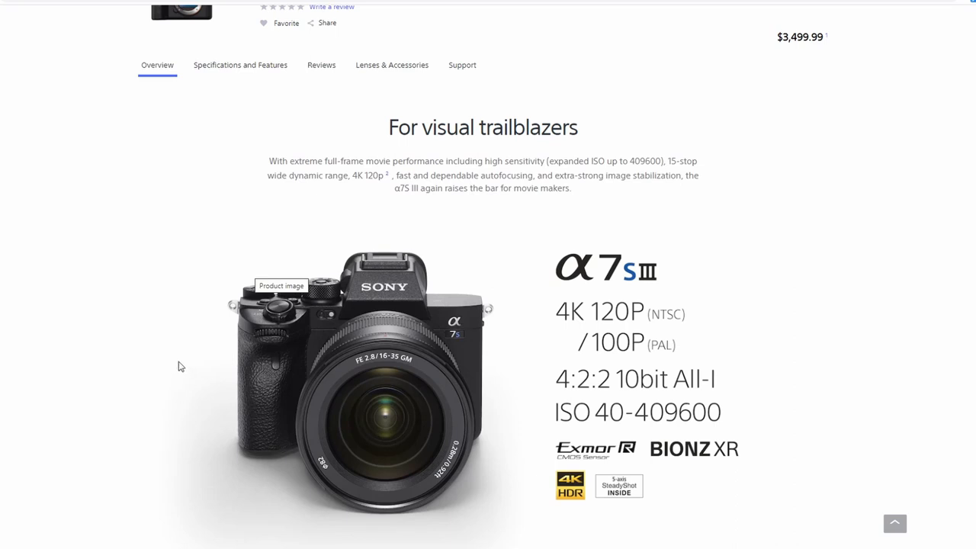
mouse_move(173, 327)
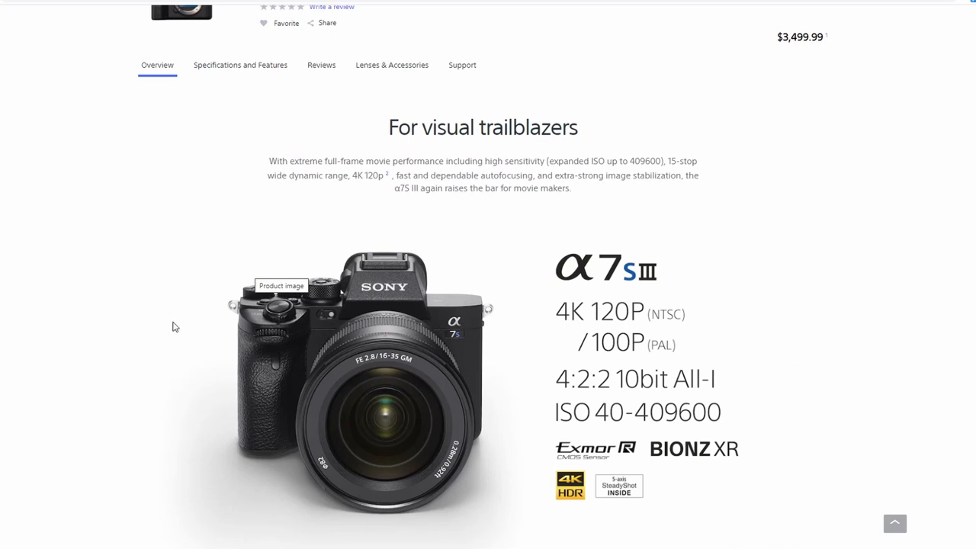
mouse_move(154, 333)
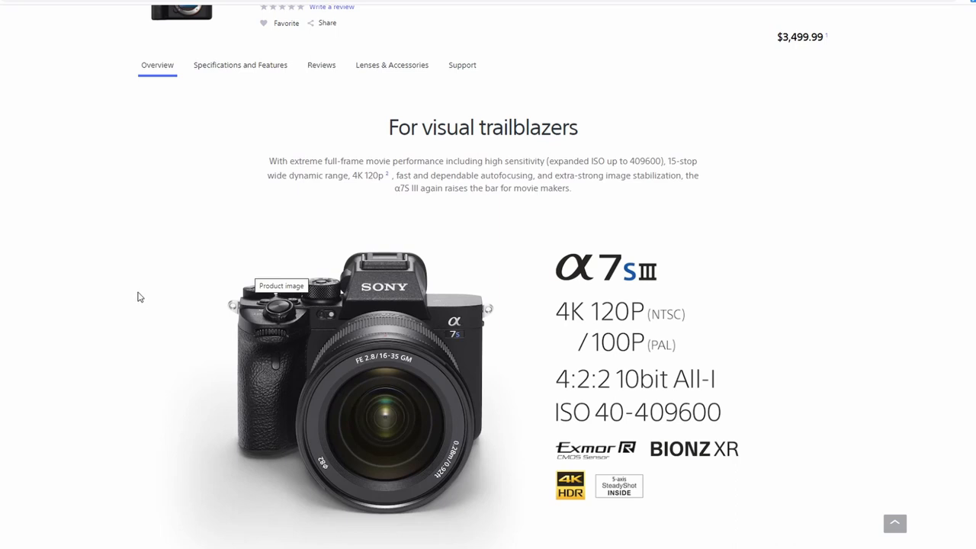
mouse_move(152, 244)
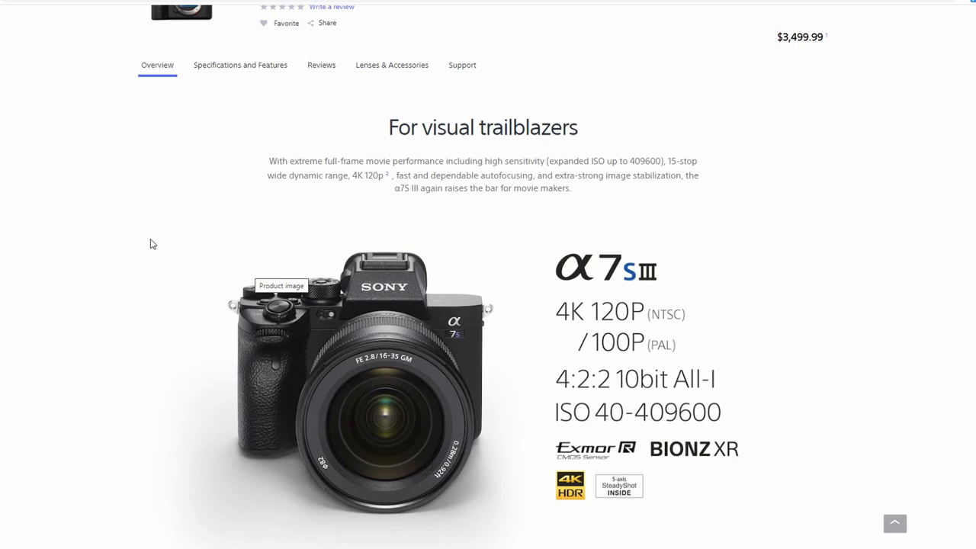
mouse_move(119, 303)
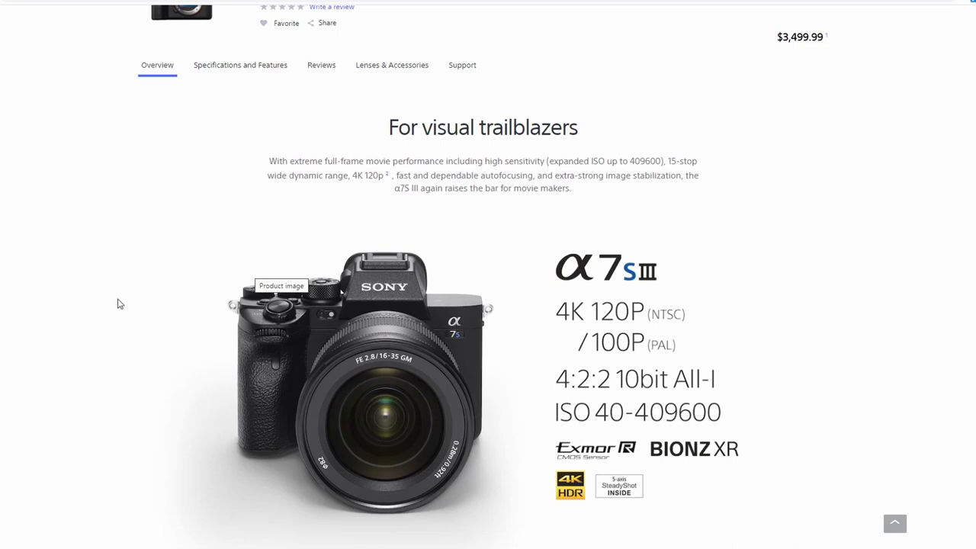
mouse_move(117, 330)
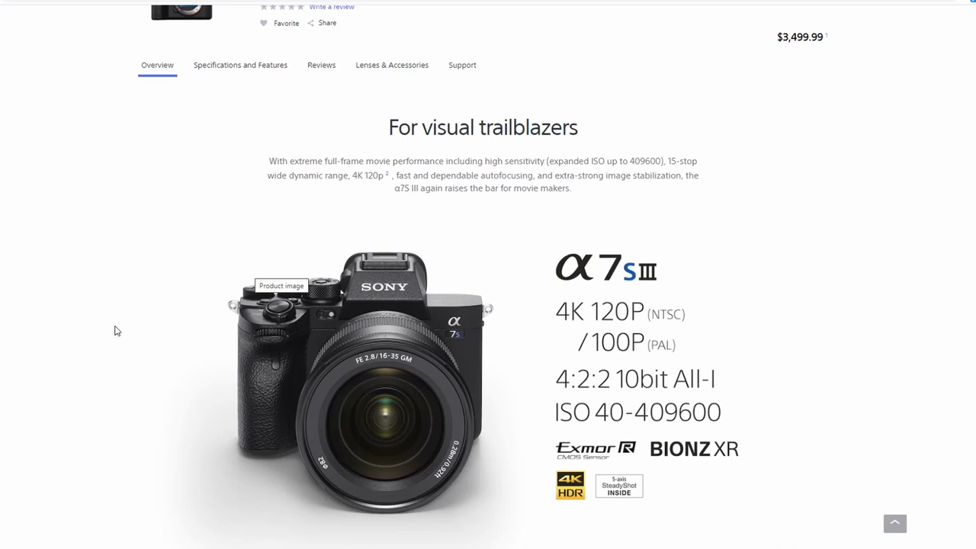
mouse_move(134, 330)
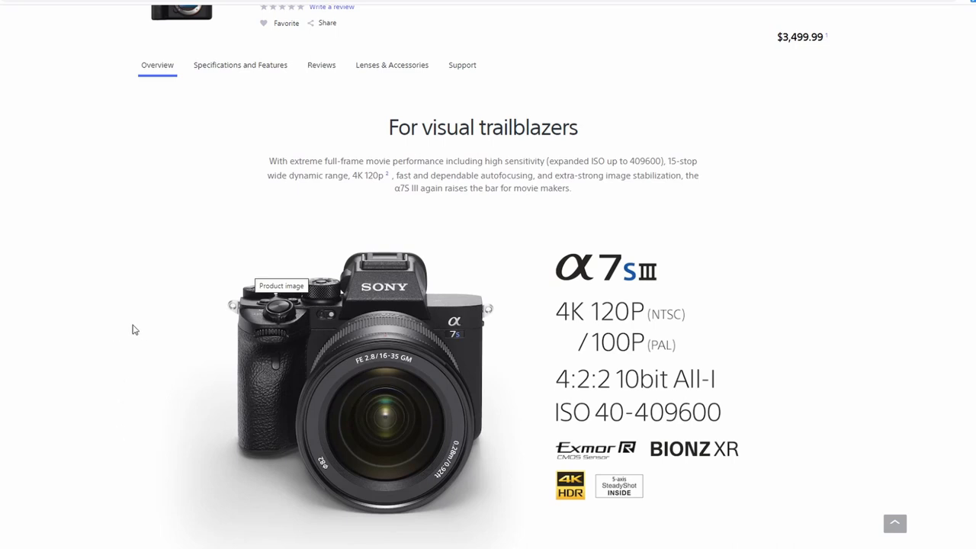
mouse_move(95, 383)
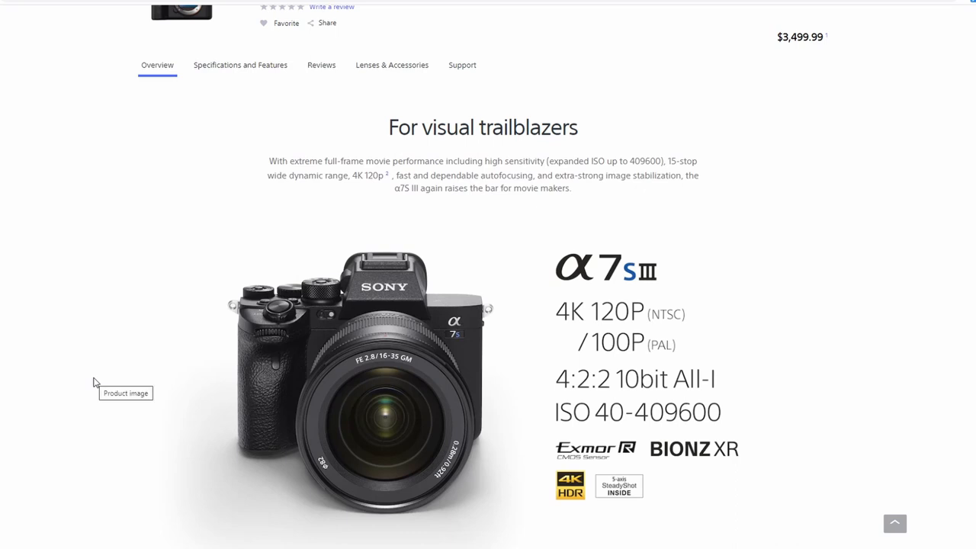
mouse_move(103, 360)
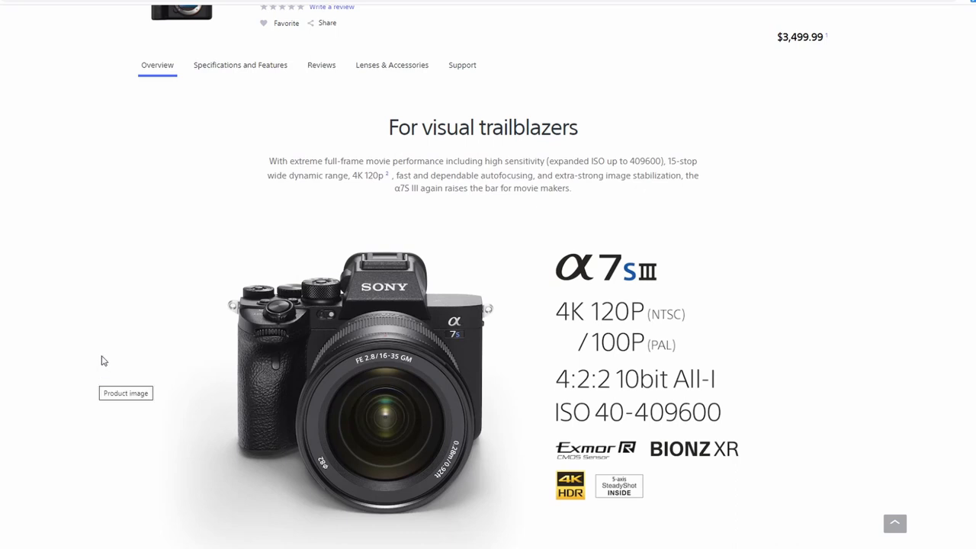
mouse_move(45, 325)
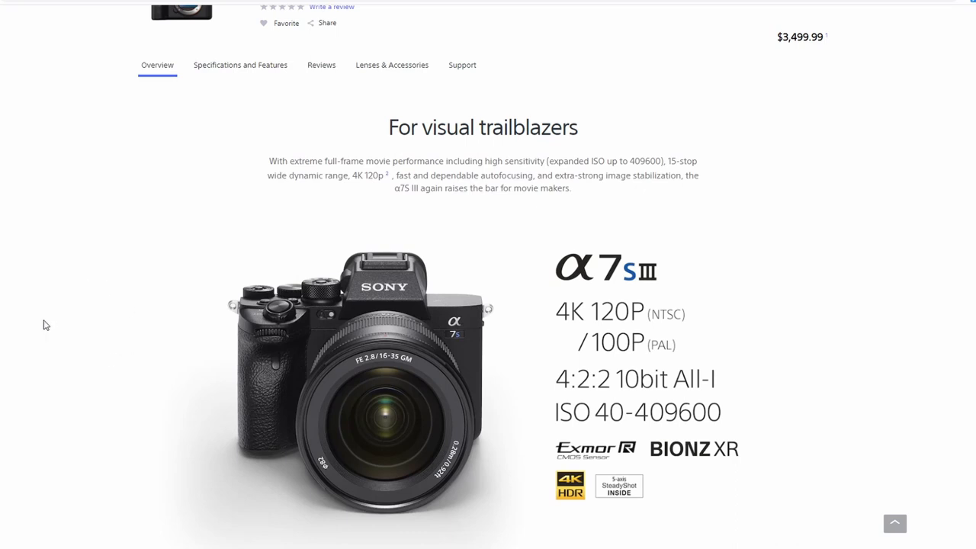
mouse_move(243, 318)
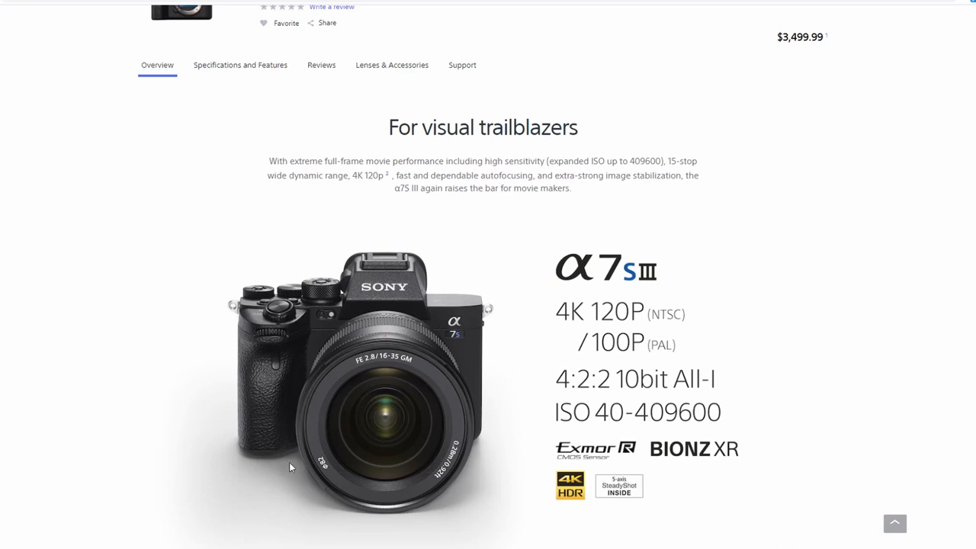
mouse_move(173, 242)
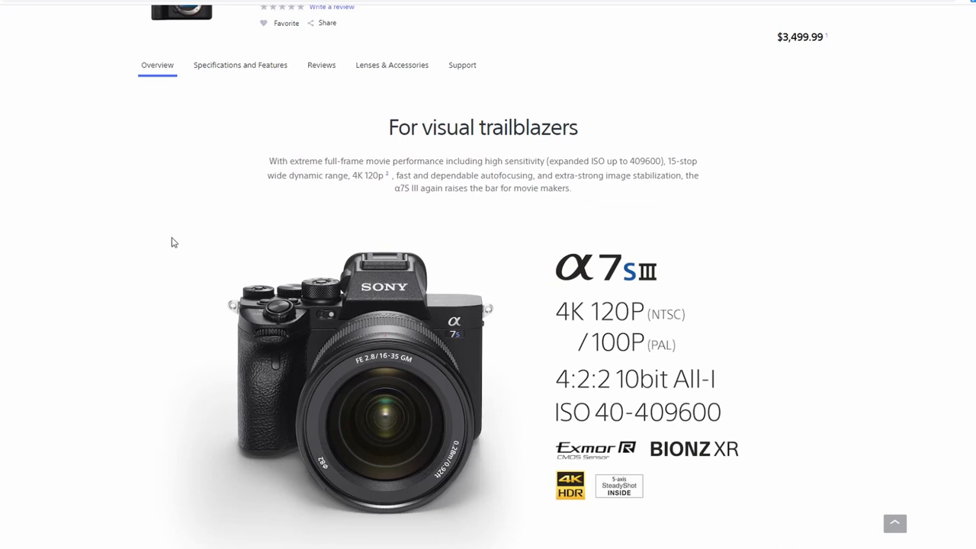
mouse_move(109, 279)
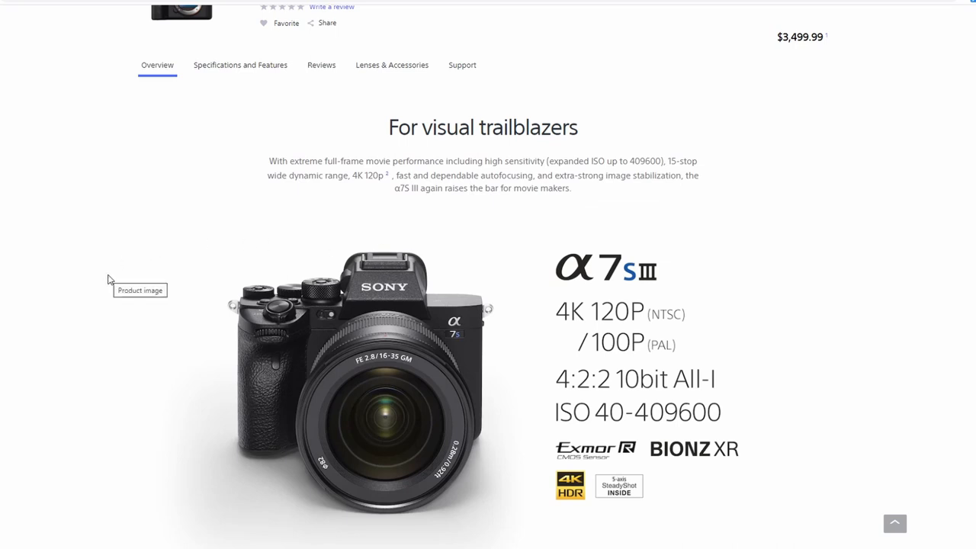